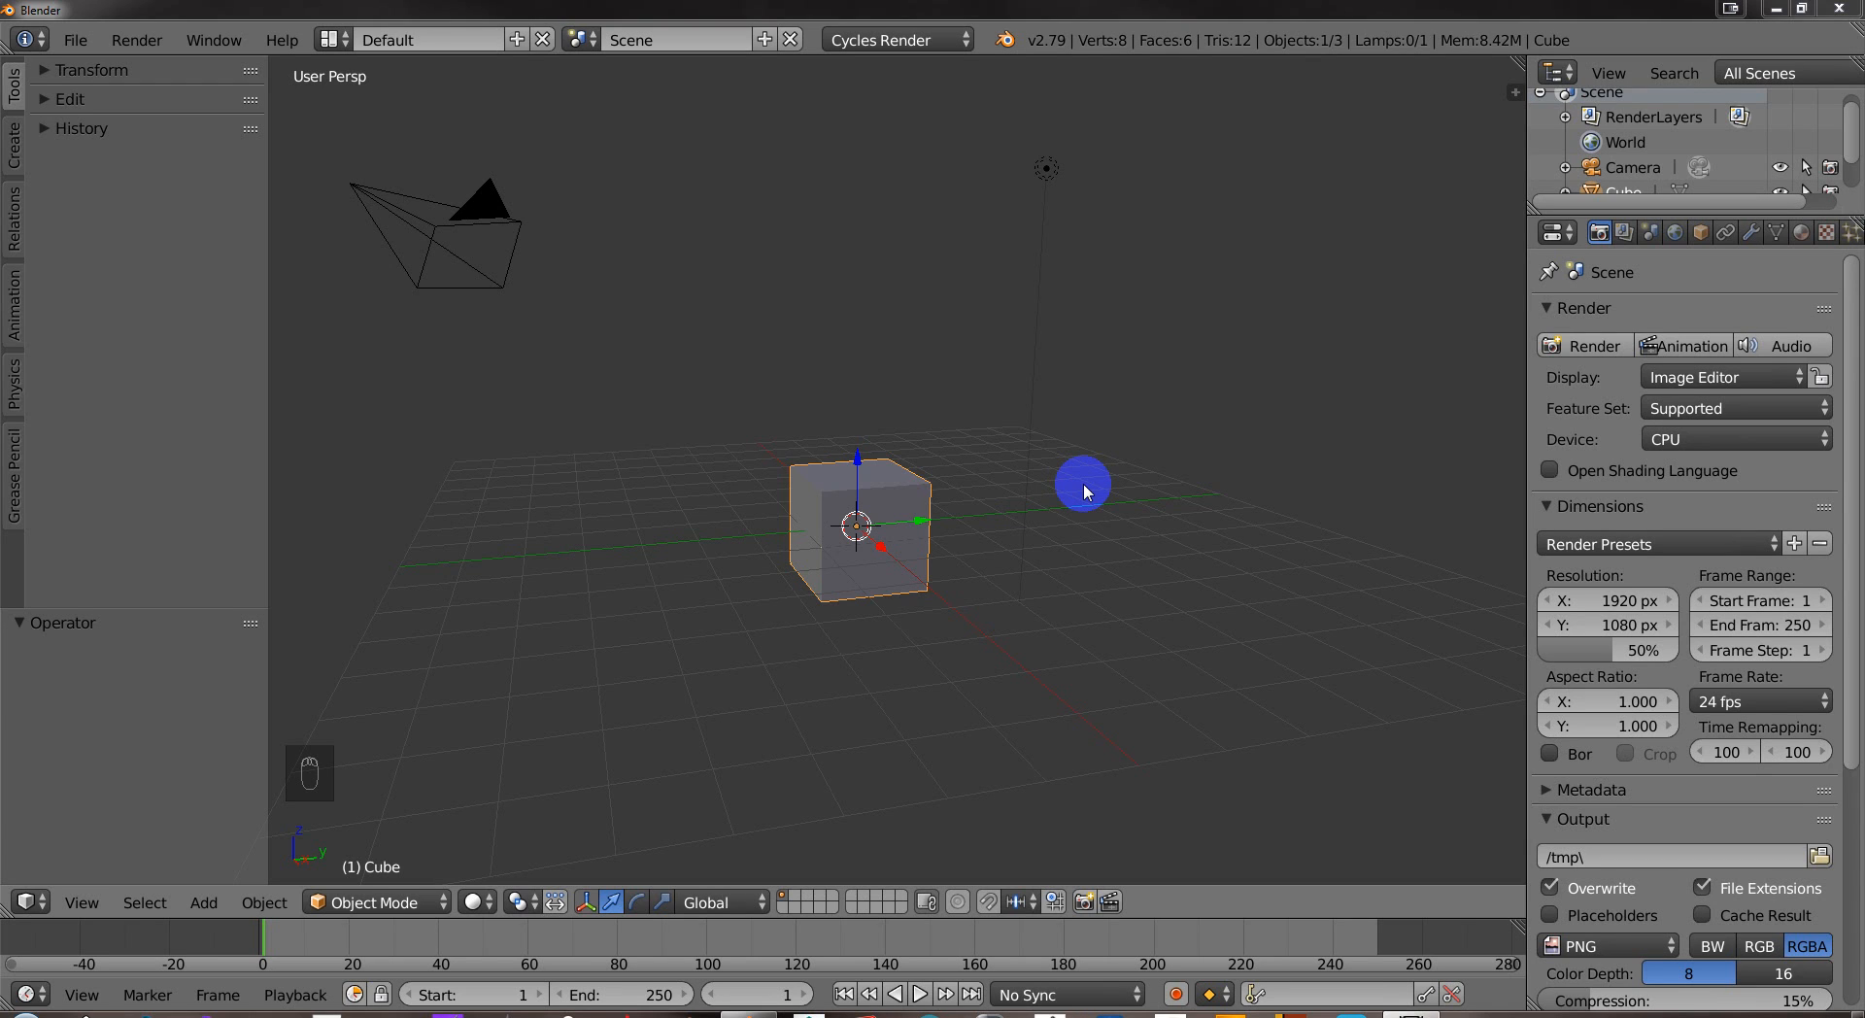
mouse_move(957, 377)
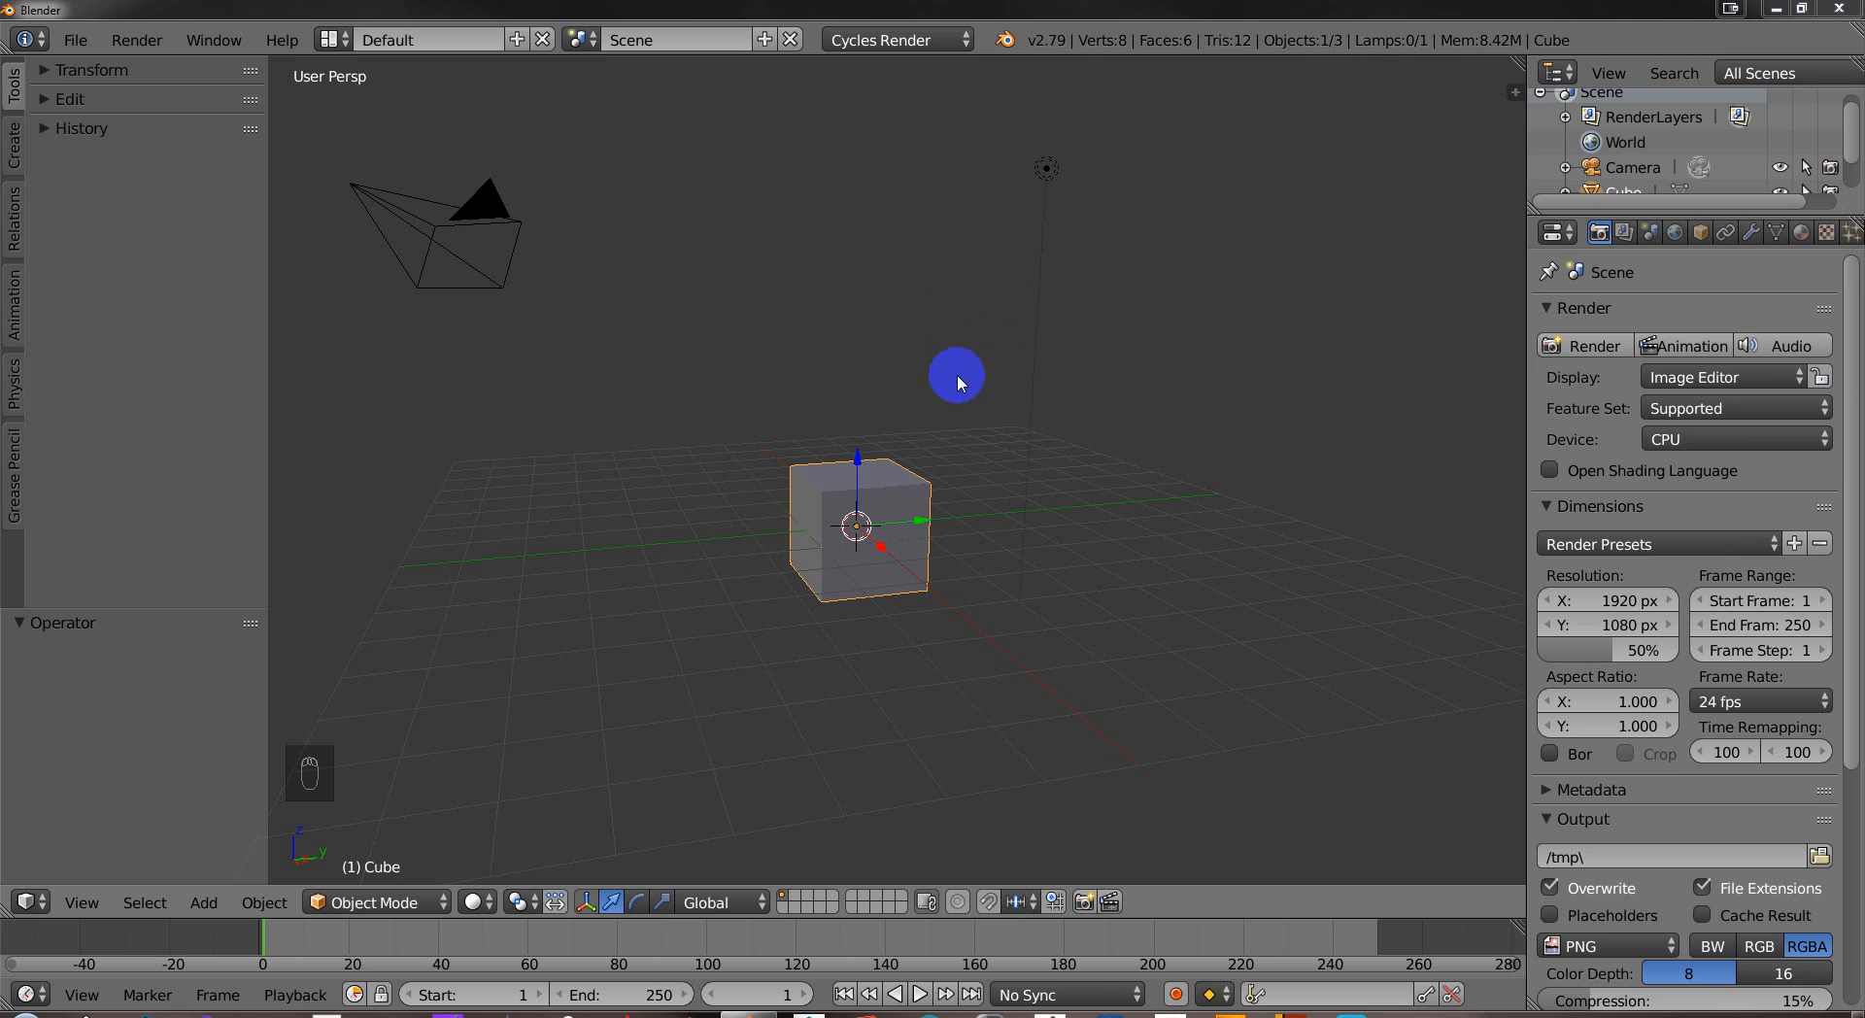
mouse_move(581, 619)
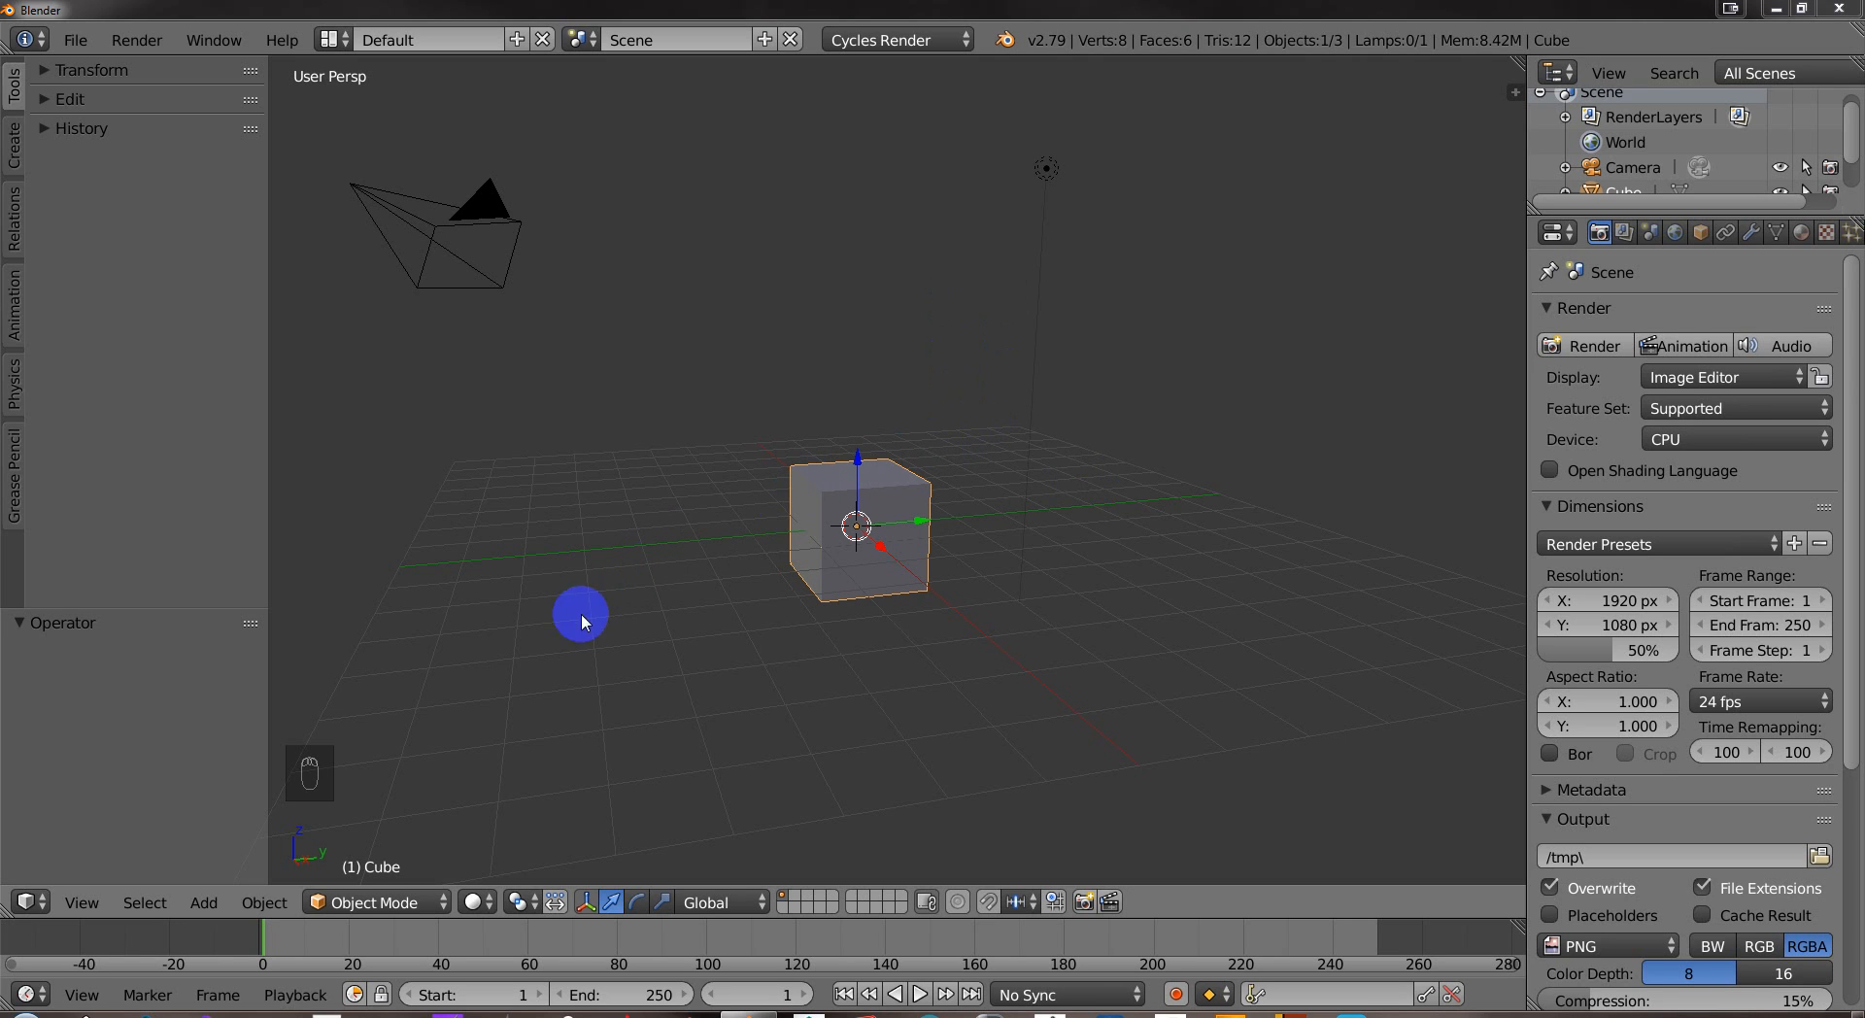
mouse_move(952, 503)
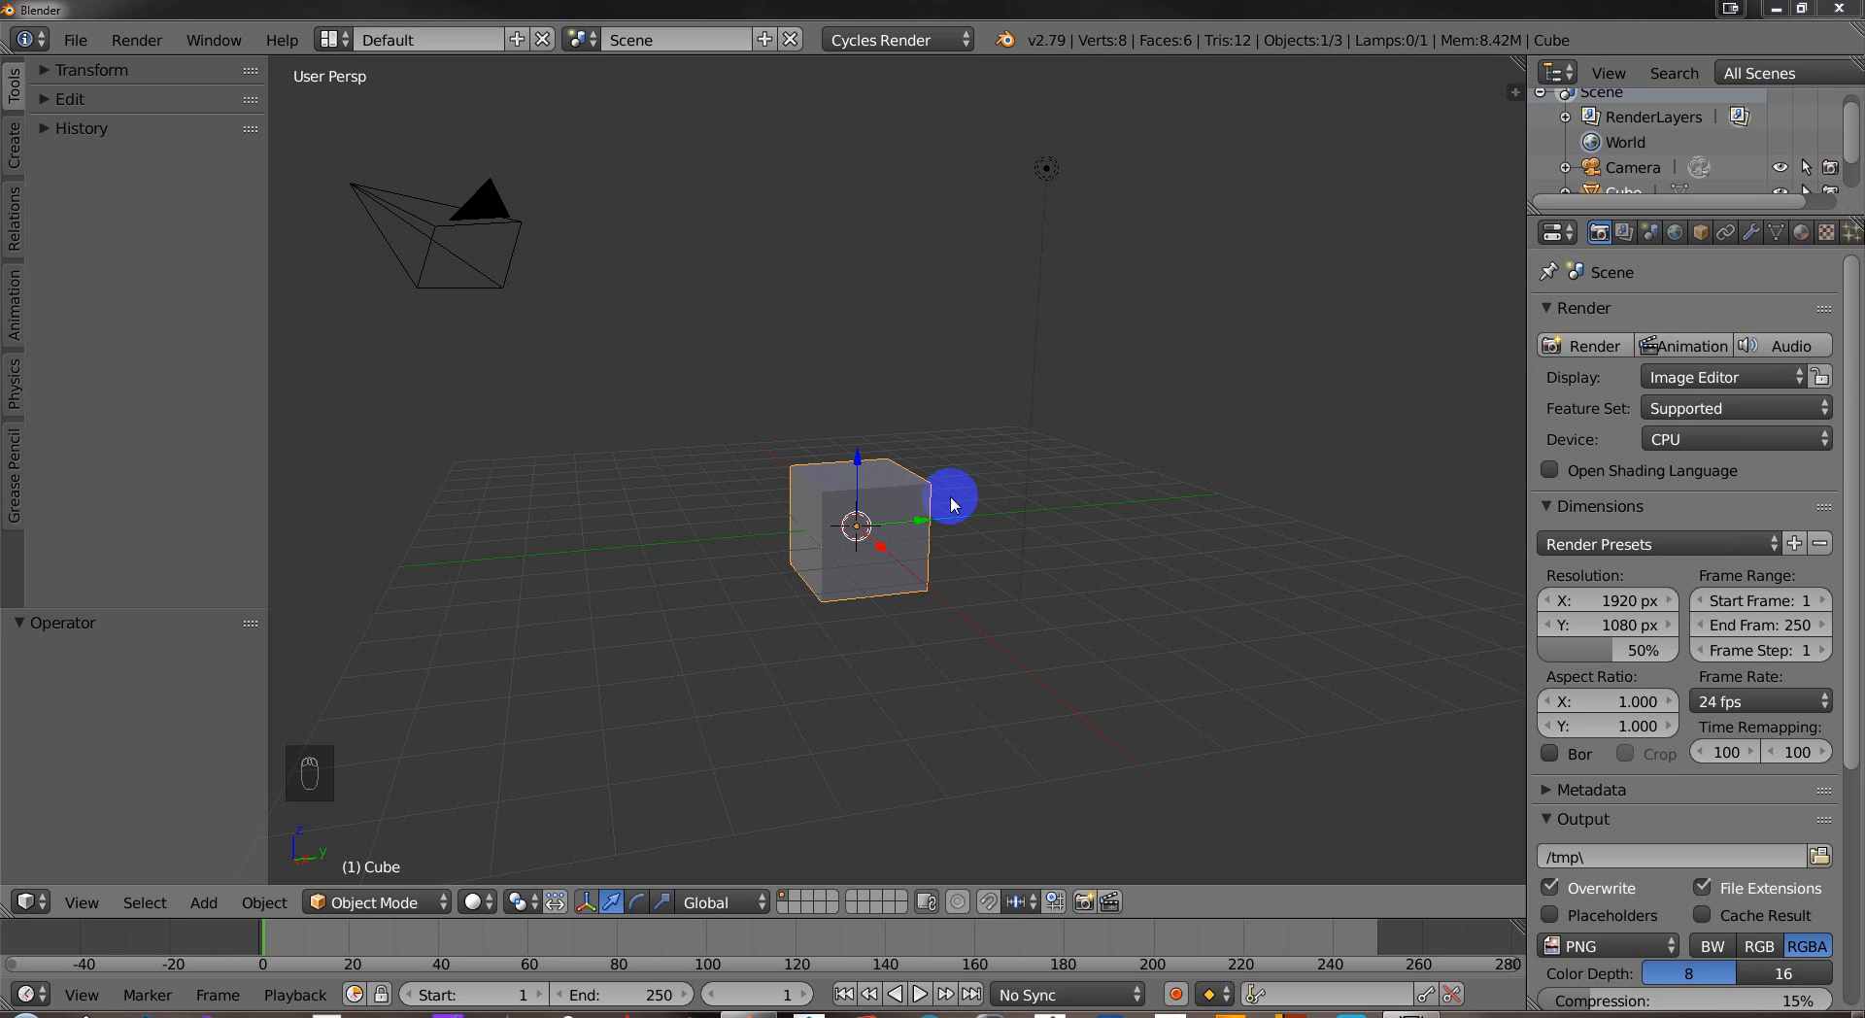
Select every default object — cube, camera and lamp — and delete them all.
key(a)
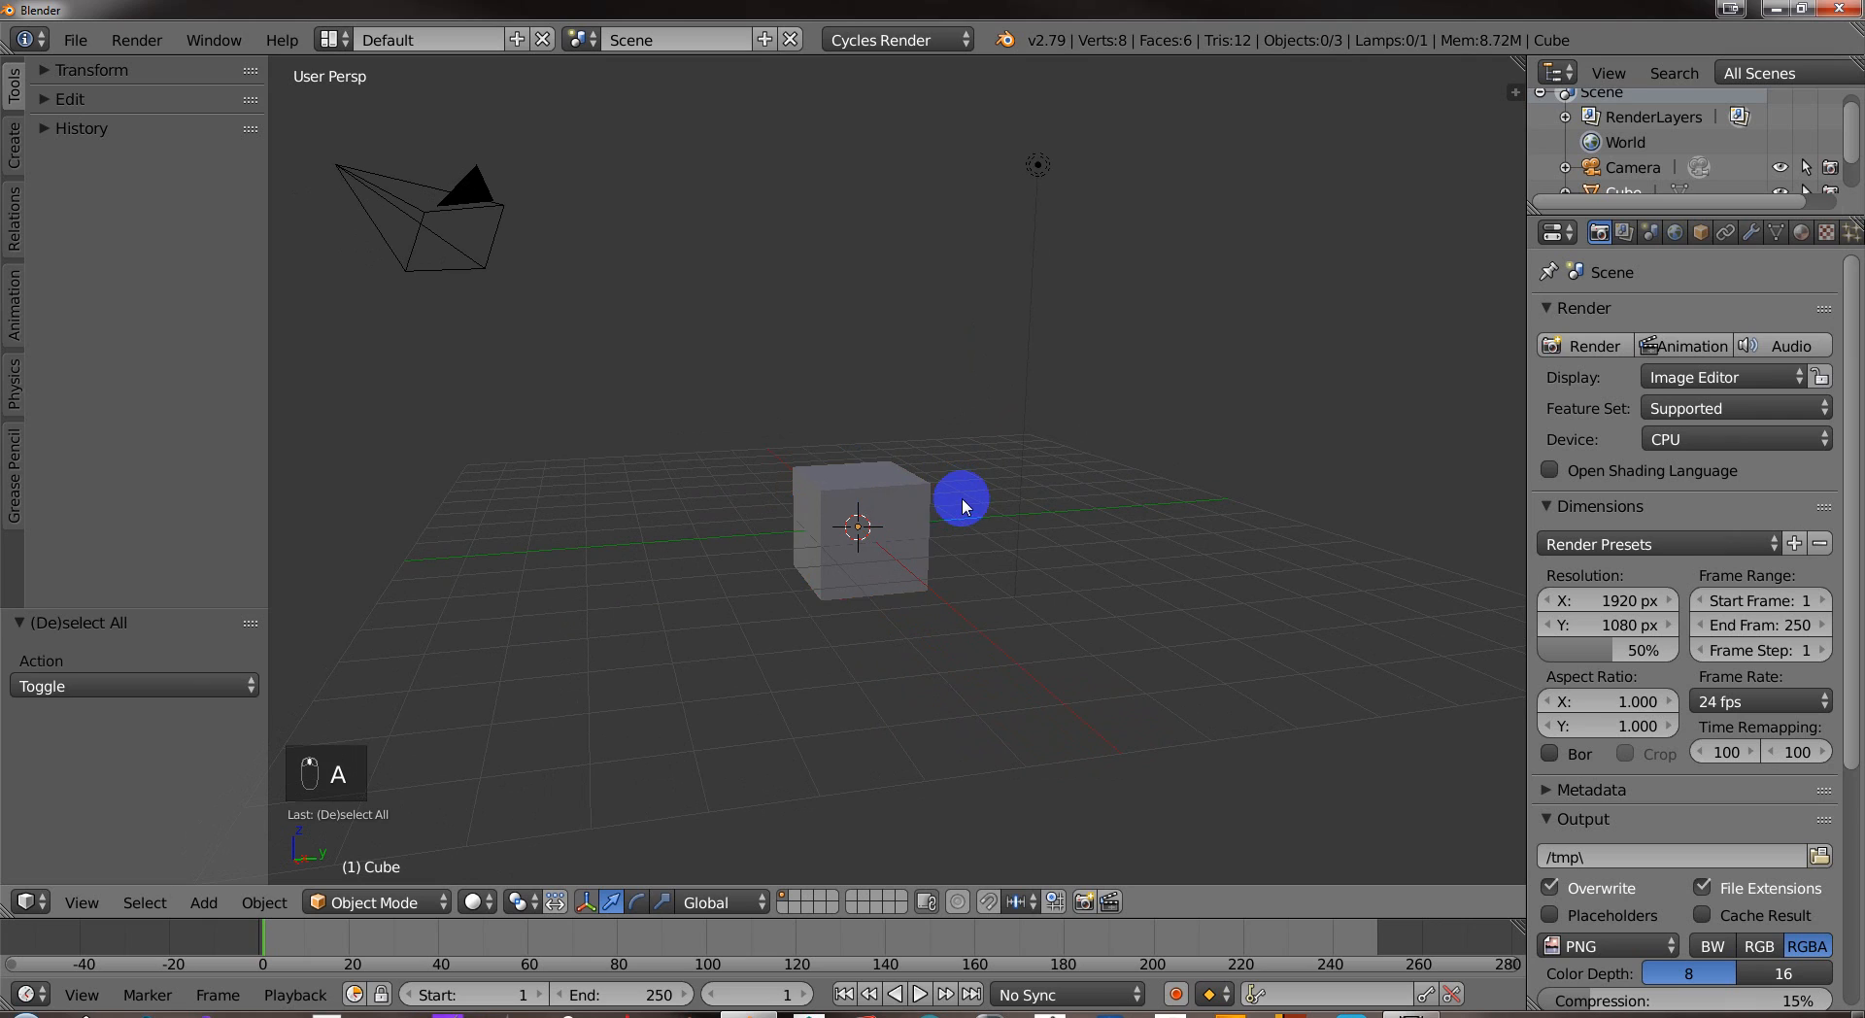
key(a)
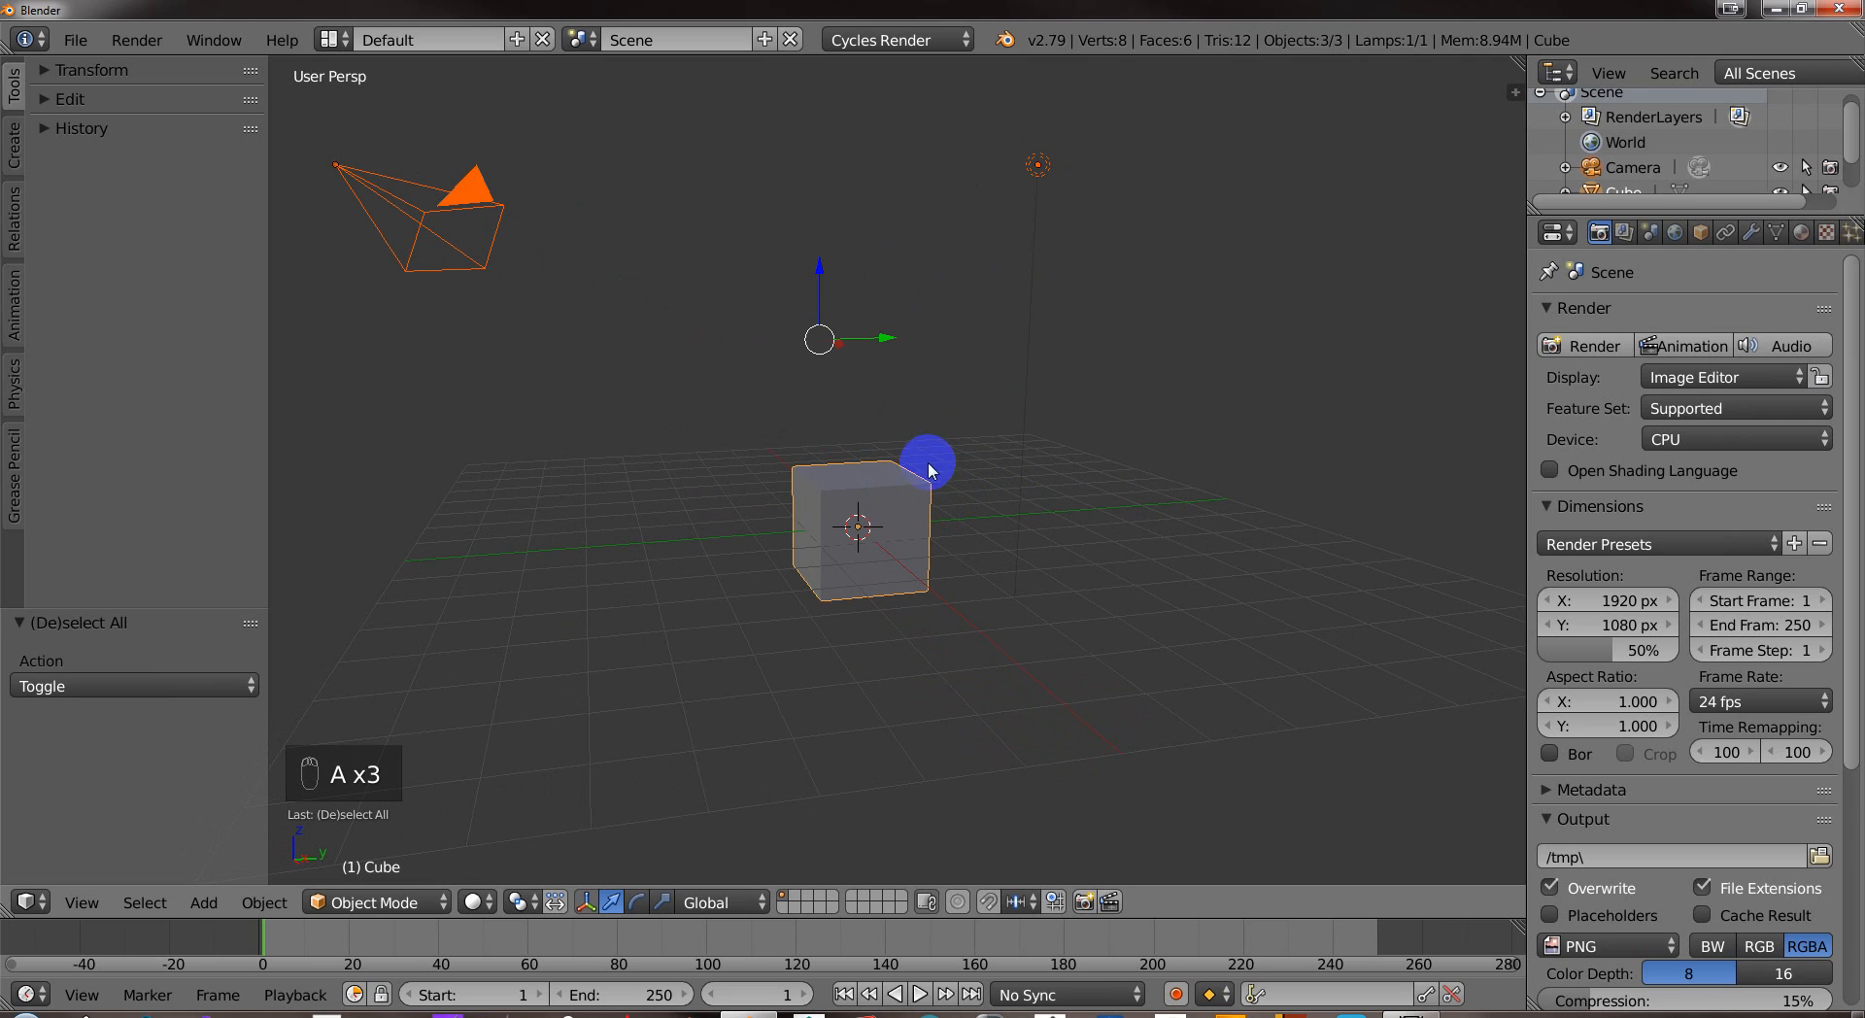
key(x)
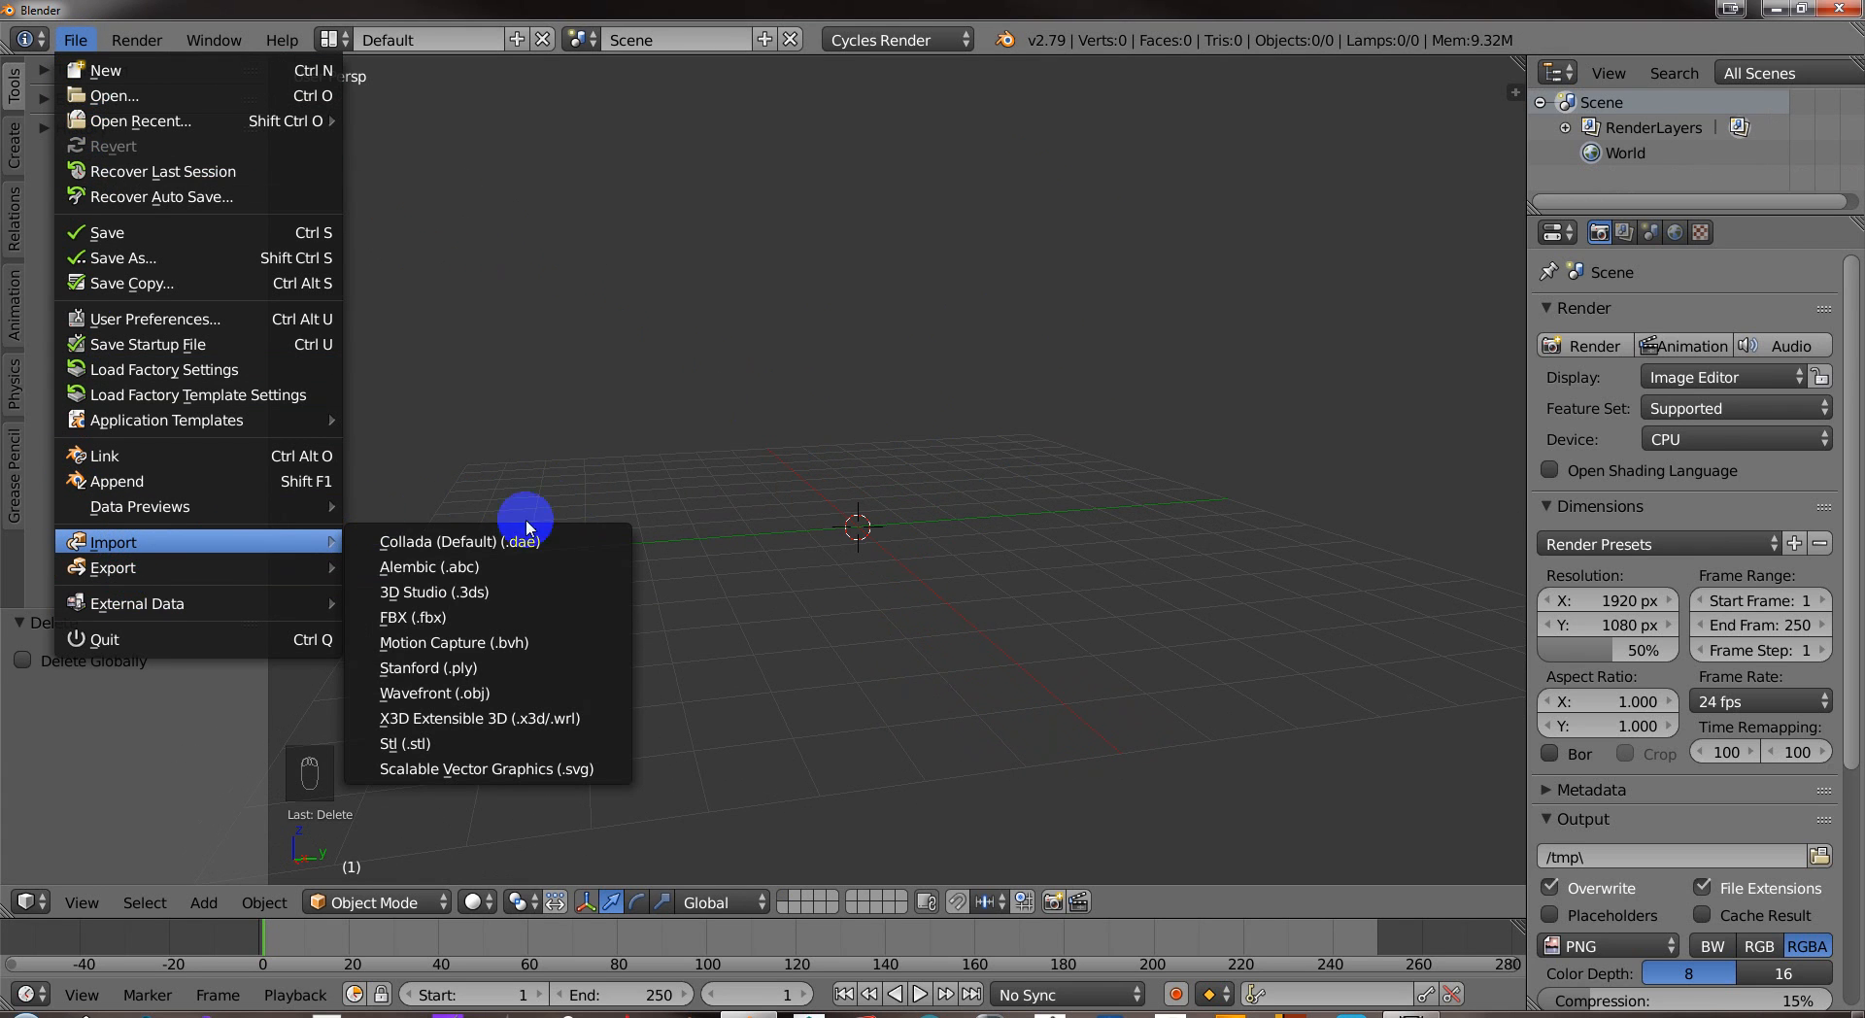
Import the hollow_of_BTM 22march18.stl mesh via the Stl (.stl) format.
click(405, 744)
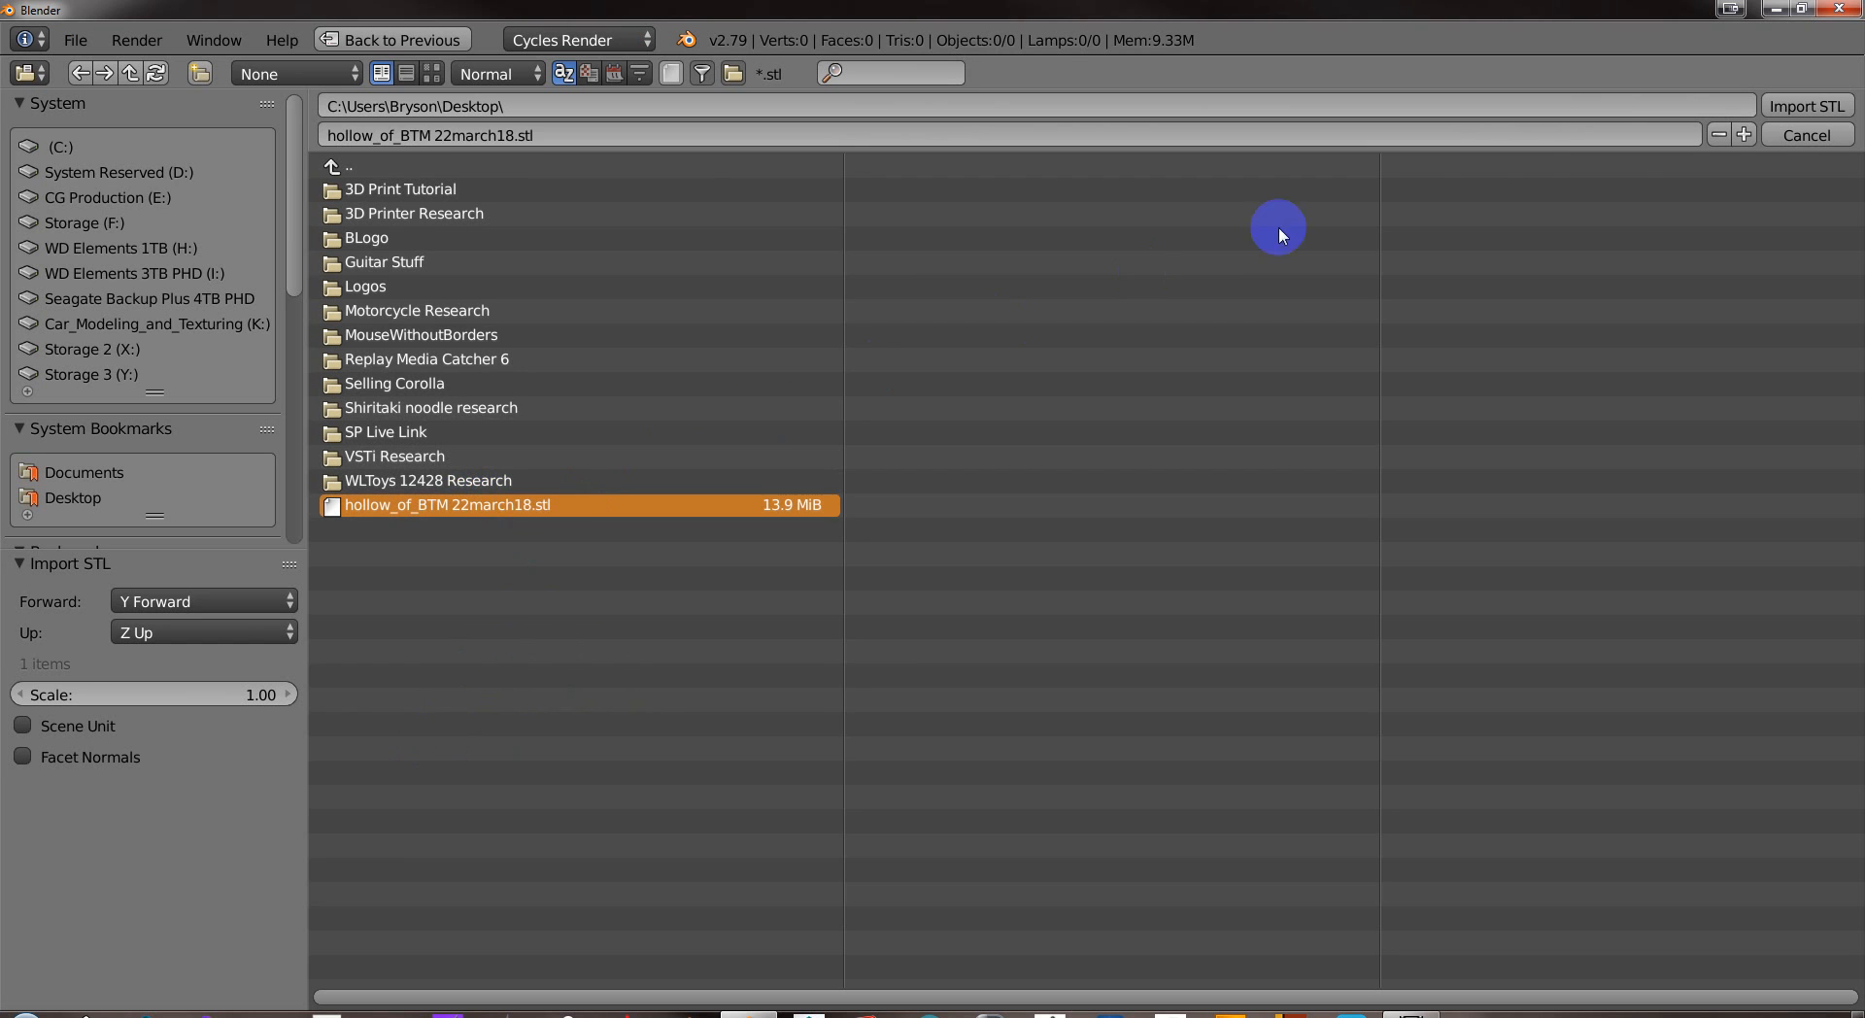
mouse_move(1806, 106)
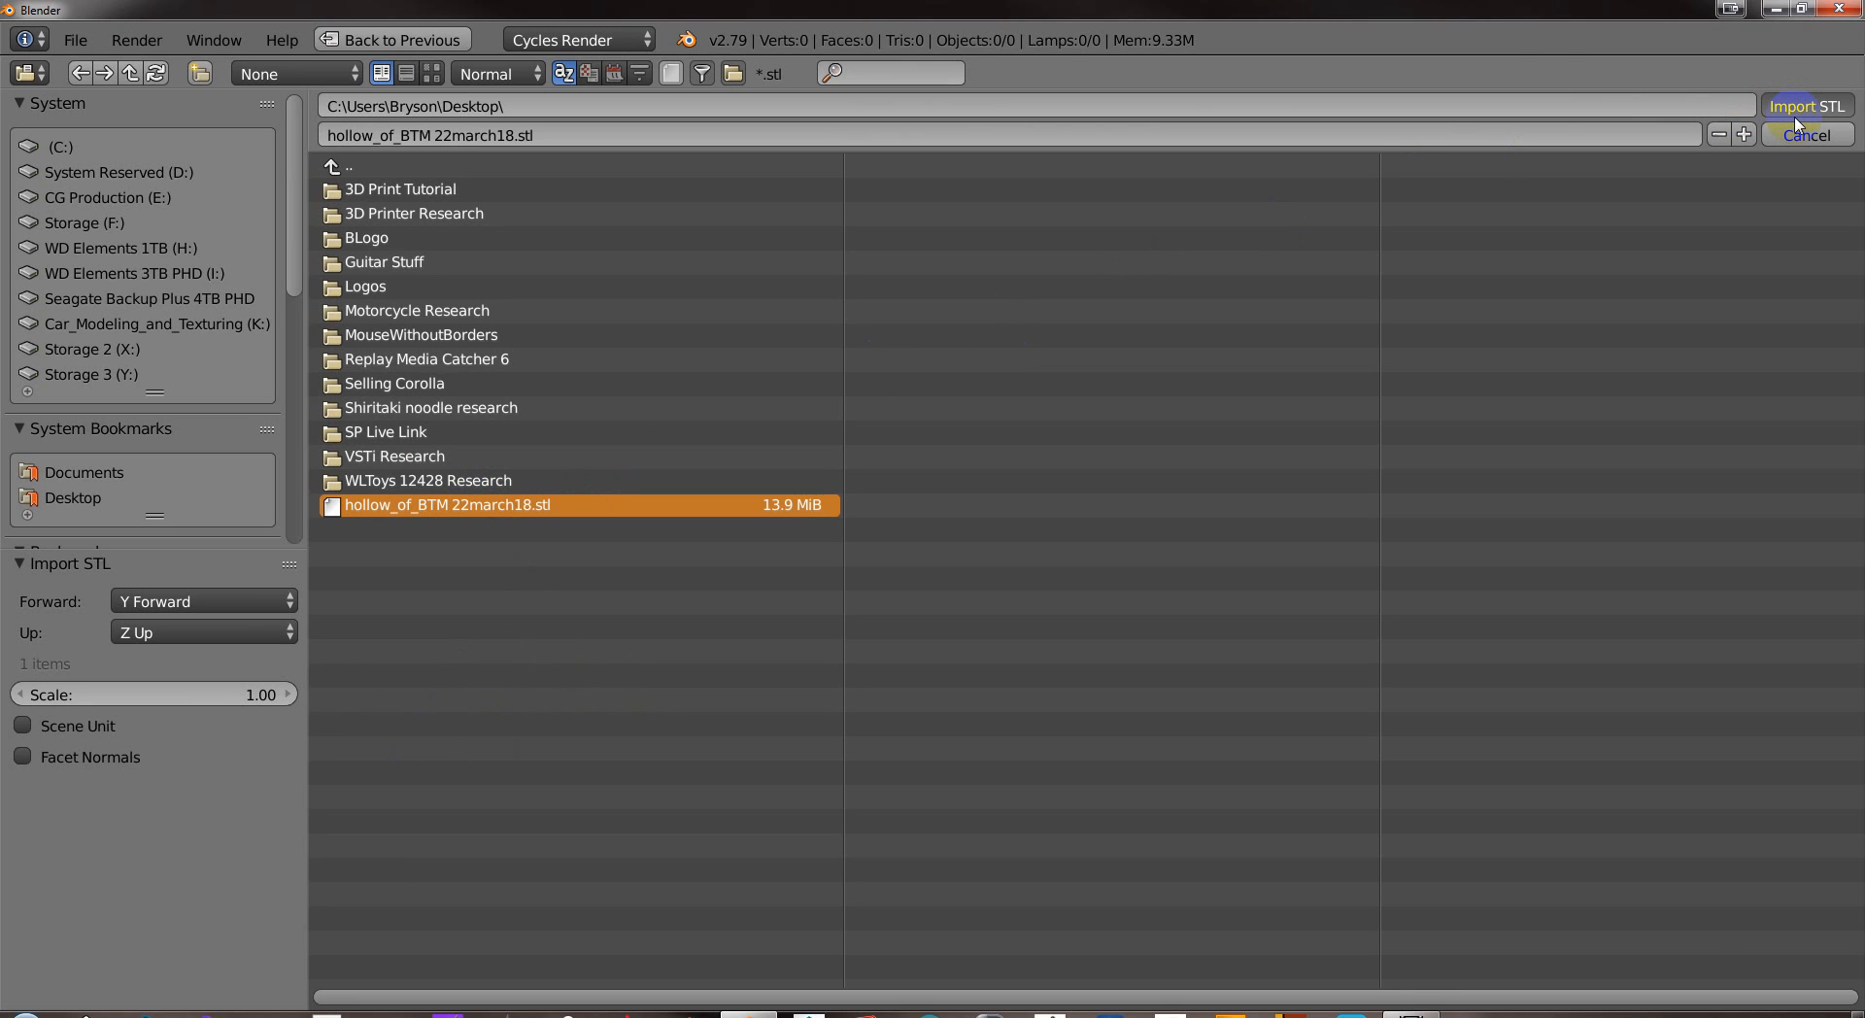
click(1805, 106)
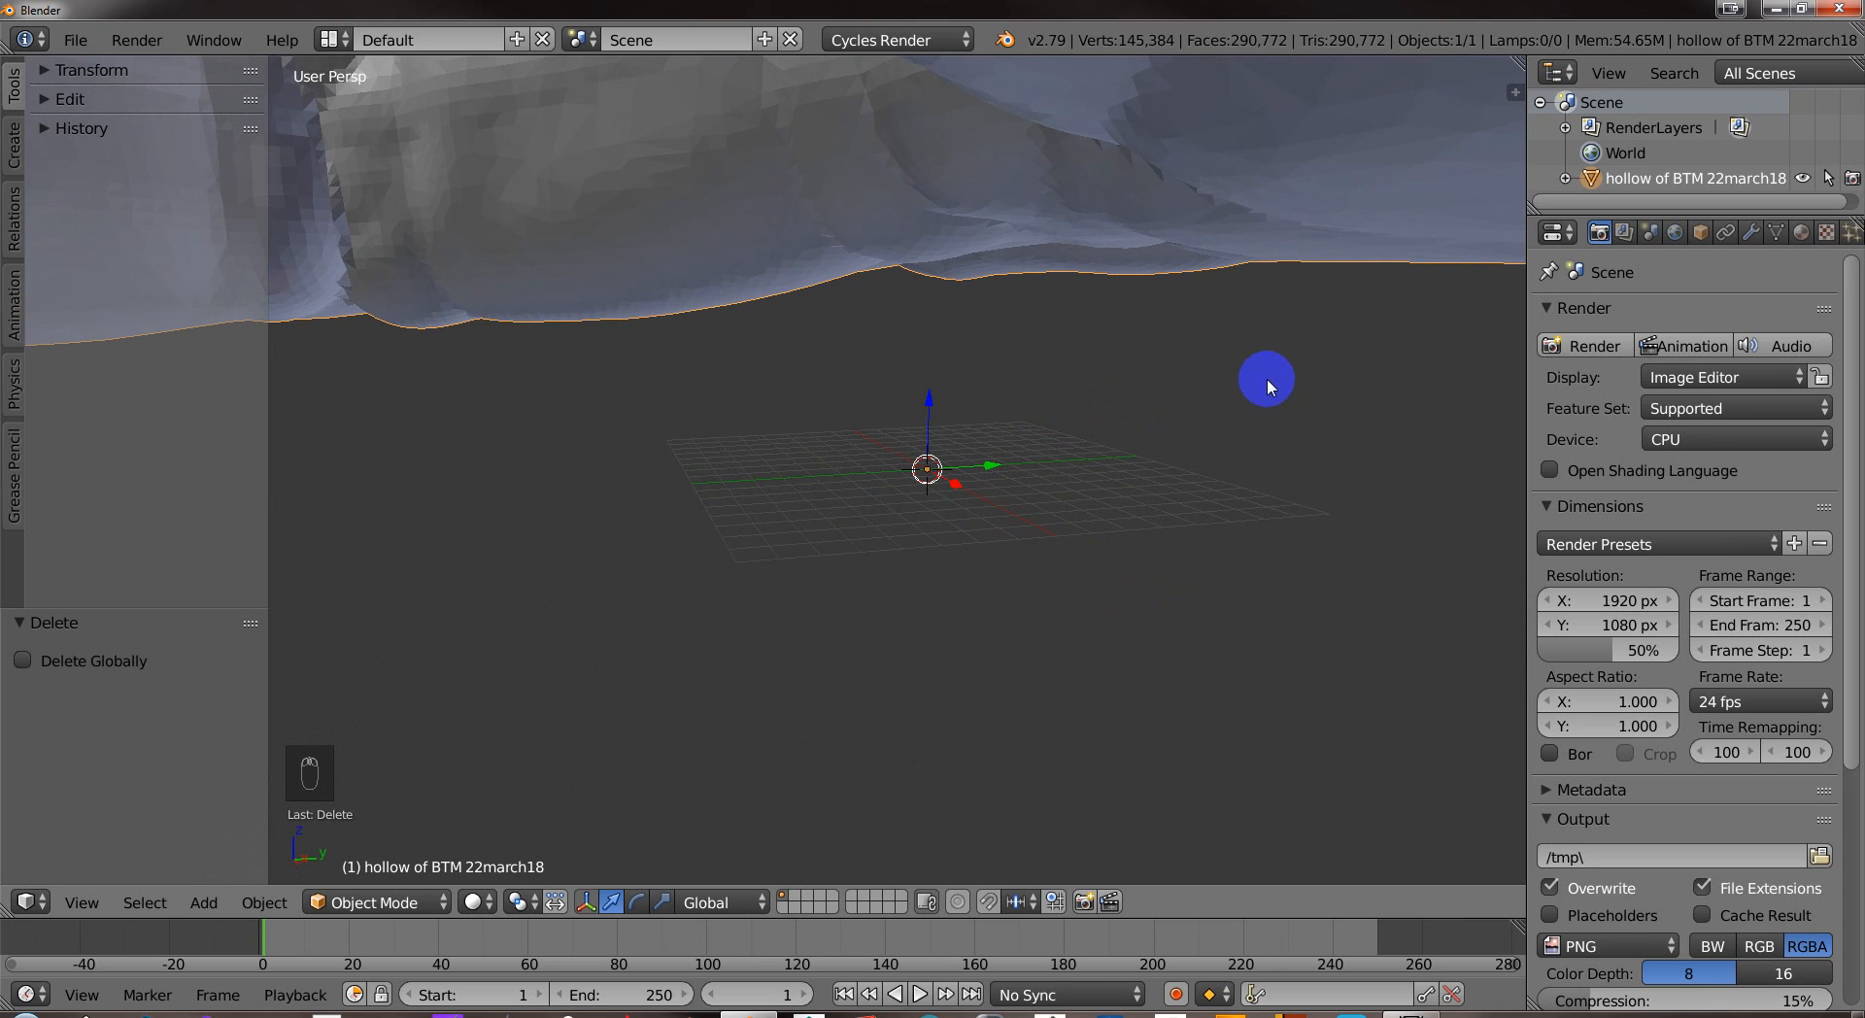
Scale the imported scorpion mesh to 0.01 on every axis and zoom in on it.
key(s)
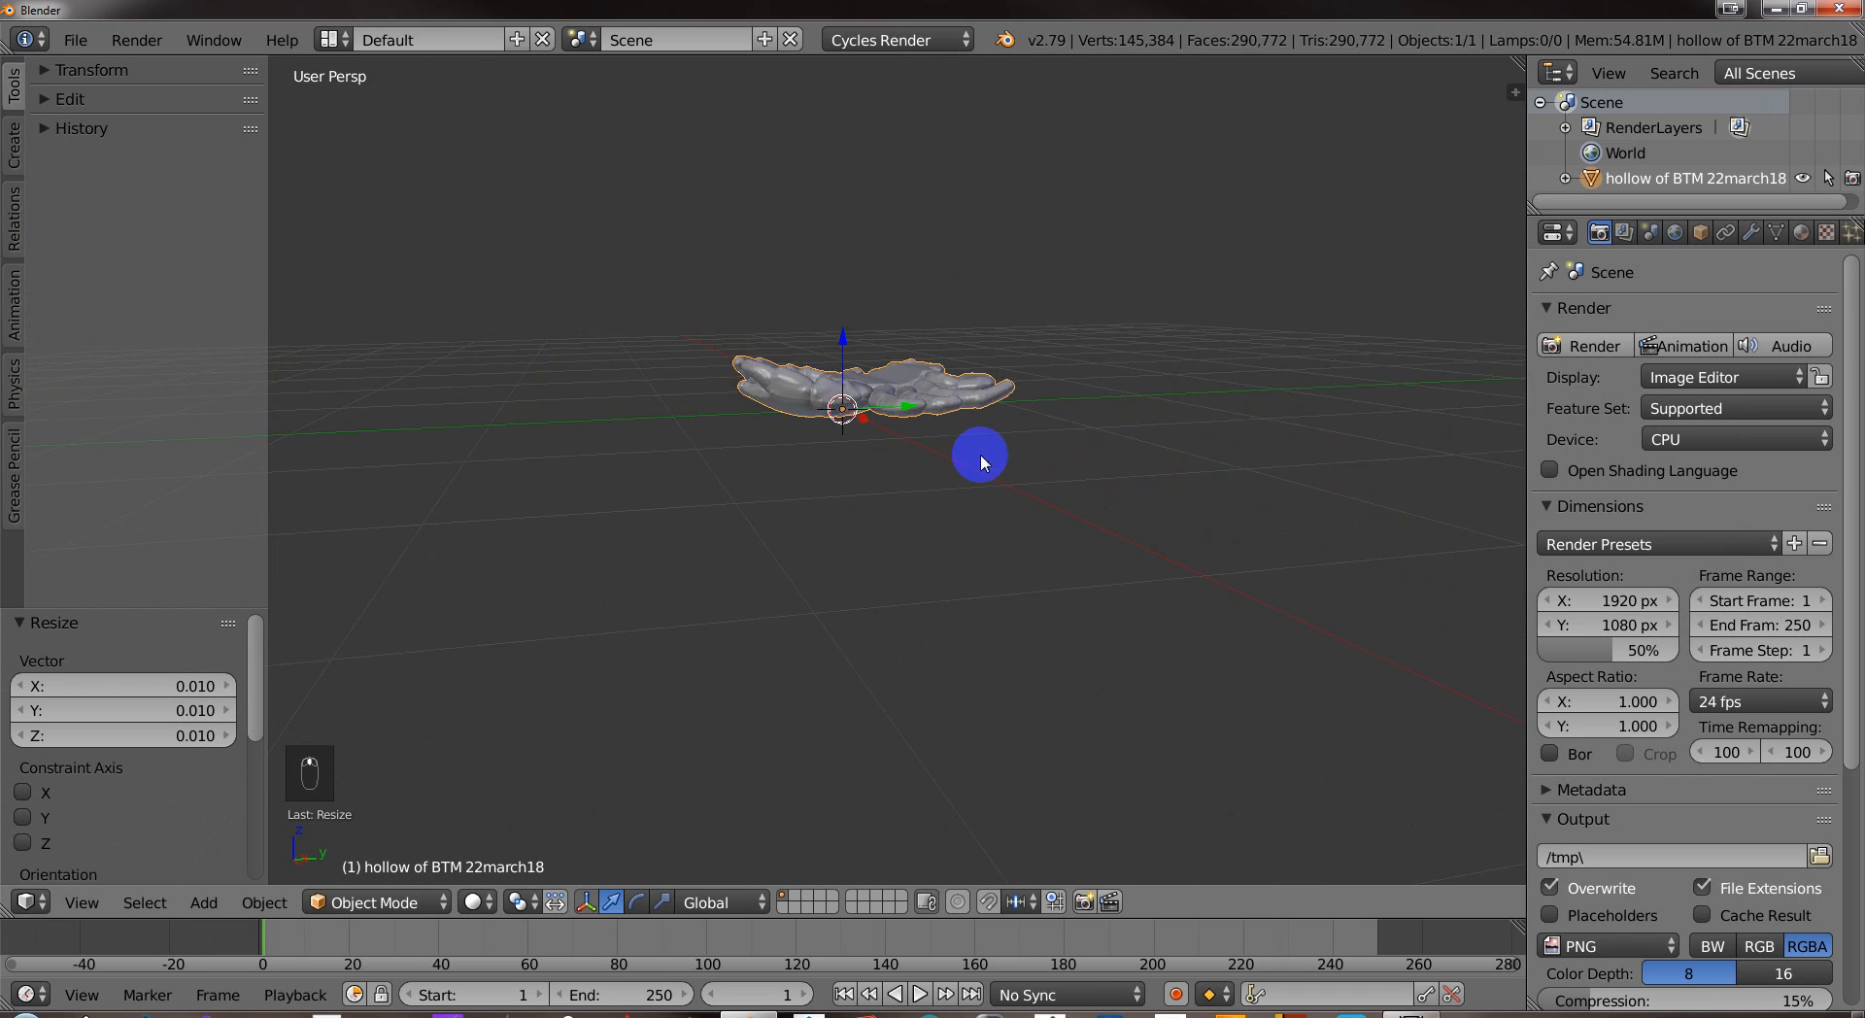
drag(982, 462, 975, 484)
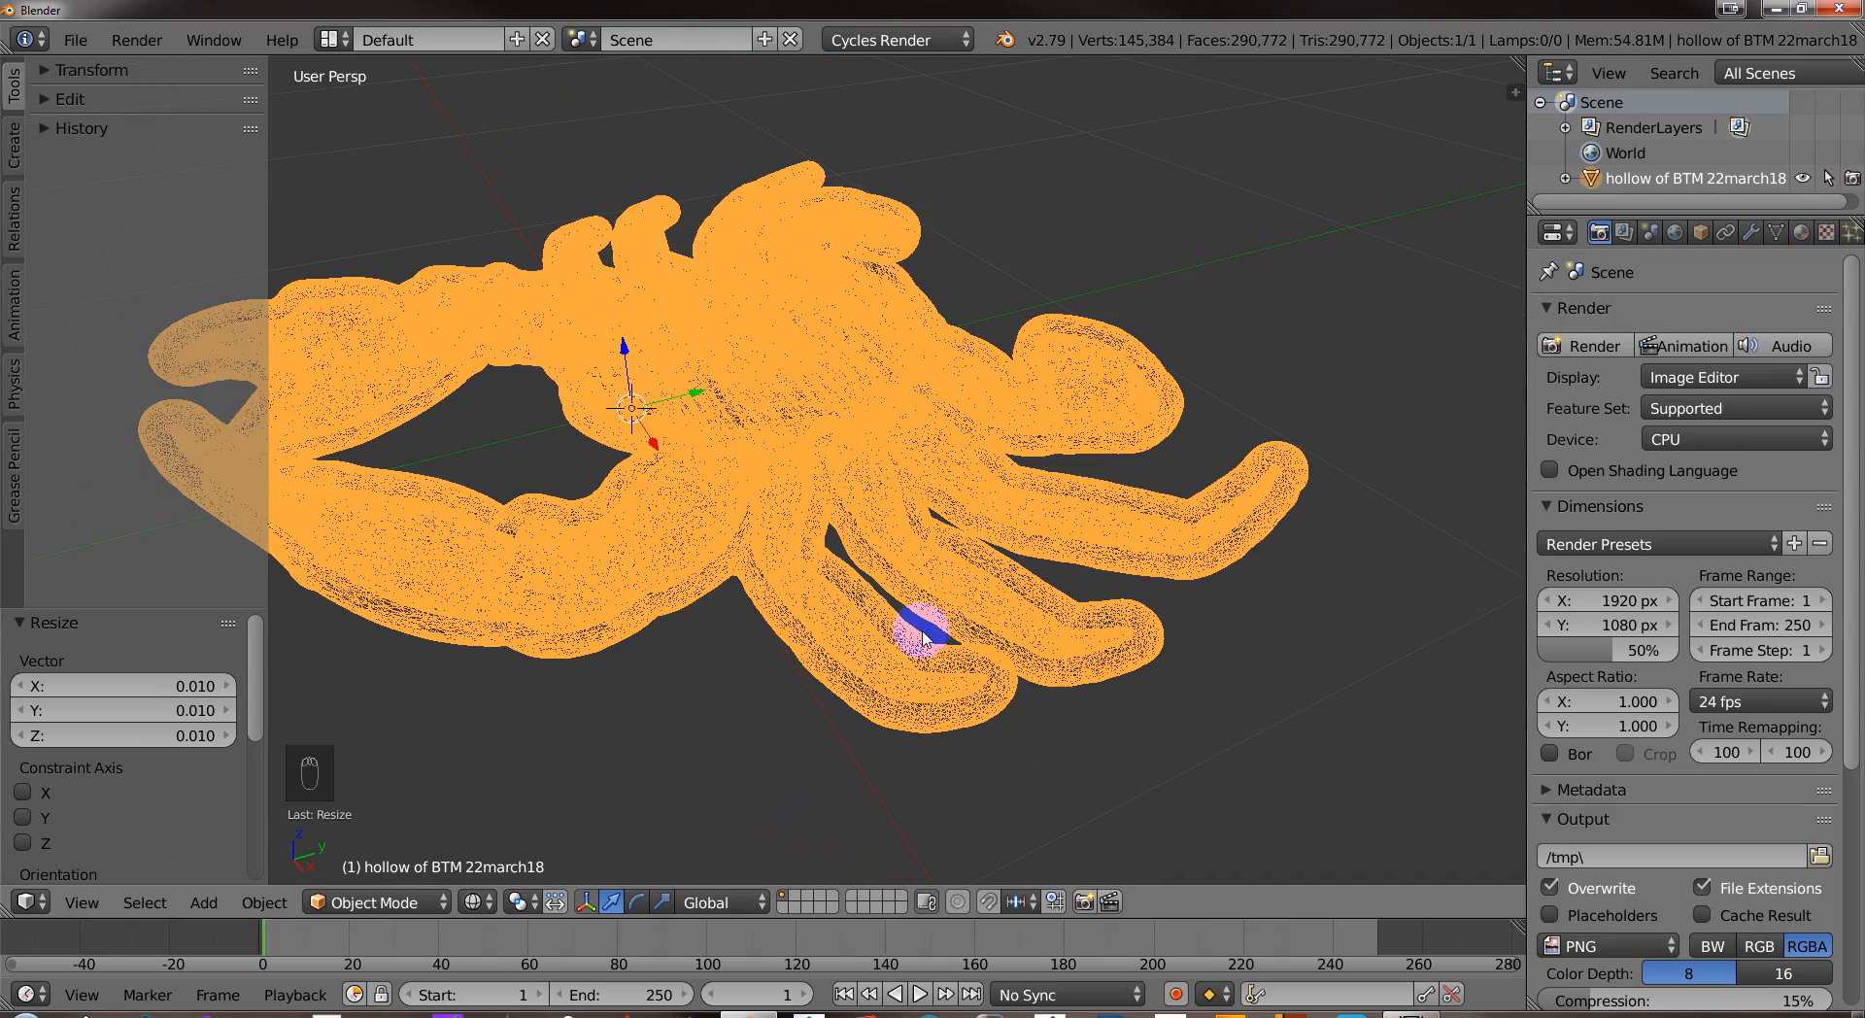
Enter Edit Mode on the scorpion and select its linked outer shell geometry.
key(a)
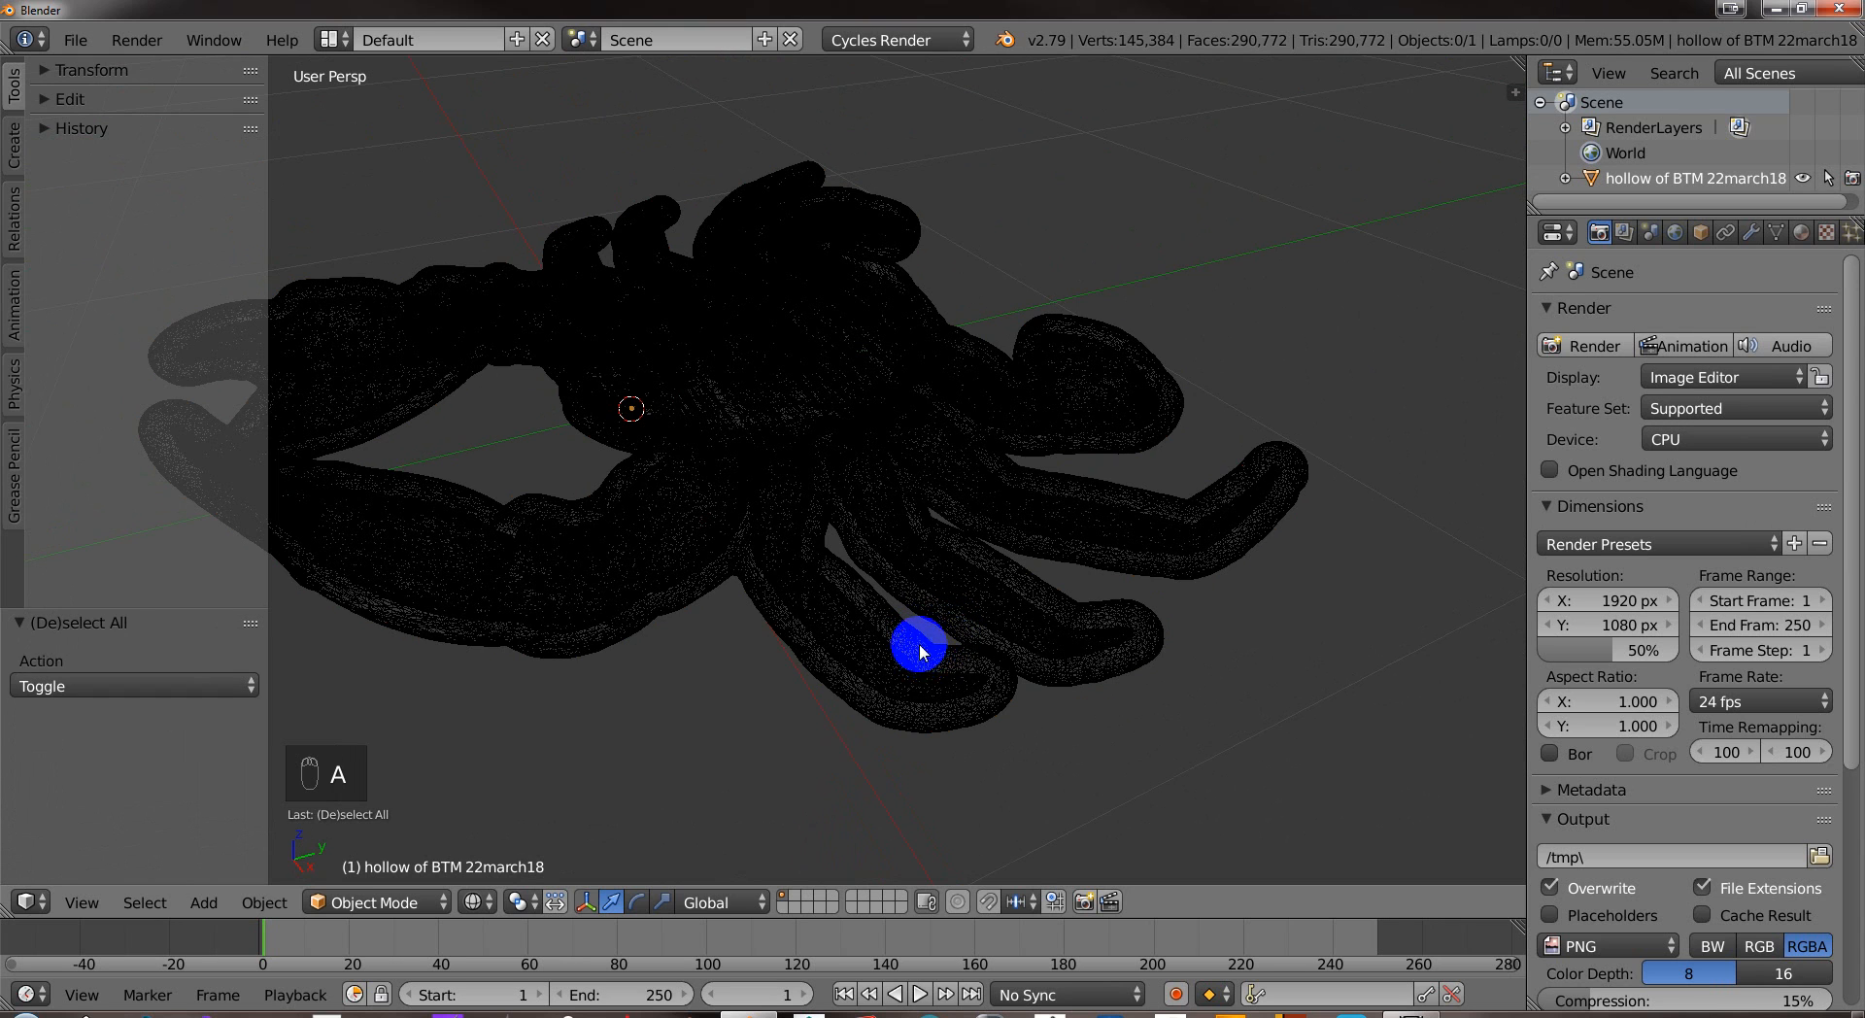
key(ctrl+tab)
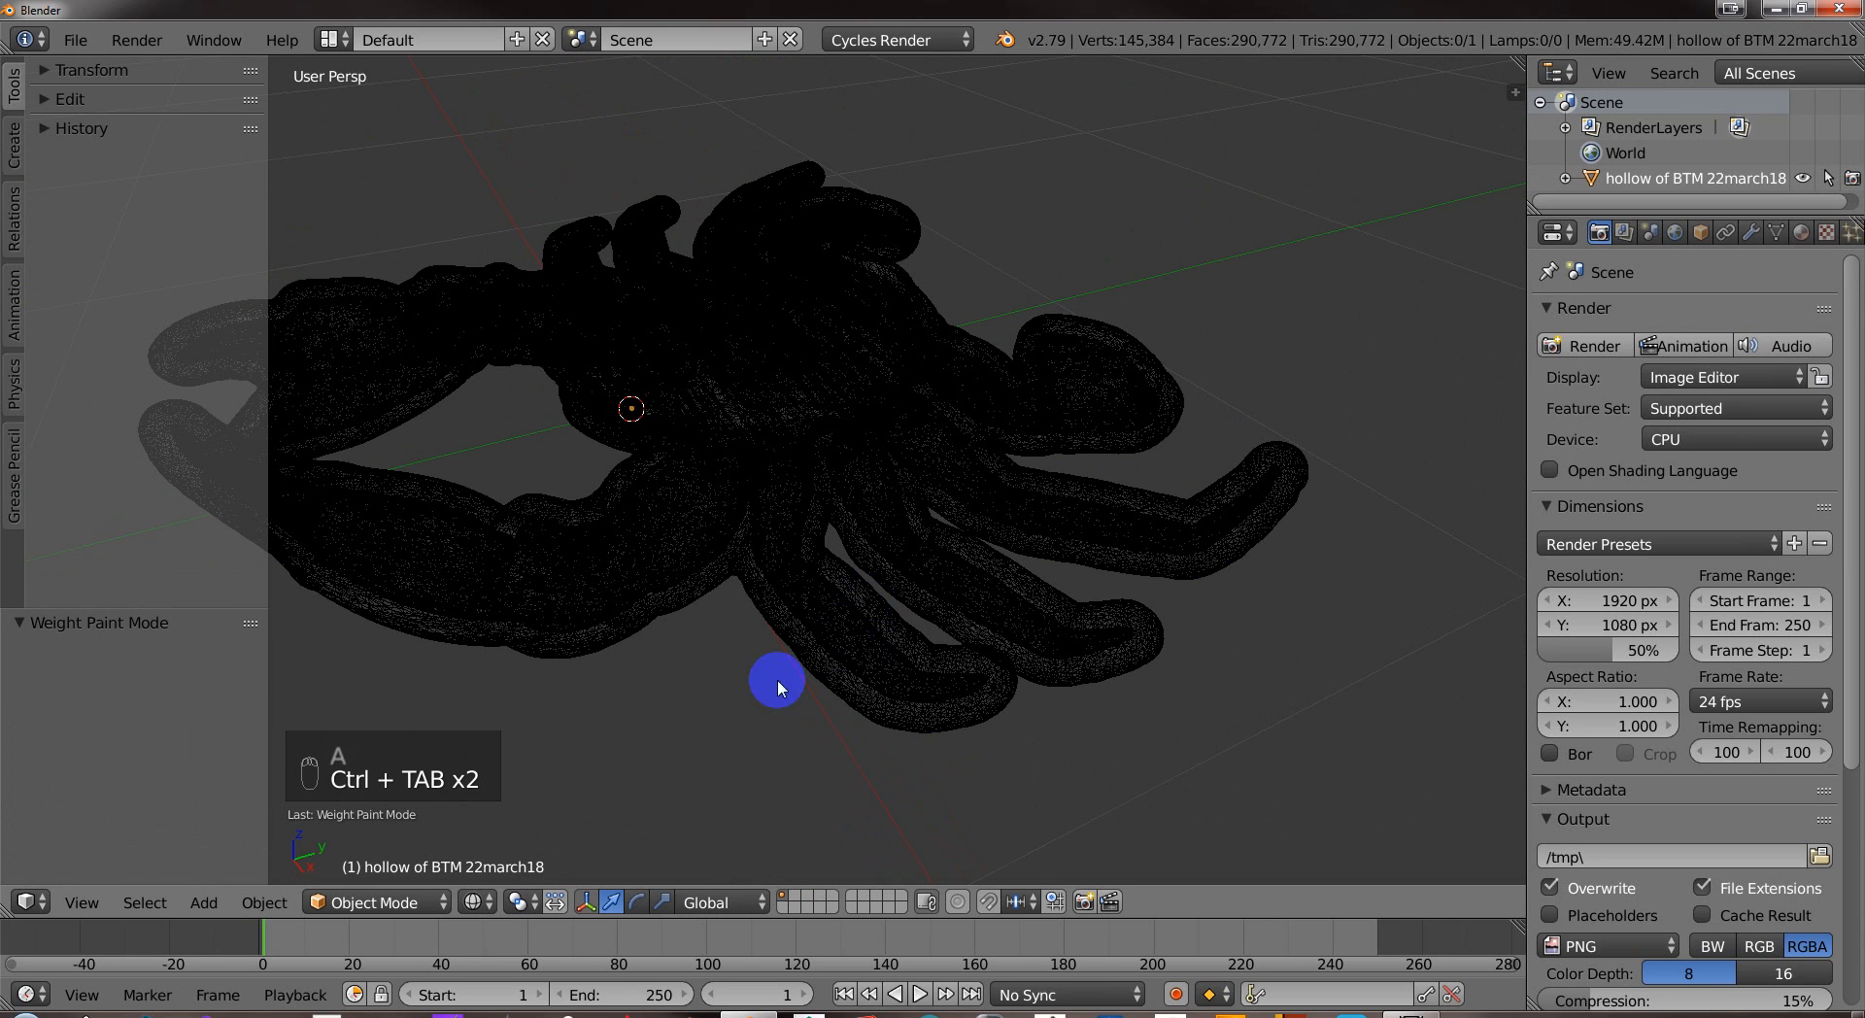
key(ctrl+tab)
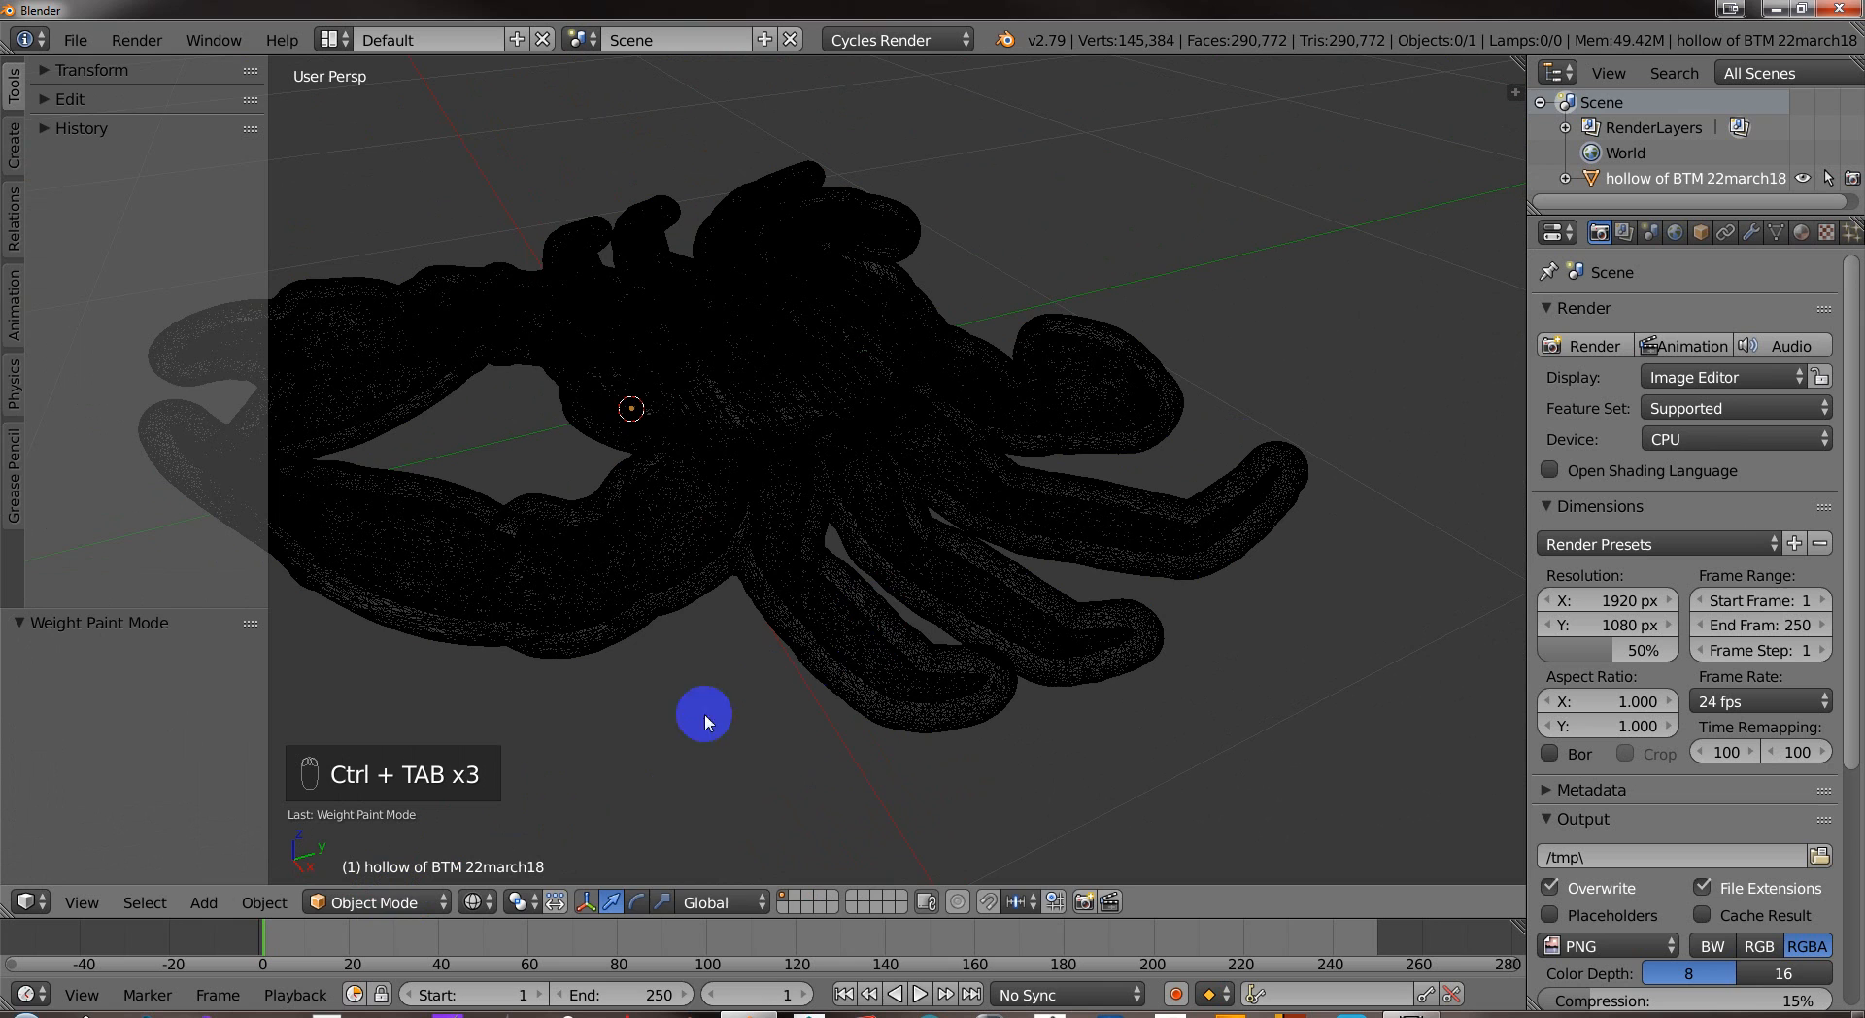
click(369, 902)
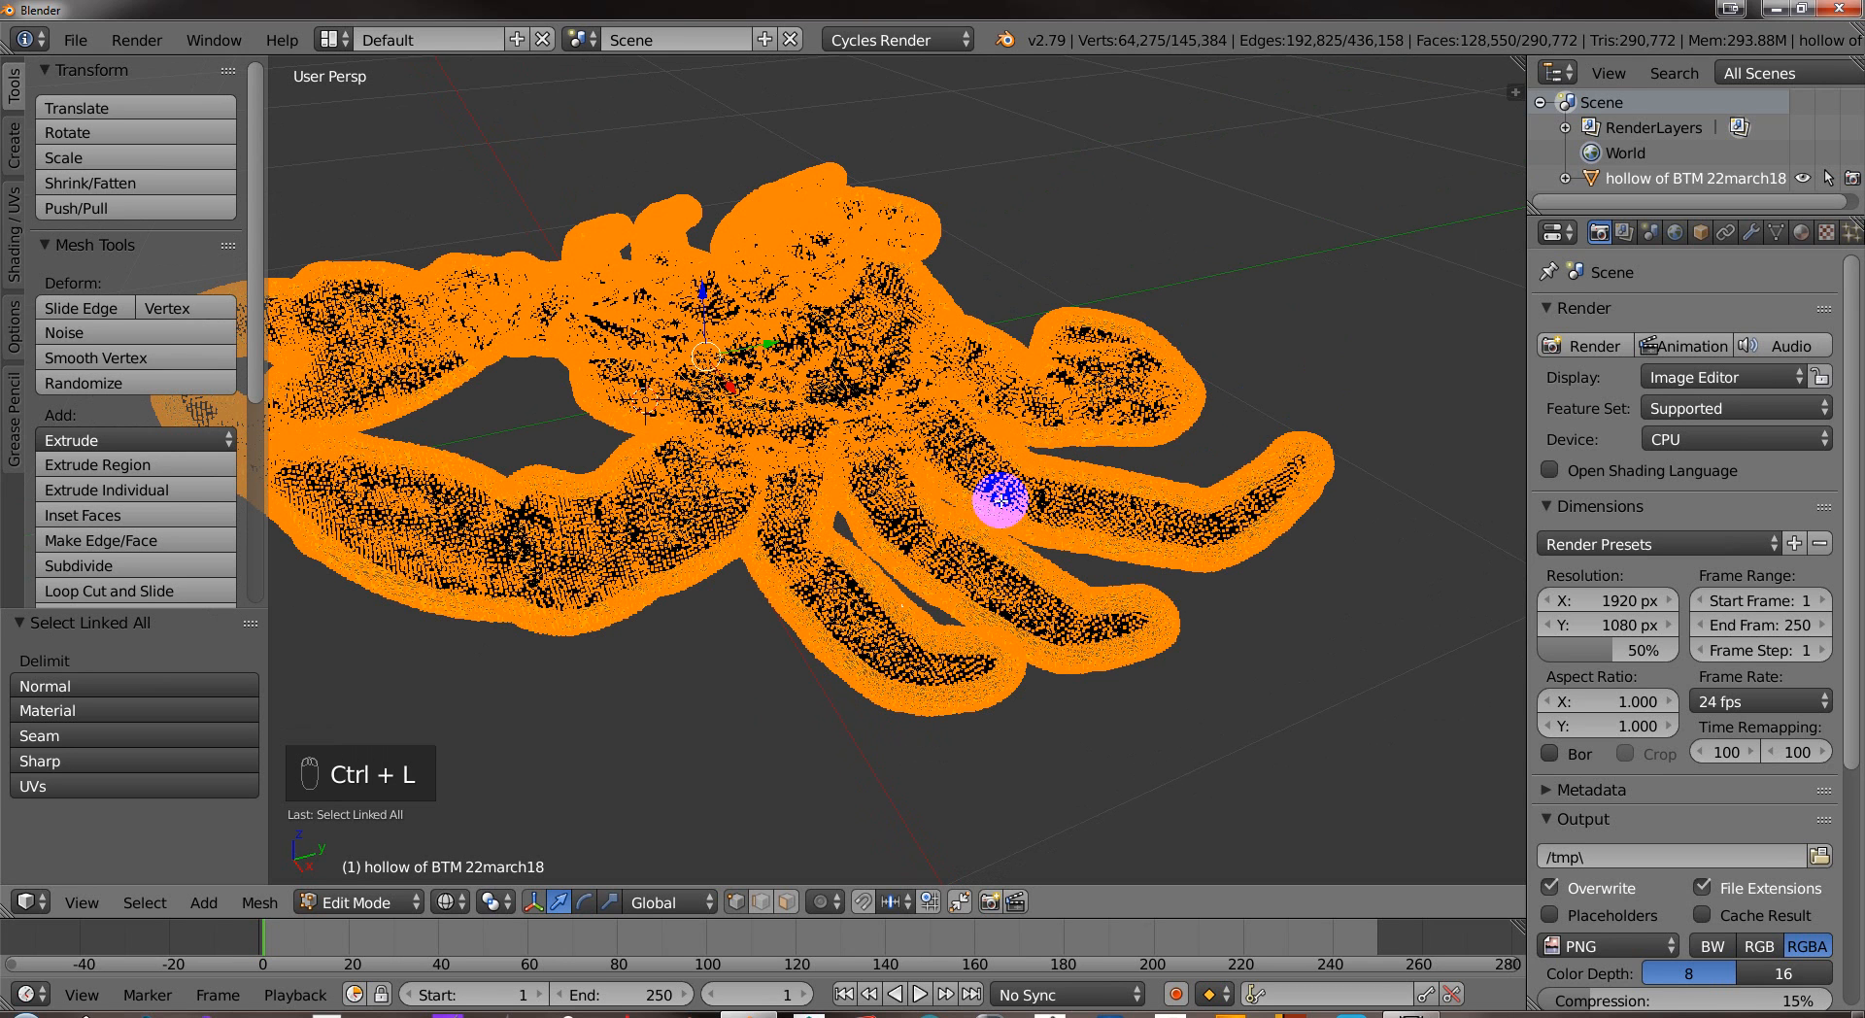
Separate the selected shell by Selection into hollow of BTM 22march18.001 and leave Edit Mode.
key(p)
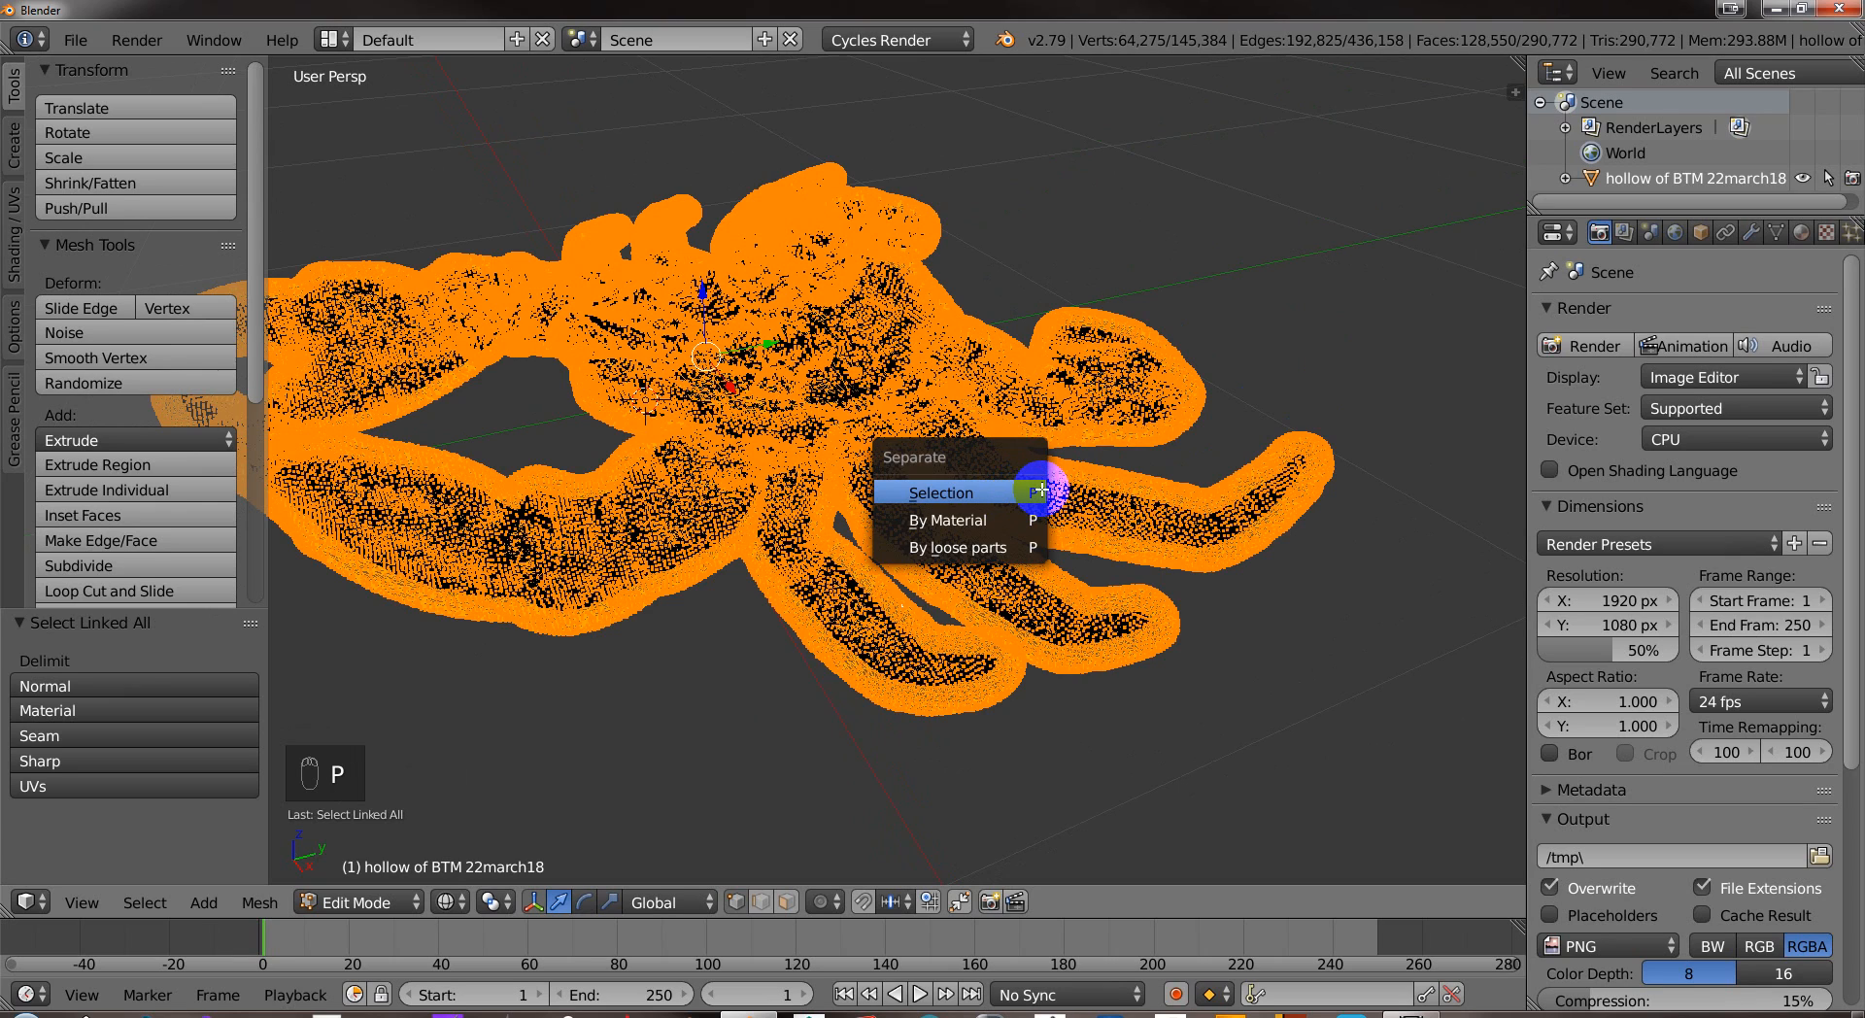
click(940, 491)
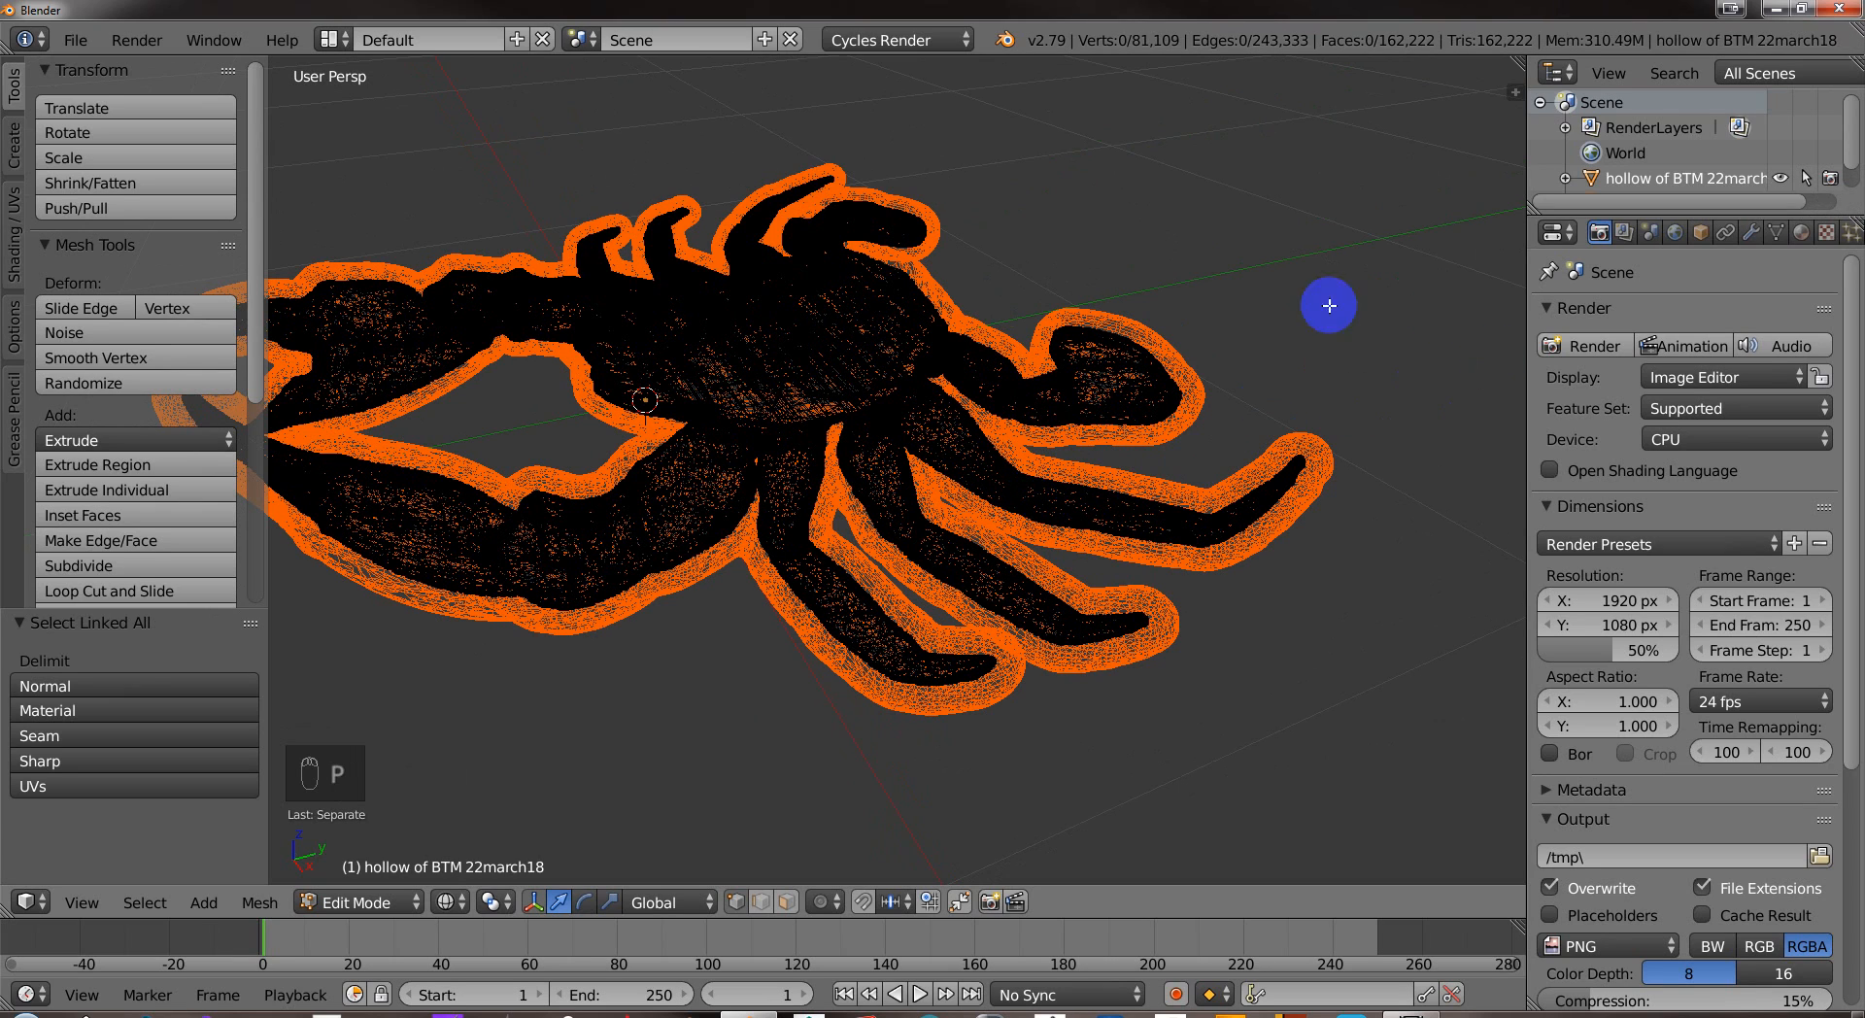
key(Tab)
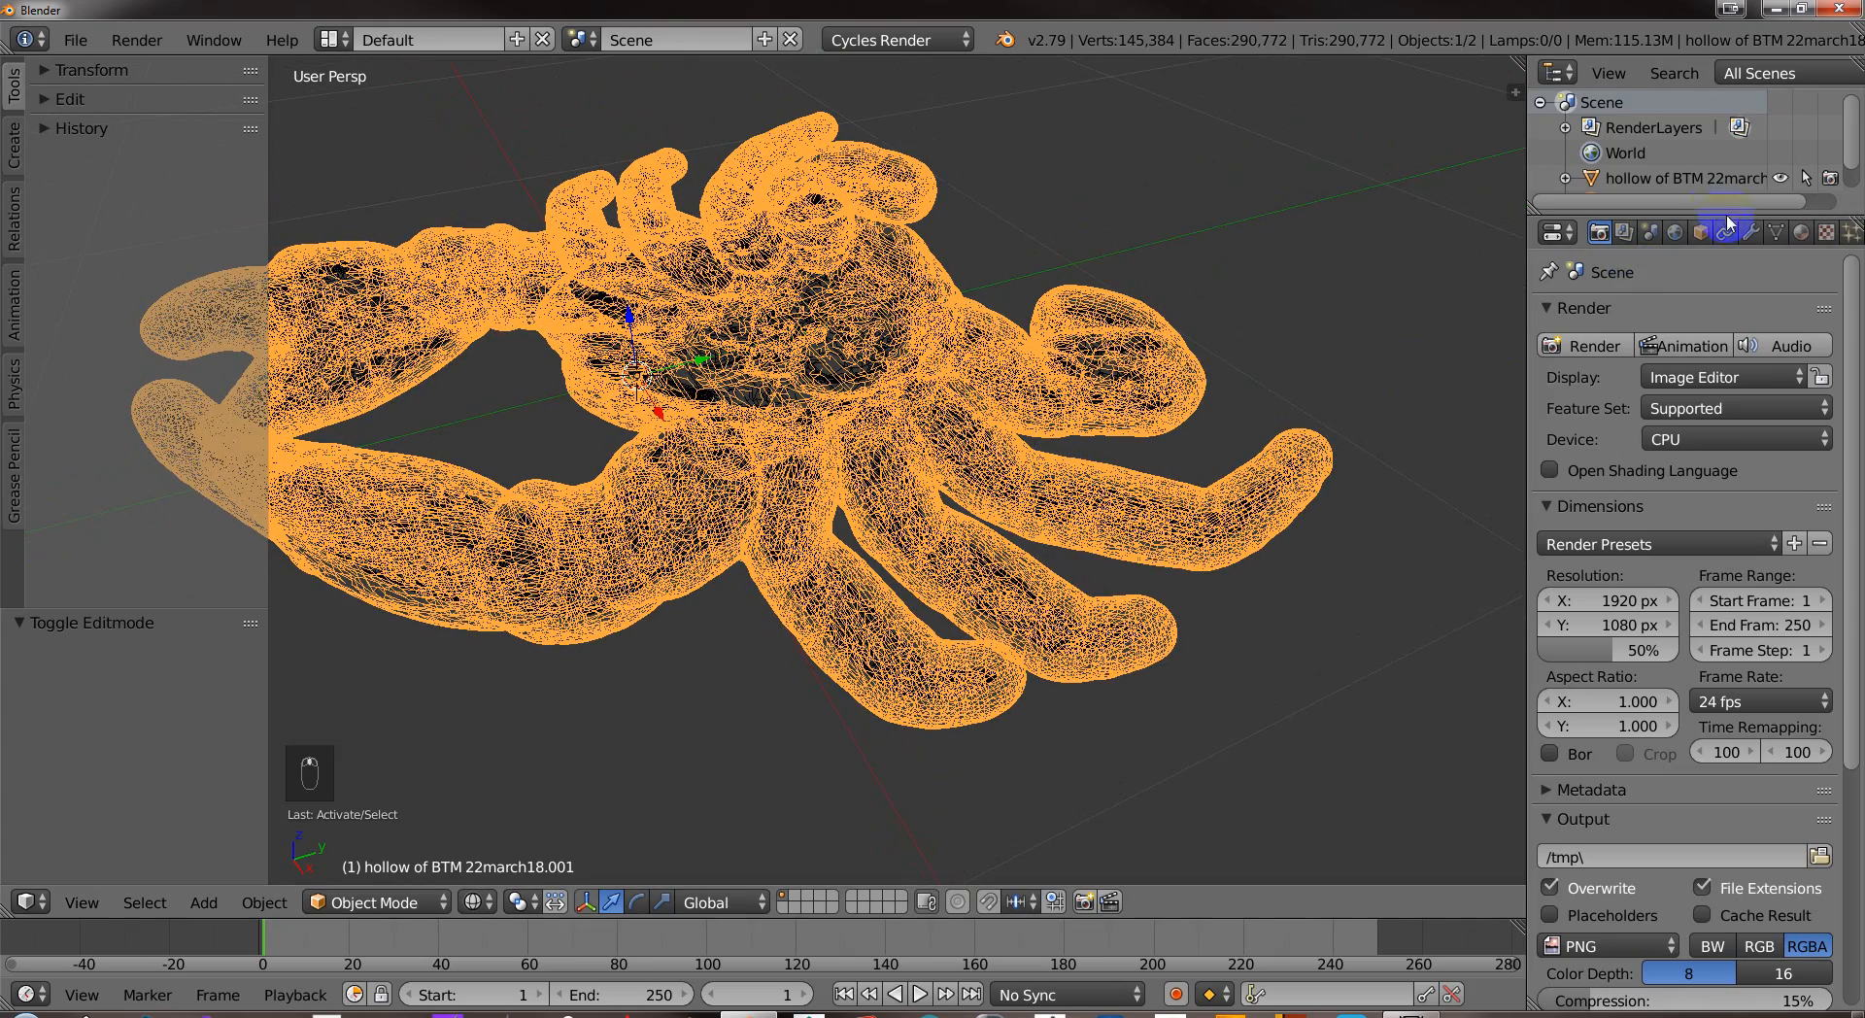
Rename the active scorpion object to outer in the Object properties.
click(1699, 232)
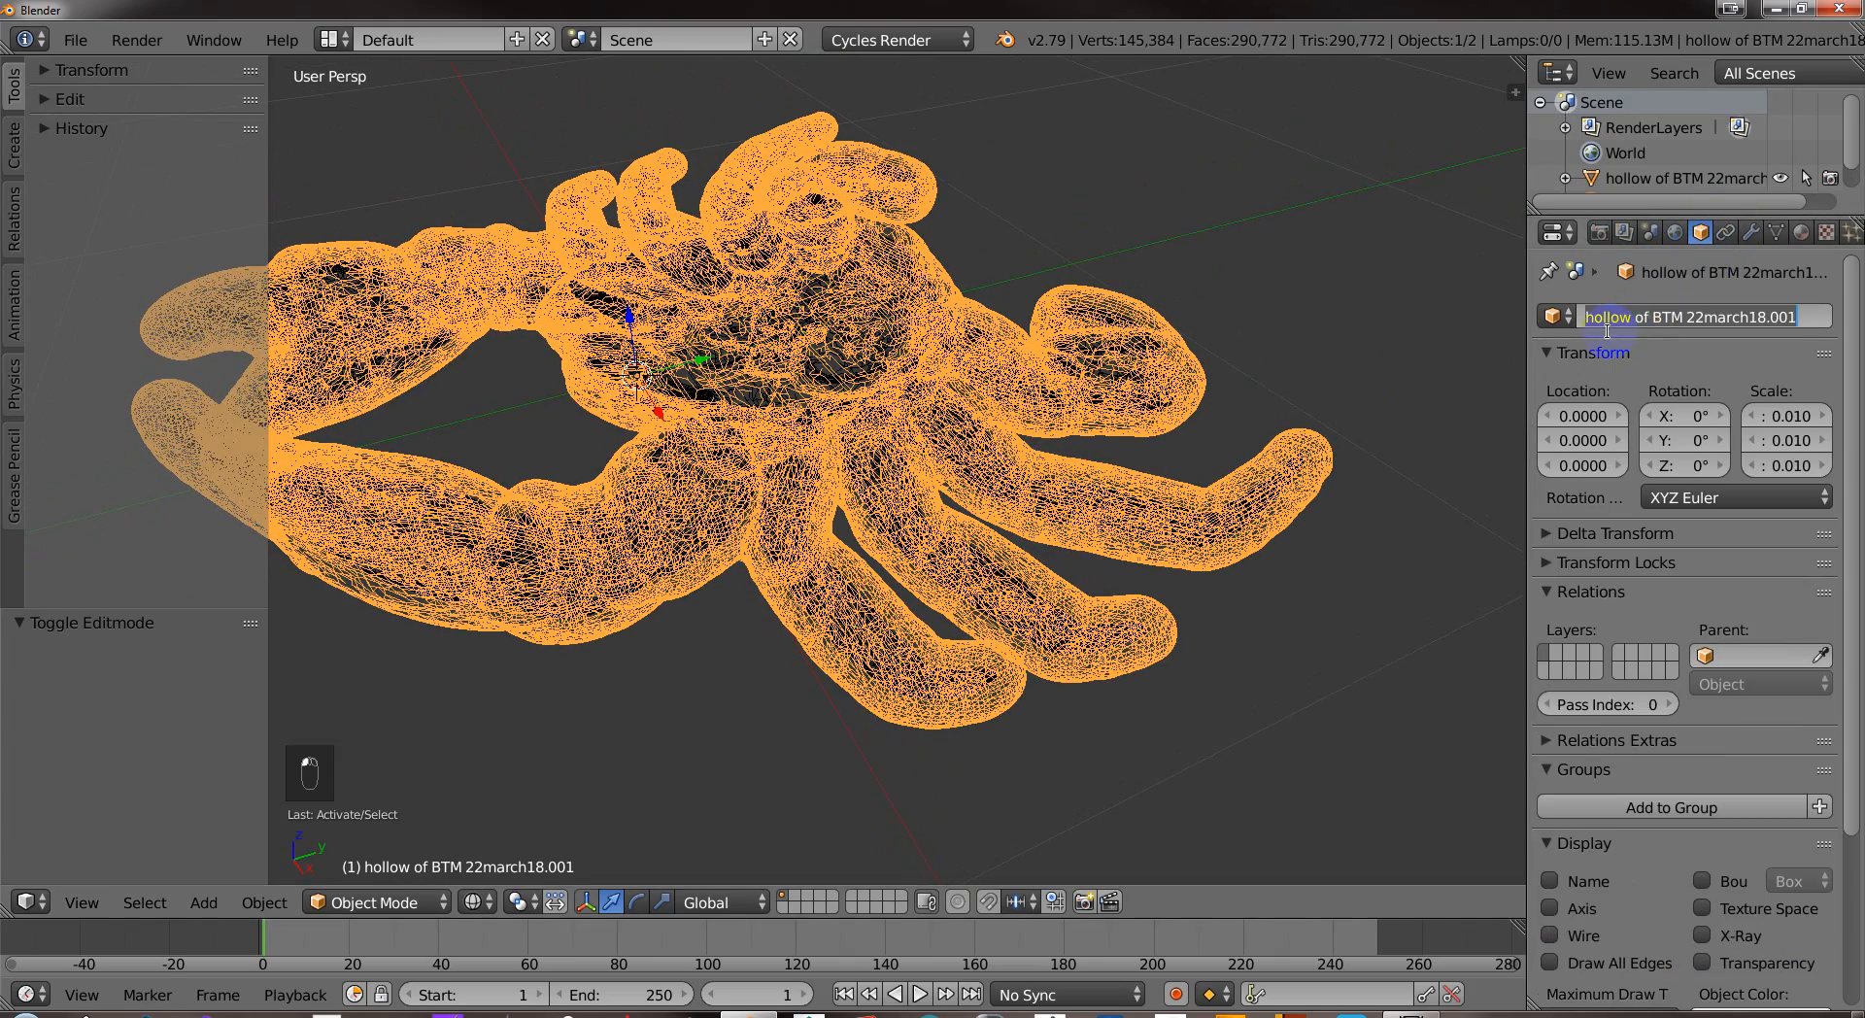
text(outer)
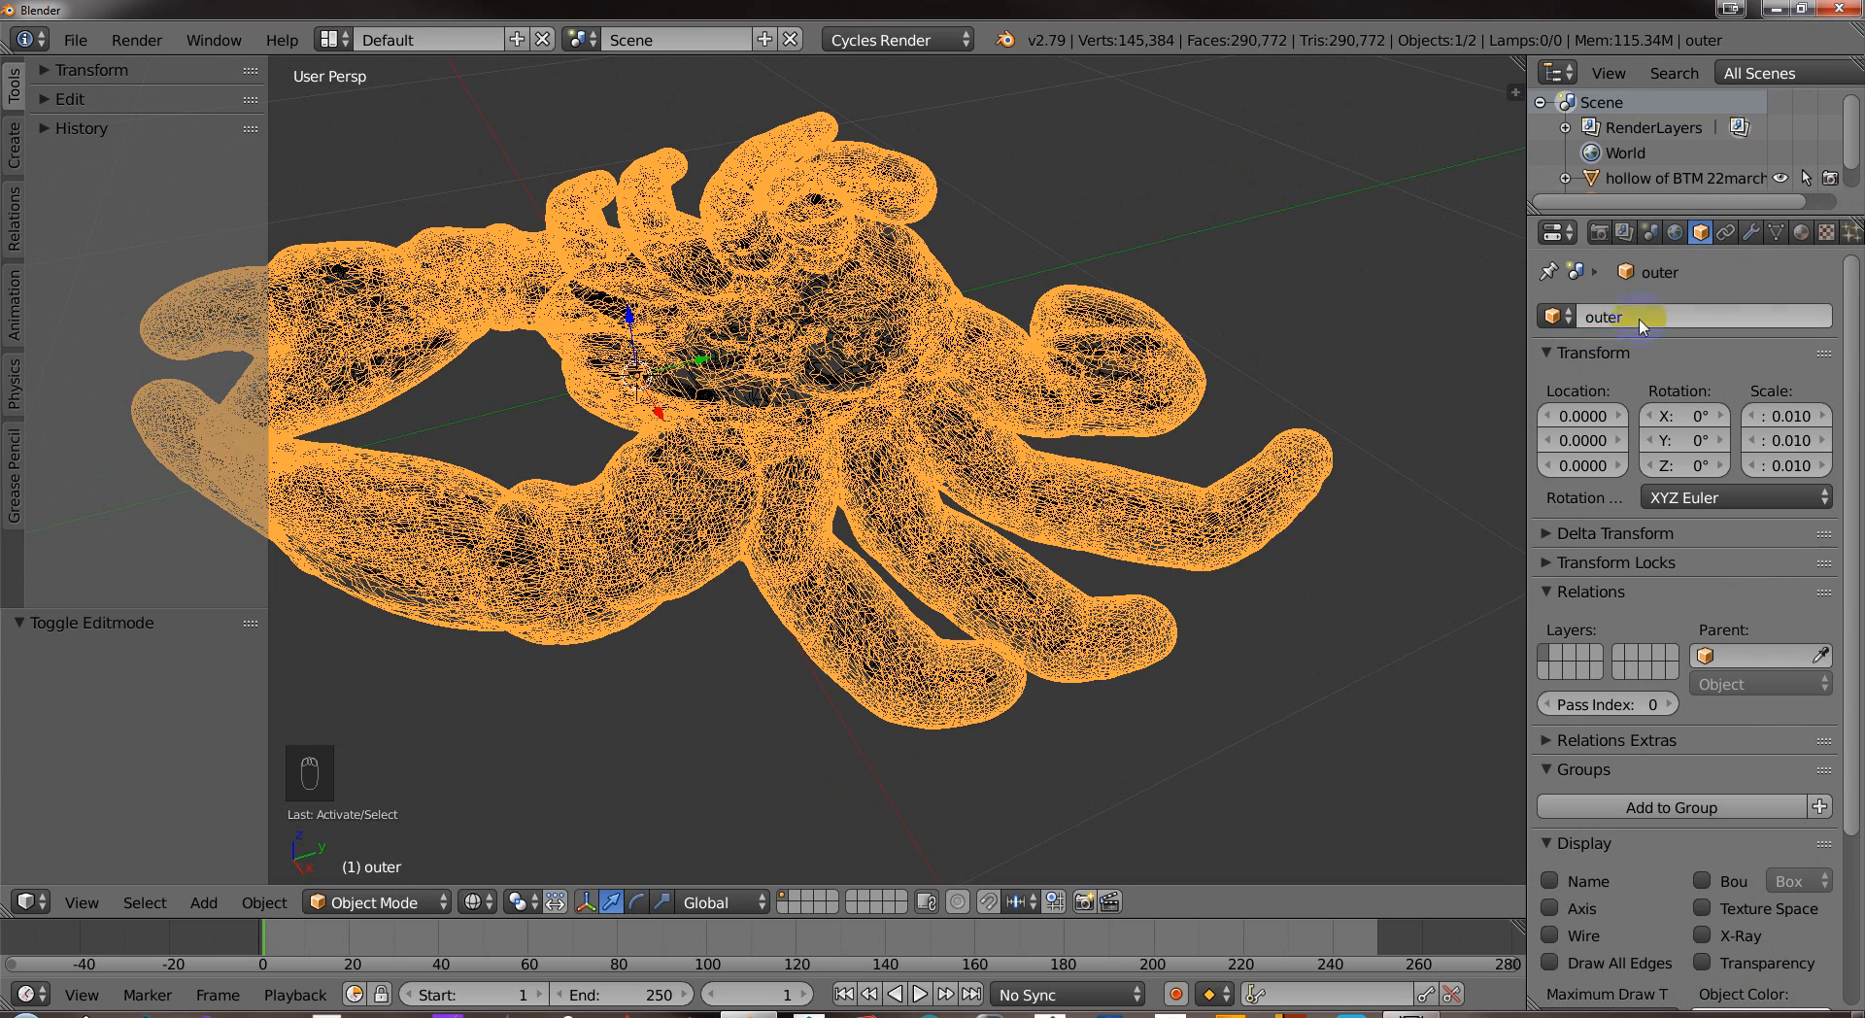
click(1800, 232)
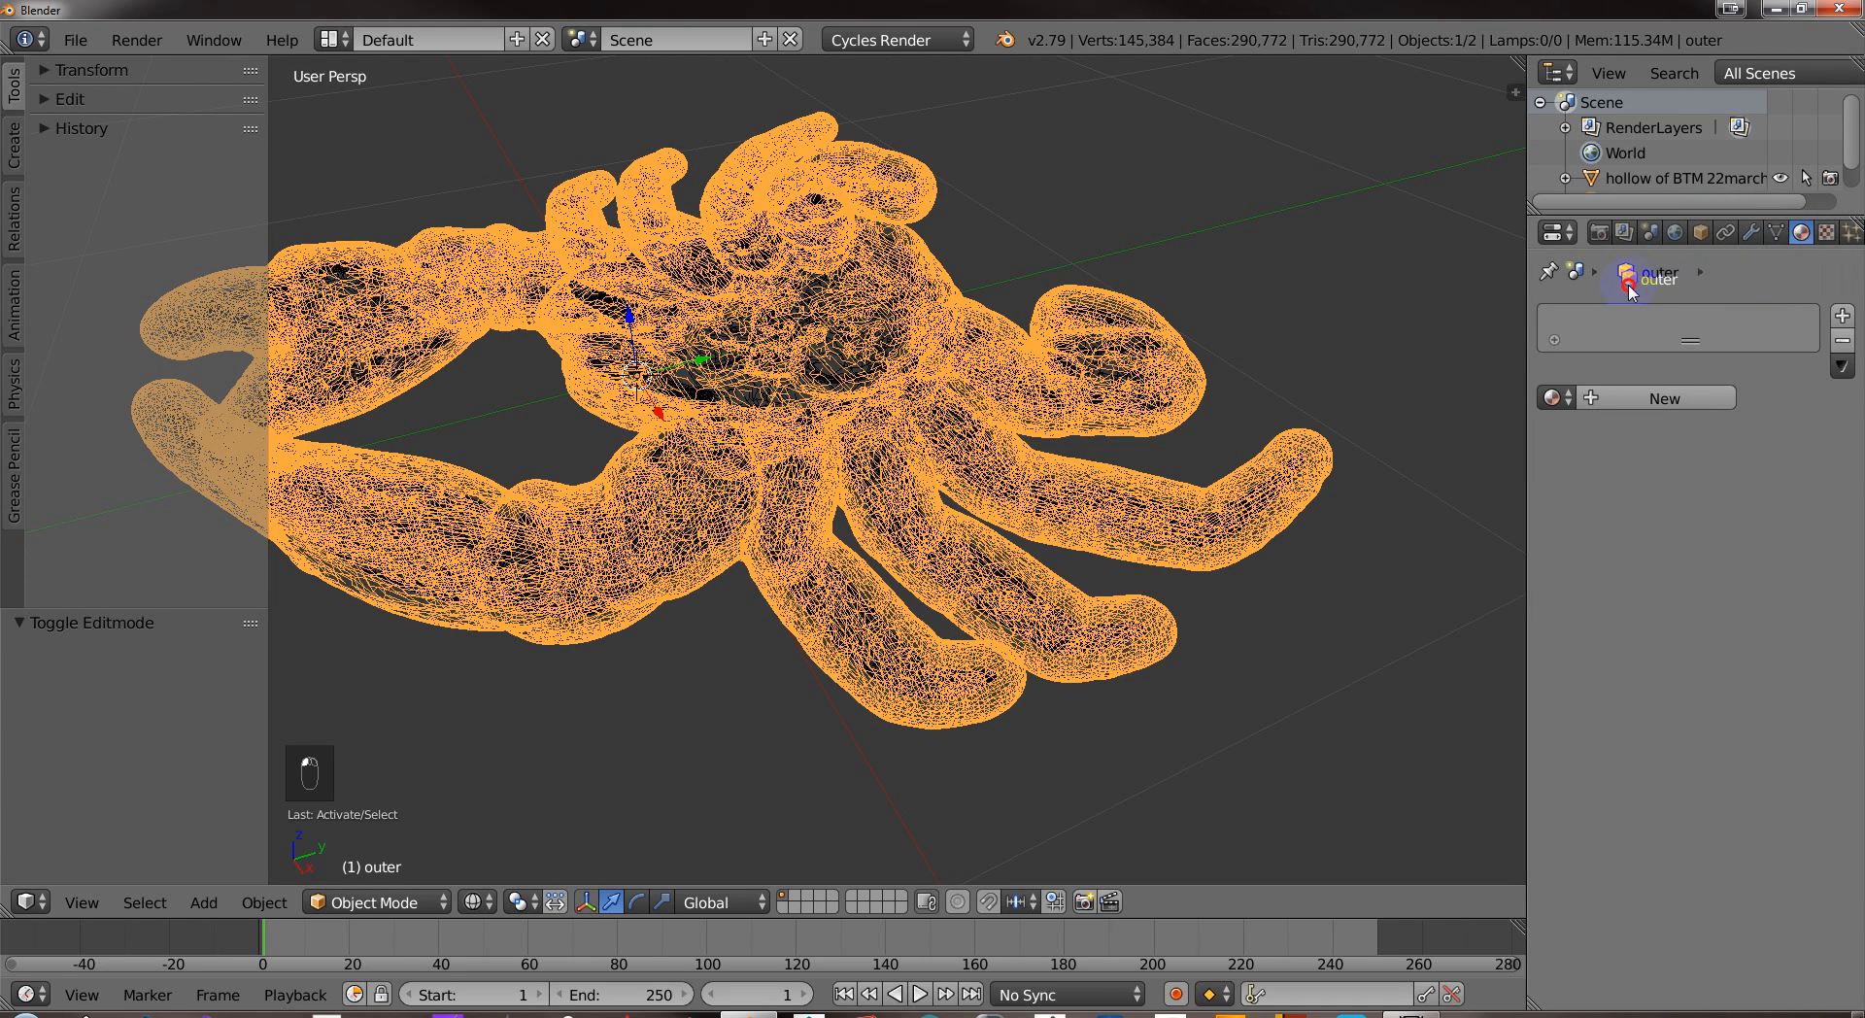
Rename the other scorpion object to inner and unhide outer again.
click(1777, 232)
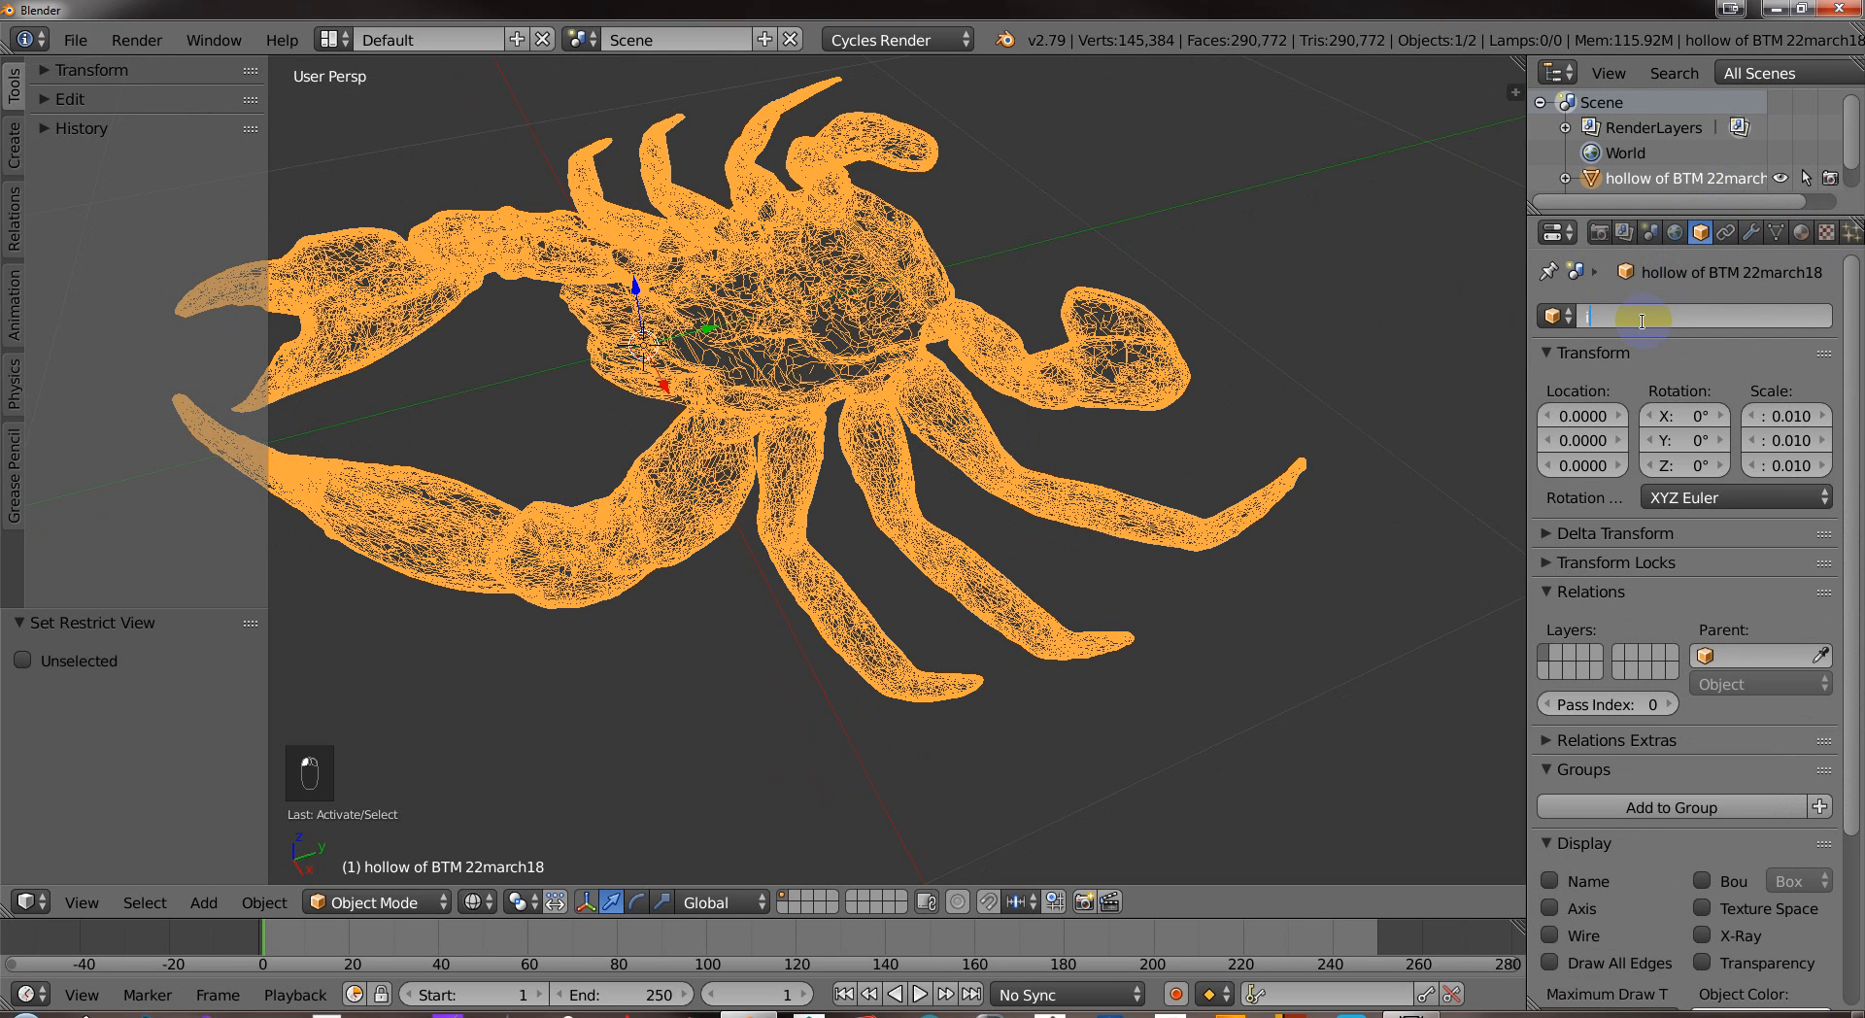
text(inner)
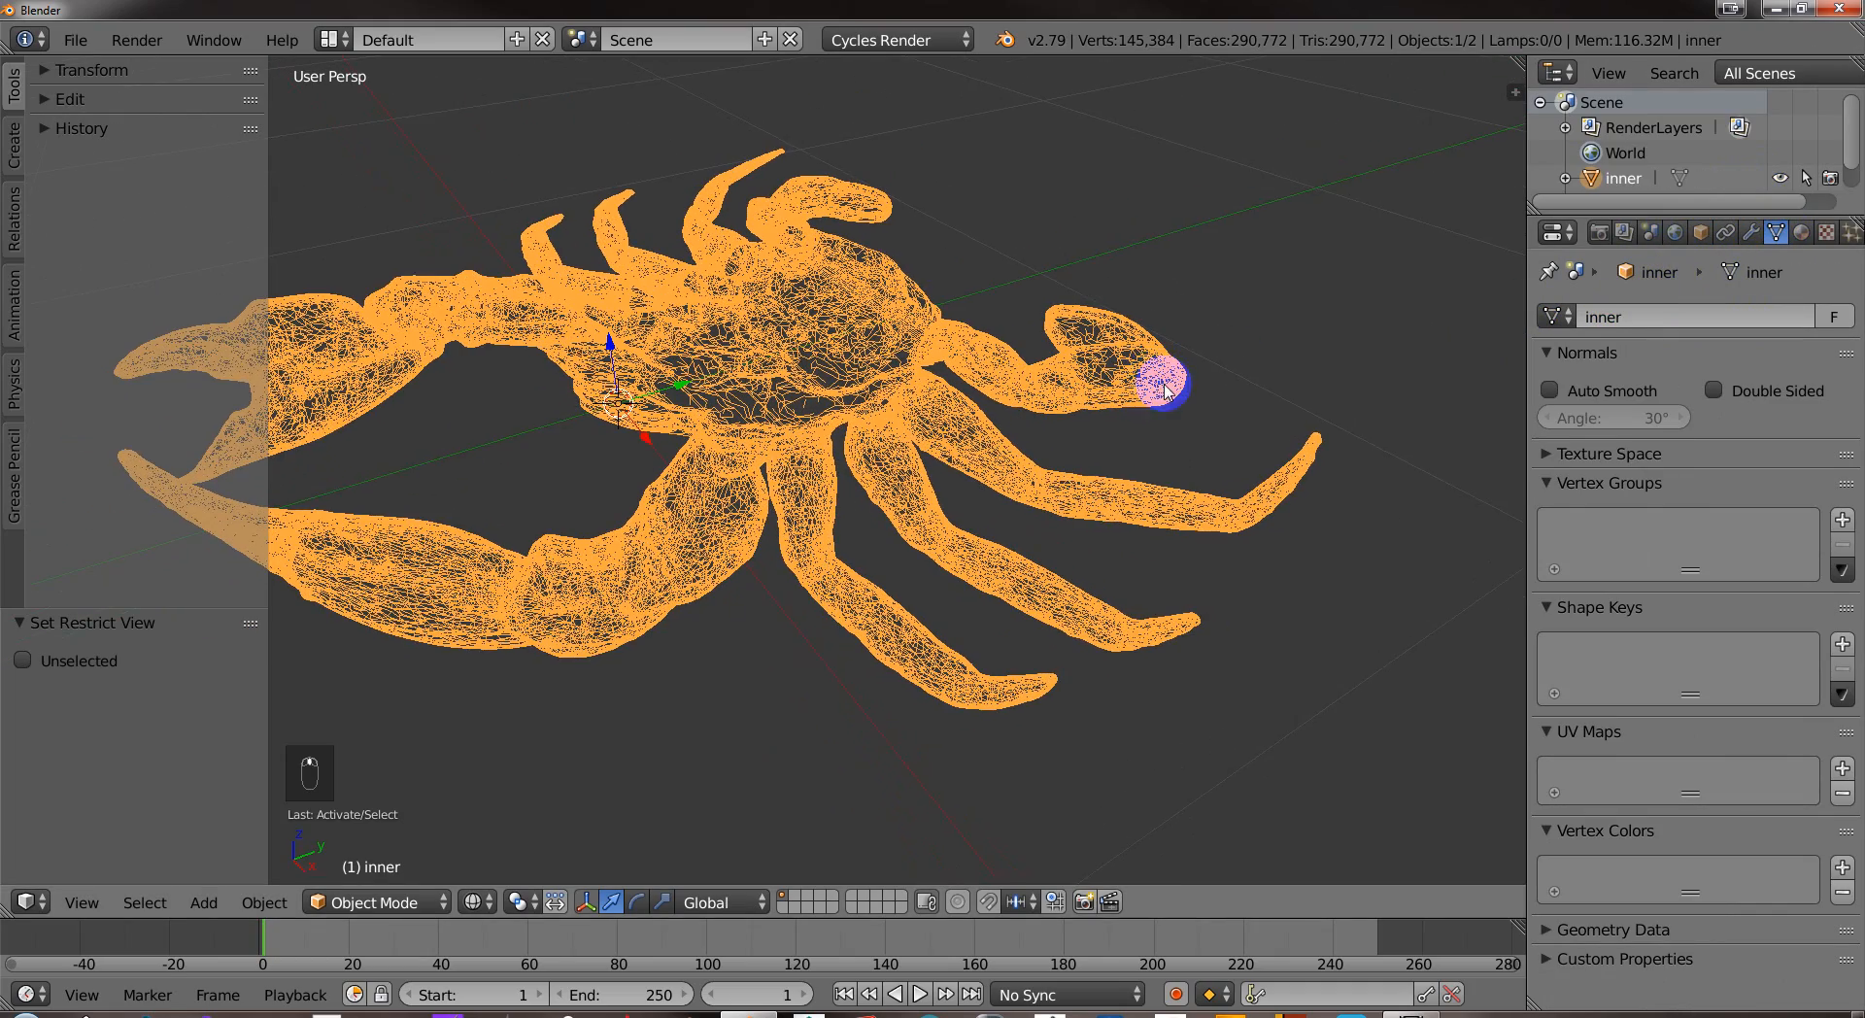
key(alt+h)
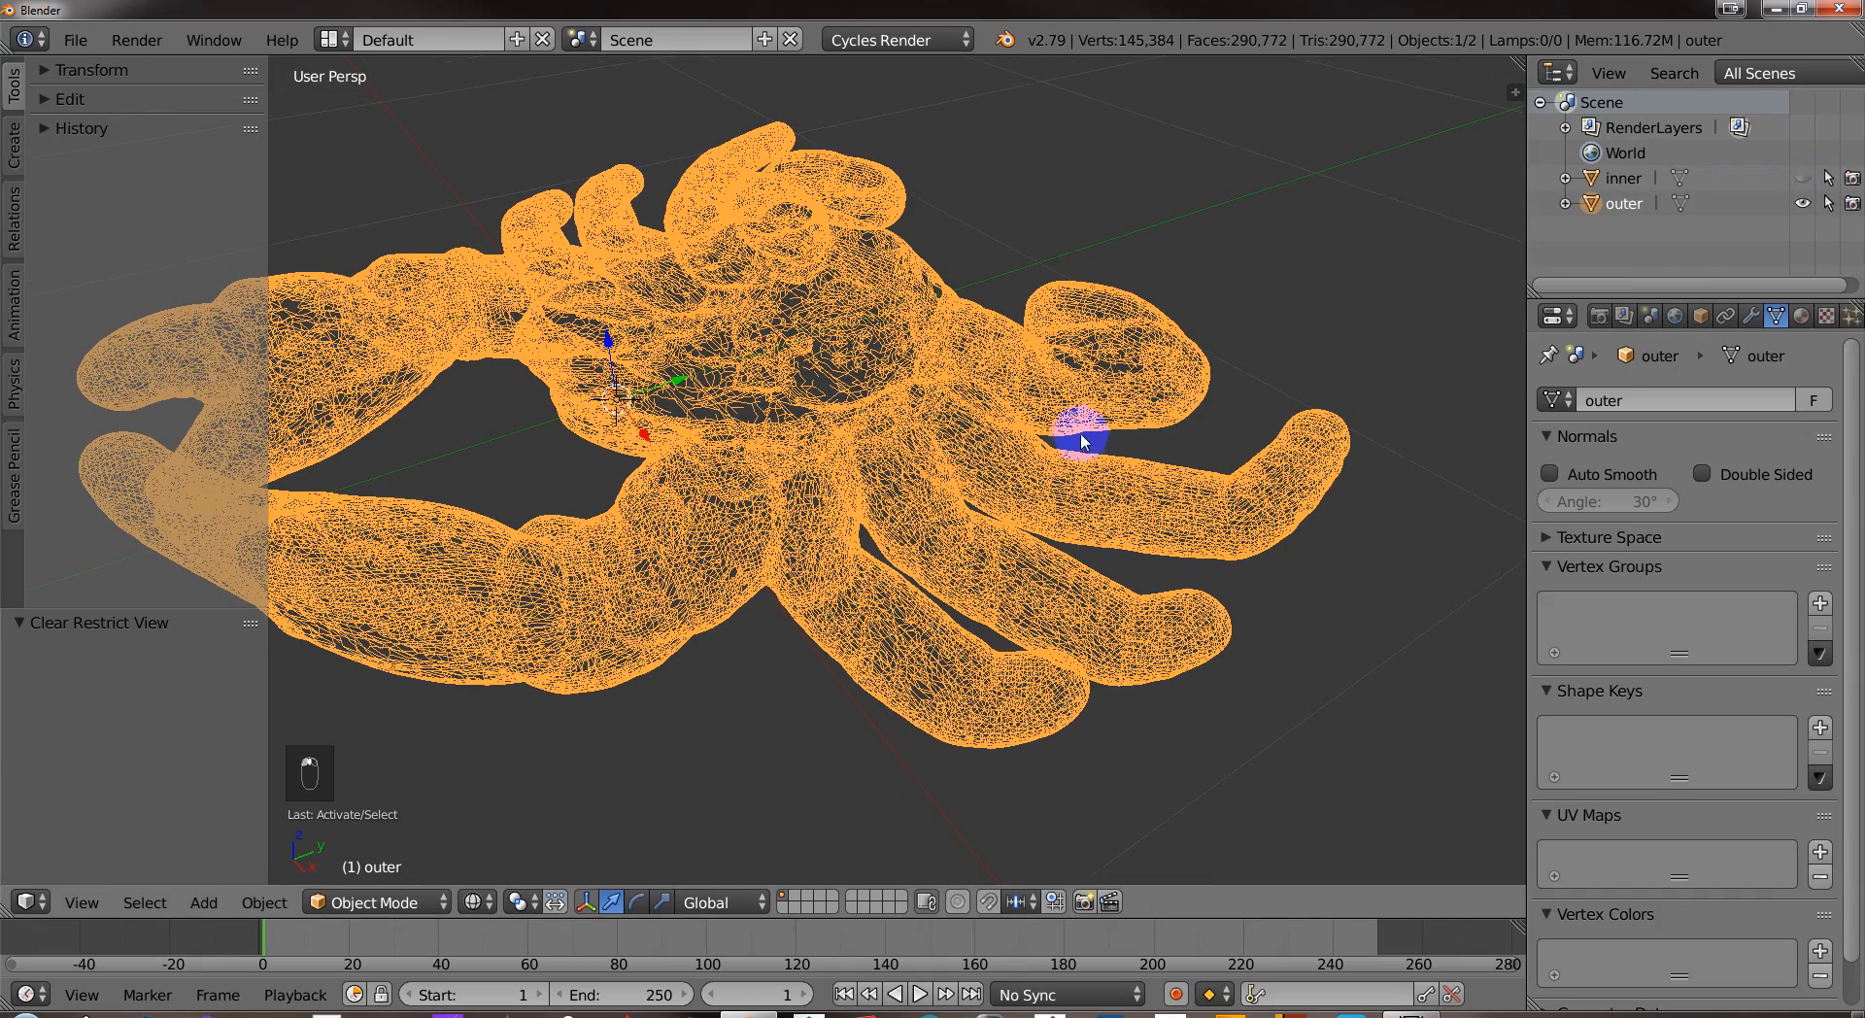
View the outer shell as solid from front and side, then bring up the Add menu.
drag(1070, 440, 869, 535)
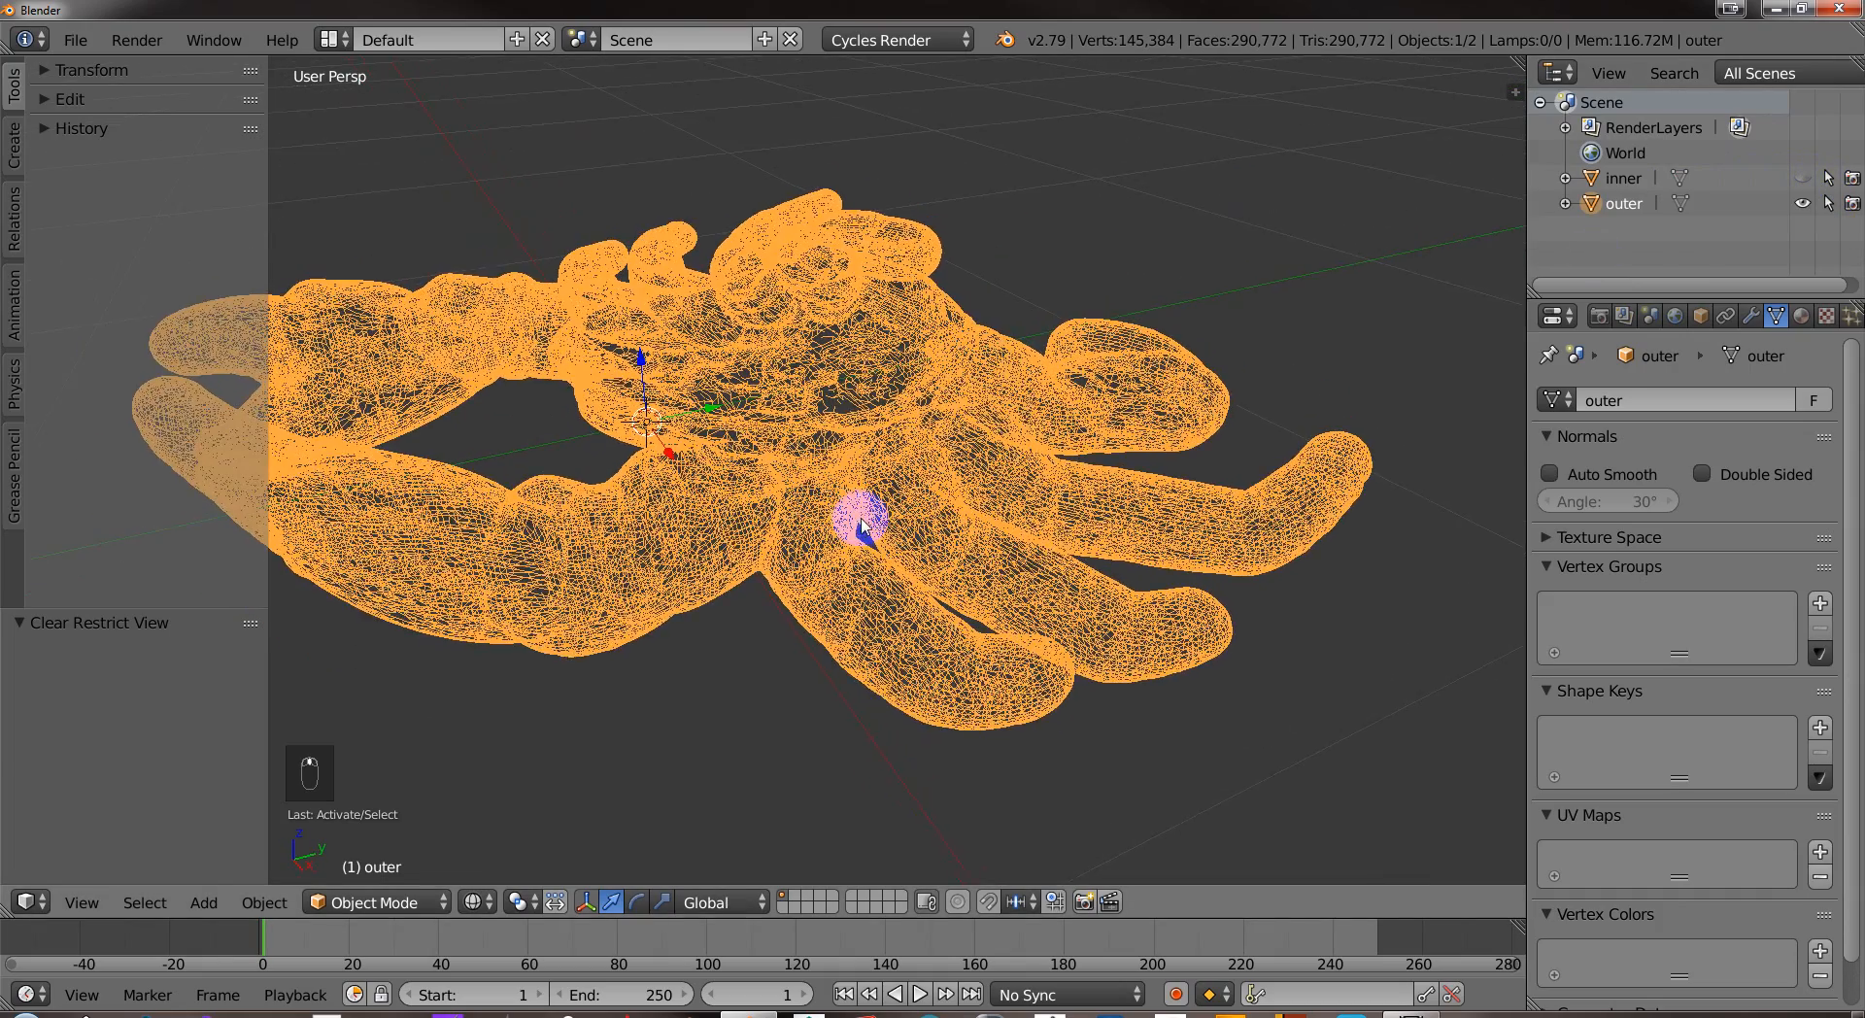
key(z)
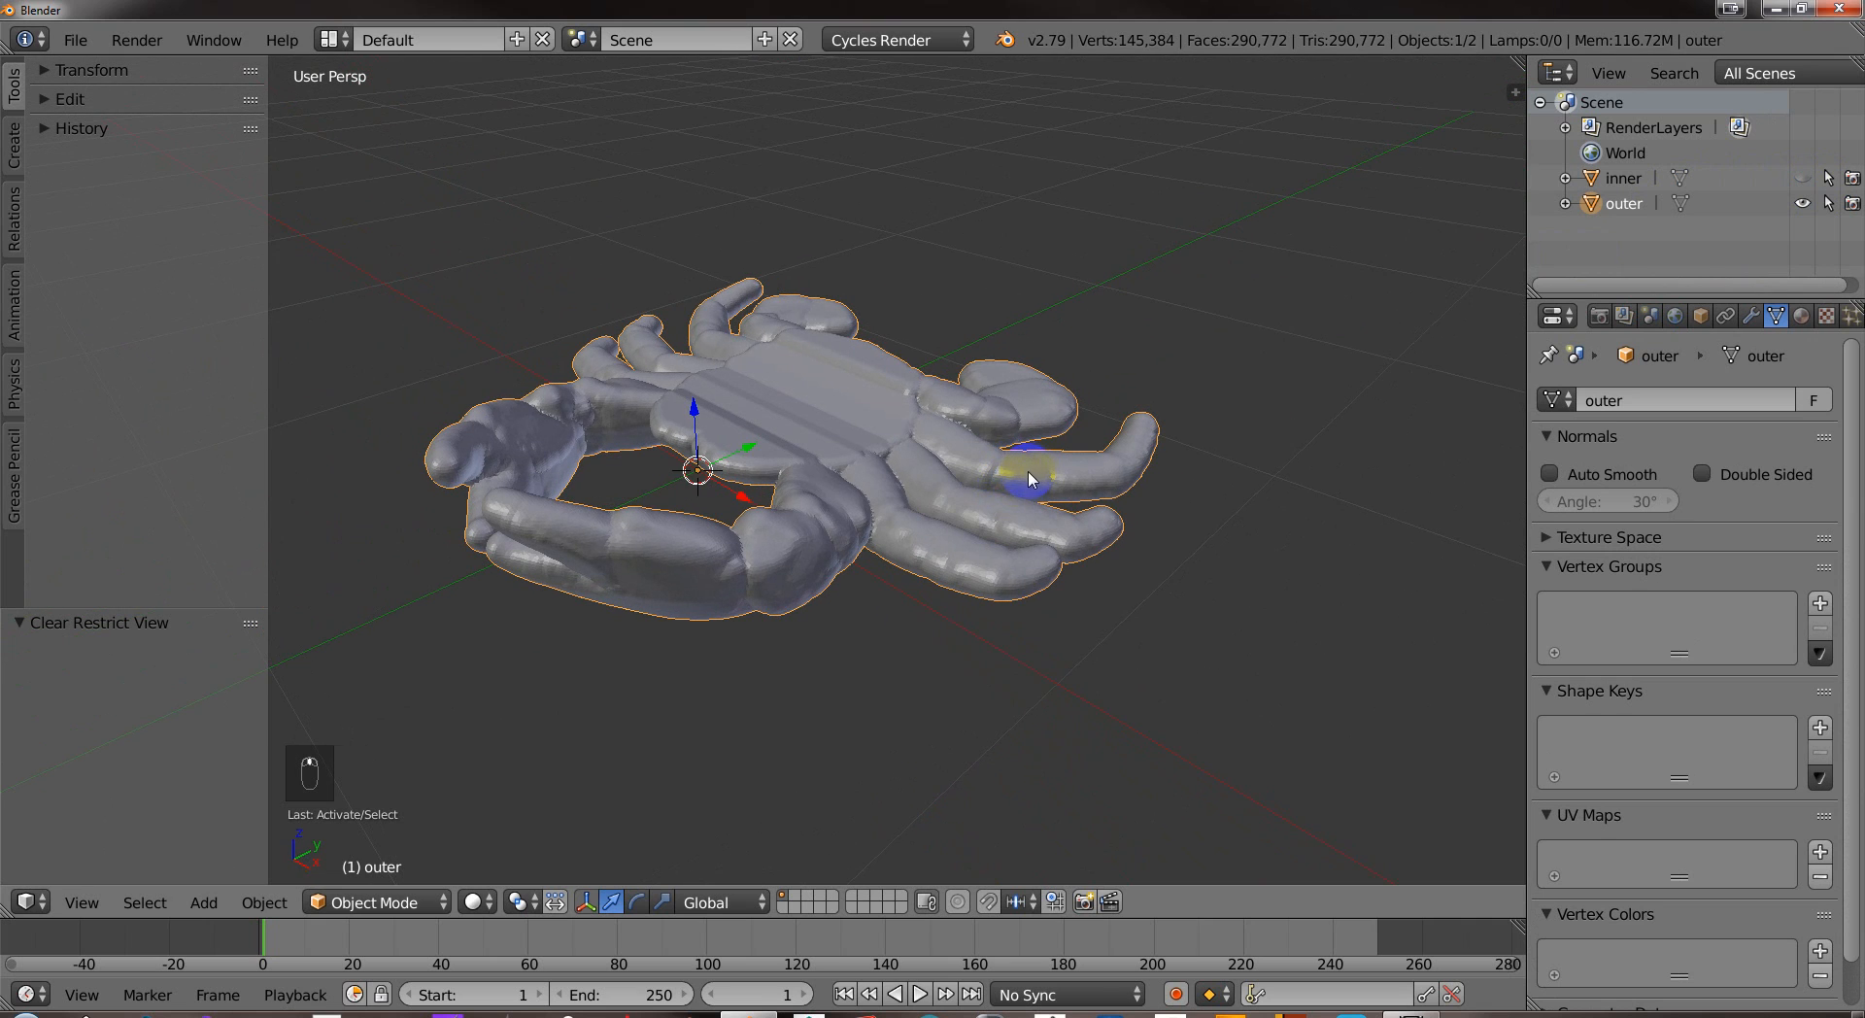
key(KP_1)
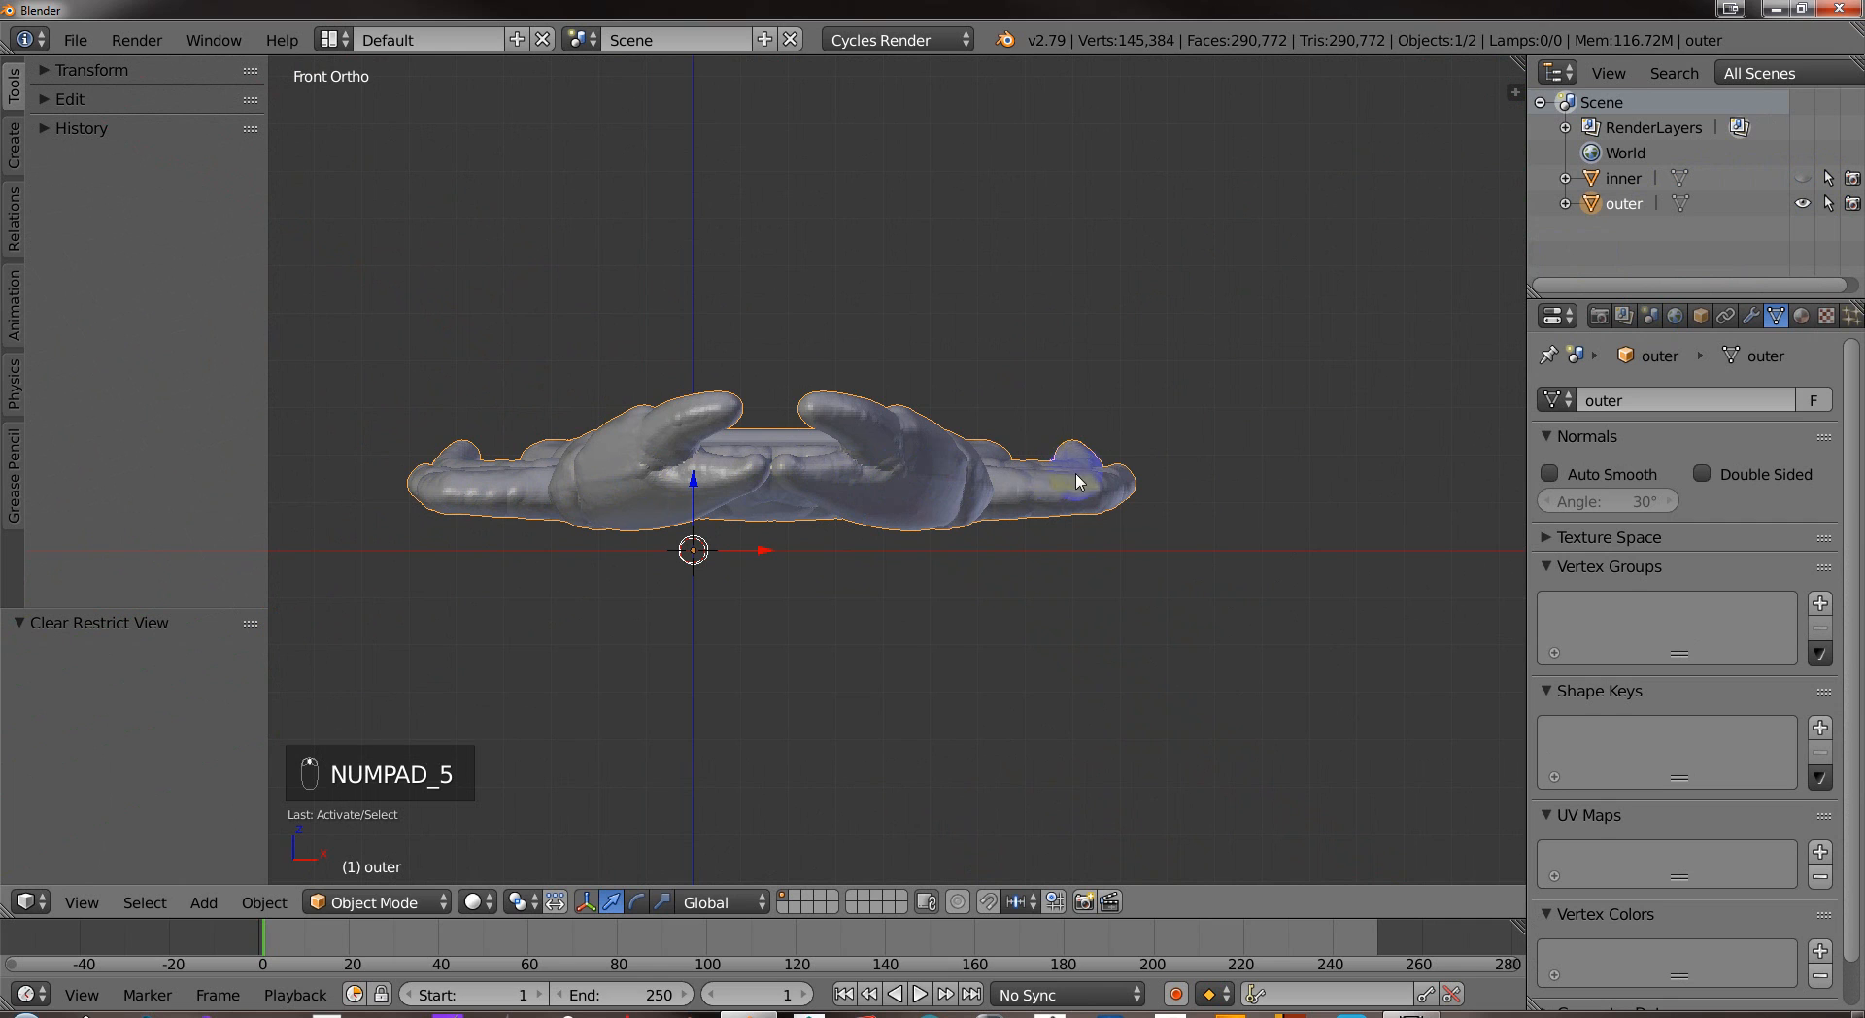
key(KP_3)
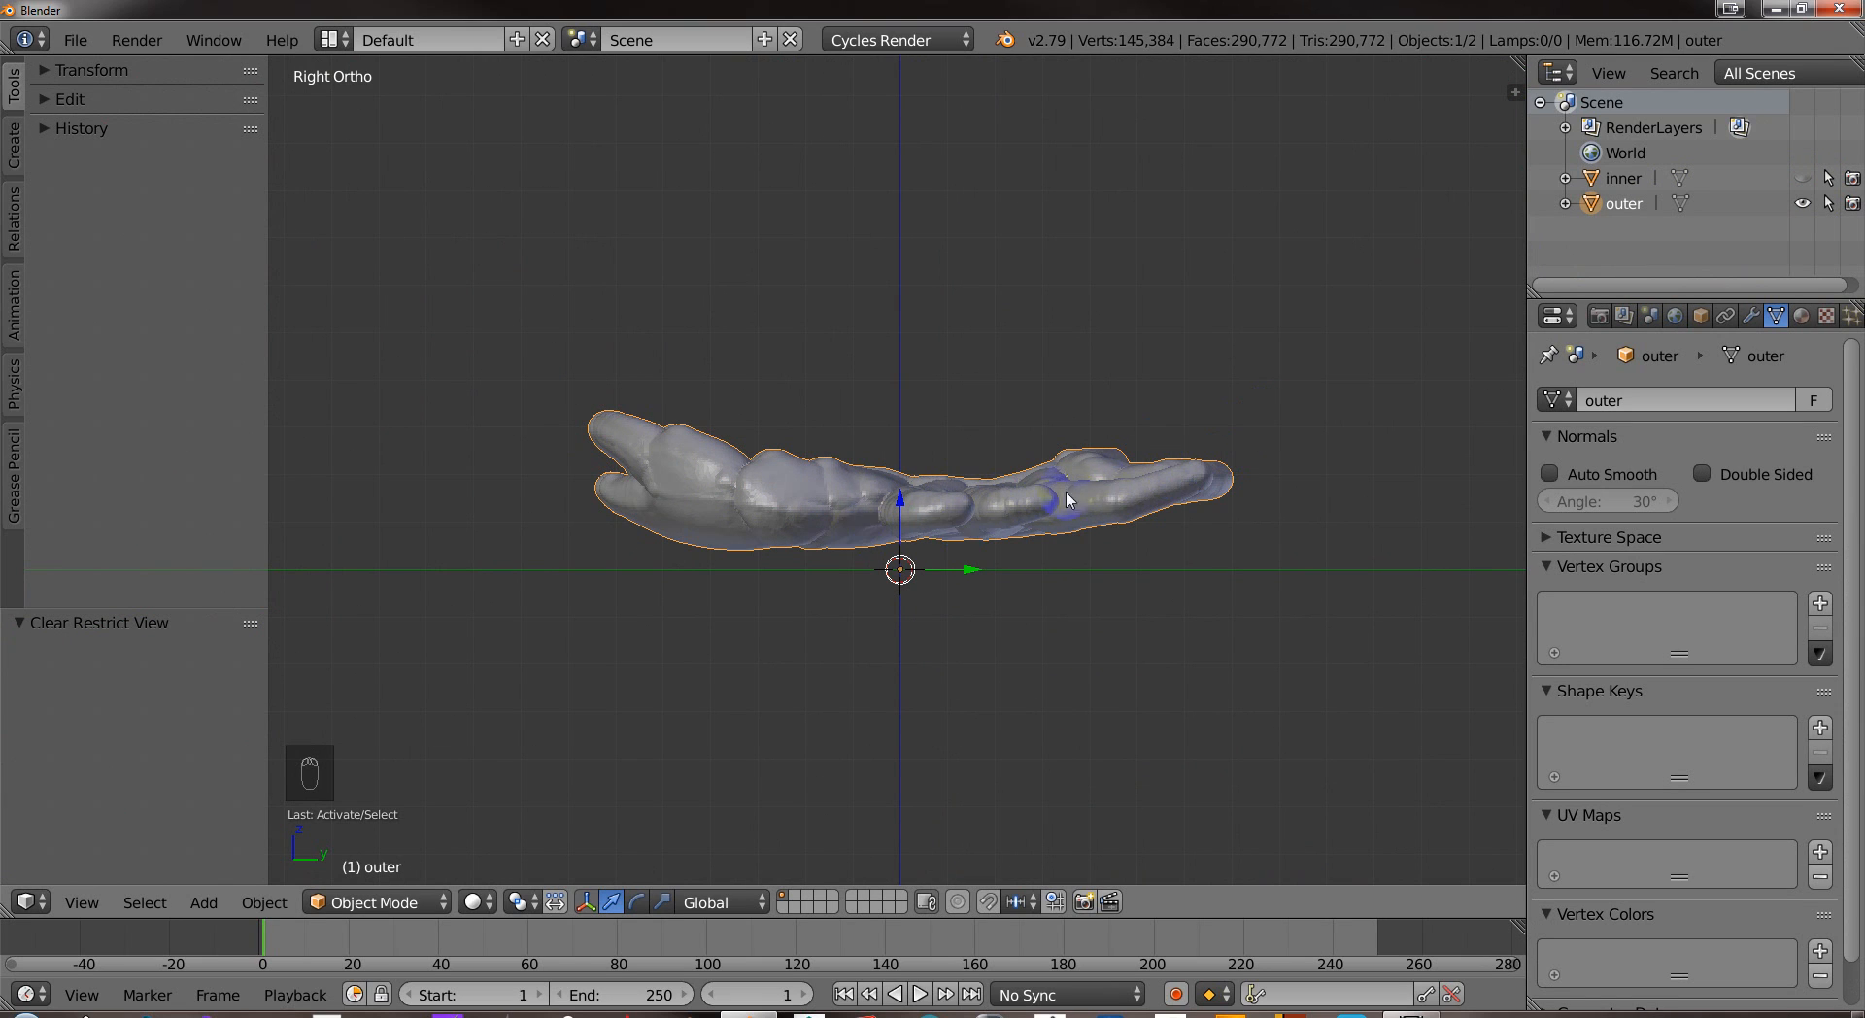
drag(1066, 499, 926, 582)
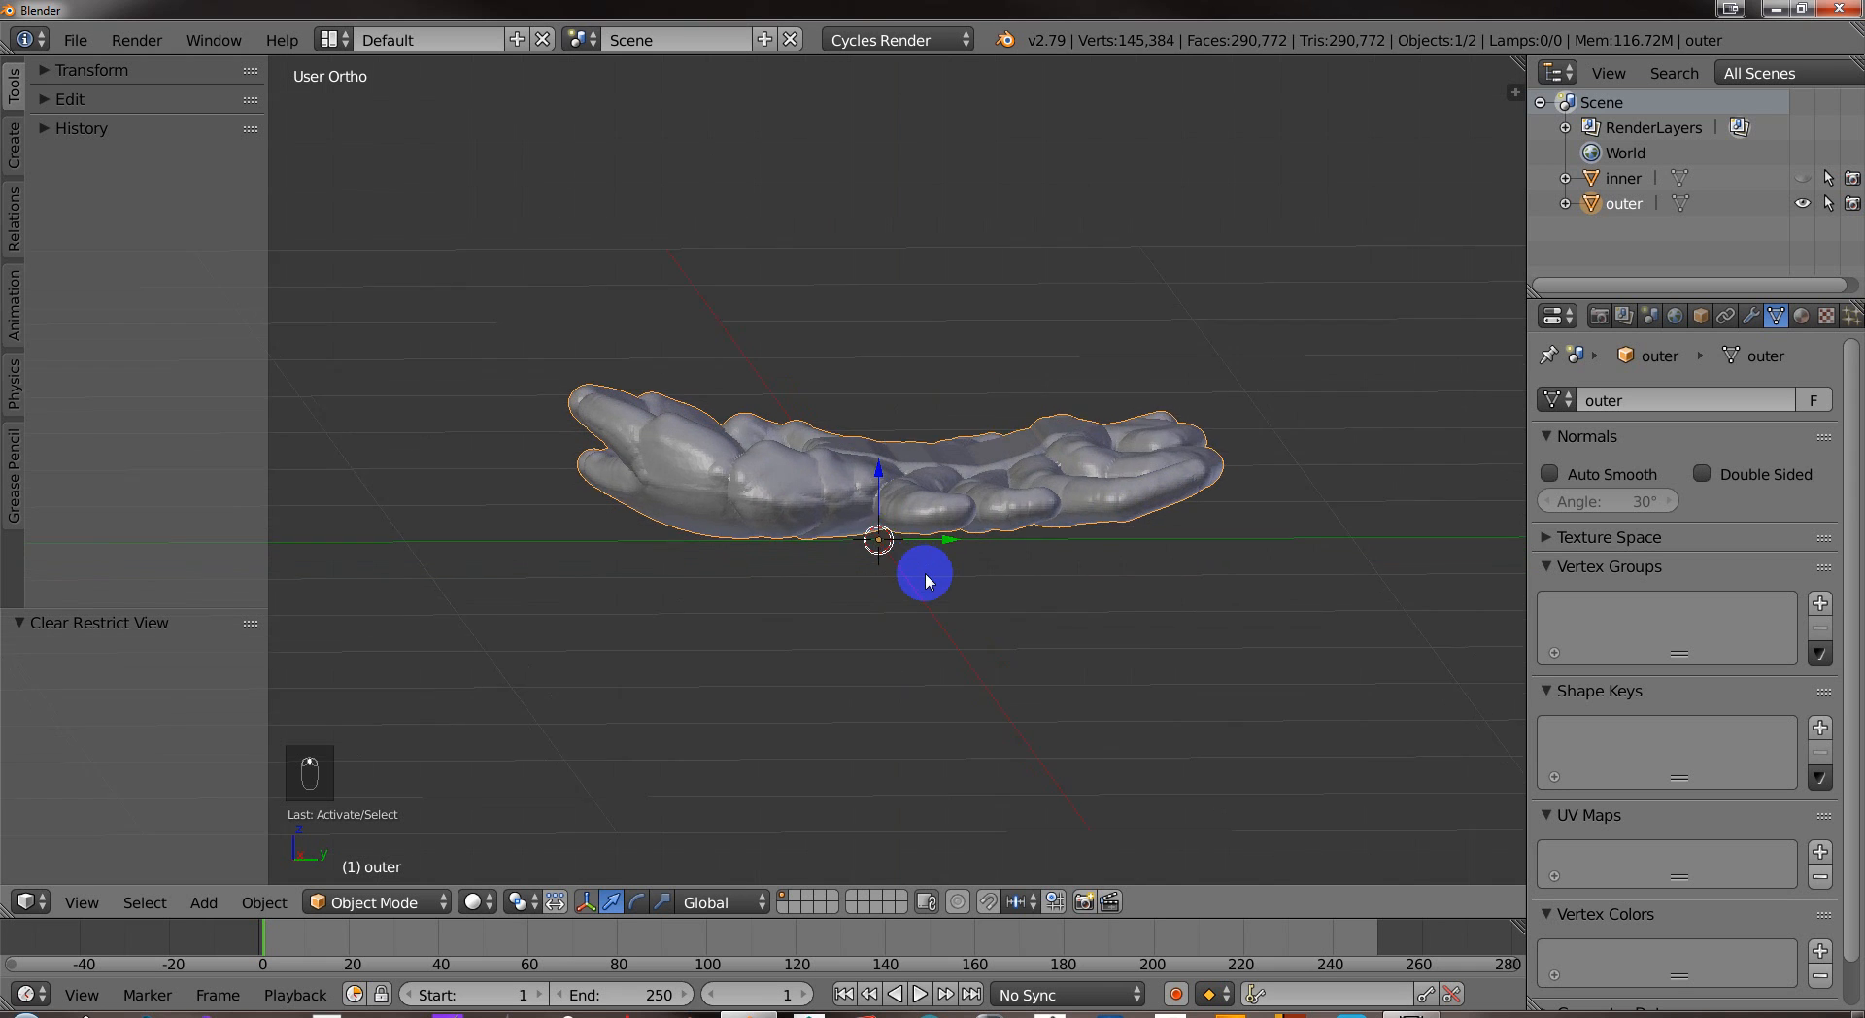
key(shift+a)
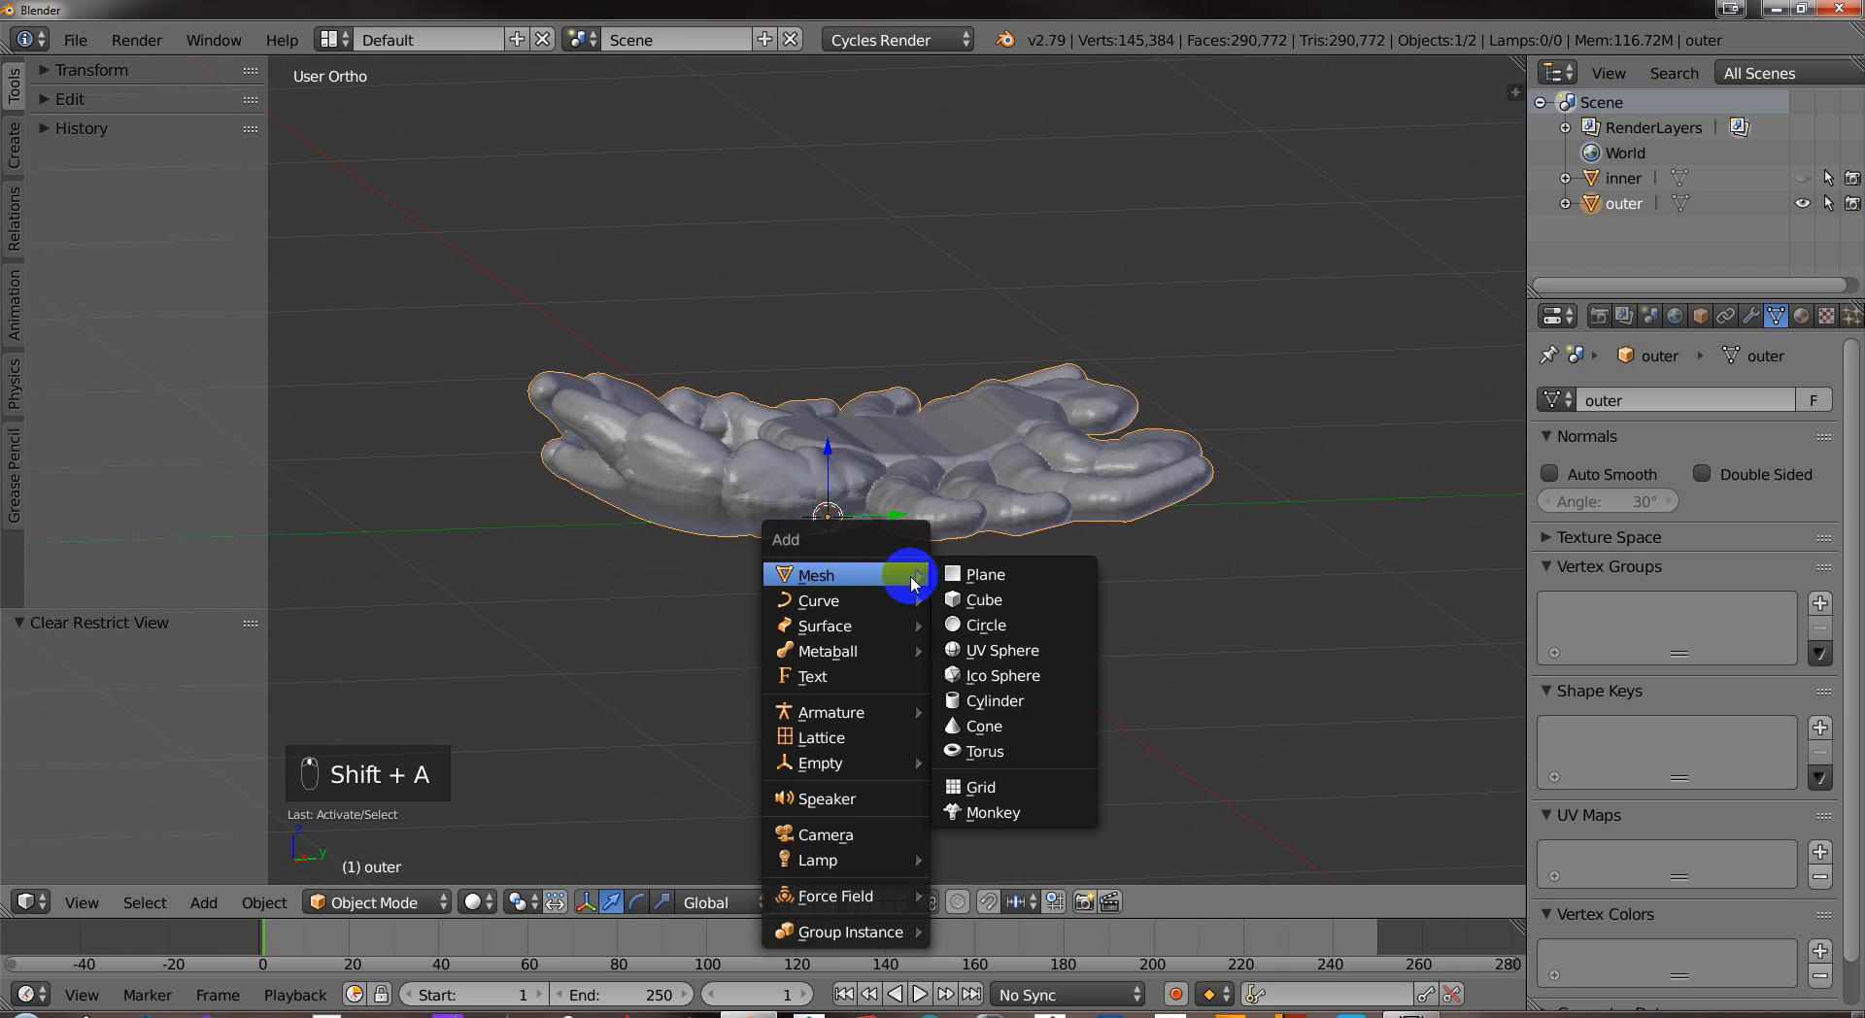
Add a Plane beneath the scorpion shell and reselect the outer object.
click(985, 573)
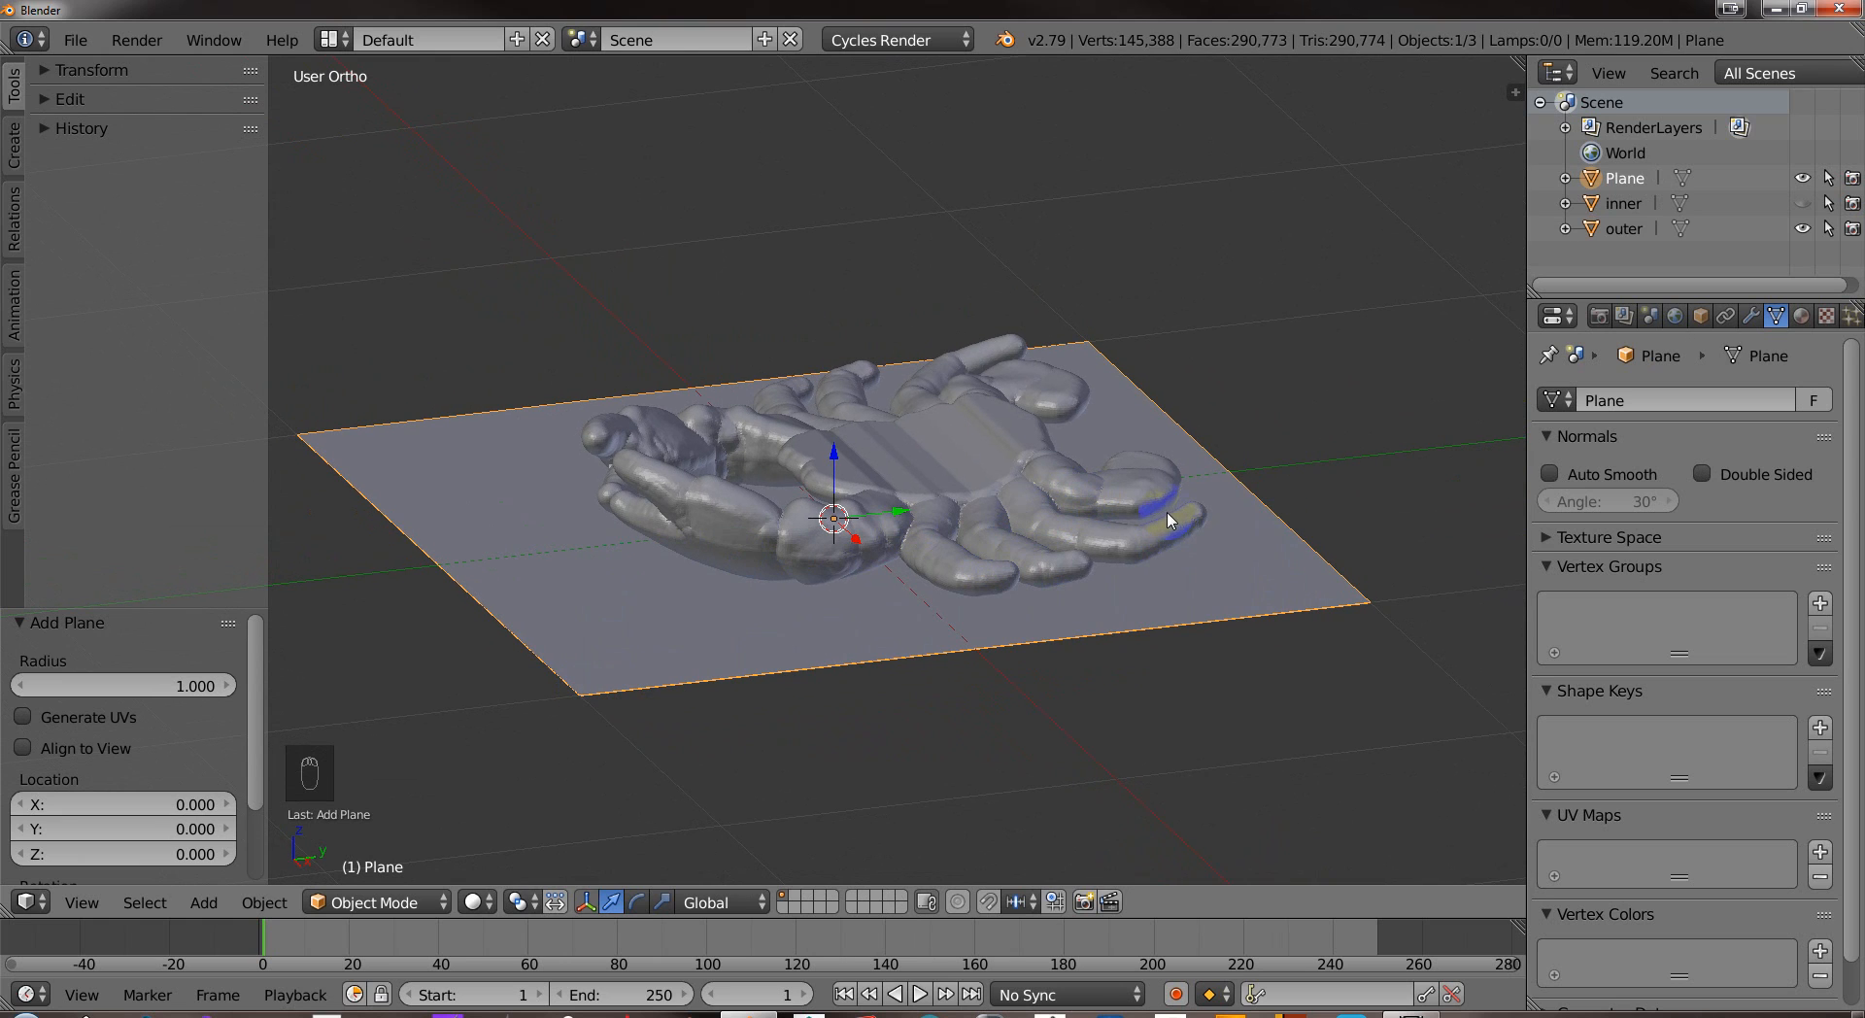
key(numpad_3)
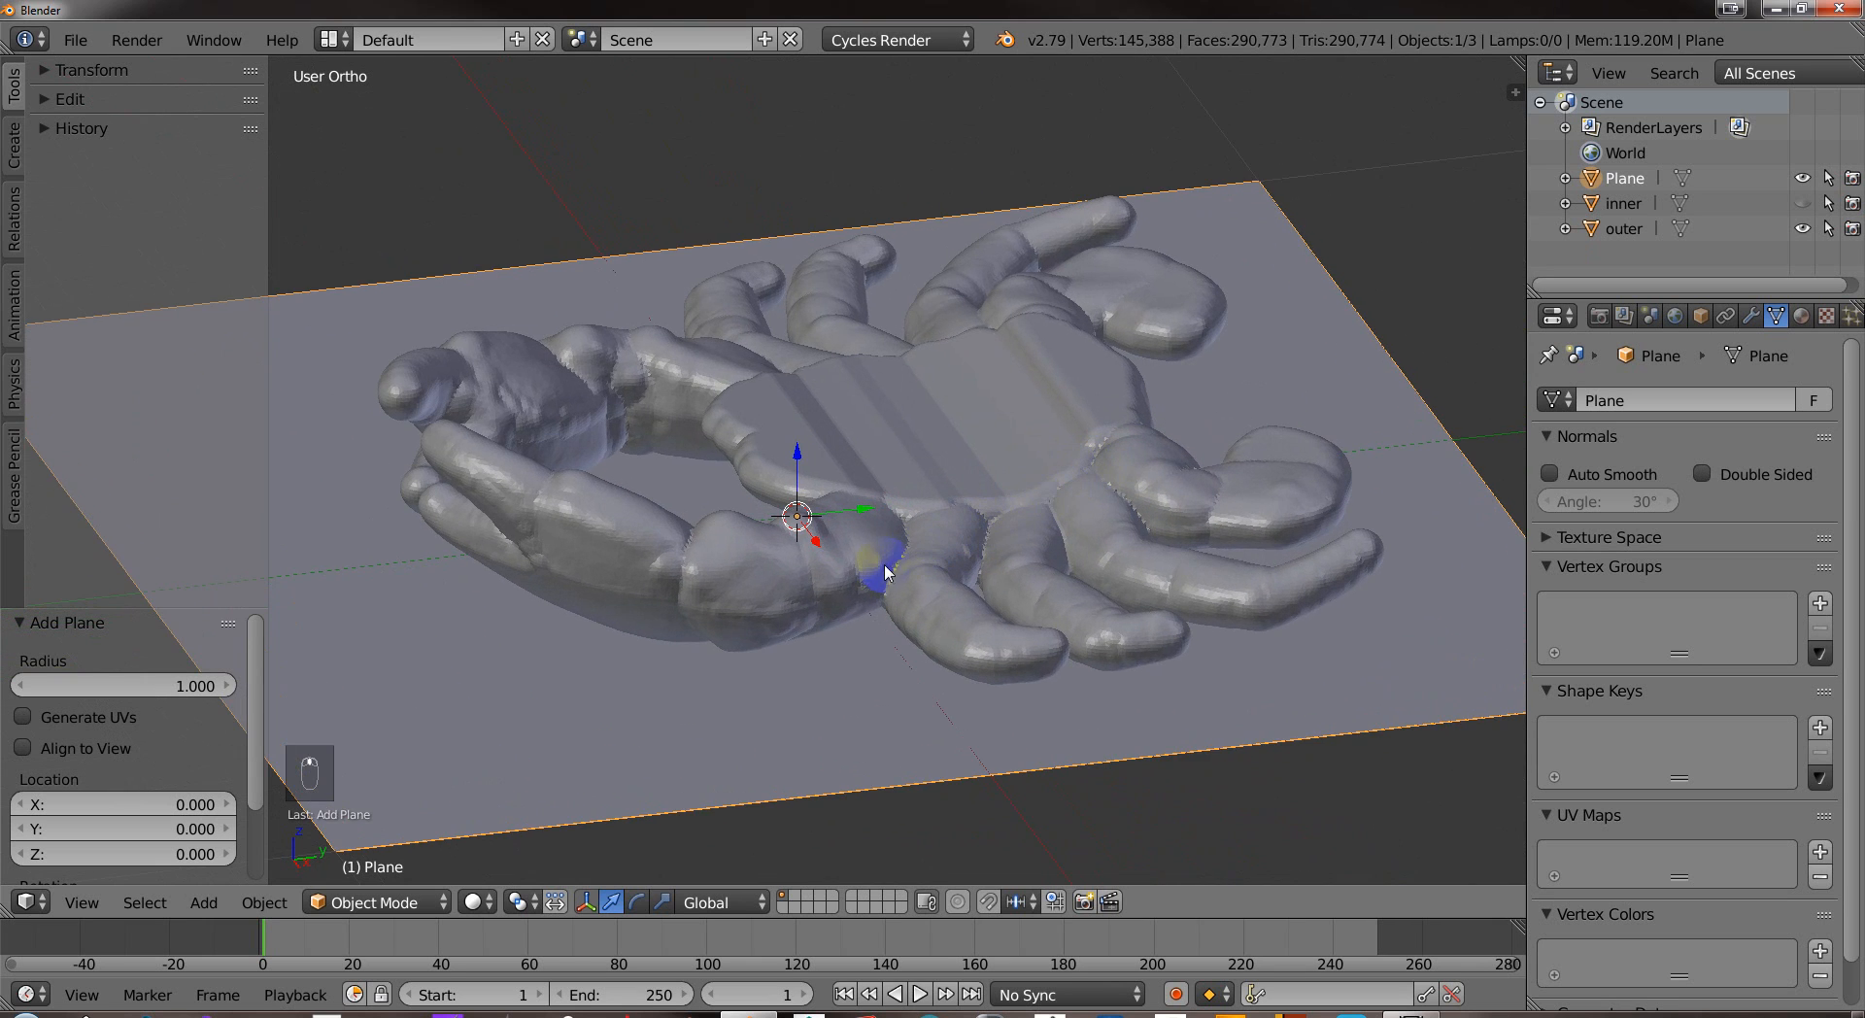
click(886, 572)
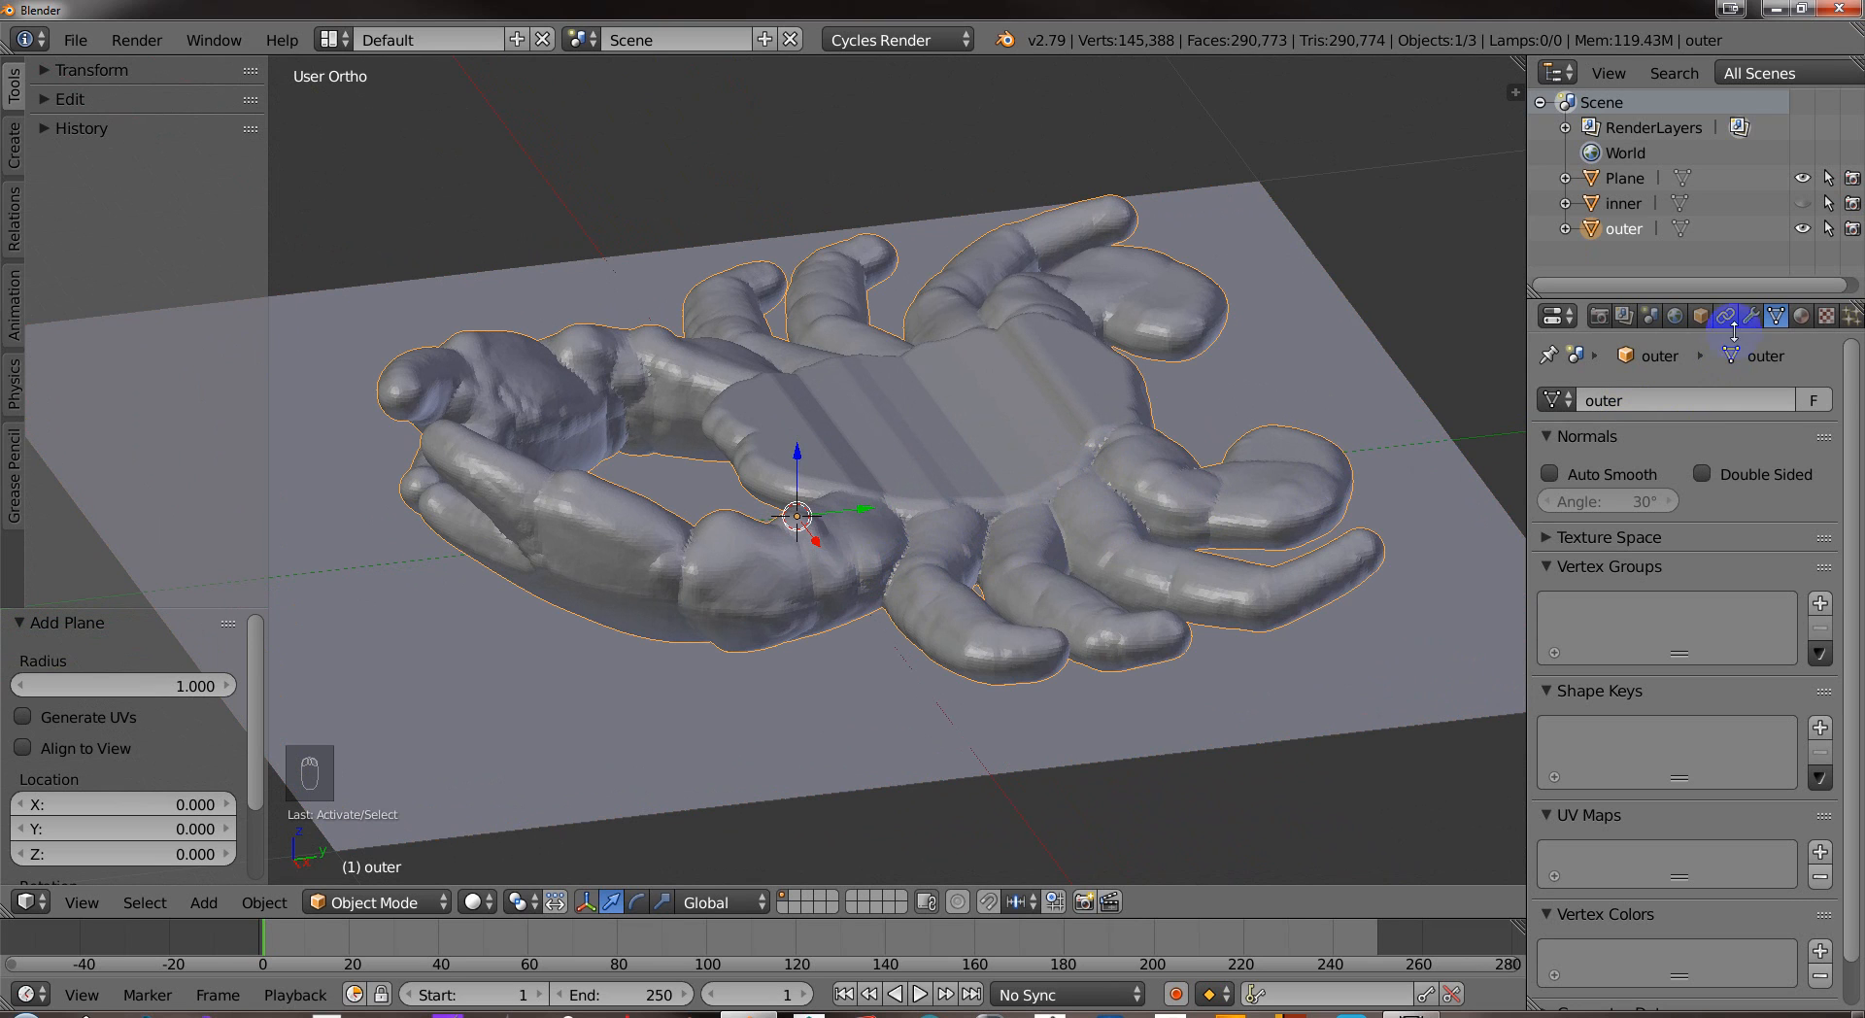
click(1700, 315)
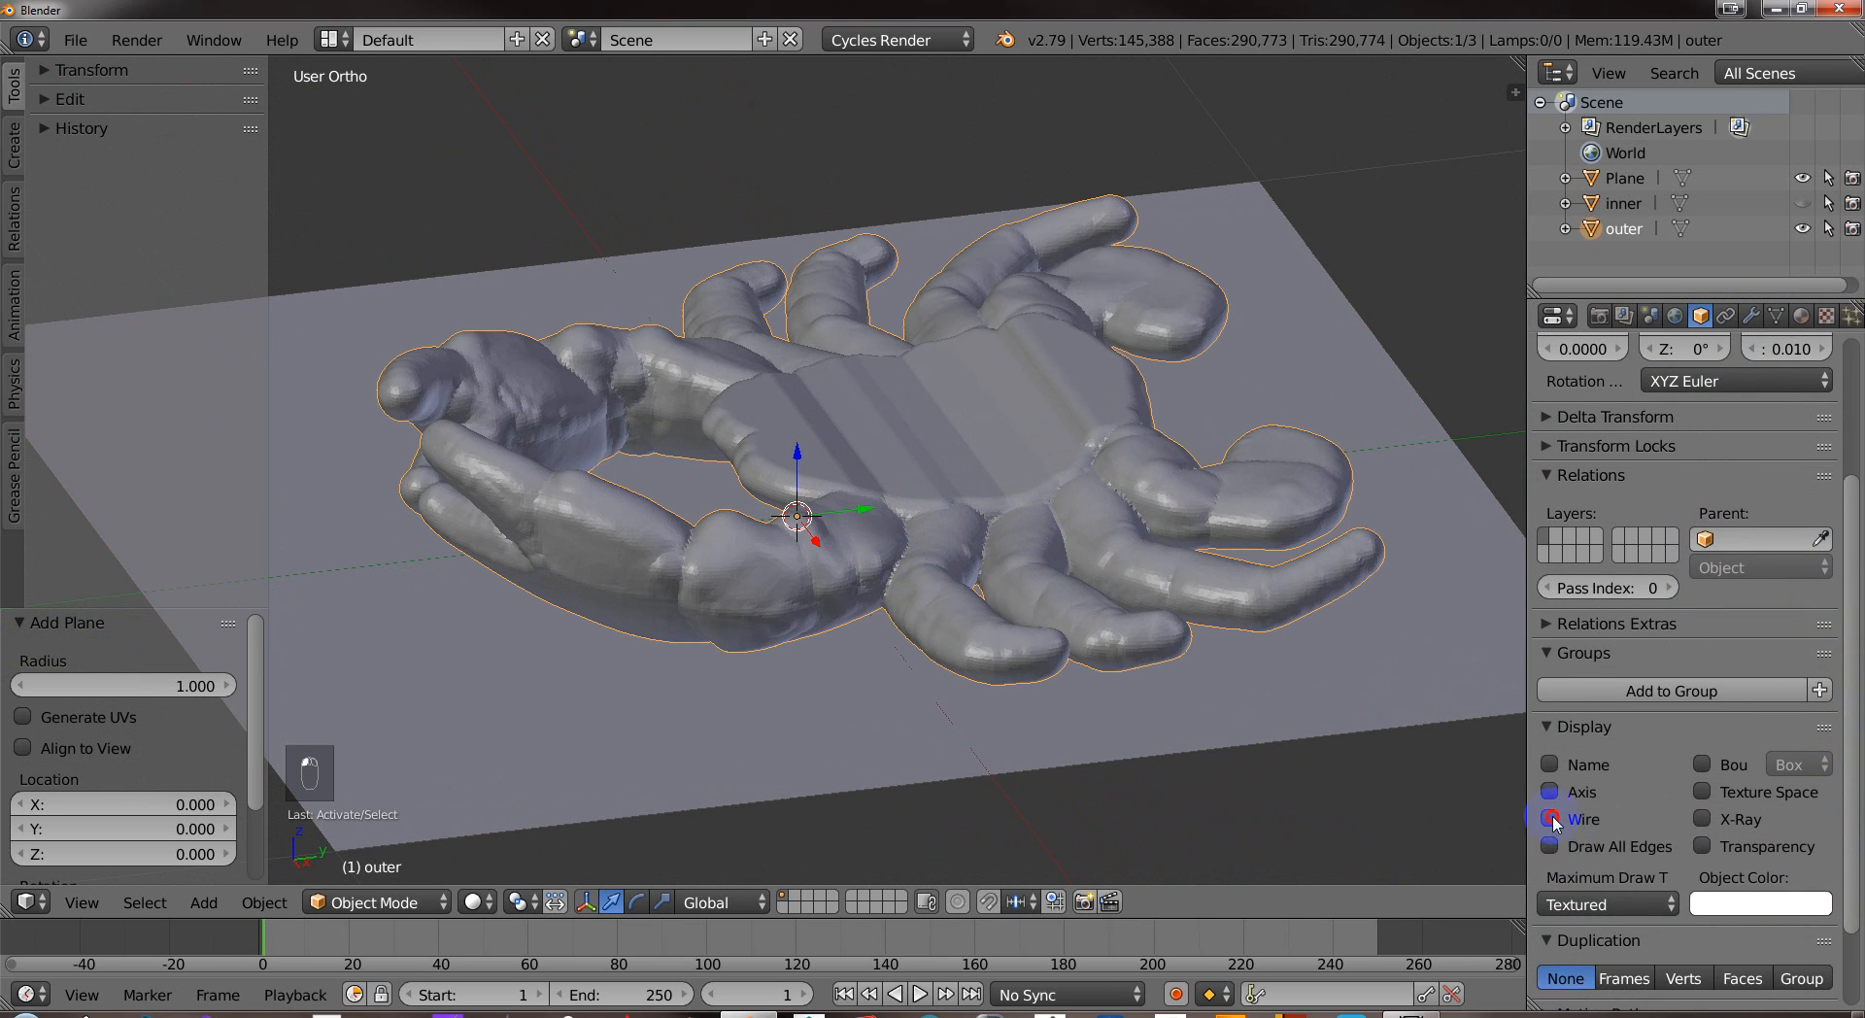
click(1550, 818)
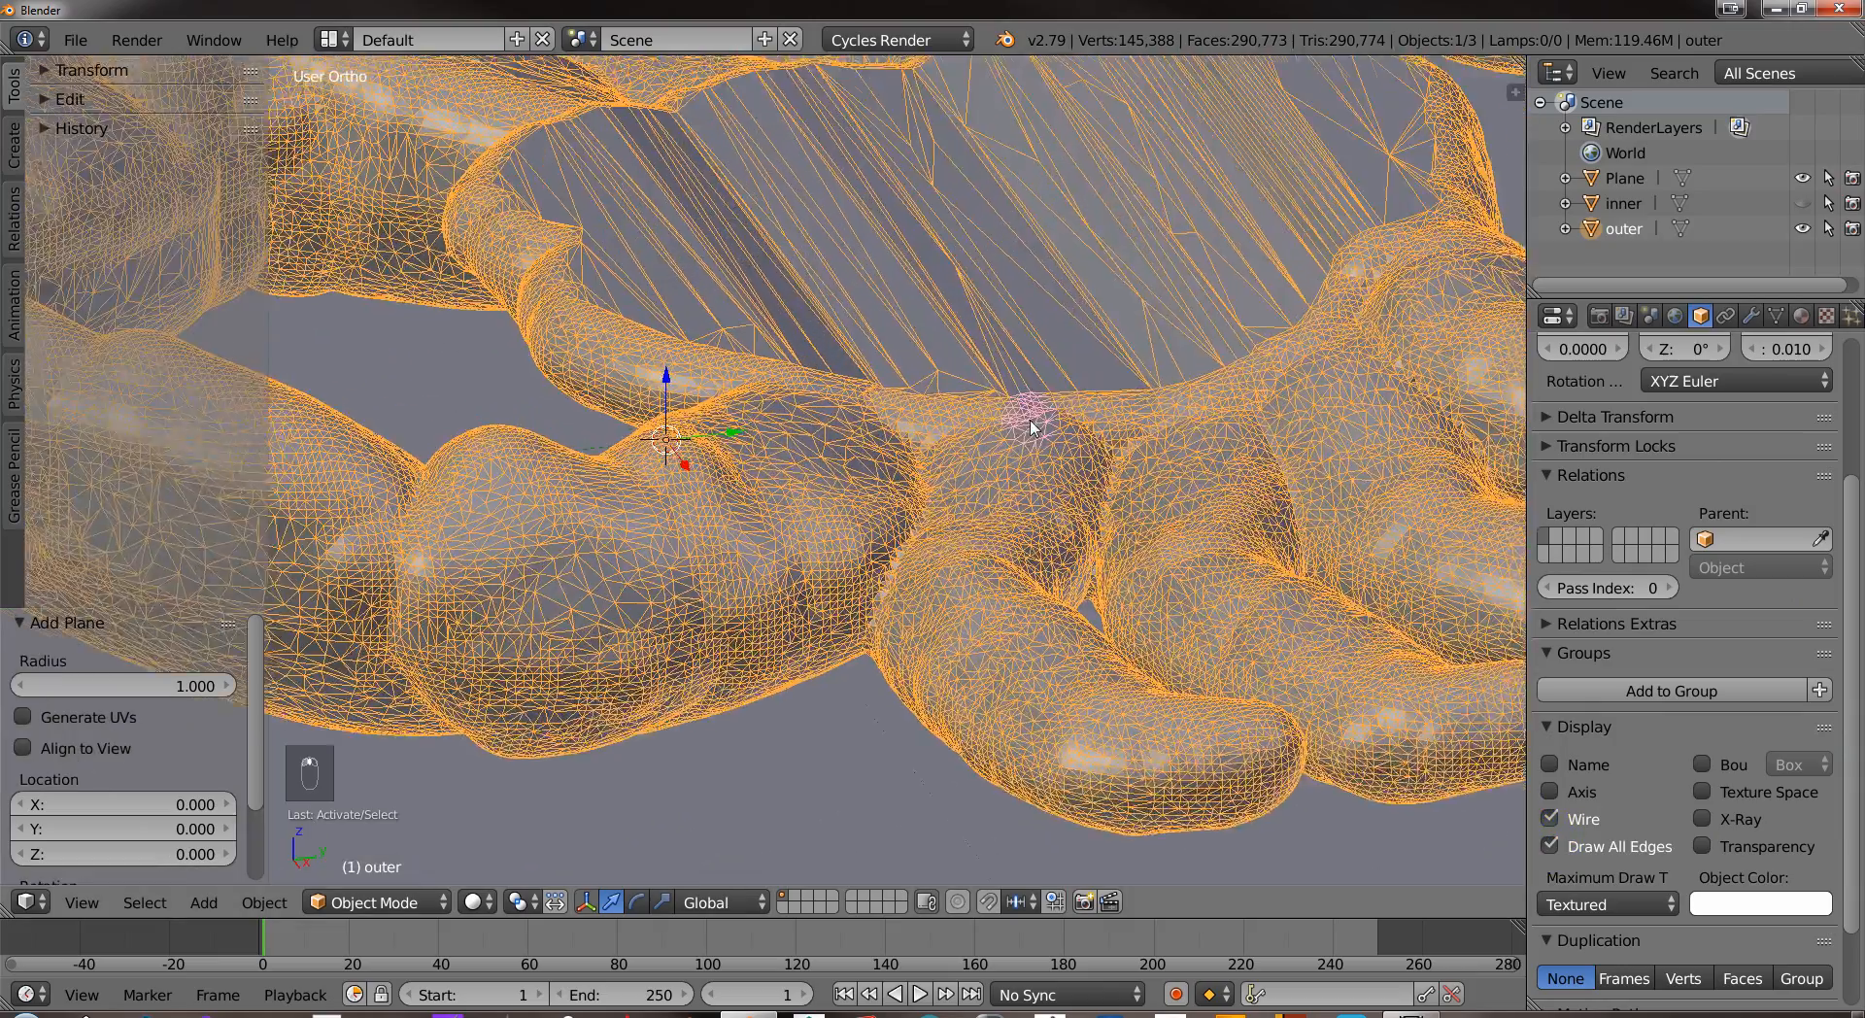
key(NUMPAD_3)
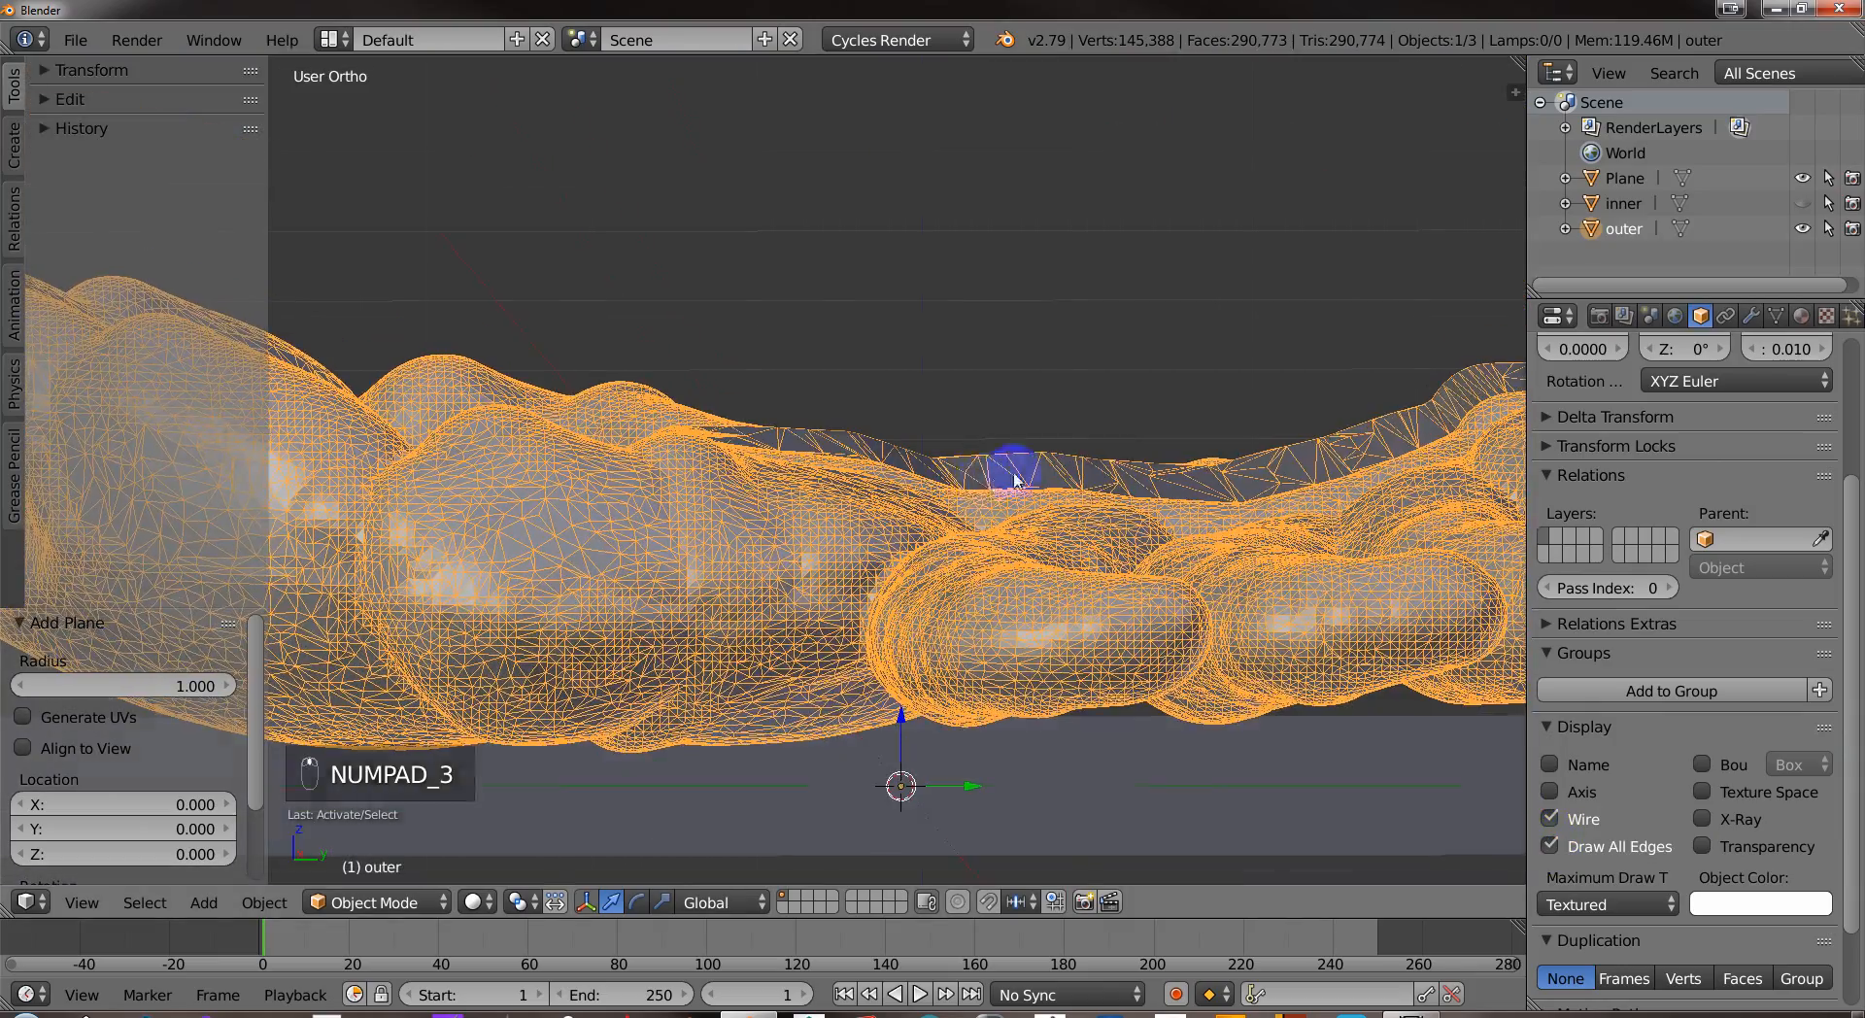
key(KP_3)
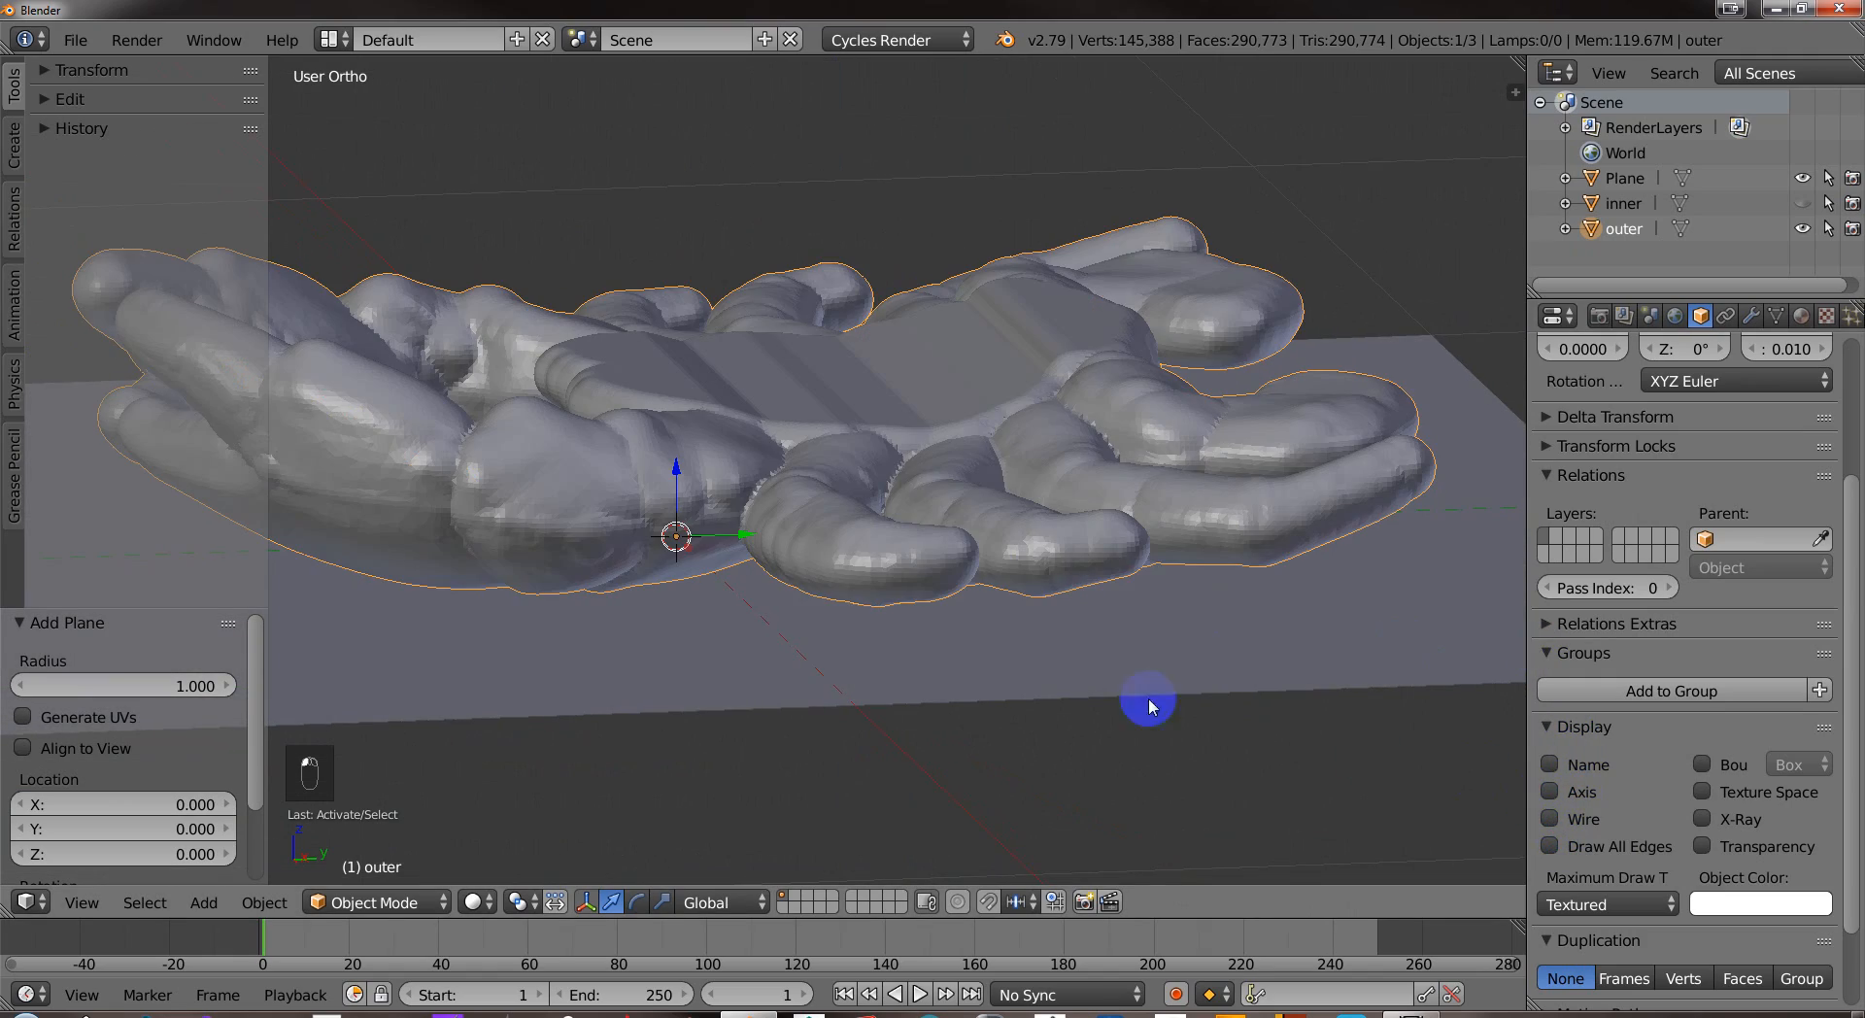
drag(1149, 707, 960, 547)
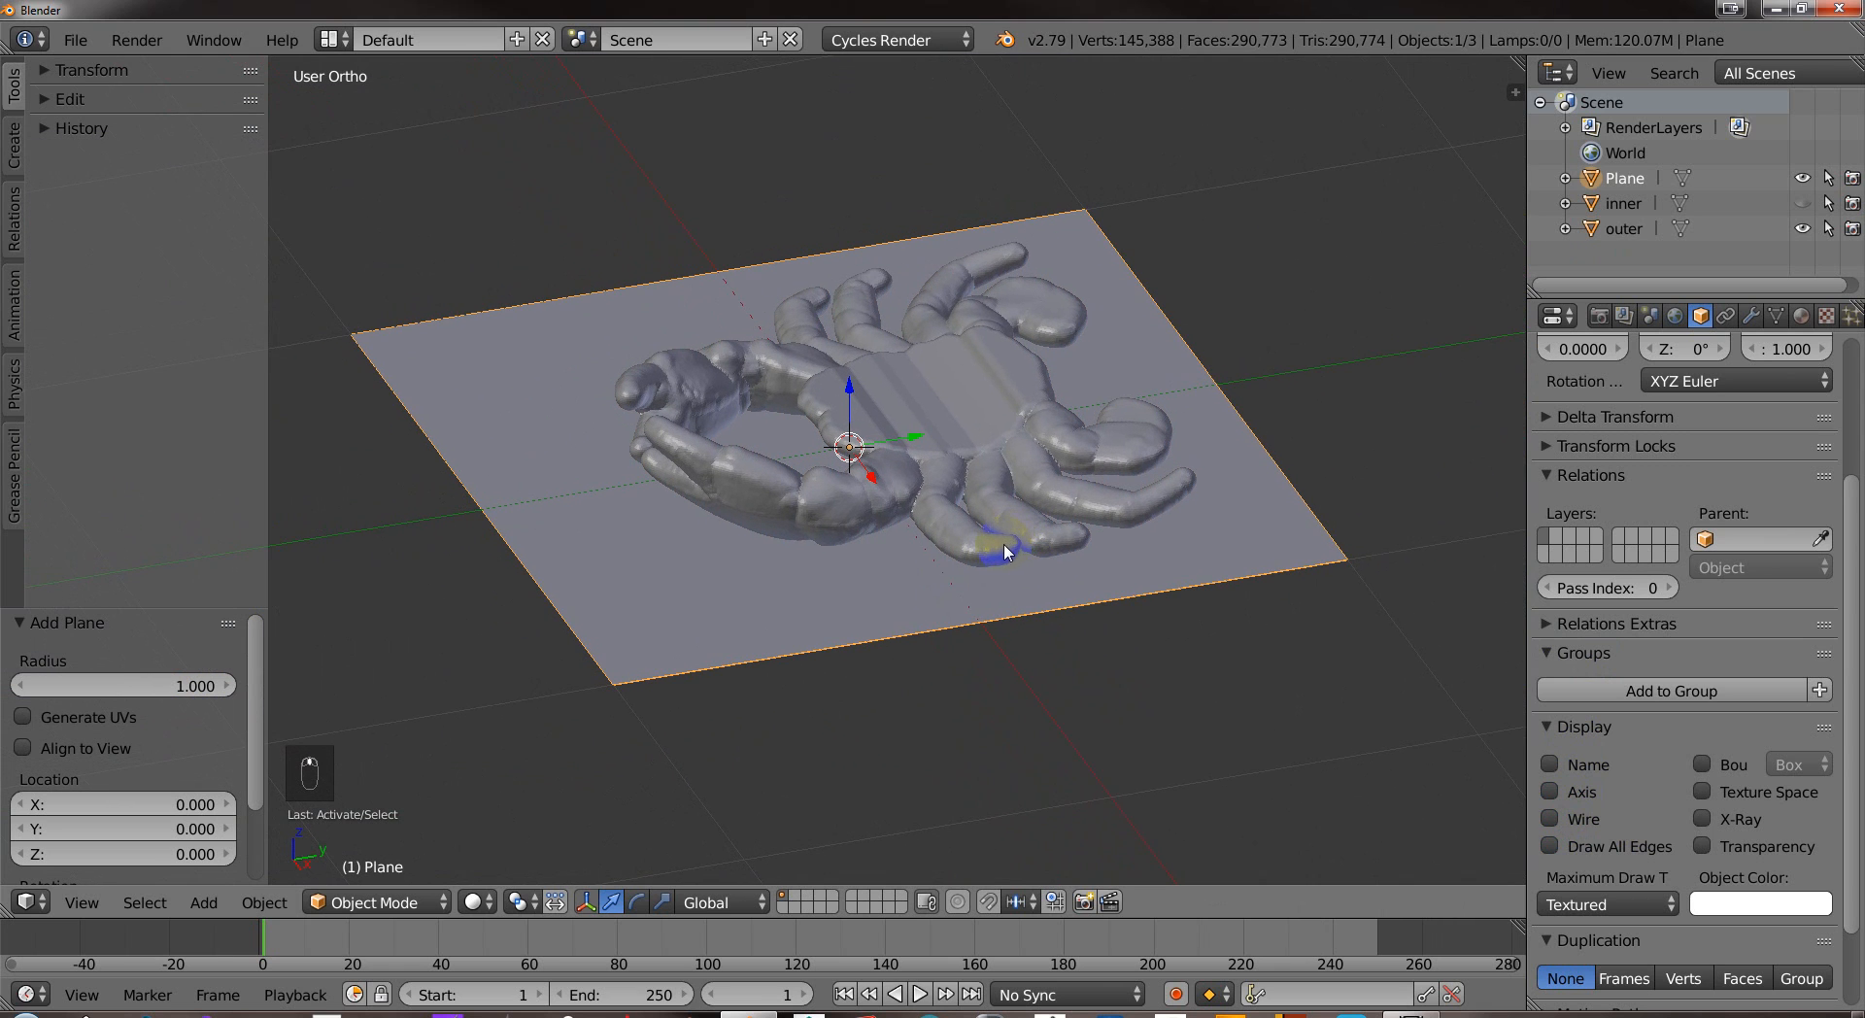
Reduce the plane to a single edge and subdivide it into several segments.
key(Tab)
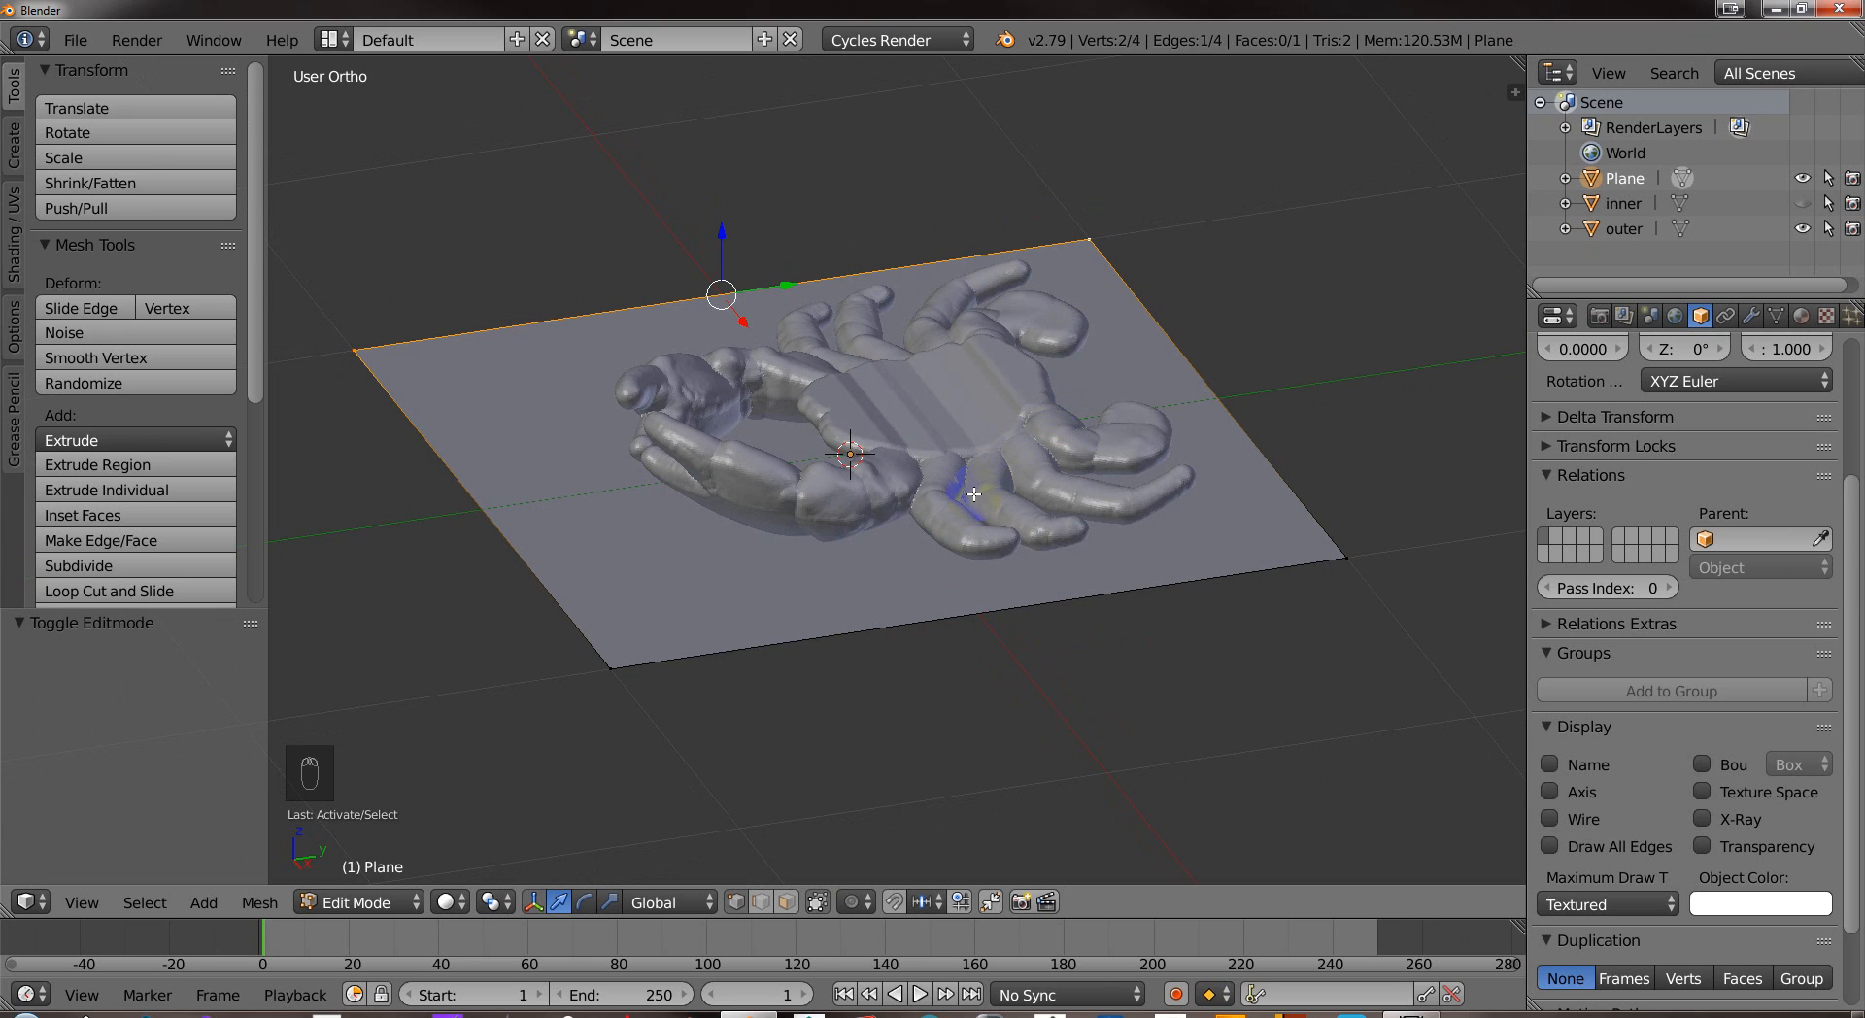
key(x)
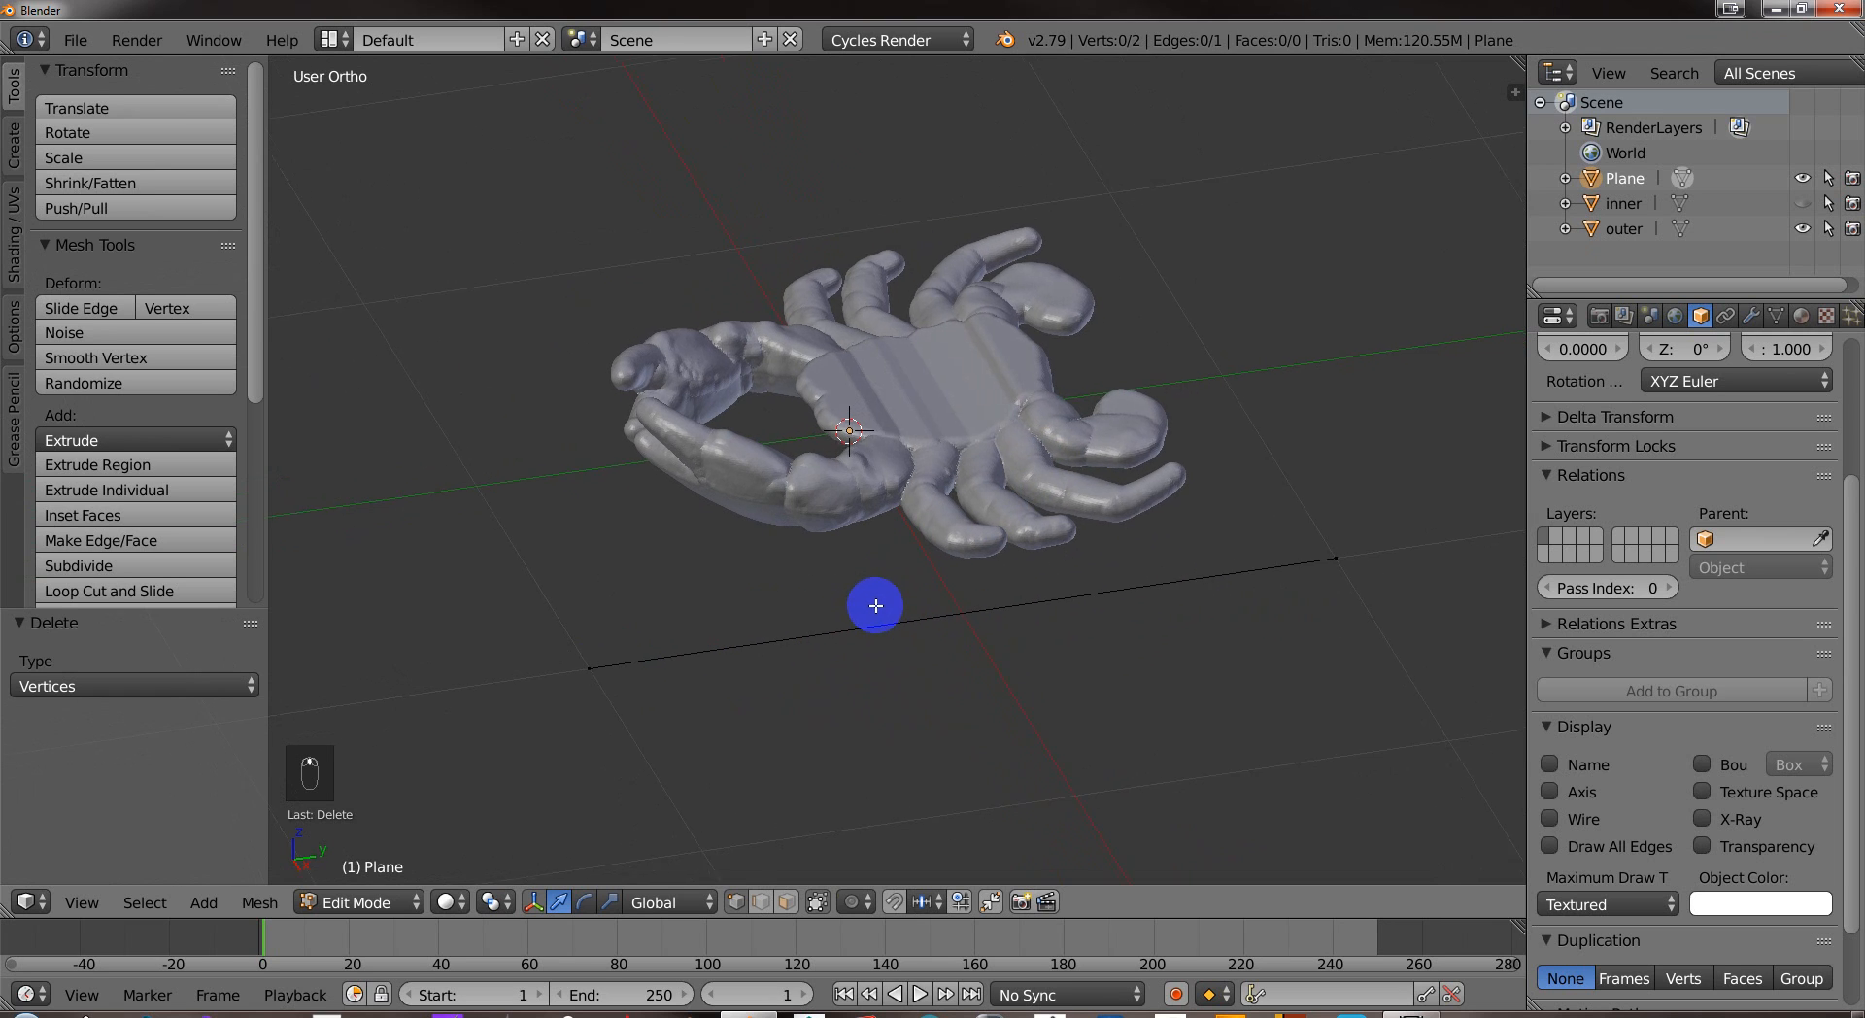
key(ctrl+Tab)
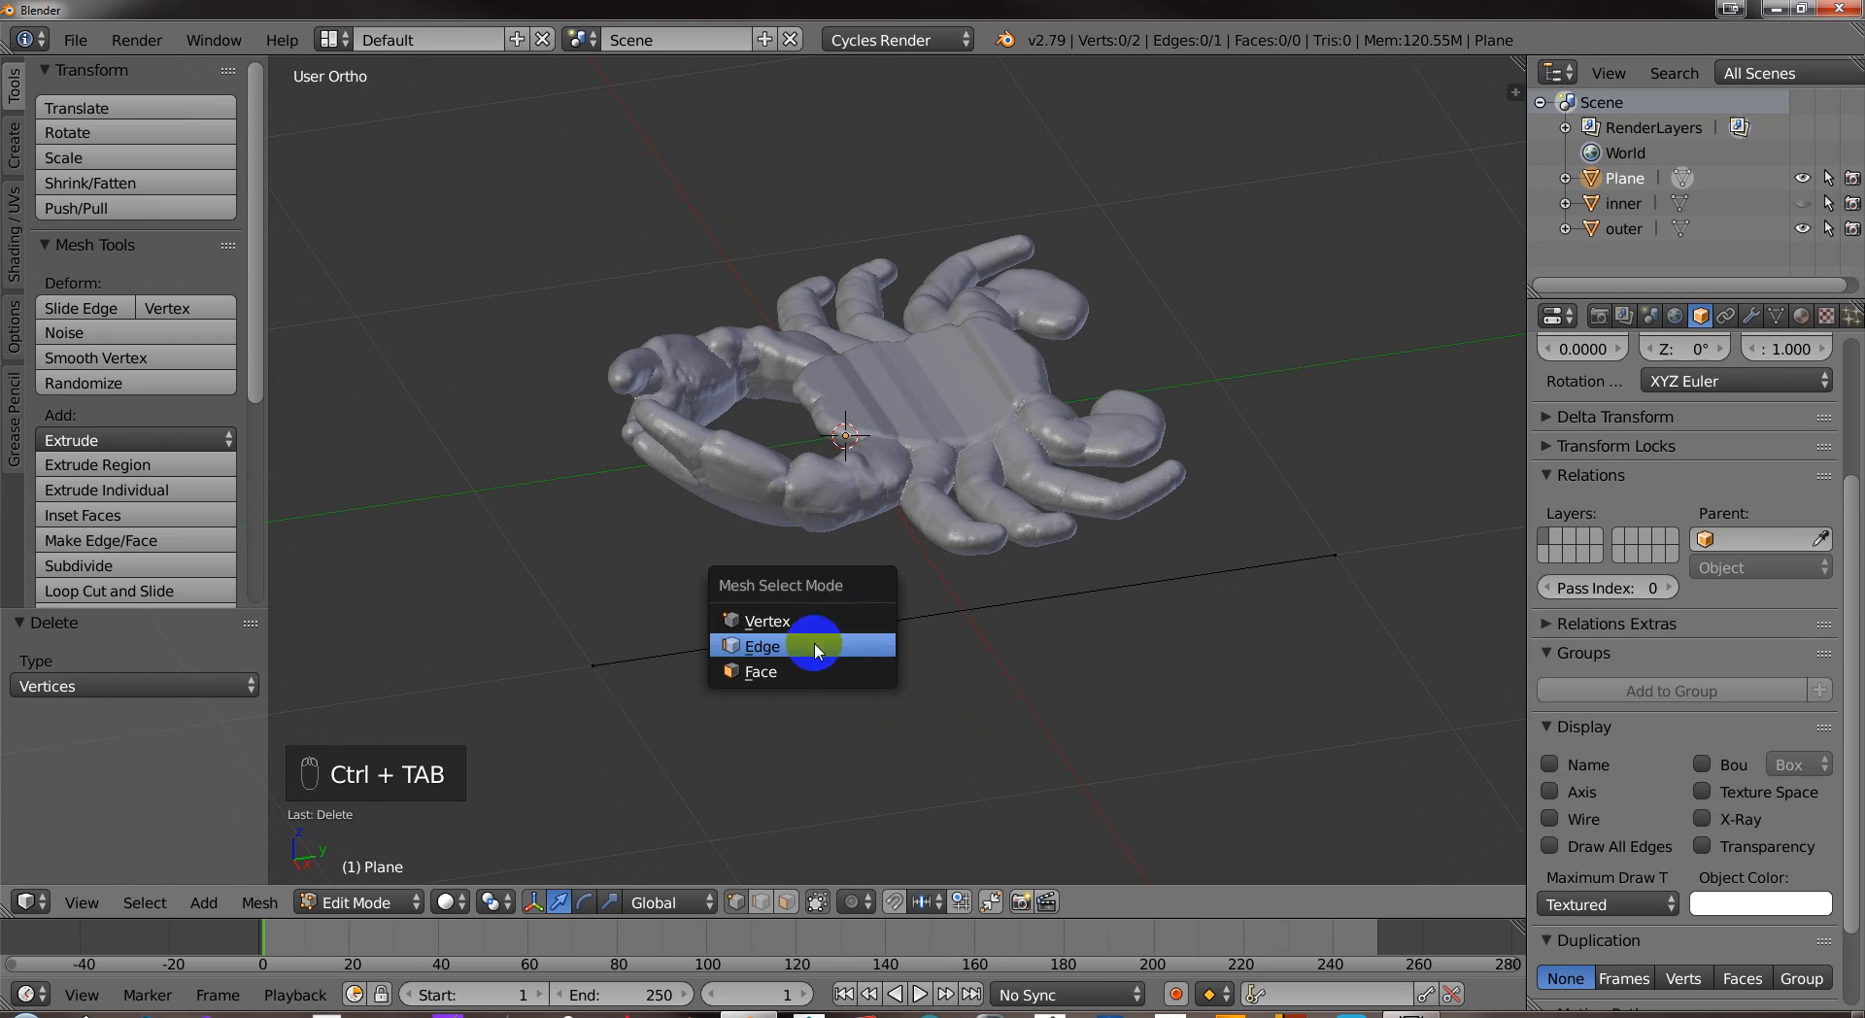
click(763, 646)
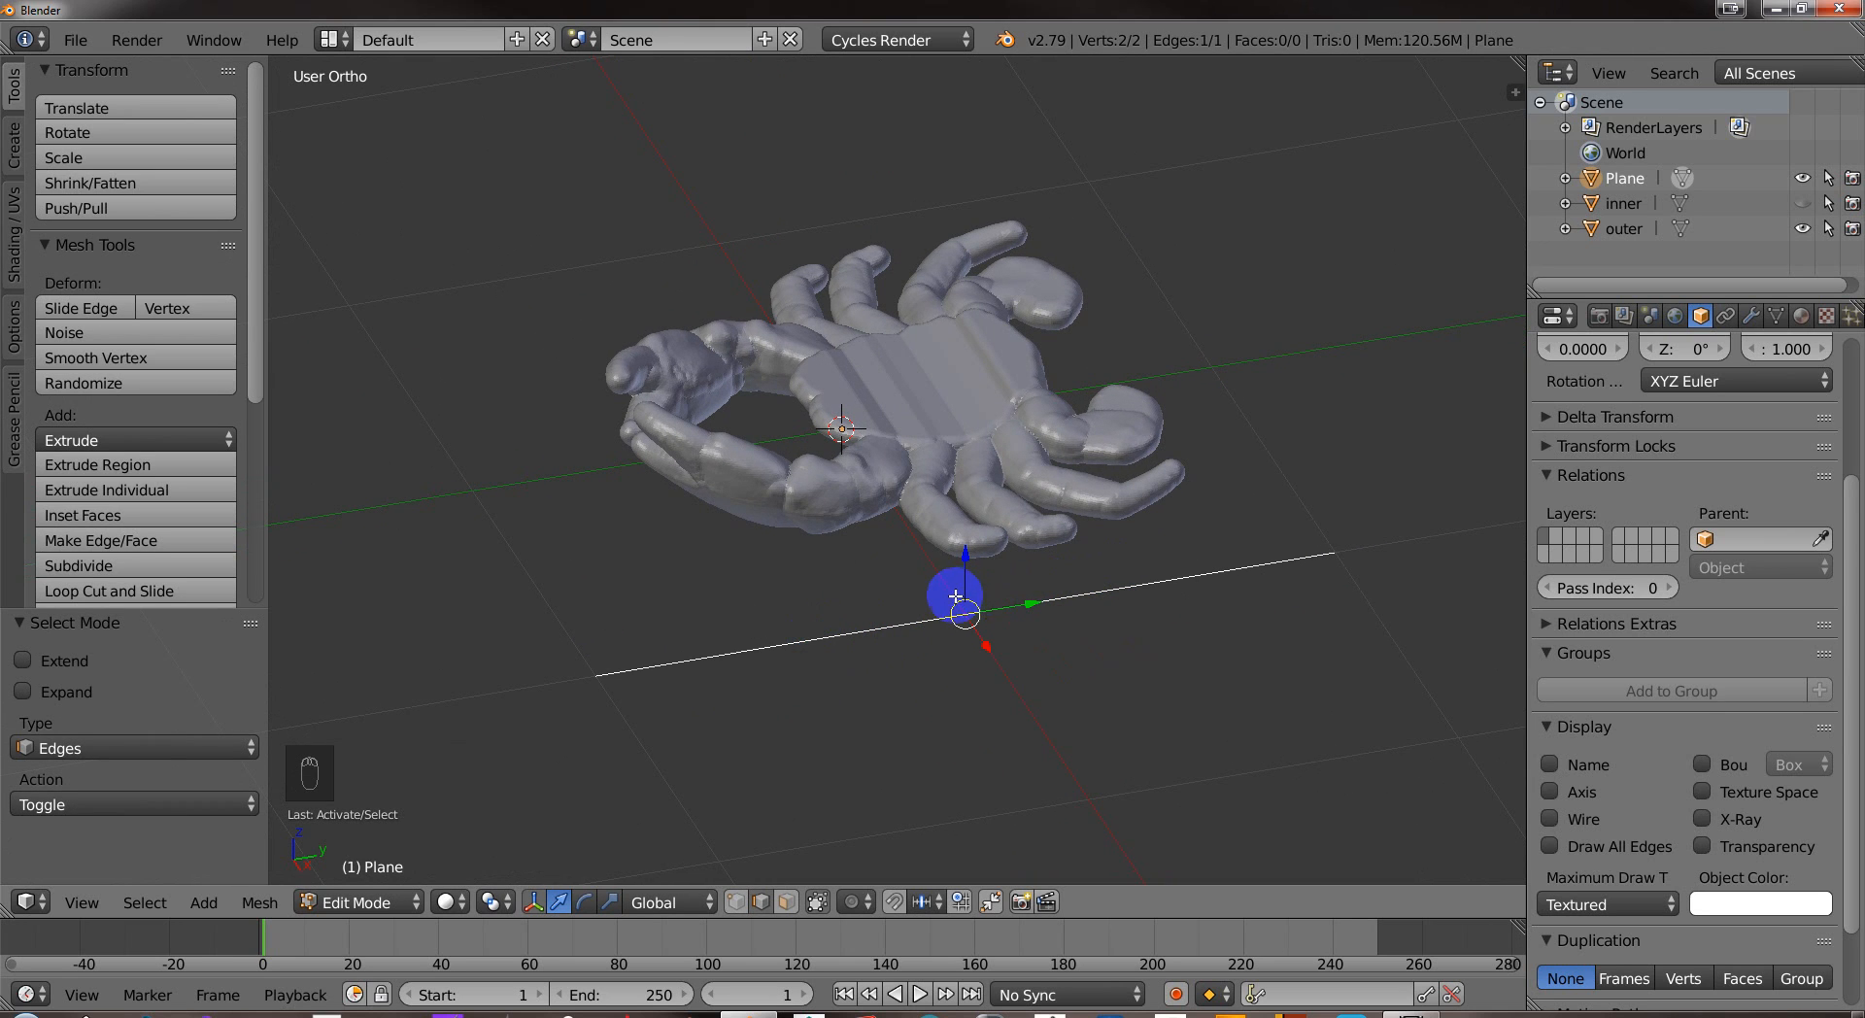
key(w)
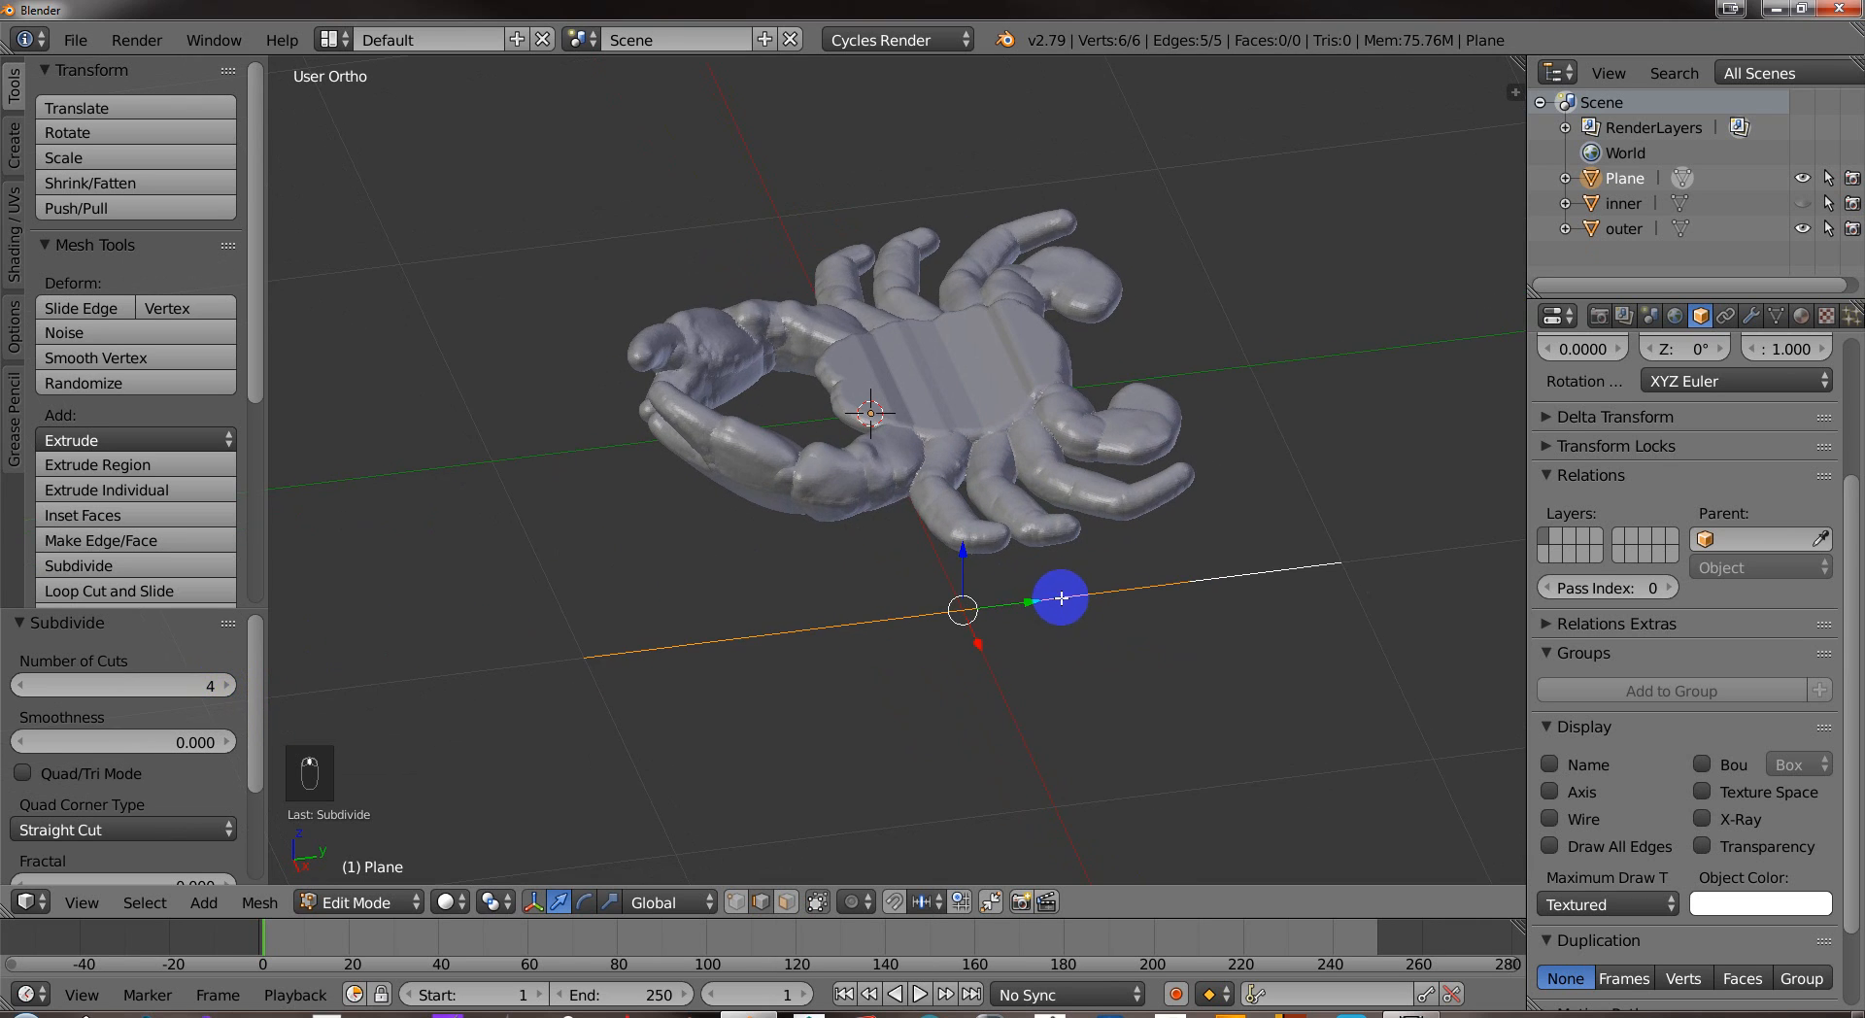
In side view raise the edge to shell height and lift its right end vertex above the shell.
key(KP_3)
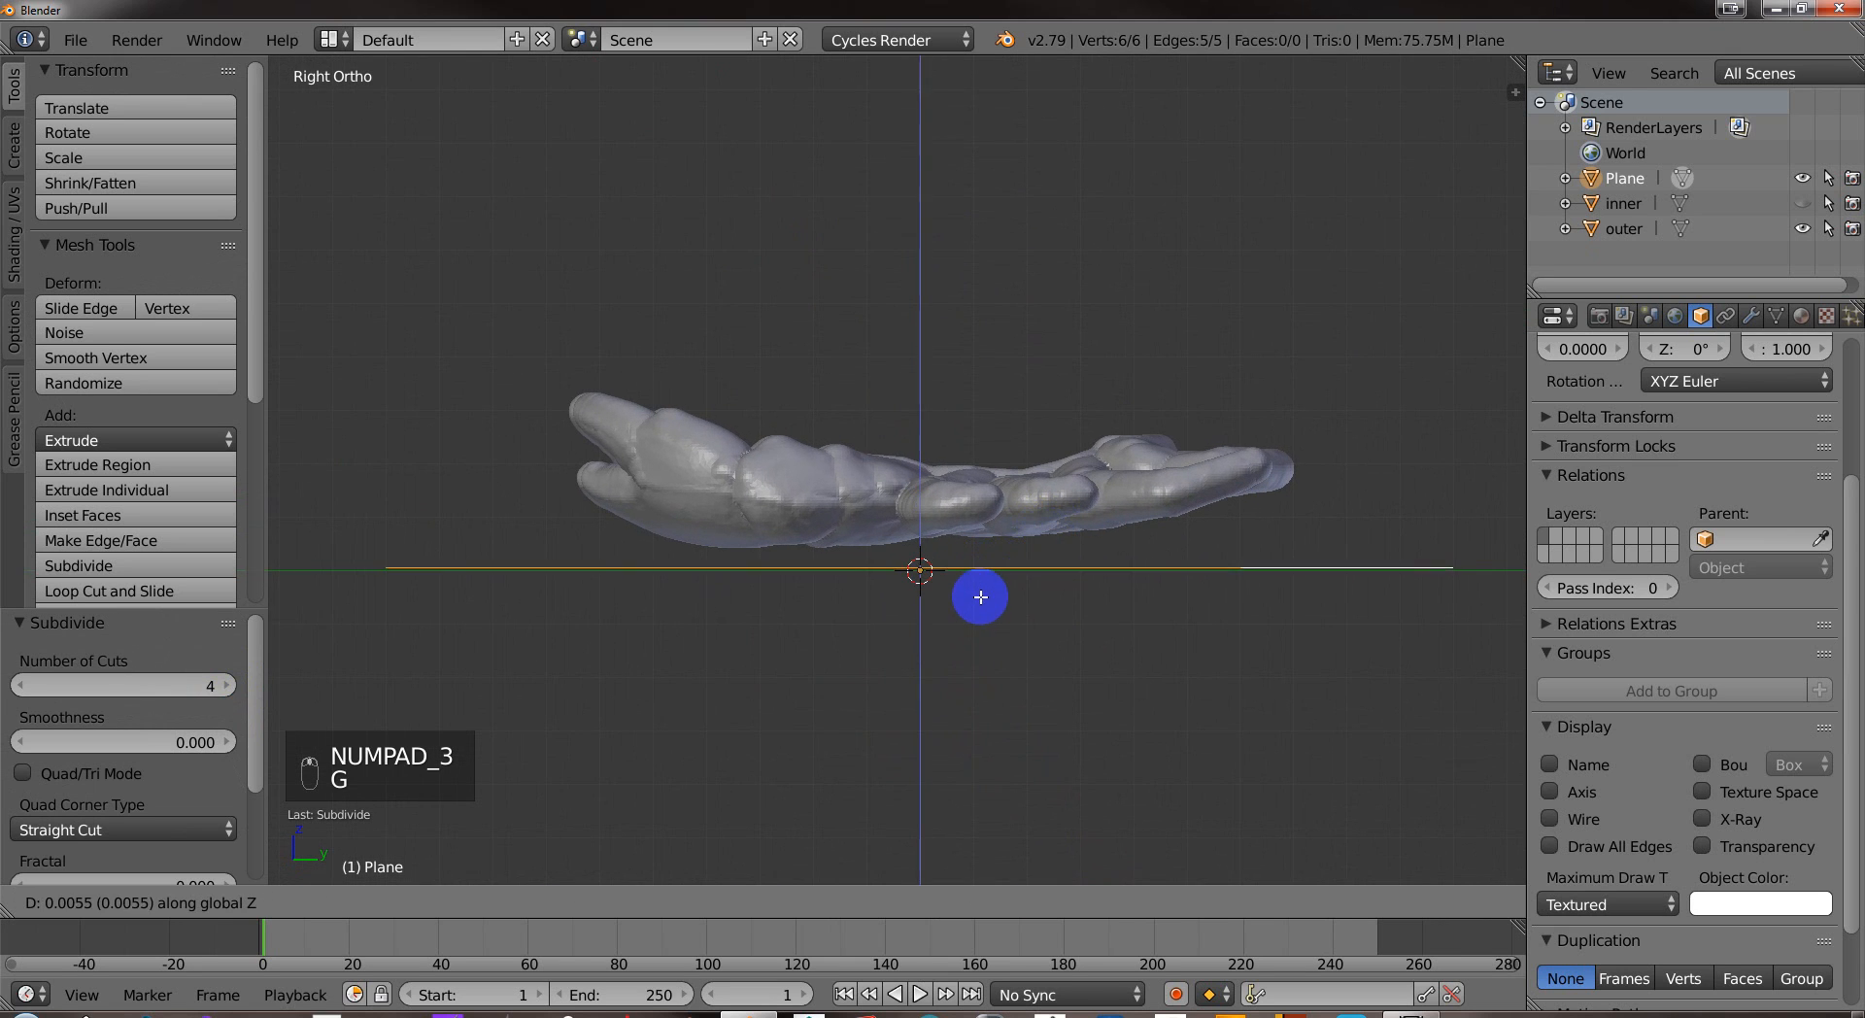
drag(980, 598, 1005, 535)
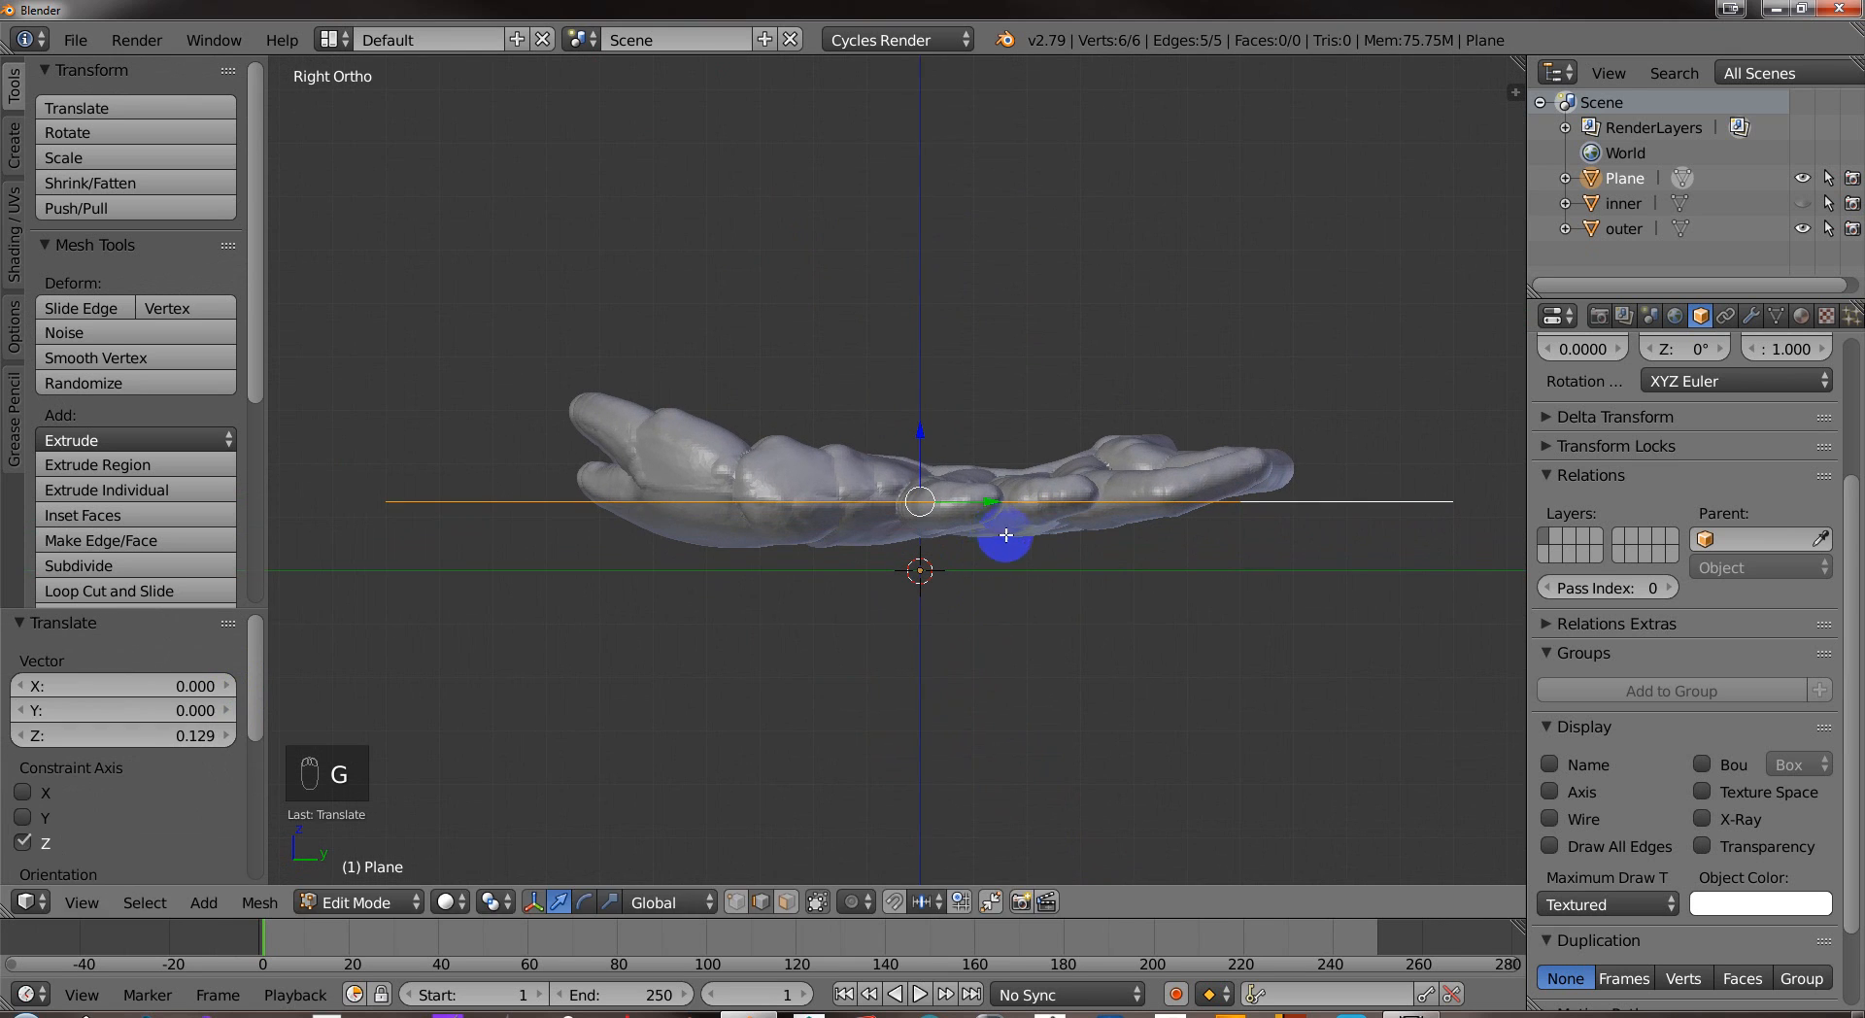
key(ctrl+tab)
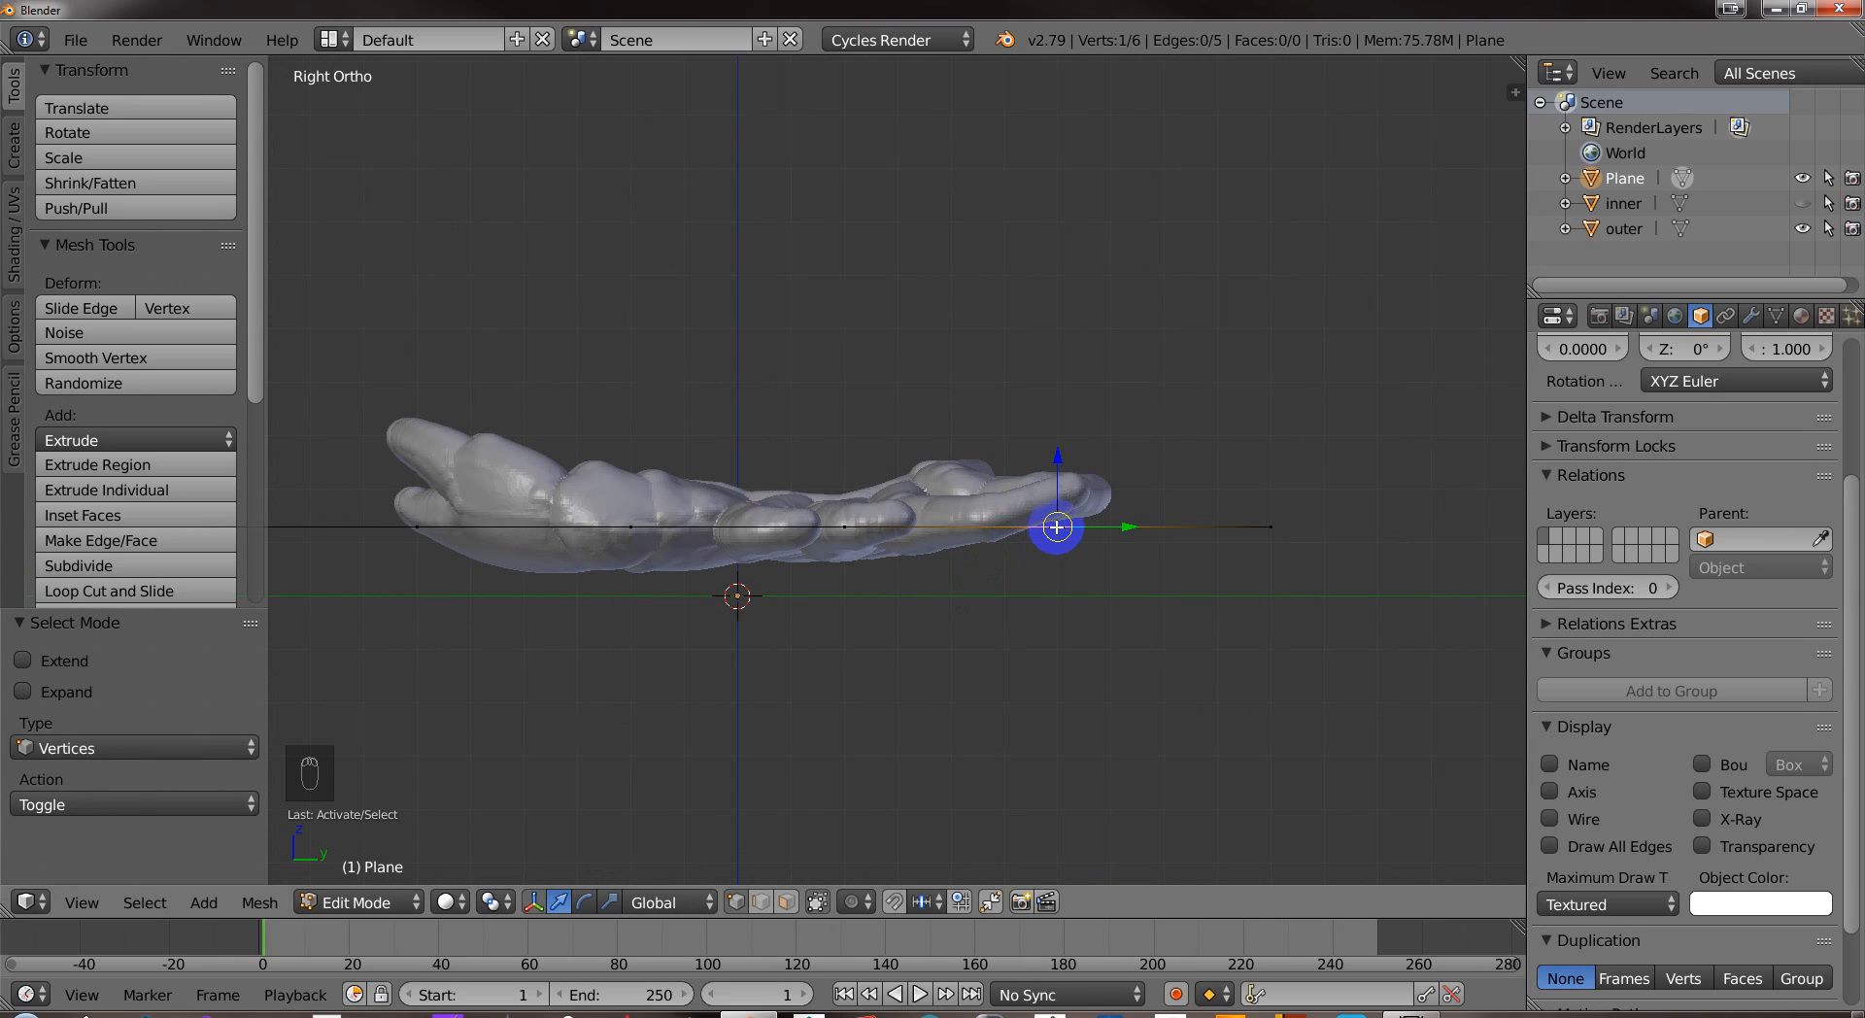
drag(1055, 526, 996, 507)
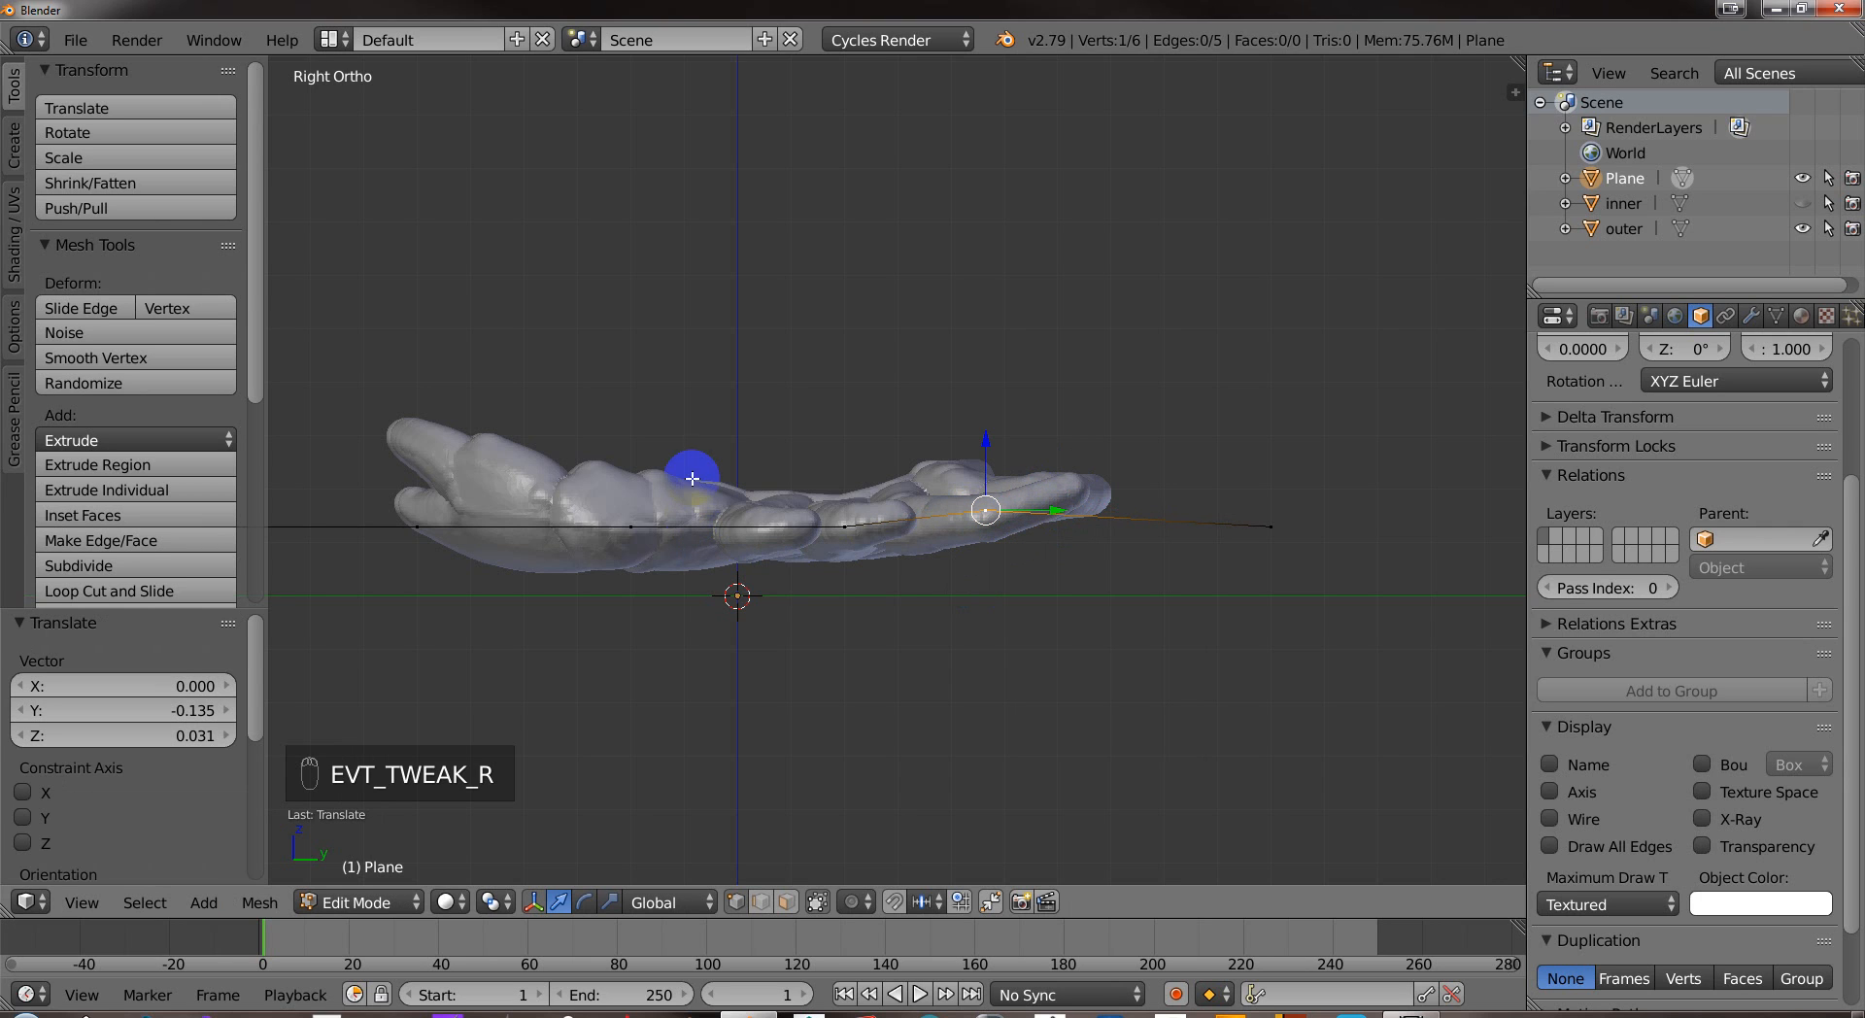
click(1268, 527)
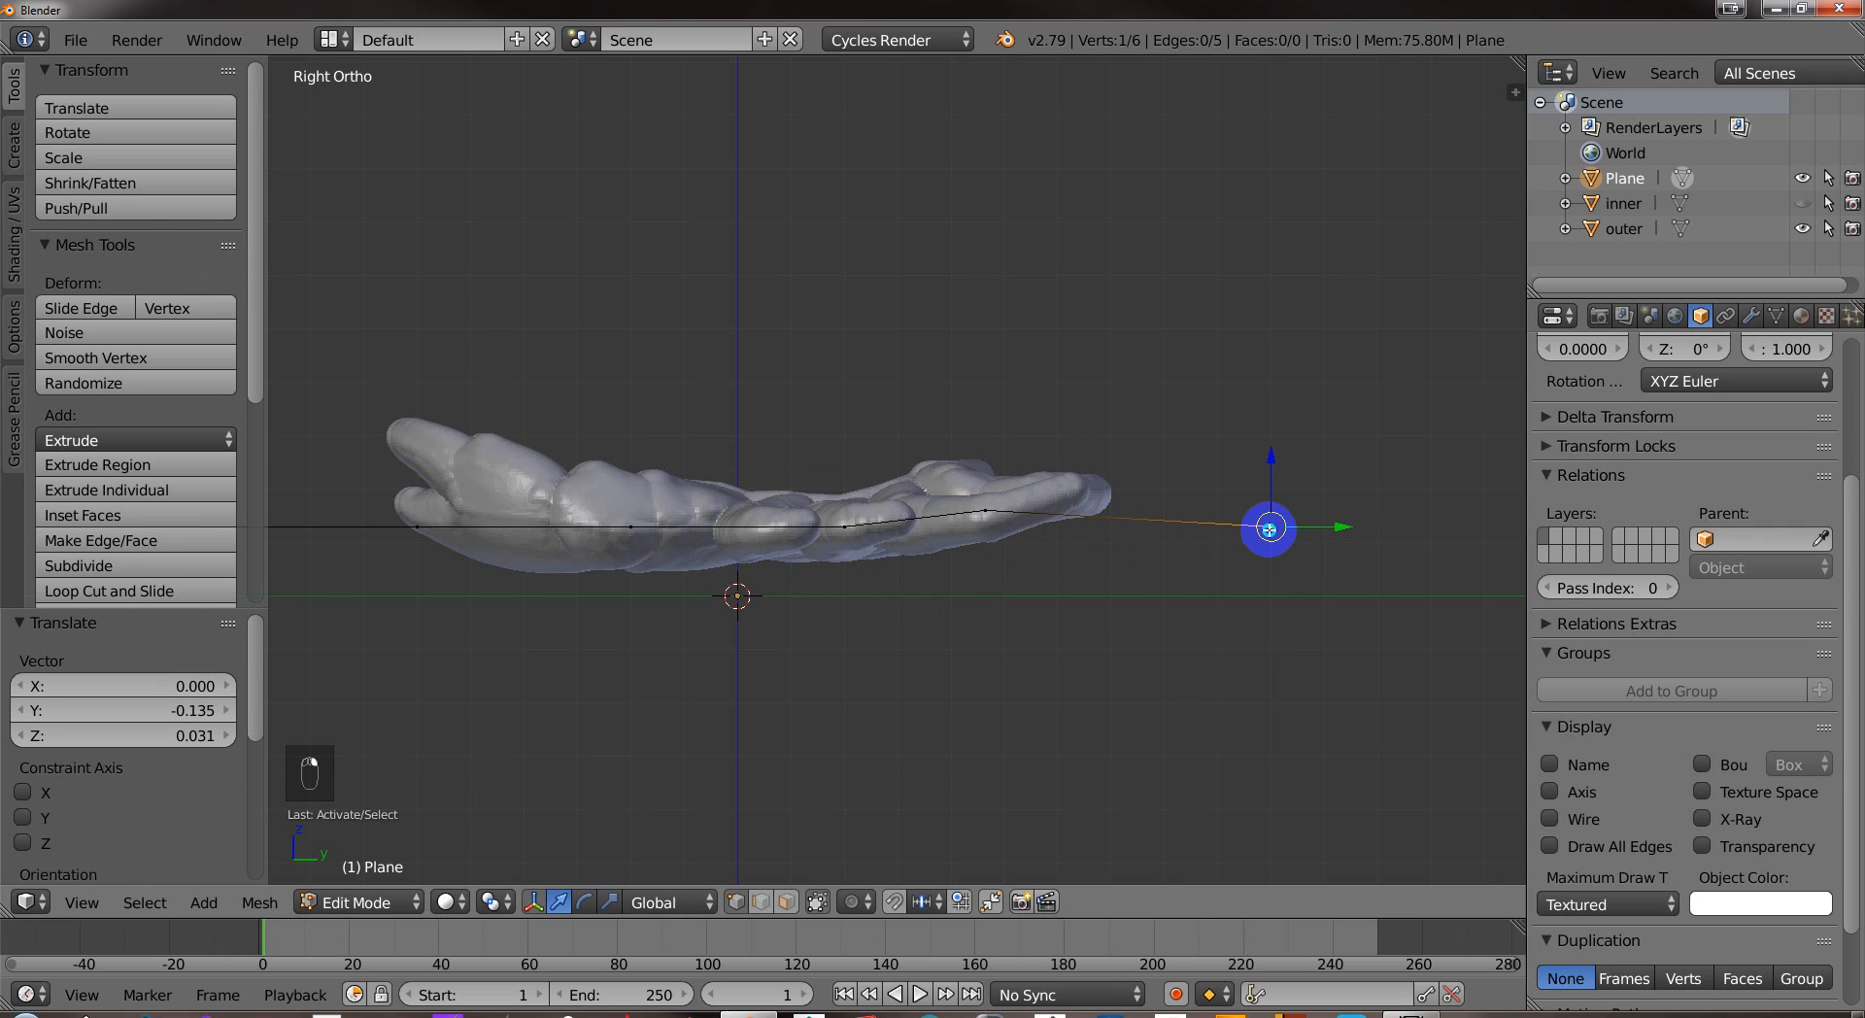
drag(1269, 527, 1185, 446)
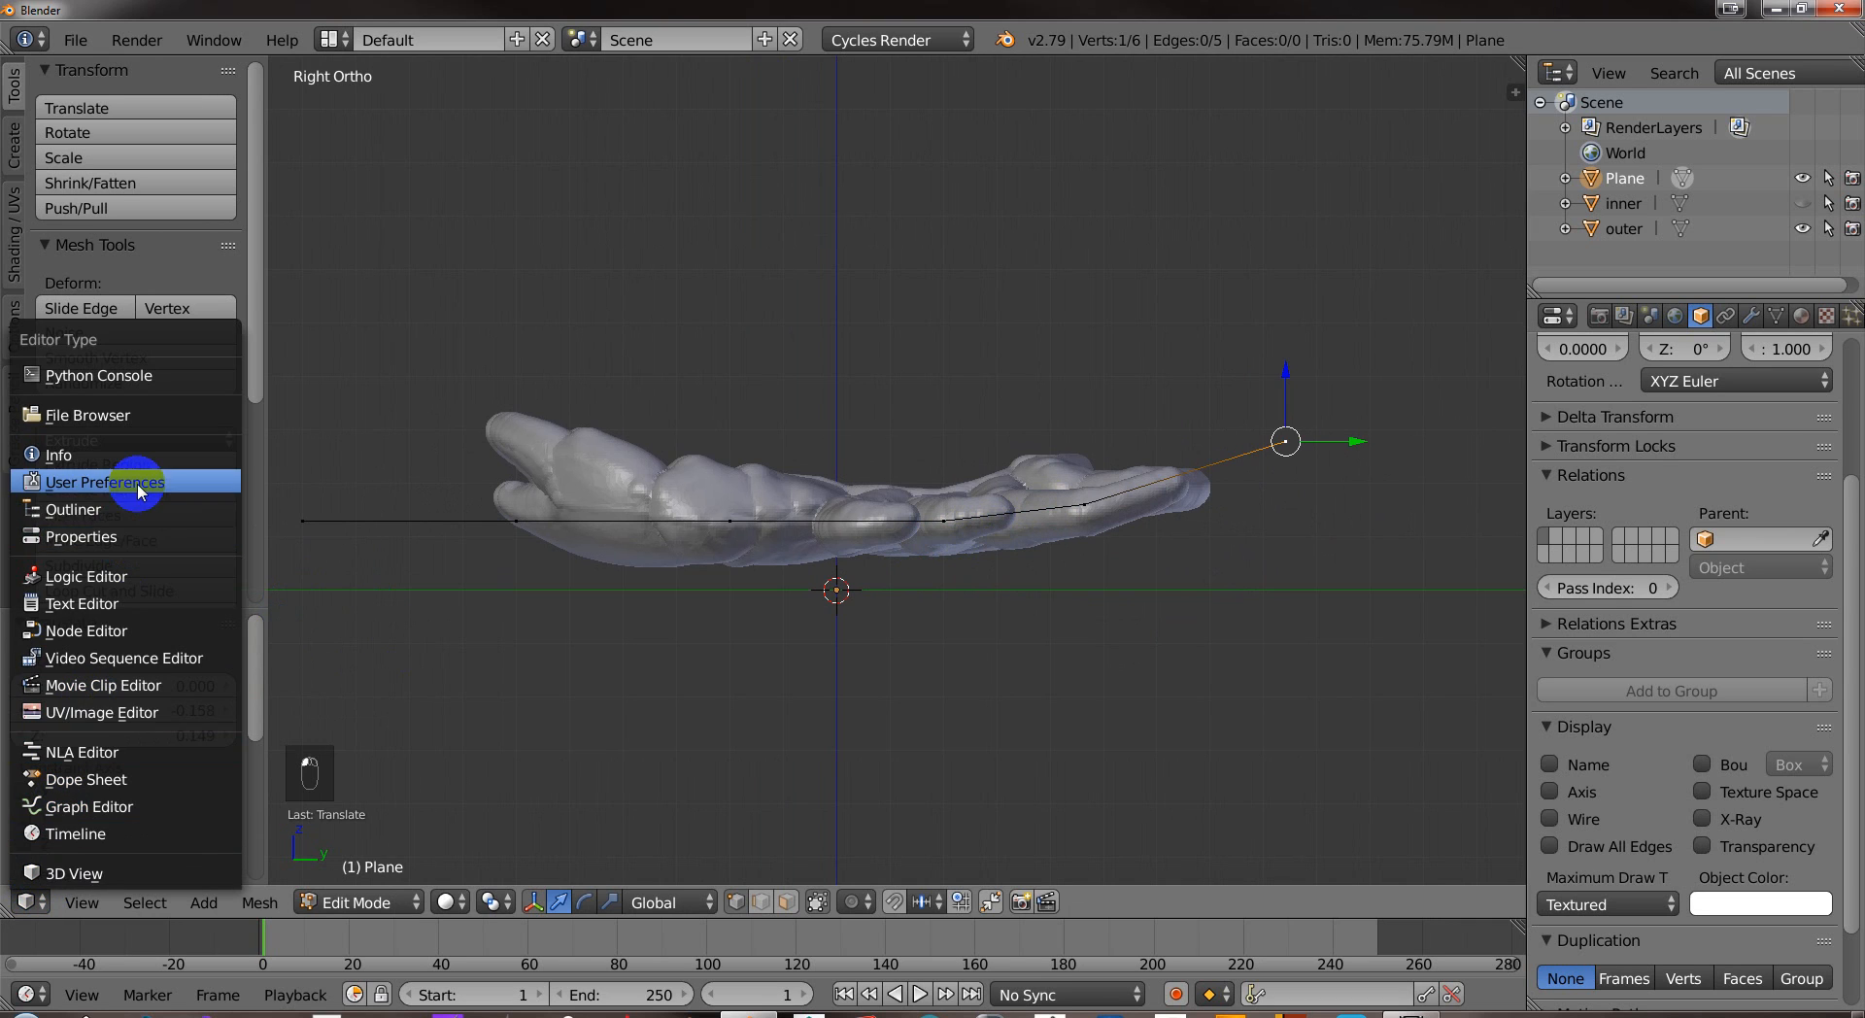
Enable Release confirms in the Editing preferences and return to the 3D View.
click(104, 482)
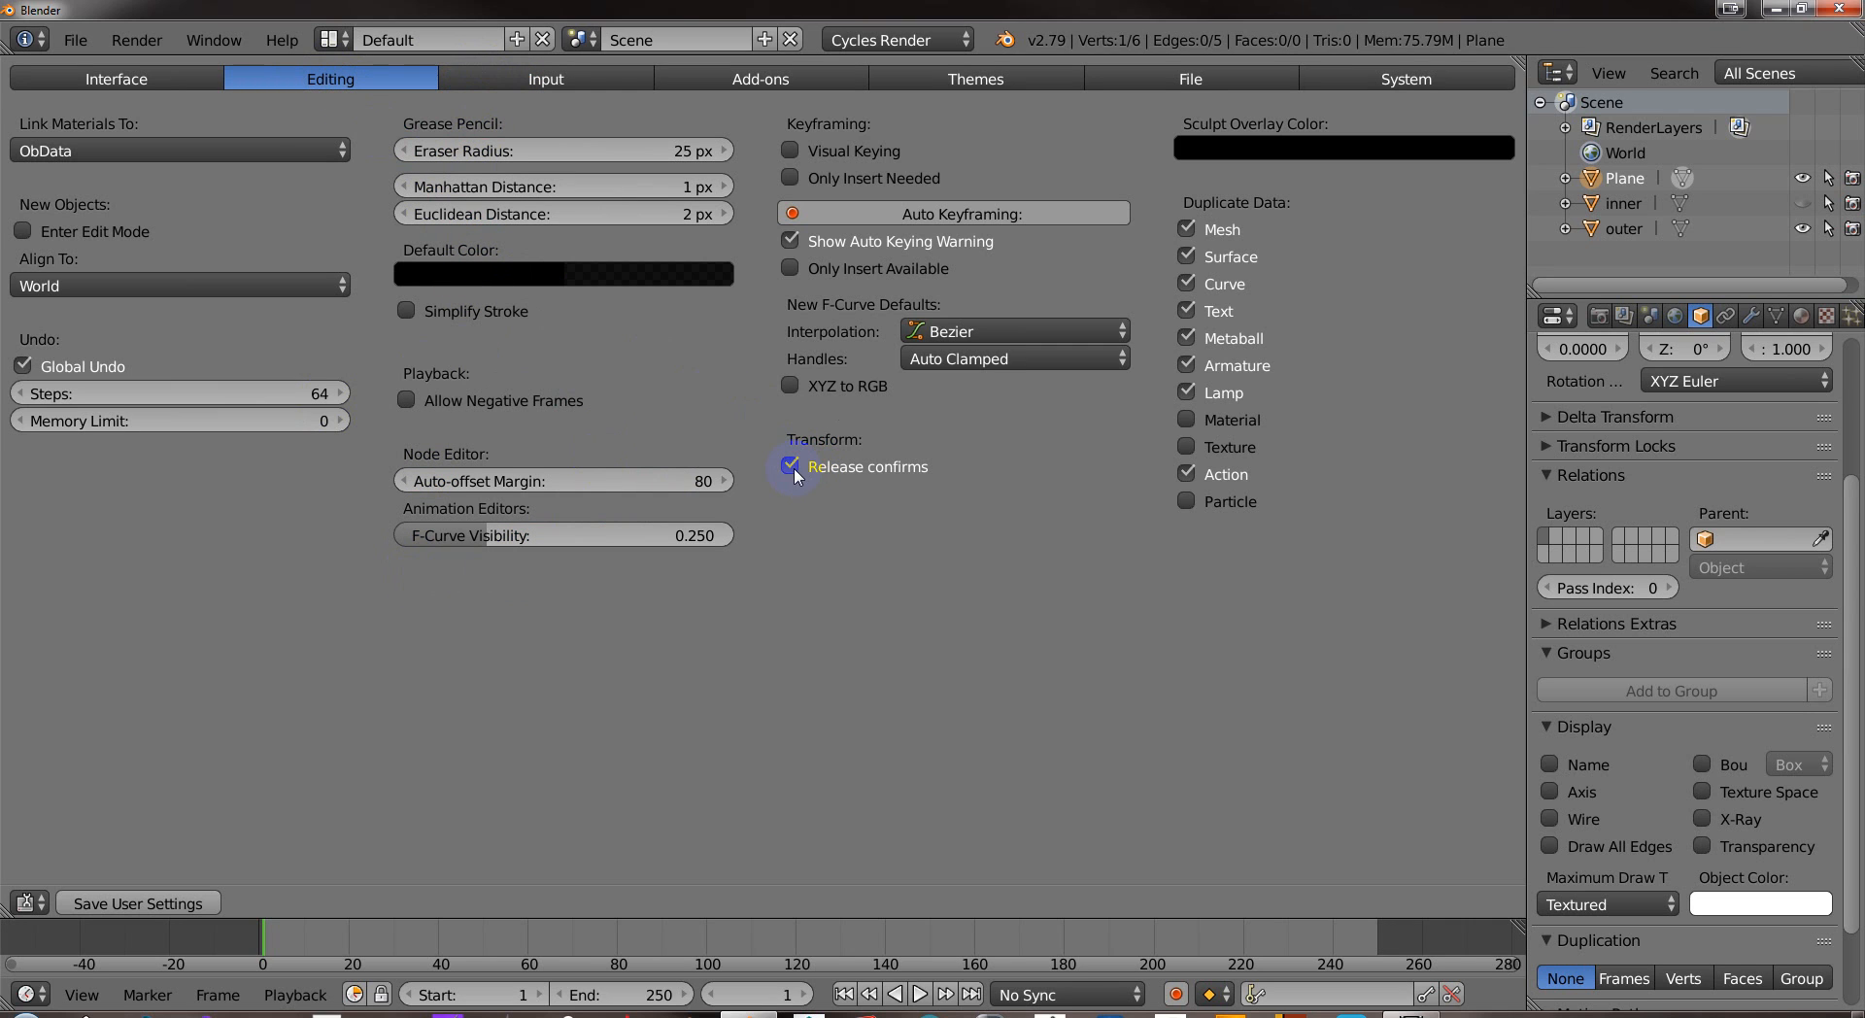
click(790, 467)
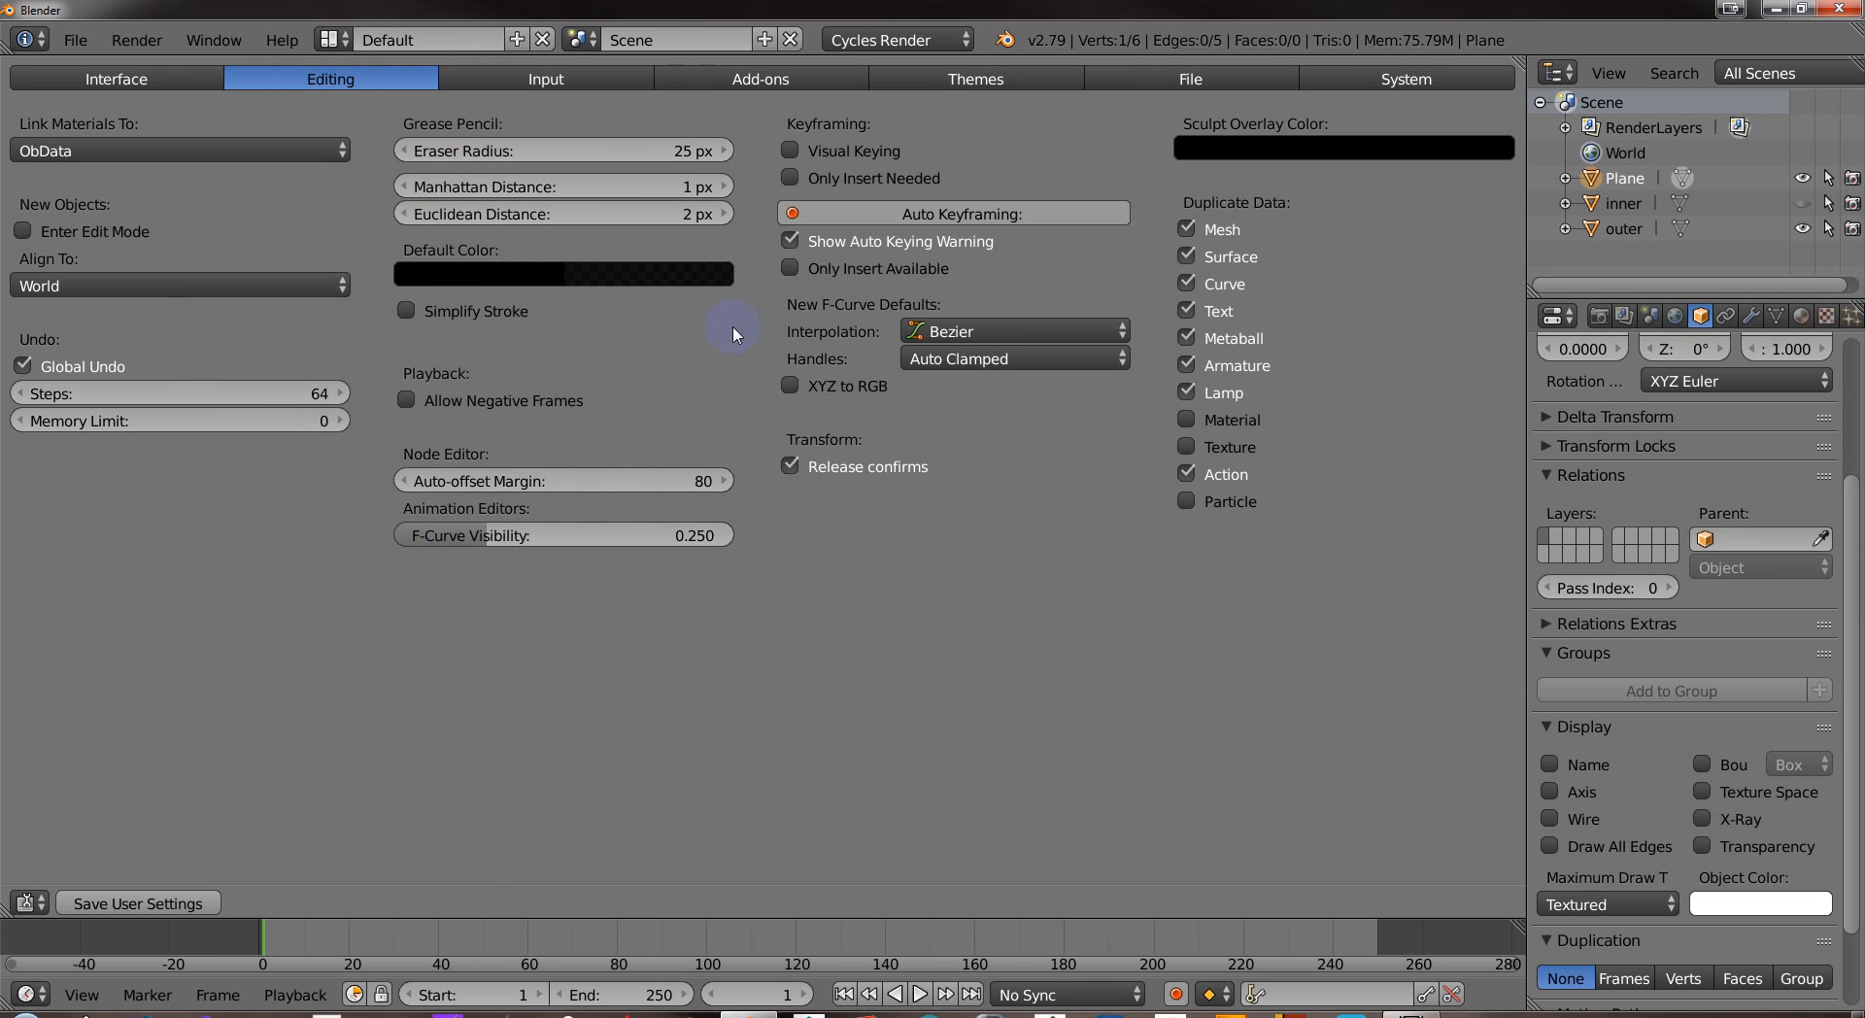
click(537, 78)
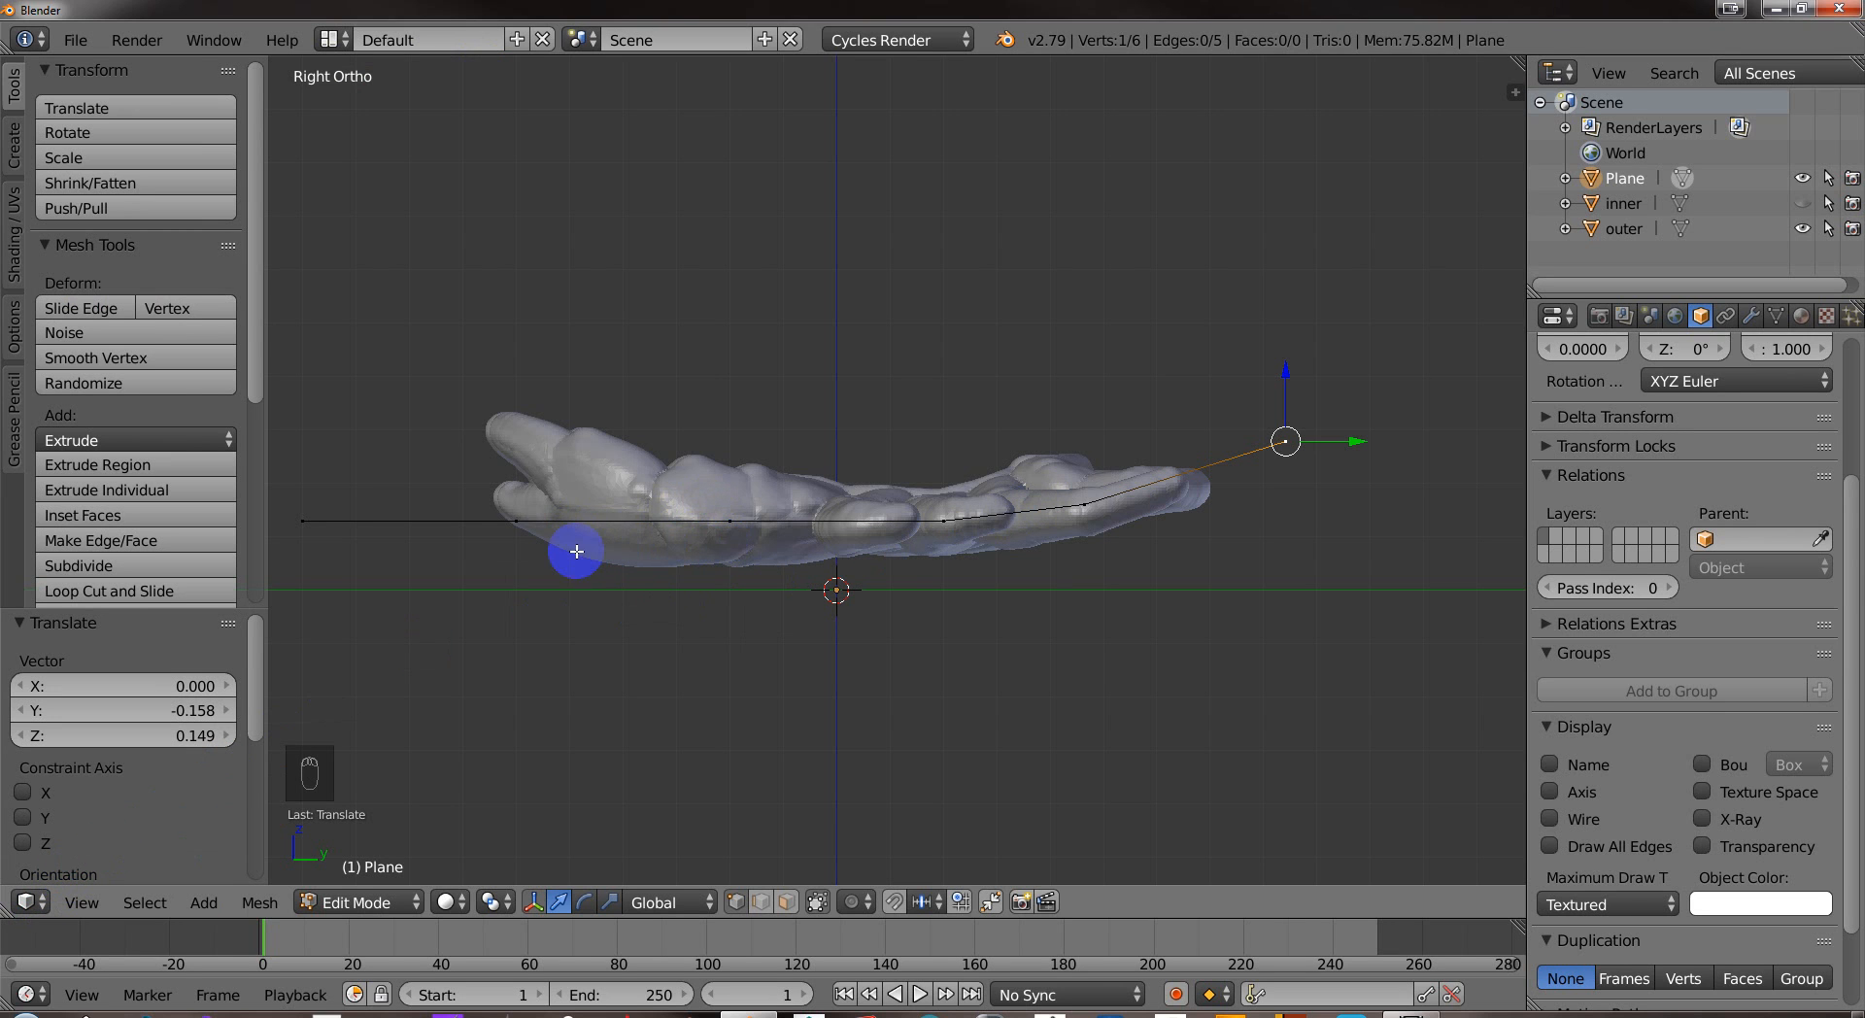
Drag the left end and middle vertices into a curve along the shell and vertex-bevel the left tip.
drag(1284, 441, 537, 450)
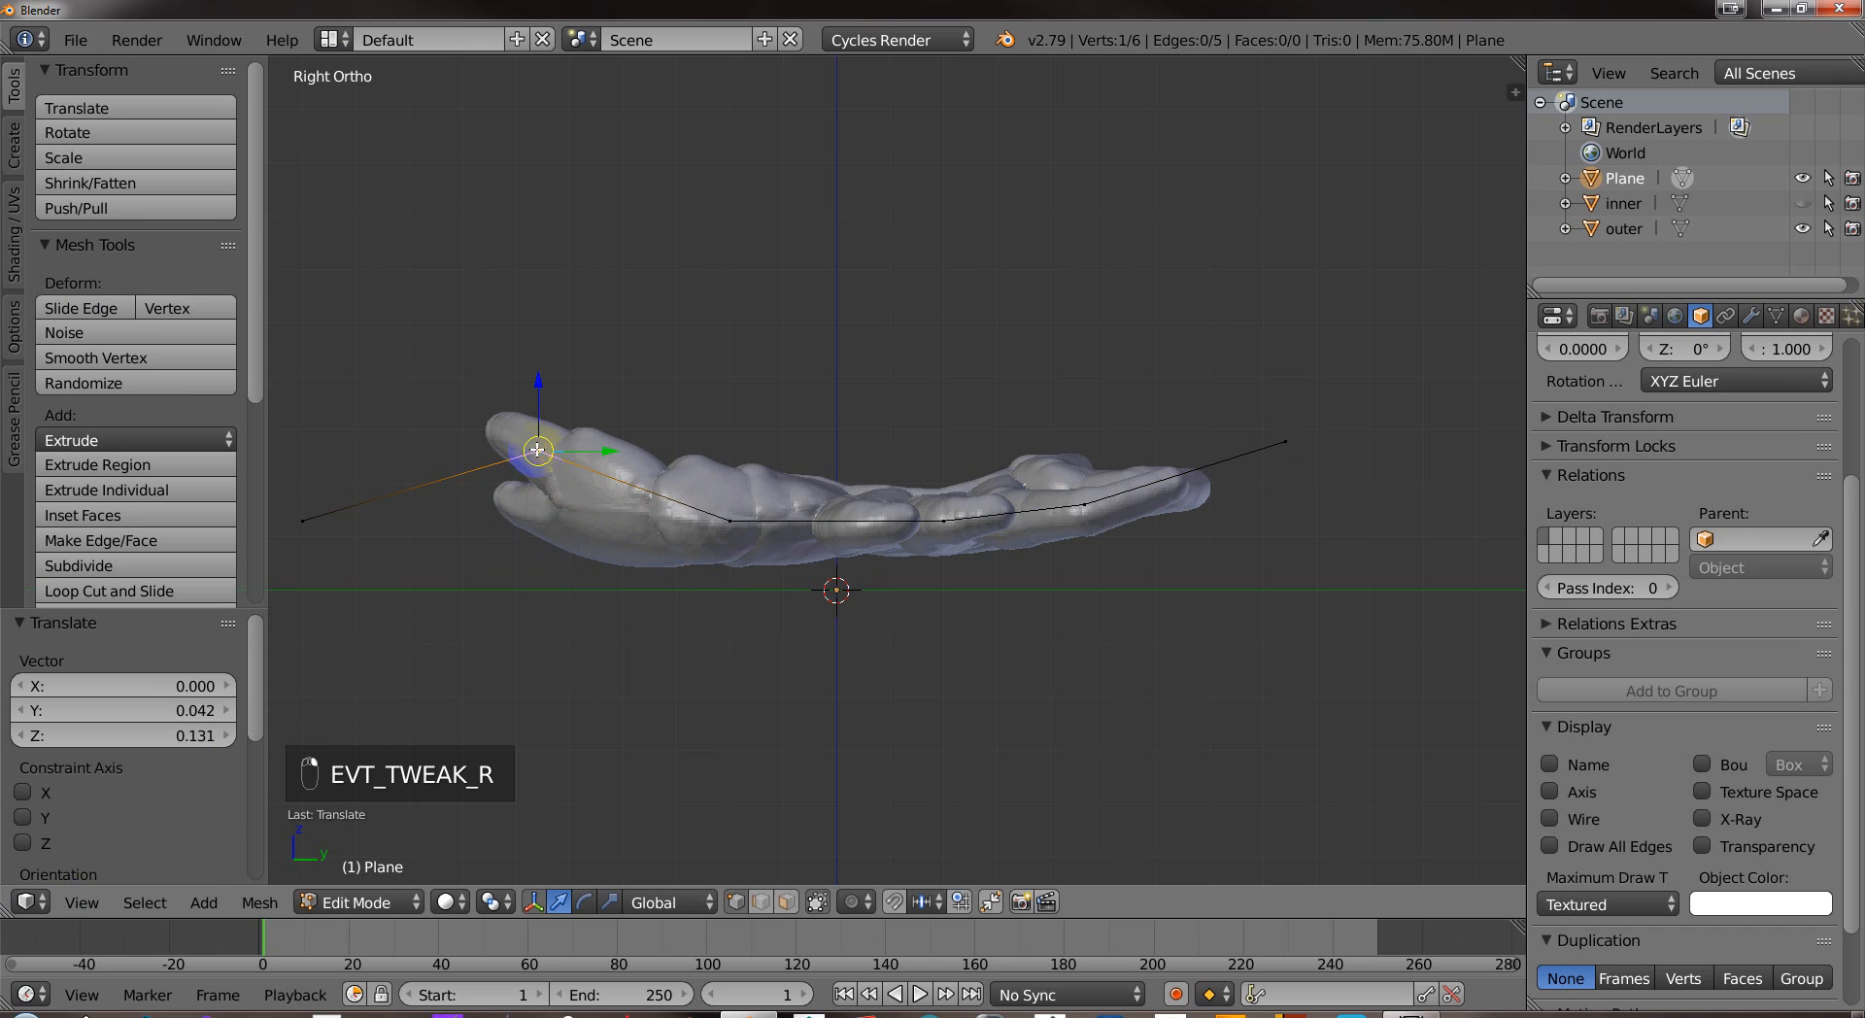
drag(537, 450, 391, 363)
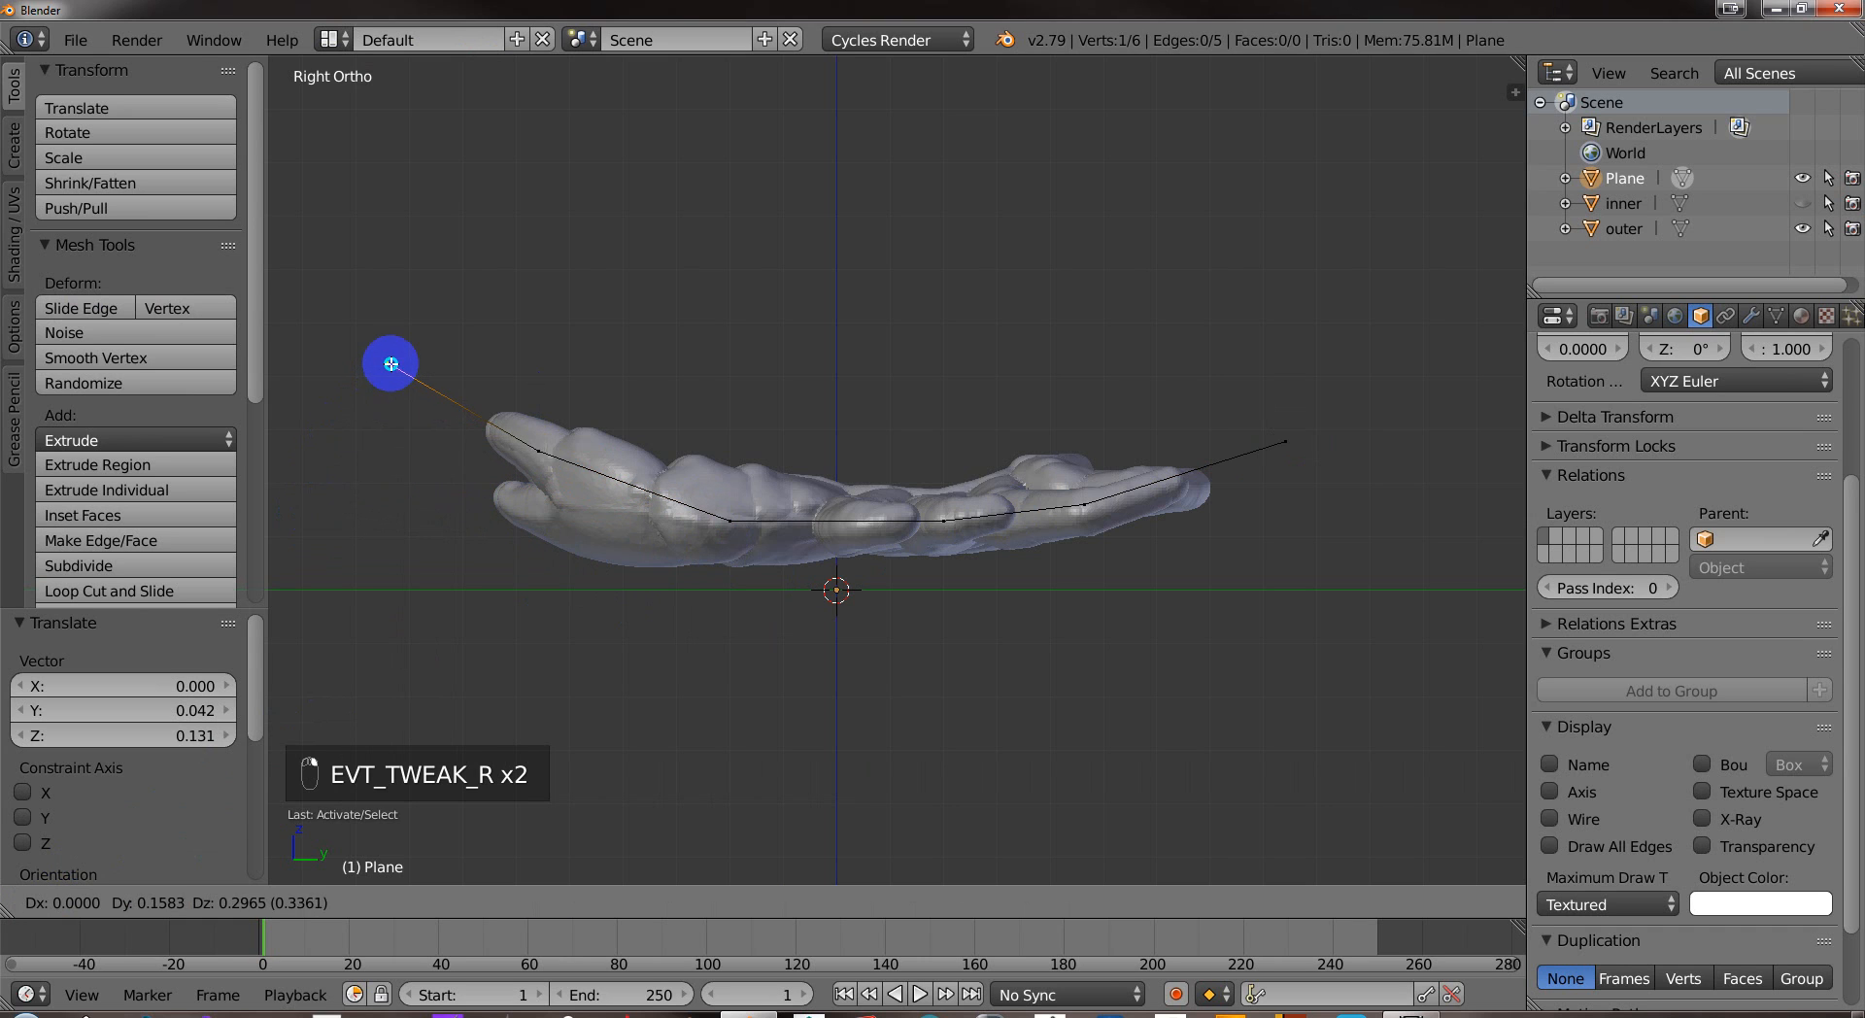
drag(391, 363, 715, 521)
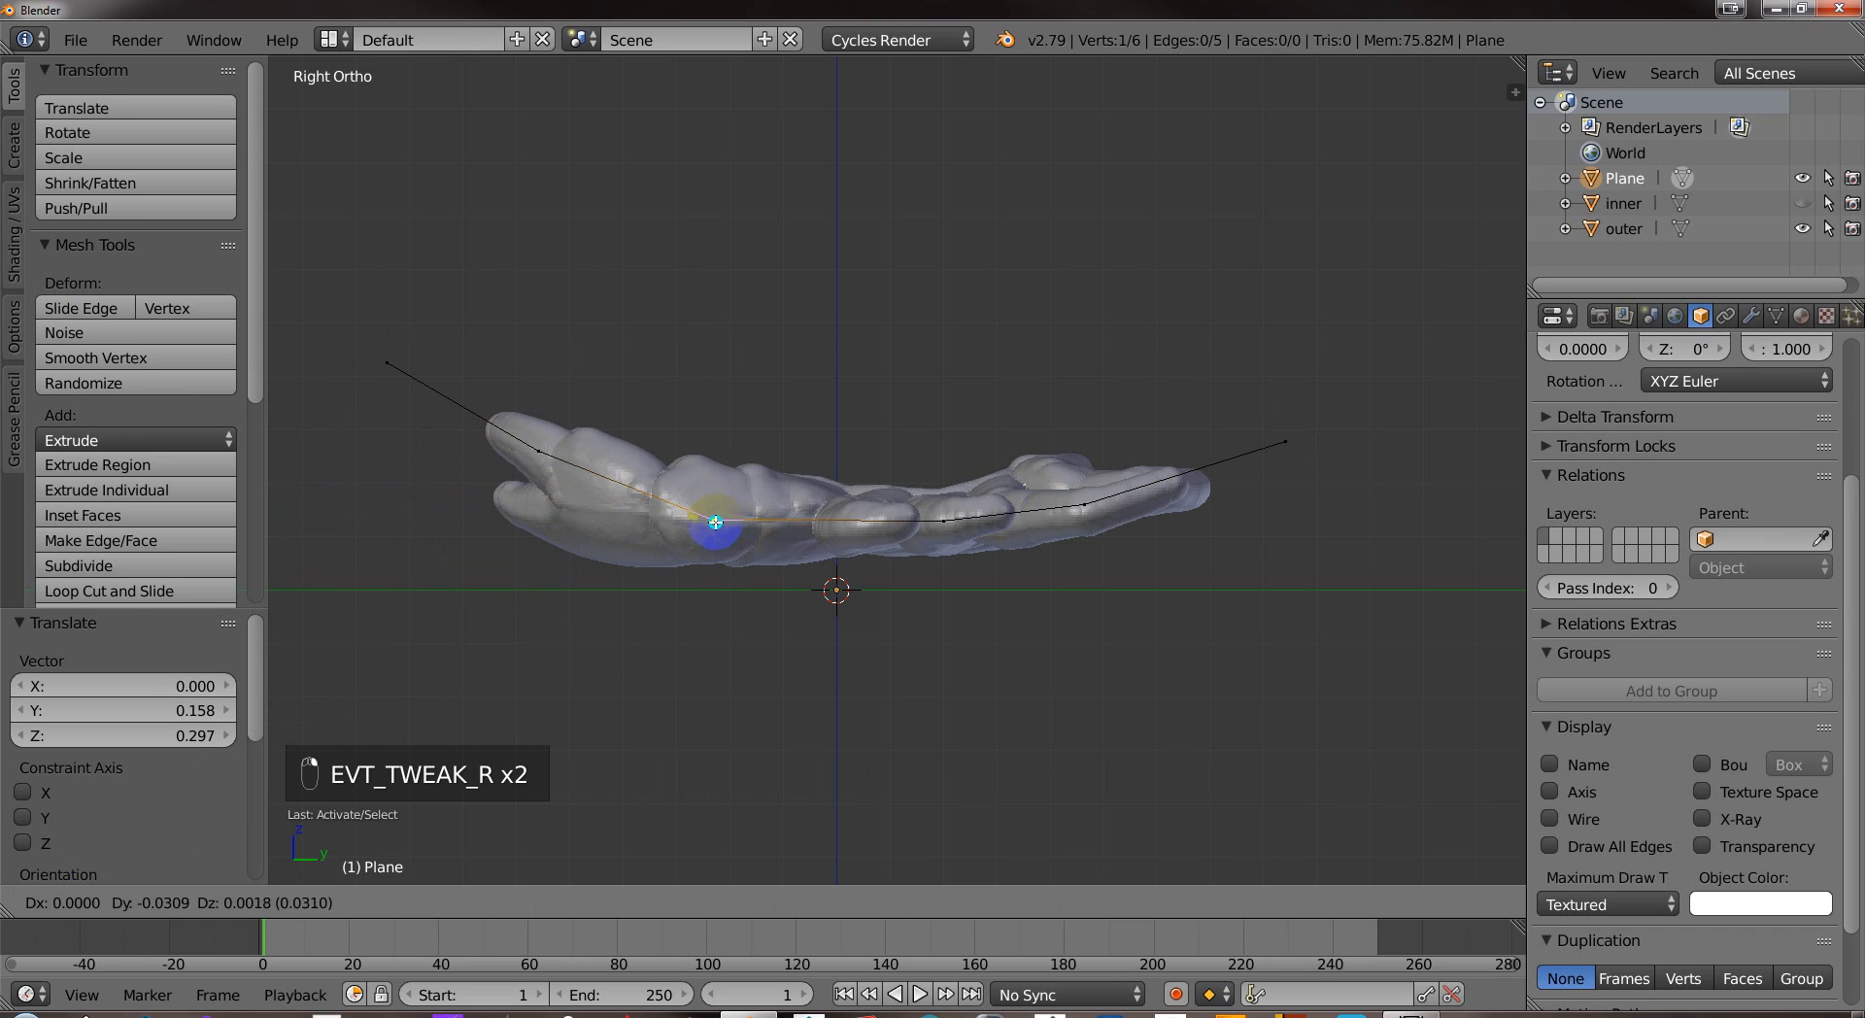
drag(716, 524, 705, 513)
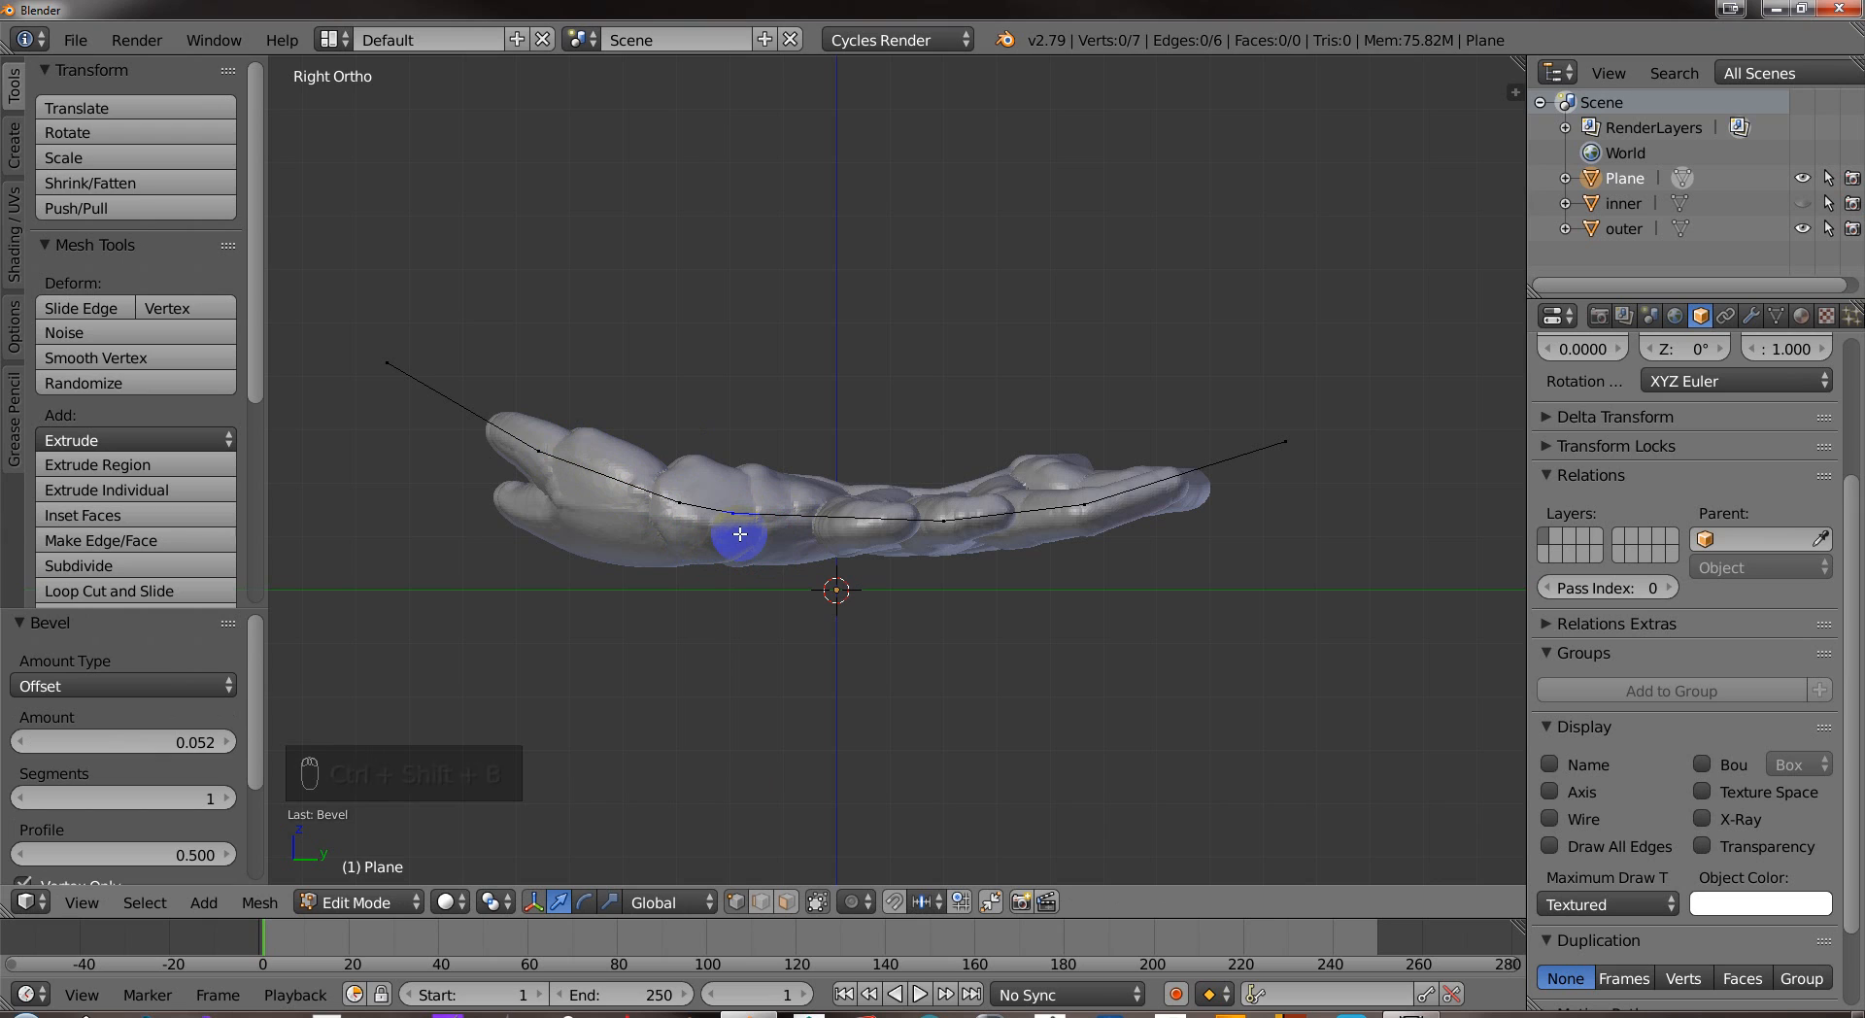
click(541, 449)
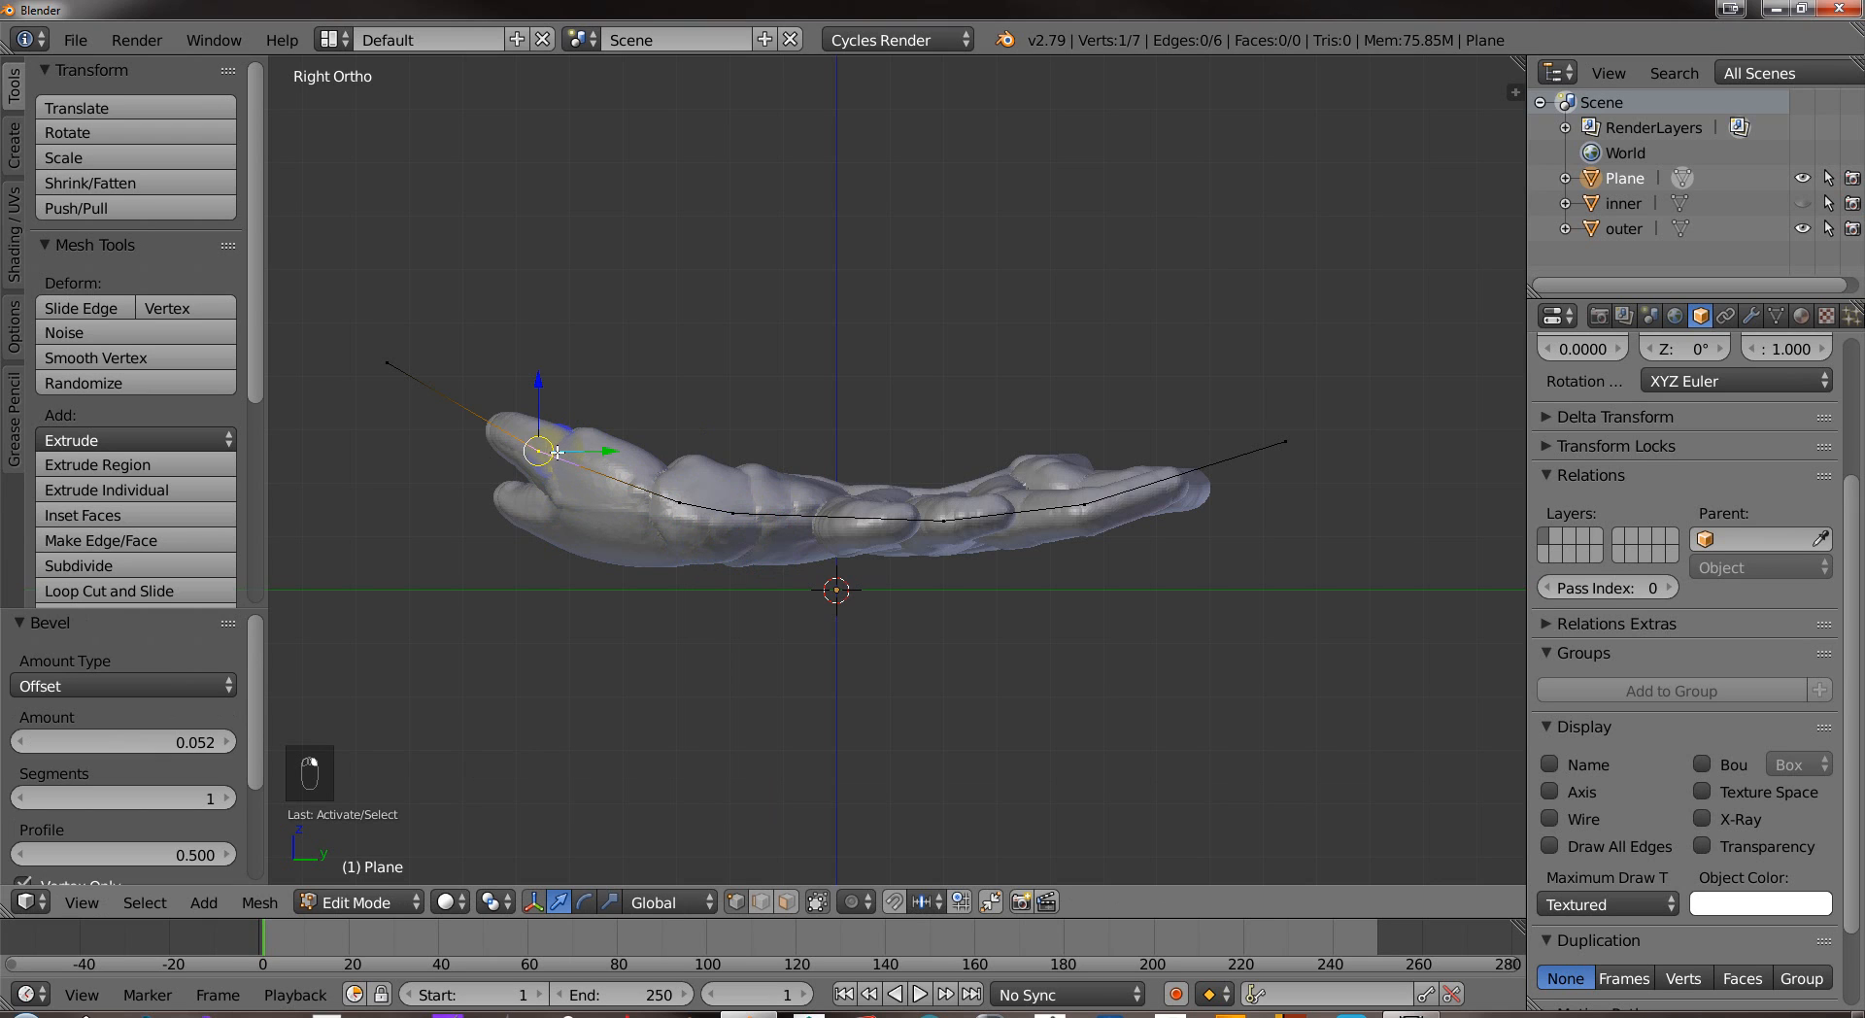
key(ctrl+shift+b)
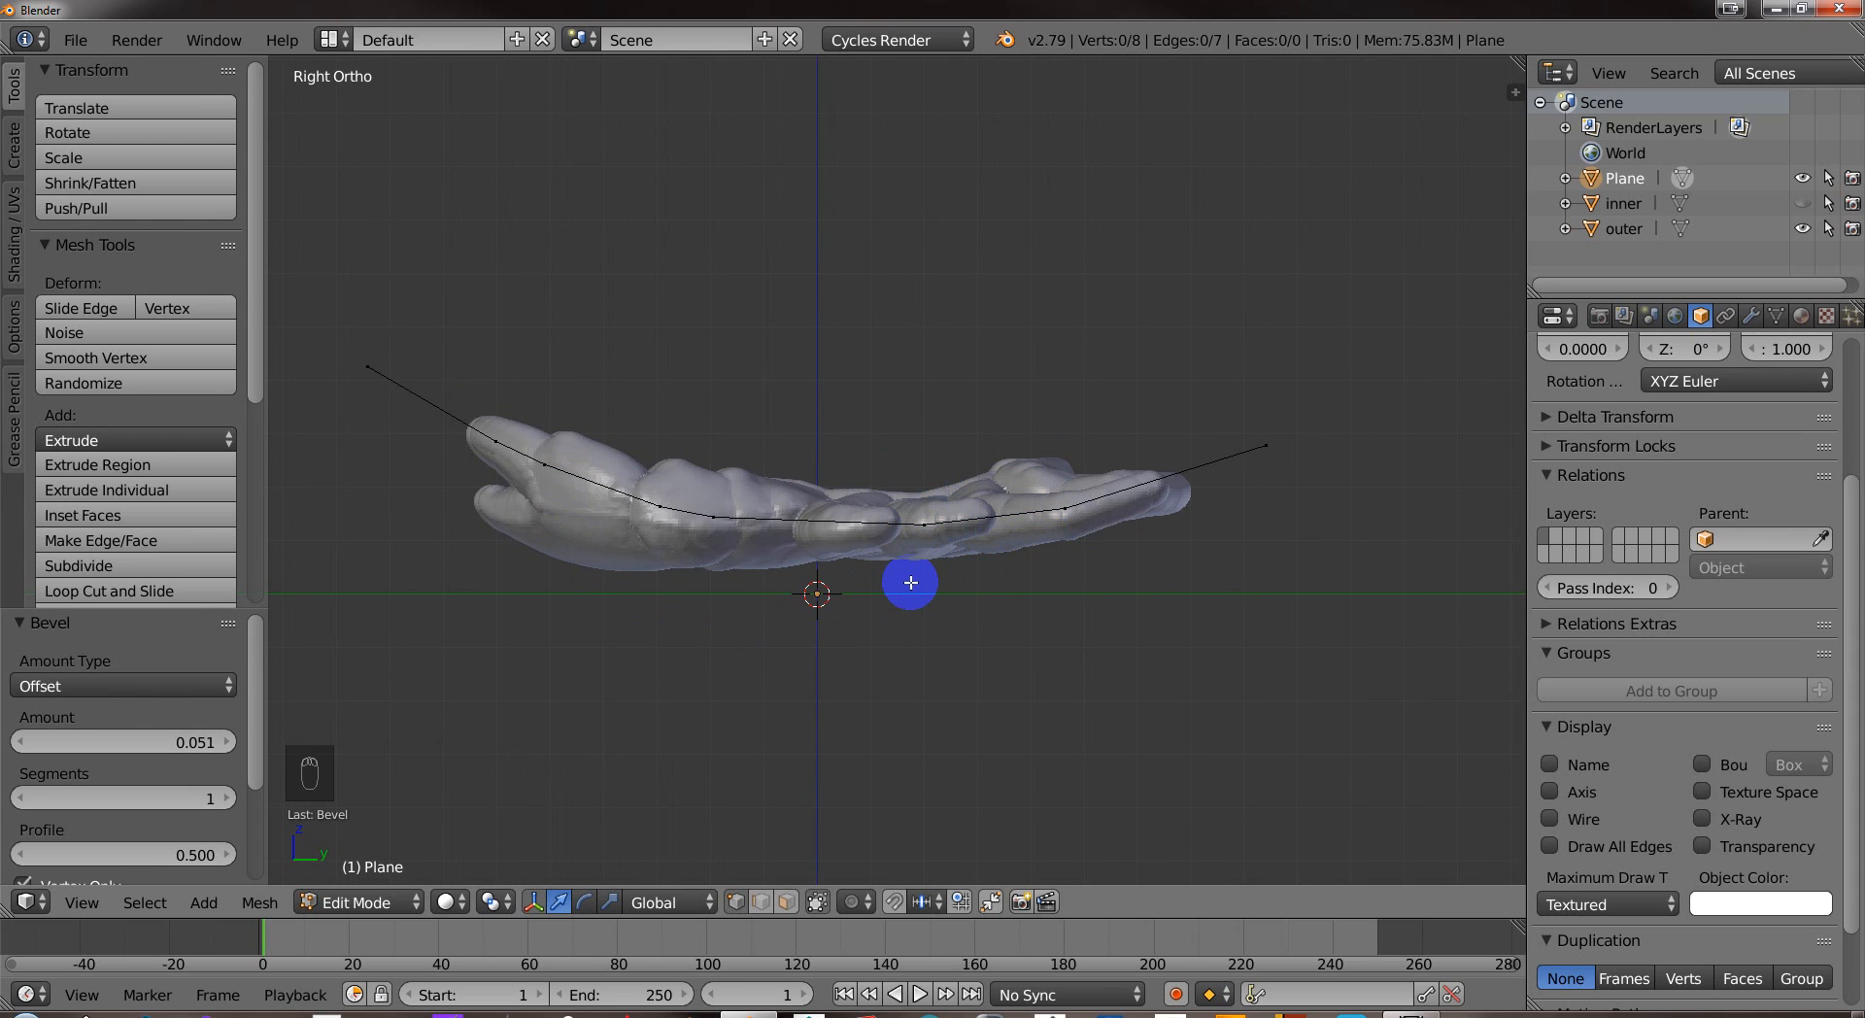
Return the curved line to Object Mode, select it with the outer shell and enter Edit Mode.
click(356, 902)
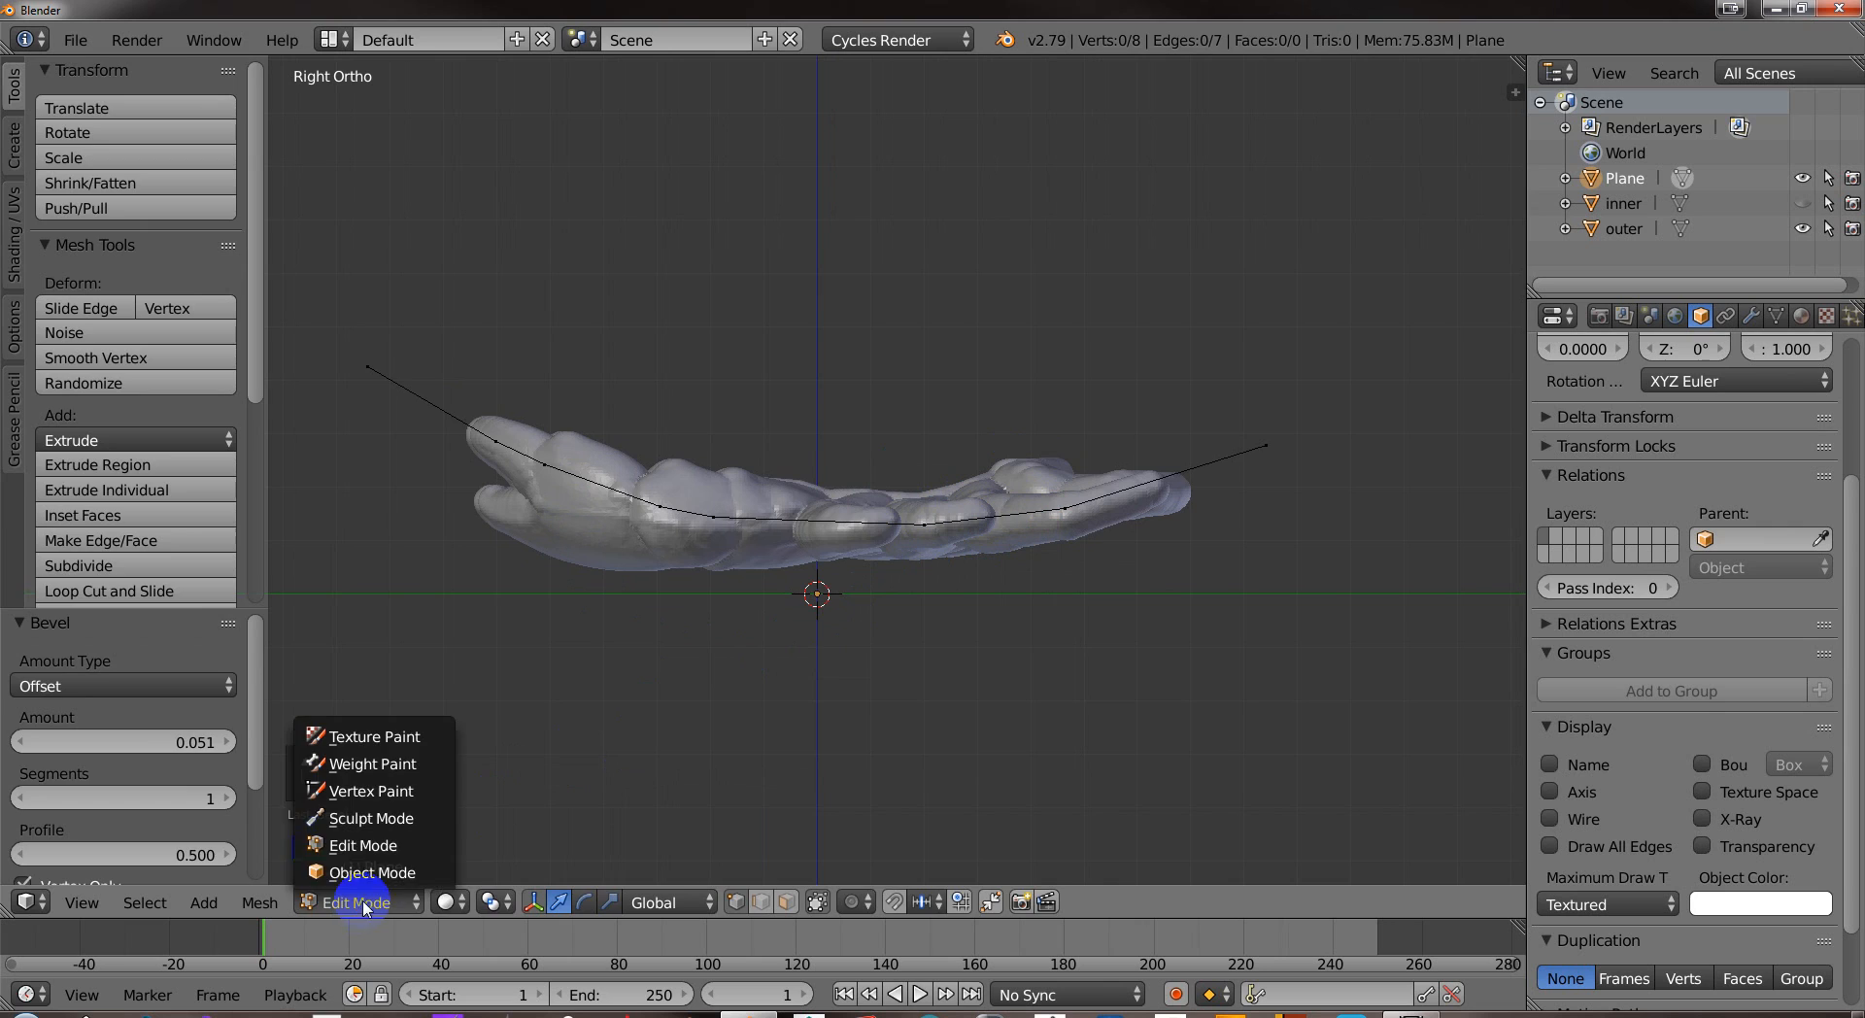
click(372, 871)
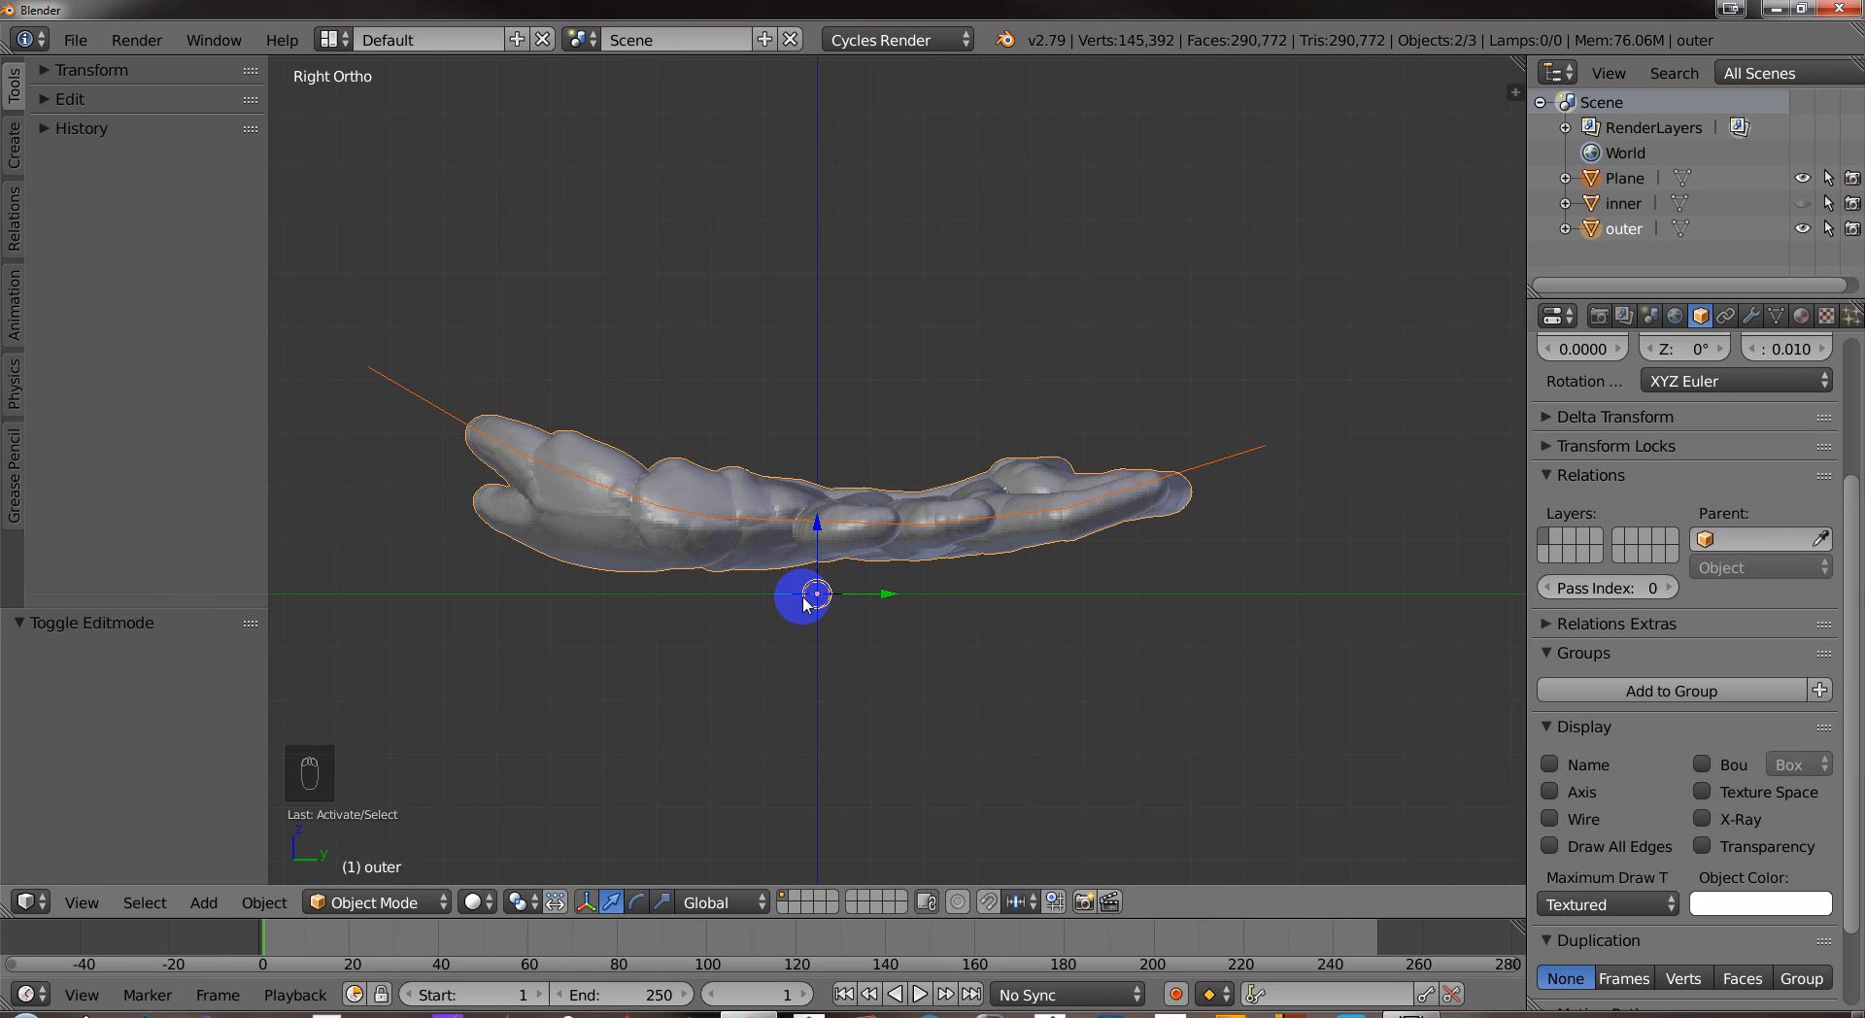
click(92, 69)
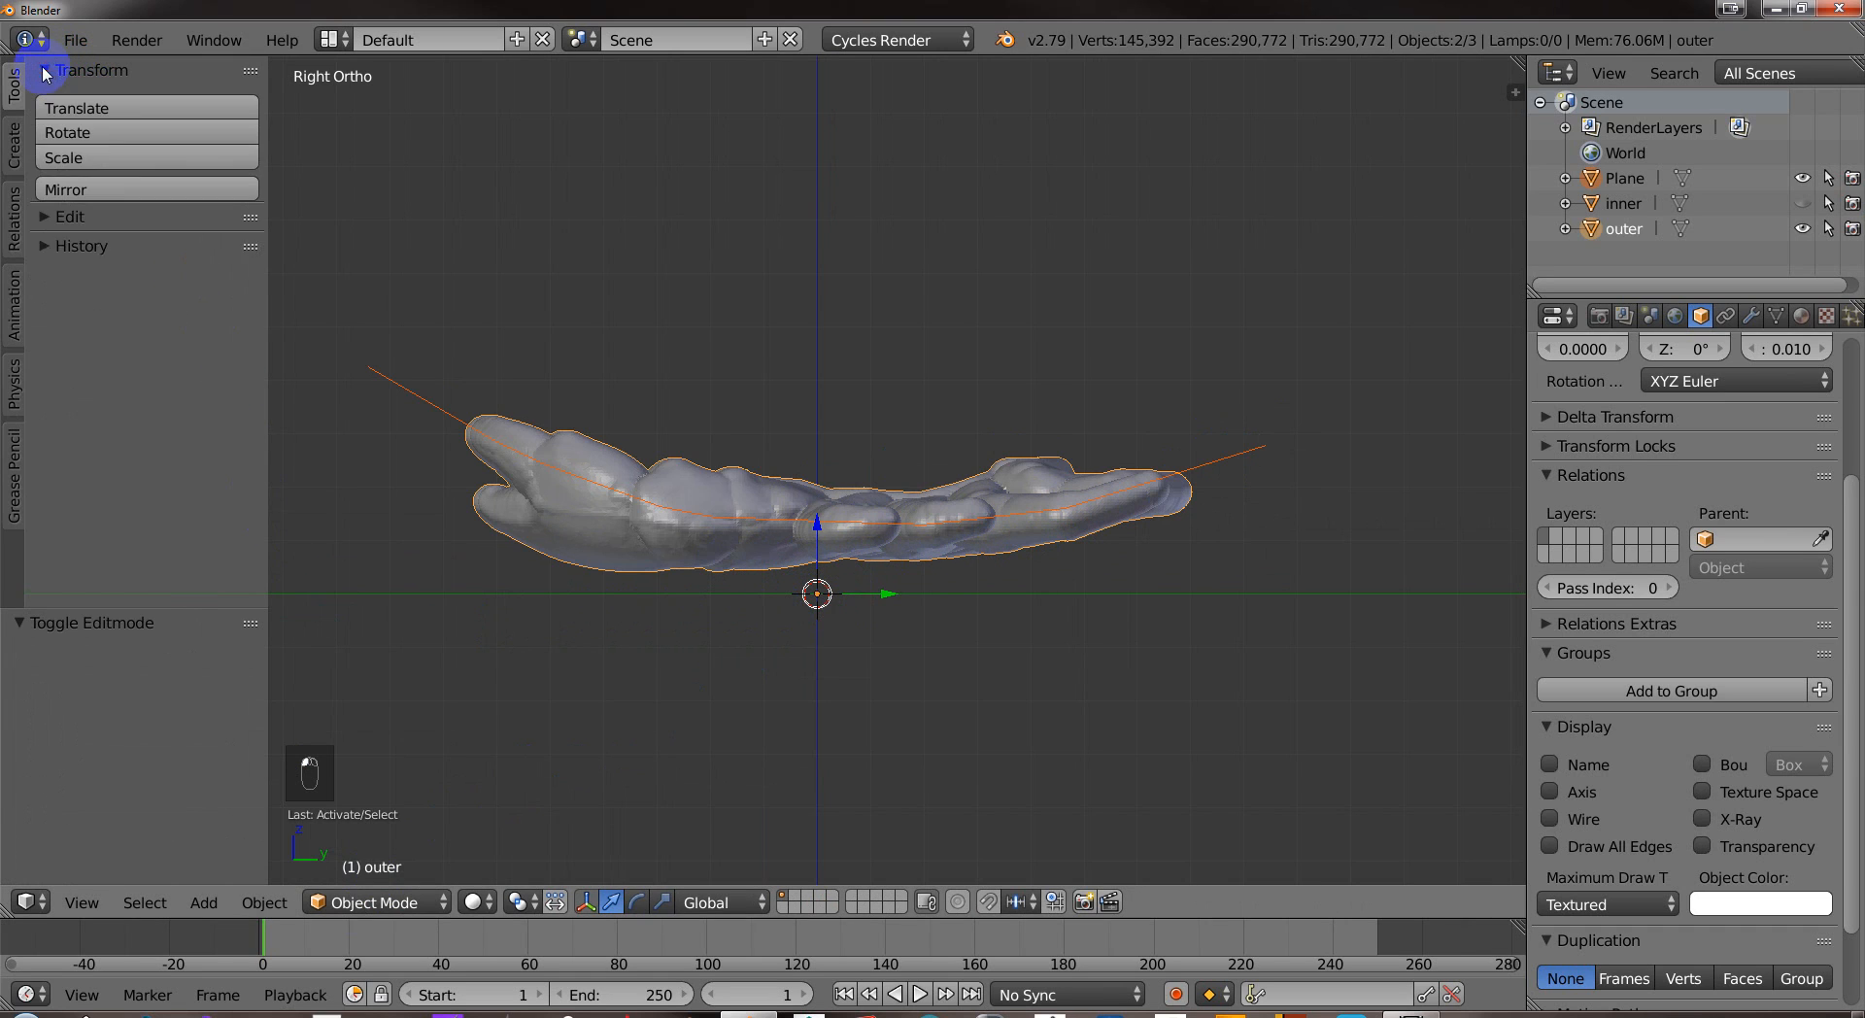
click(43, 70)
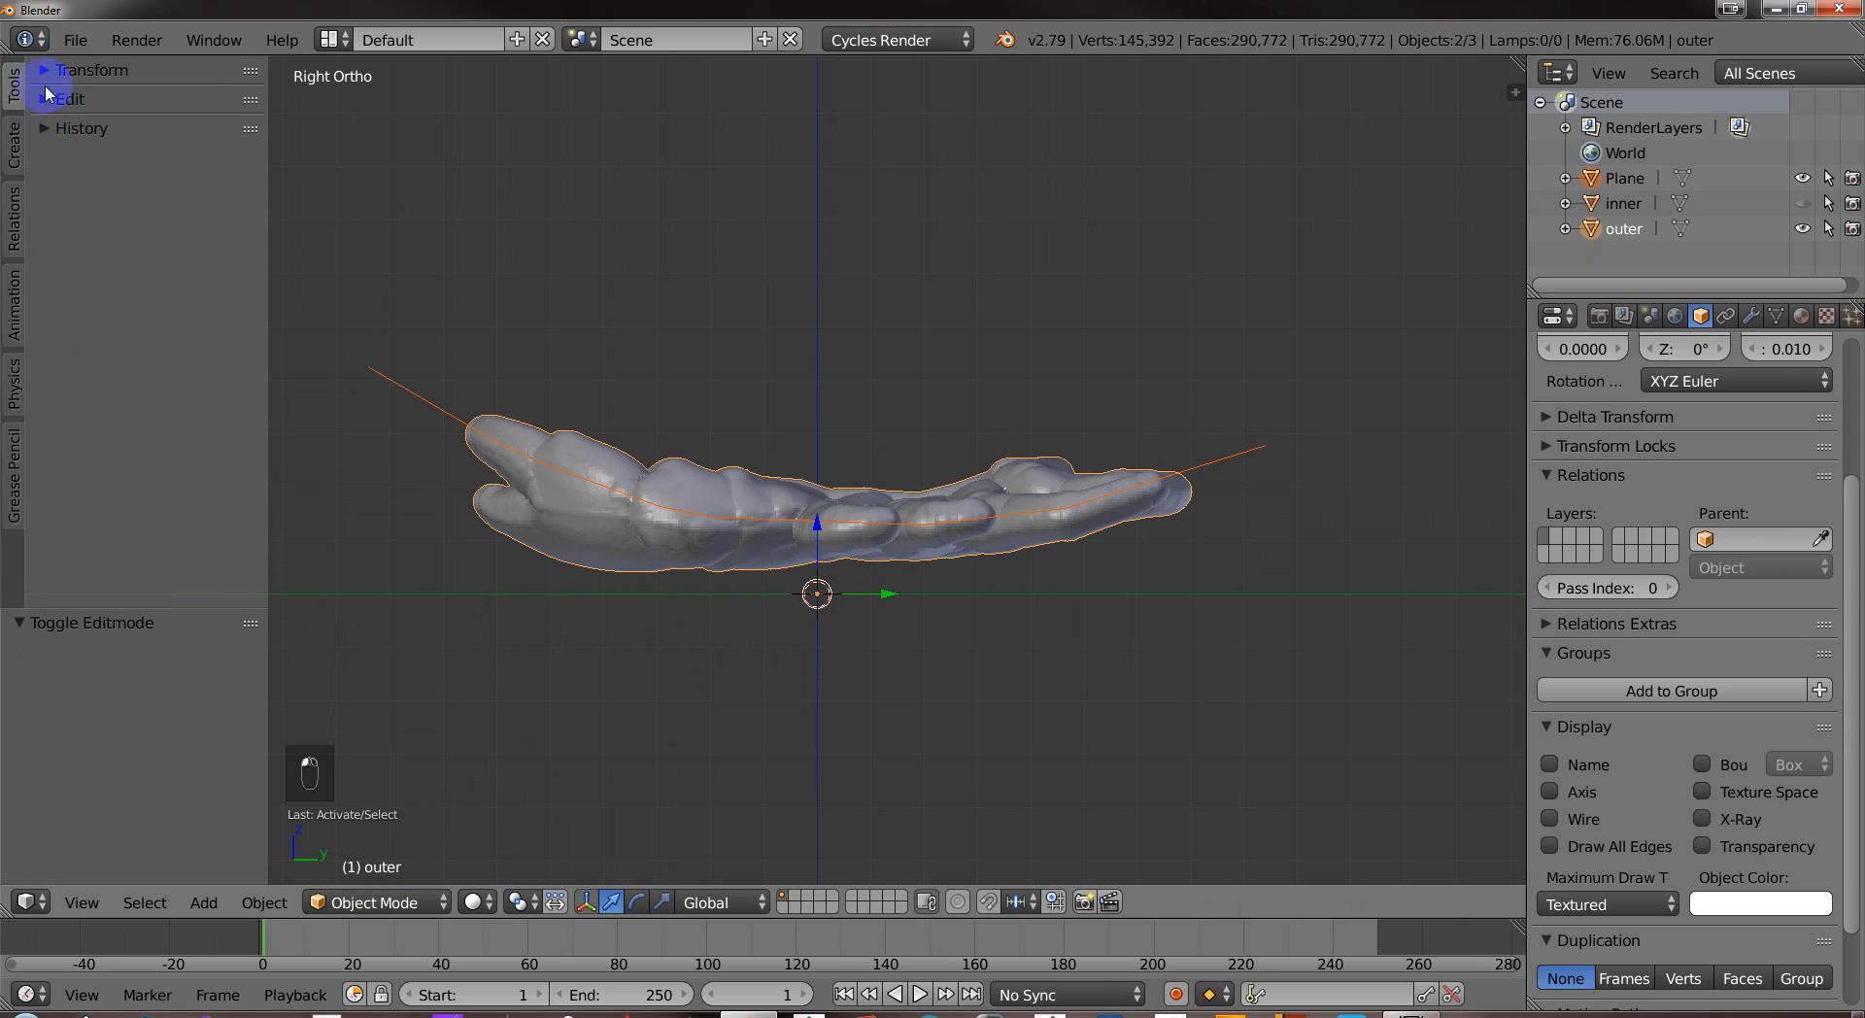
click(68, 99)
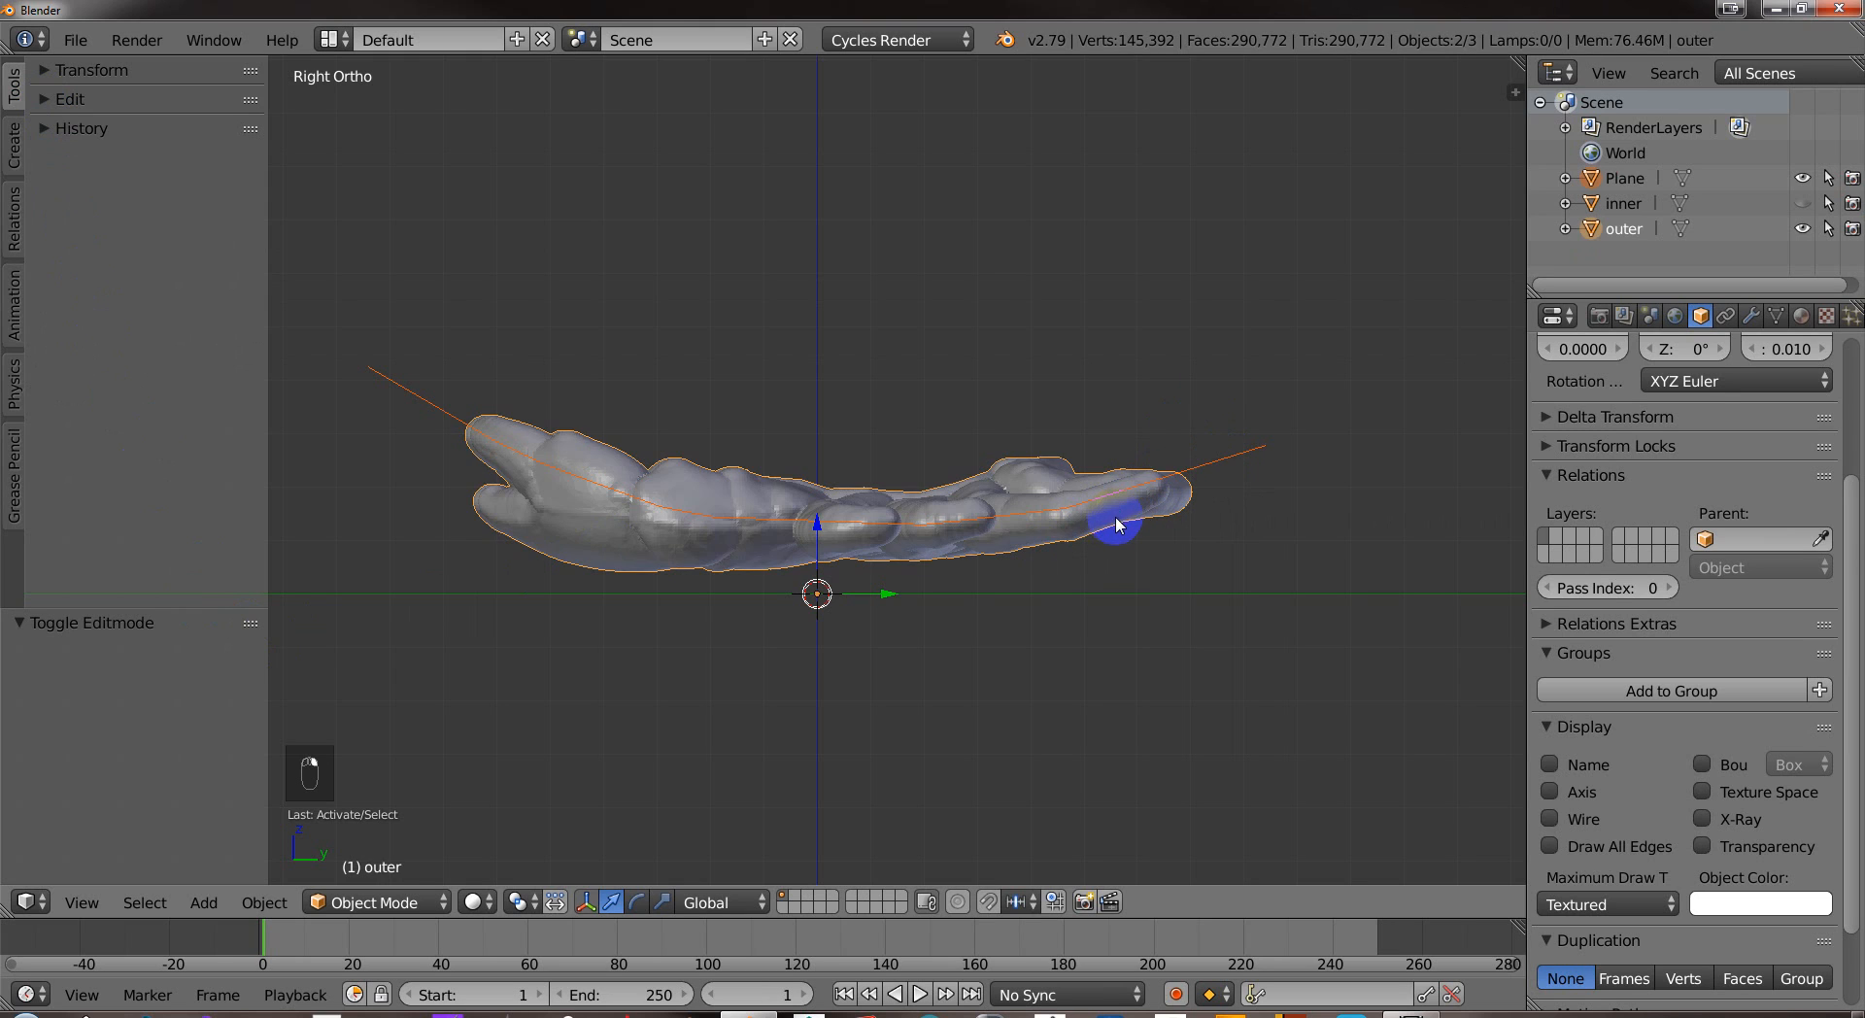
key(Tab)
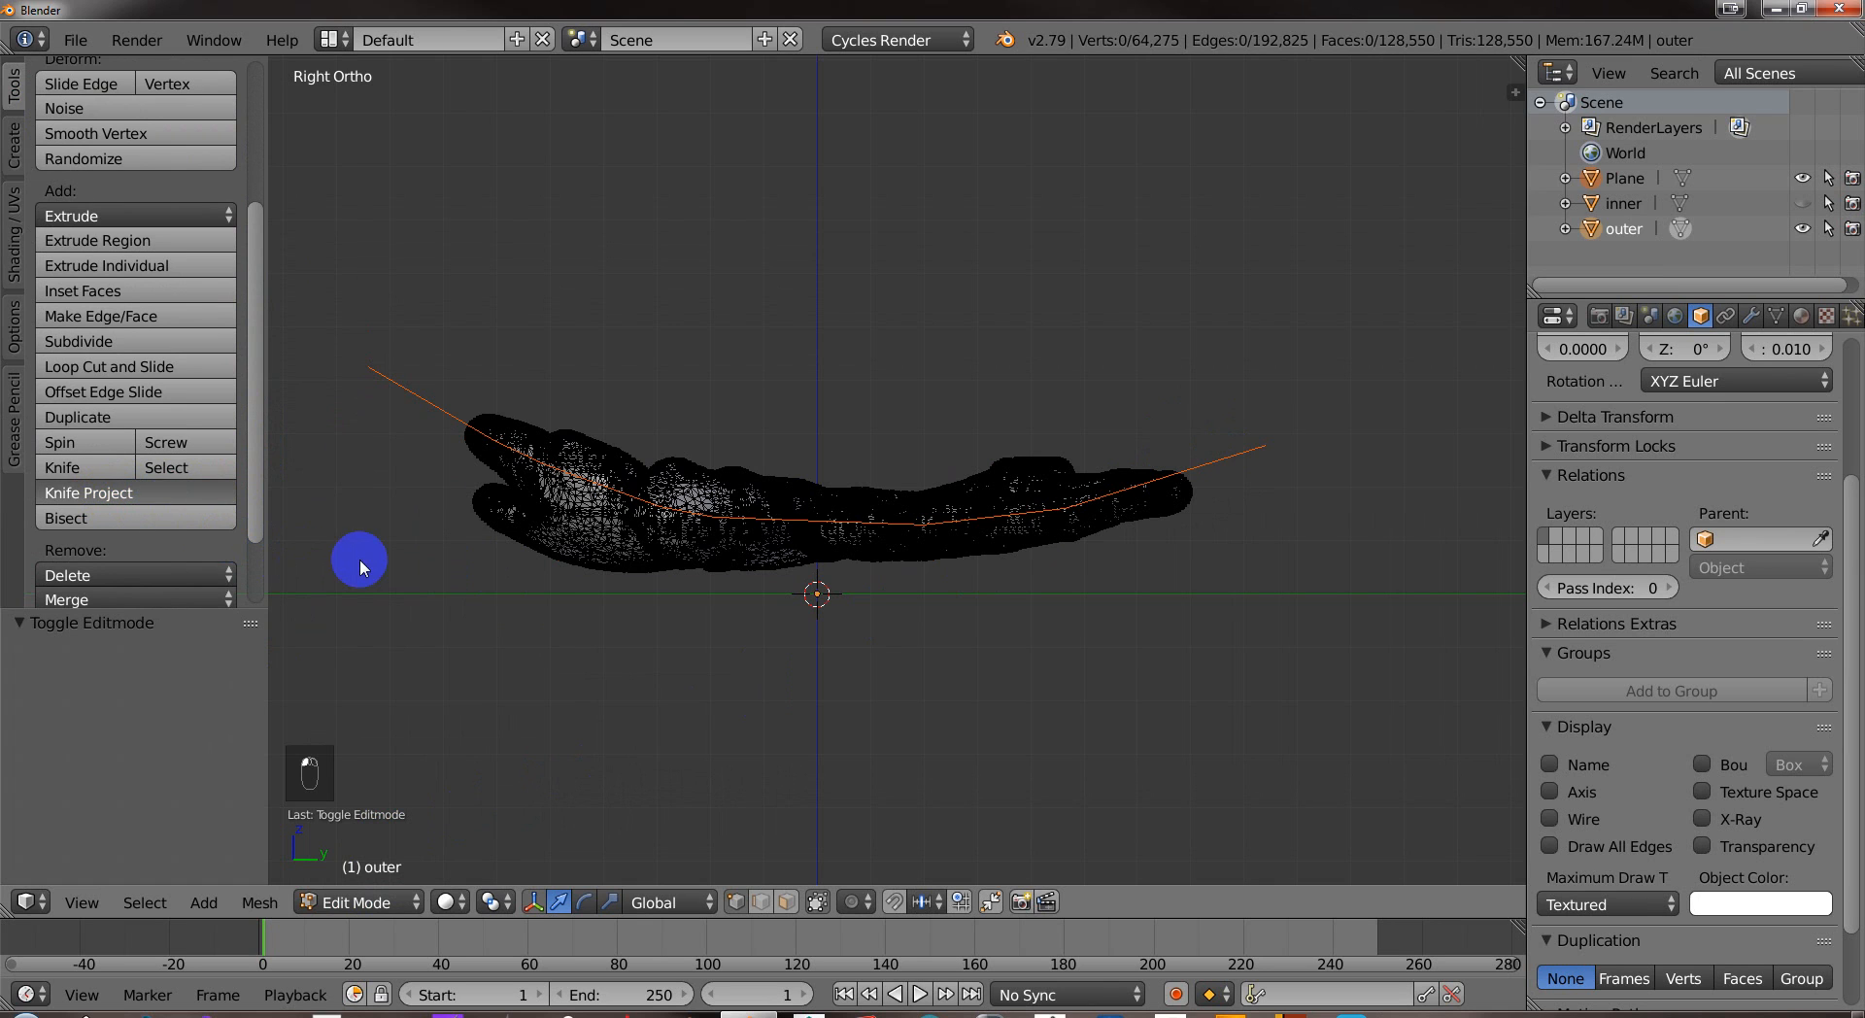
Knife-project the curve onto the outer shell with Cut through enabled.
click(89, 493)
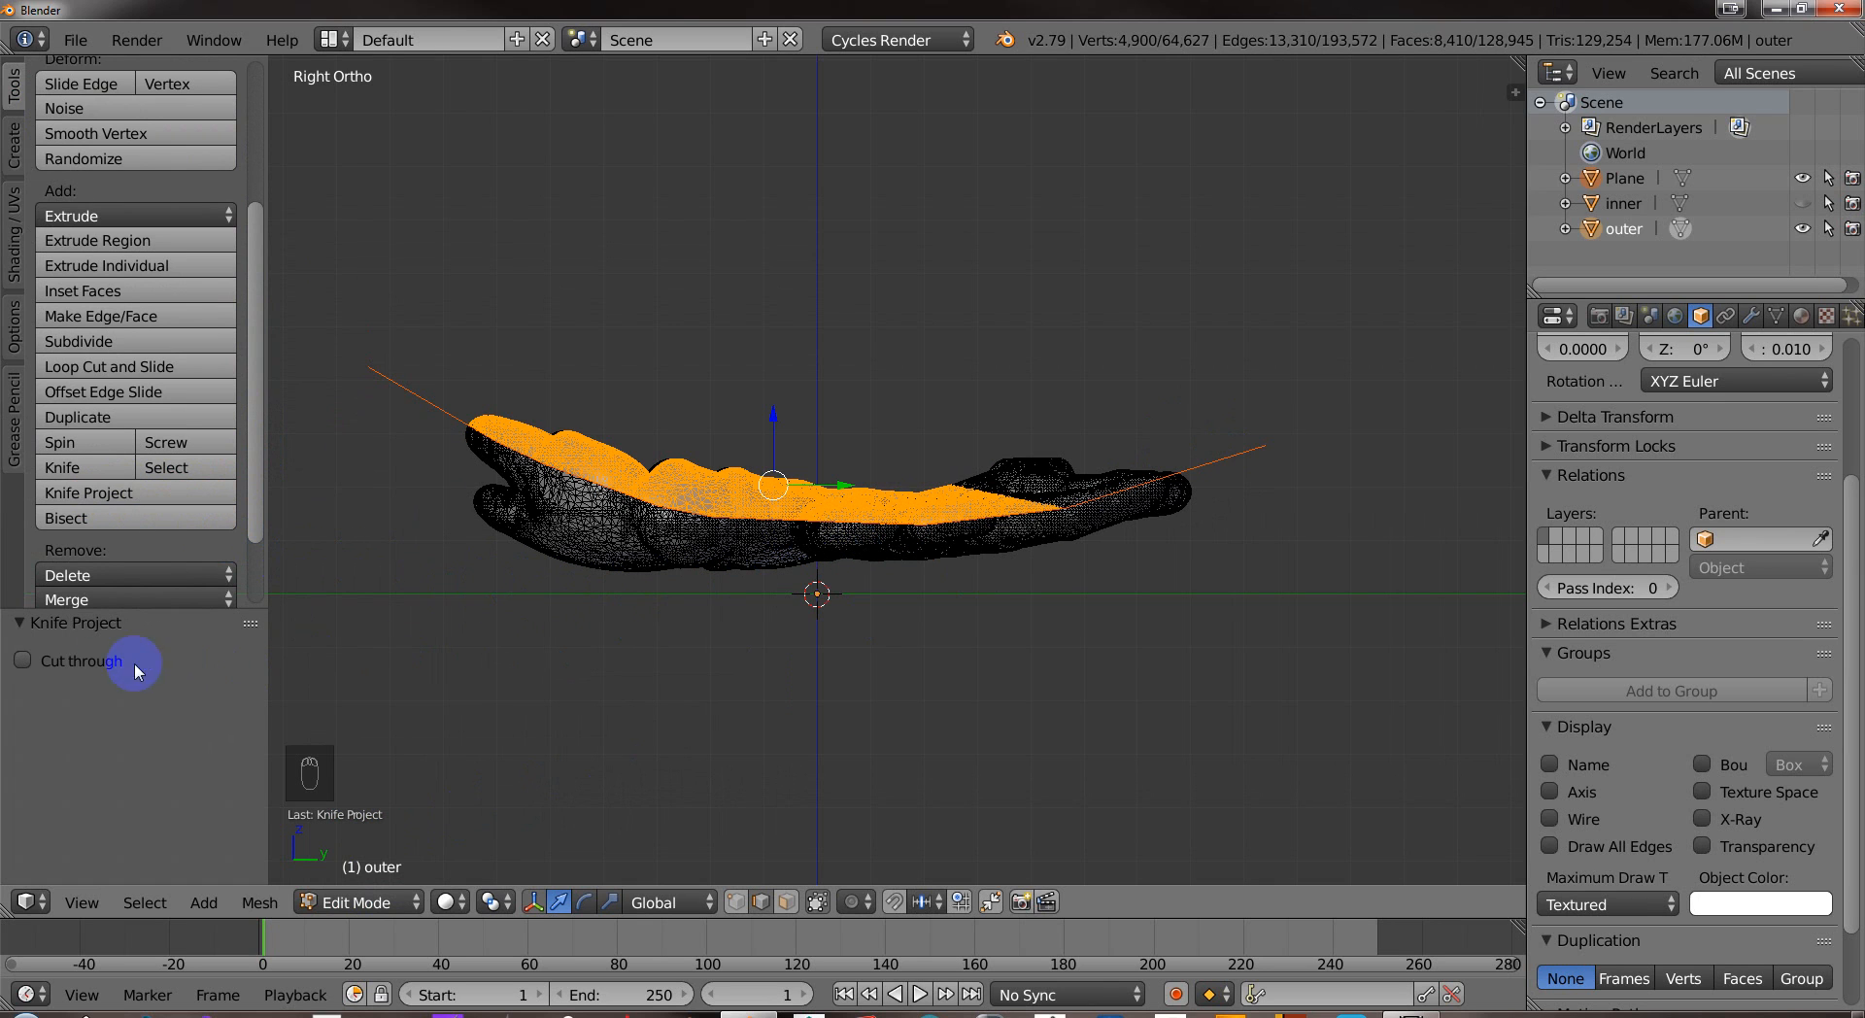
click(22, 661)
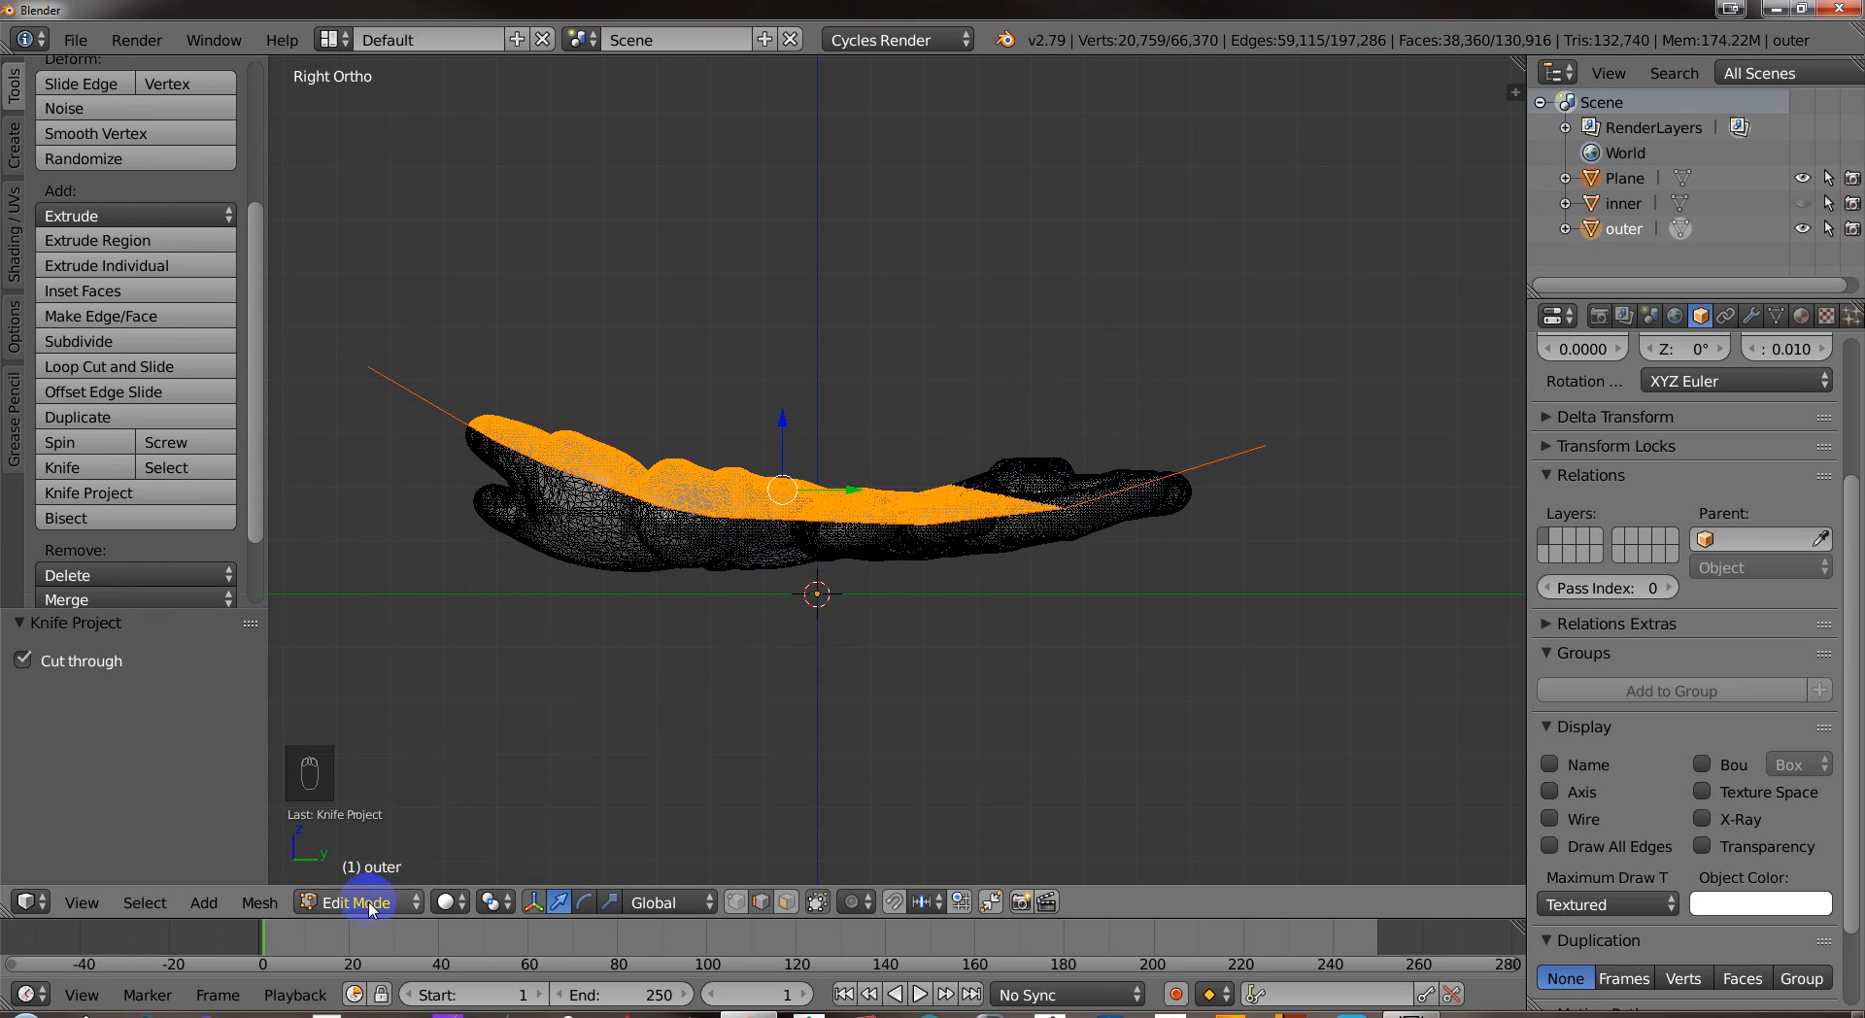
Undo the knife cut back to the curve selection and start editing the curved line.
click(365, 902)
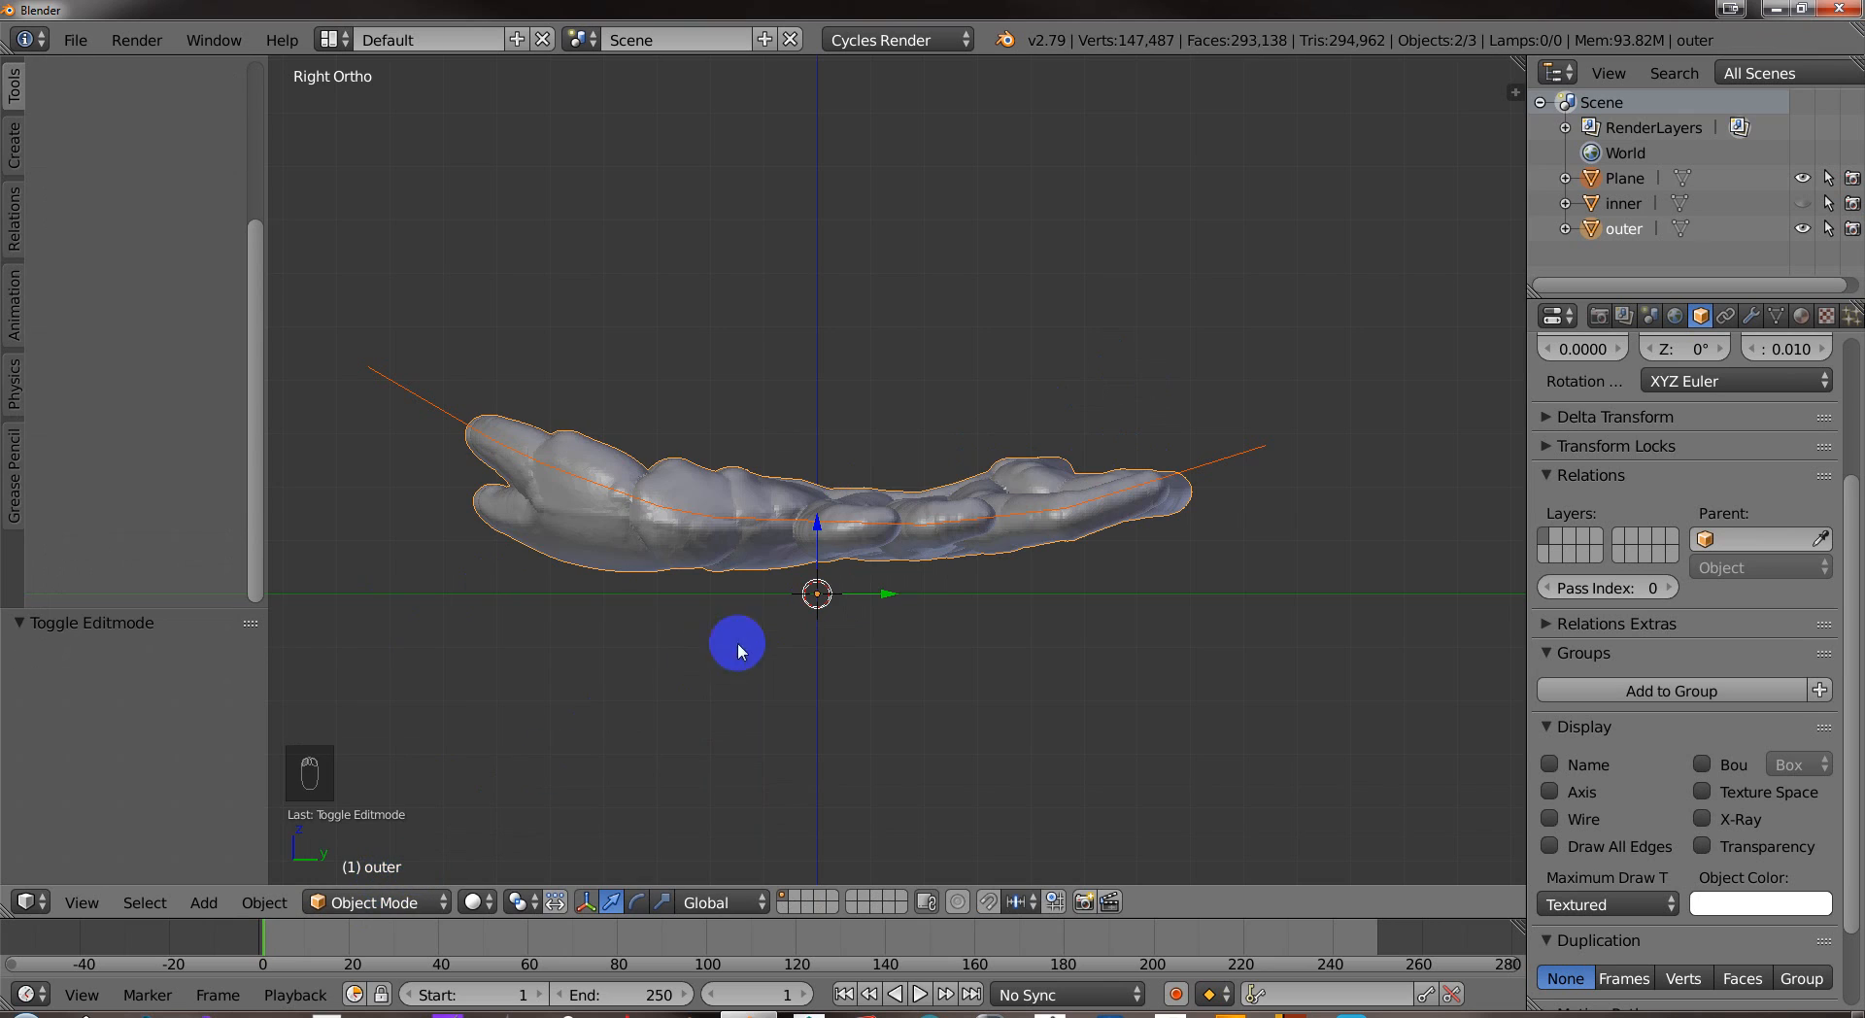
key(ctrl+z)
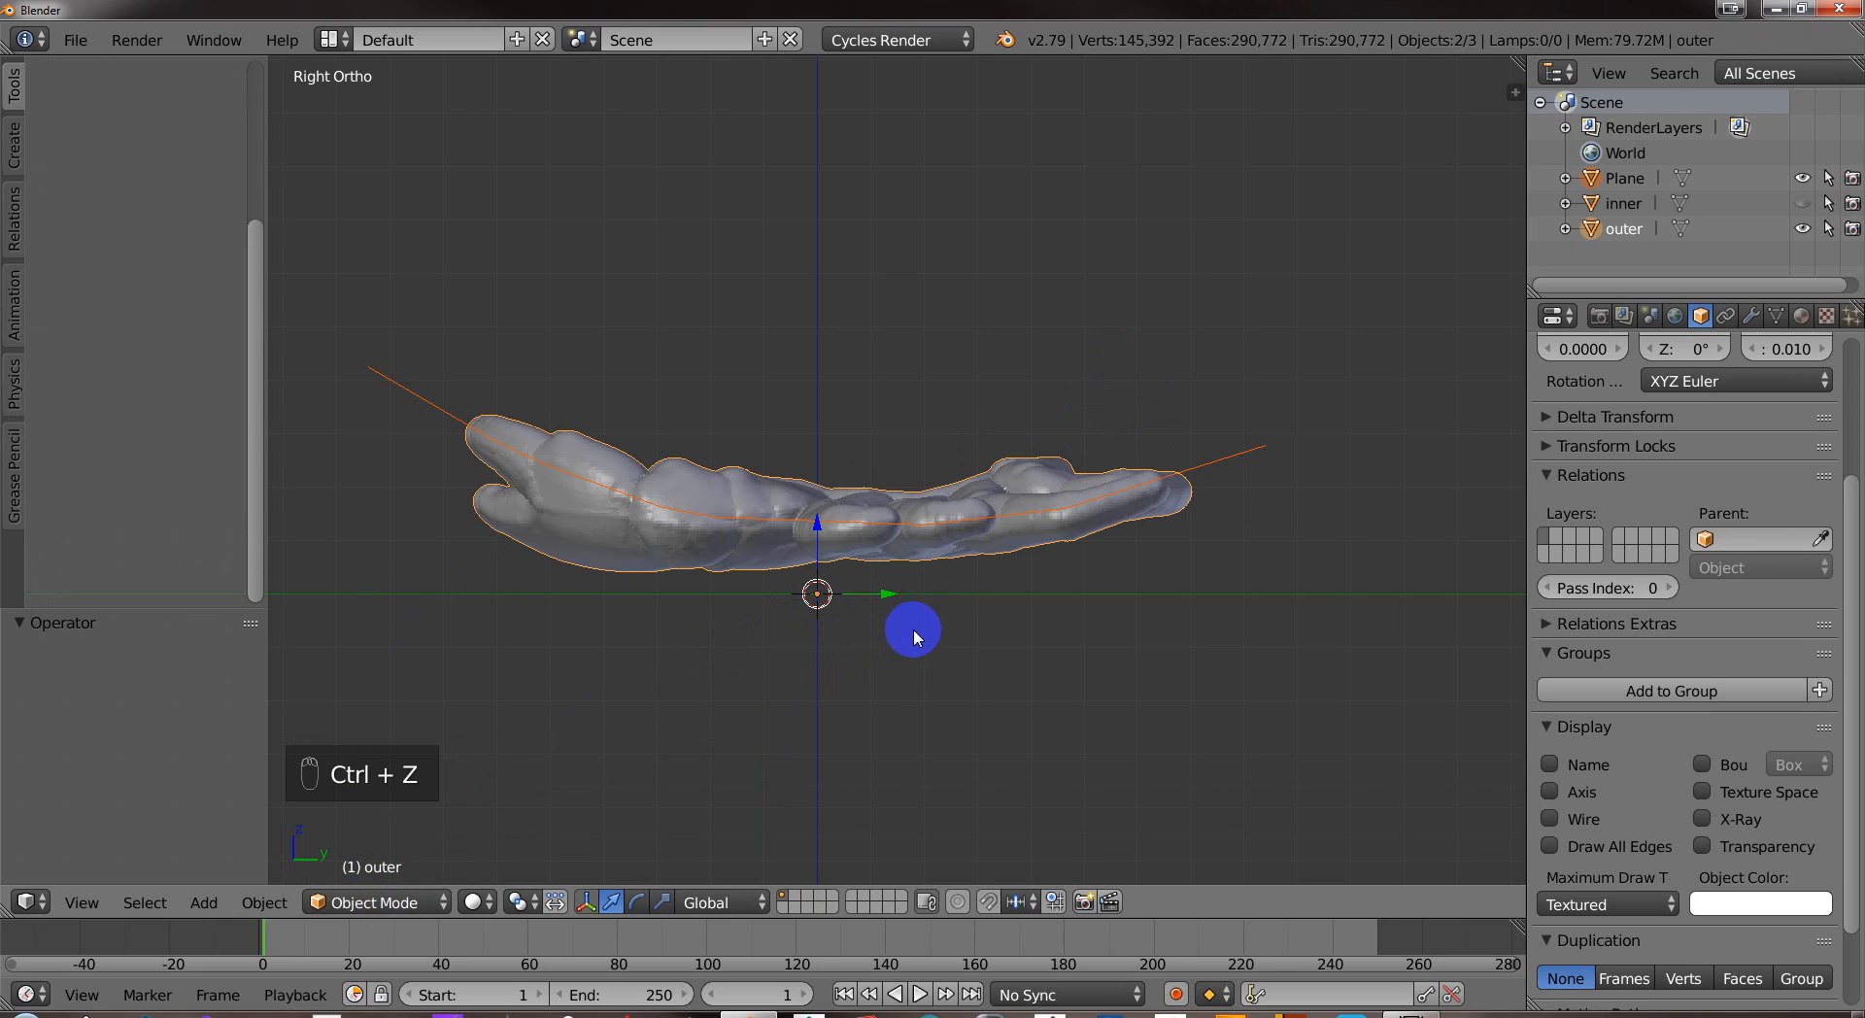
key(ctrl+z)
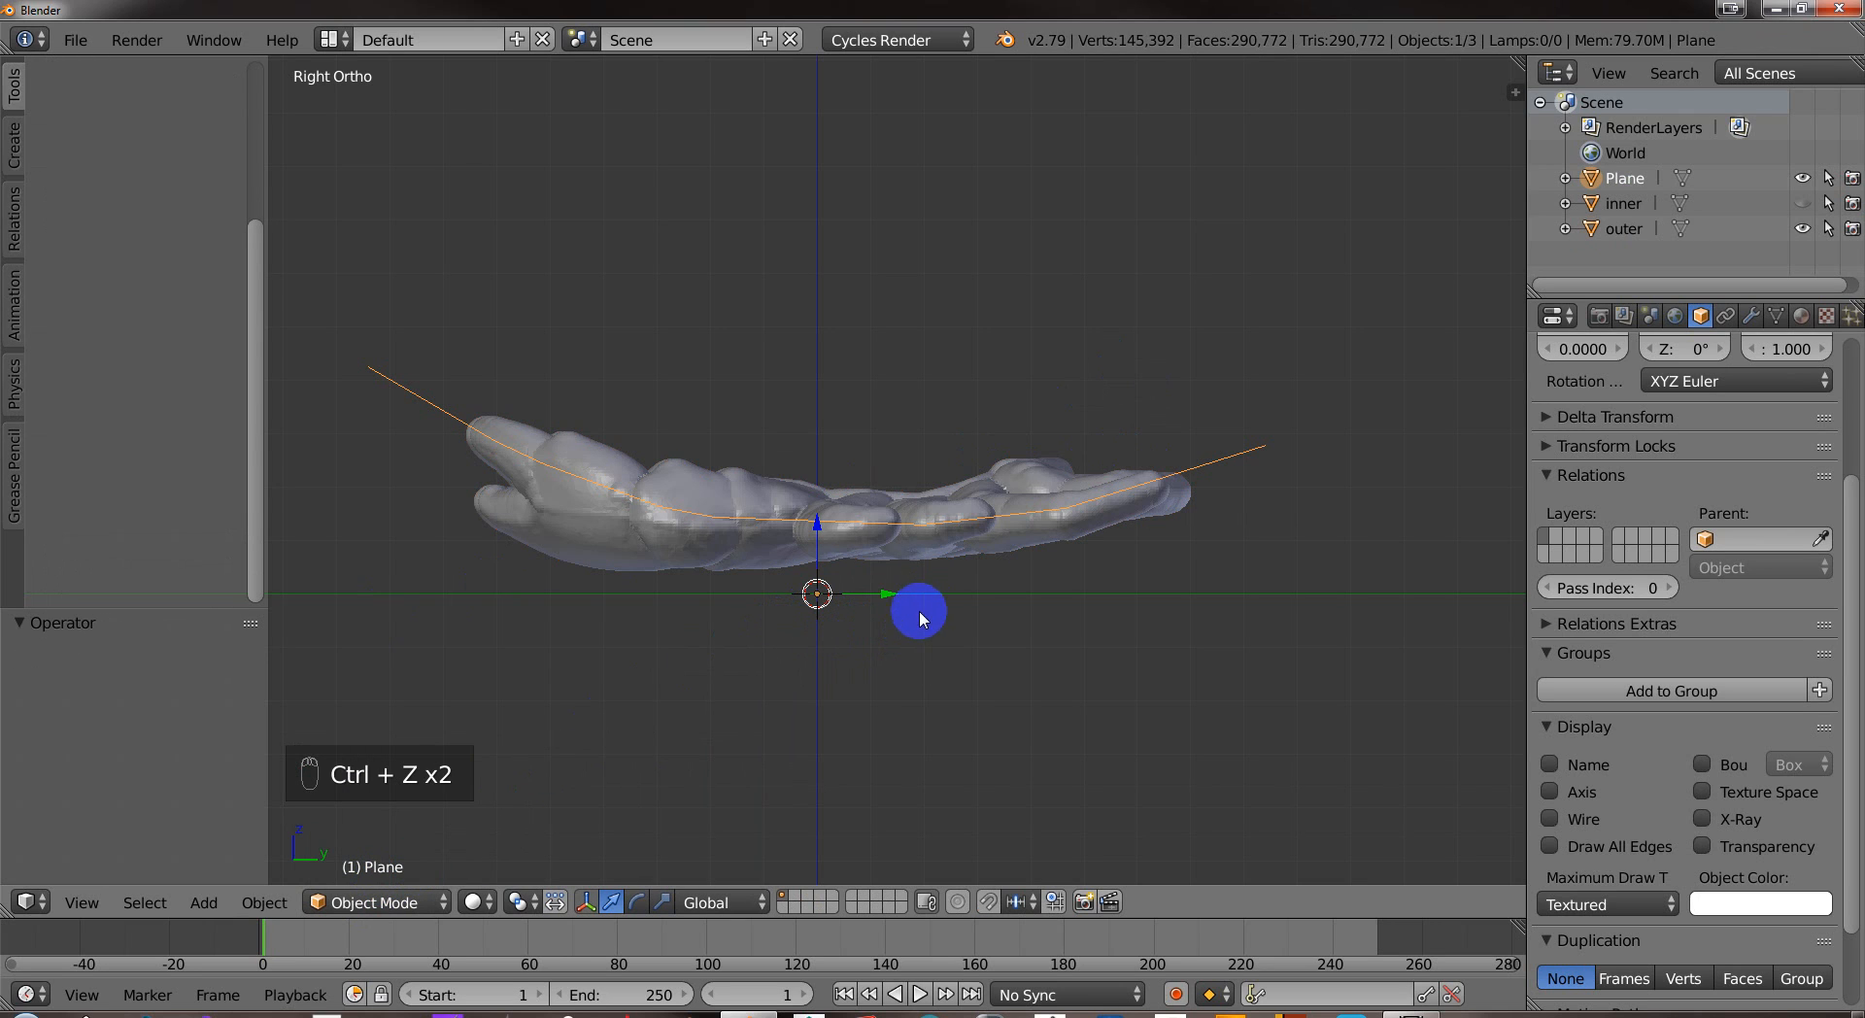
drag(918, 613, 1160, 518)
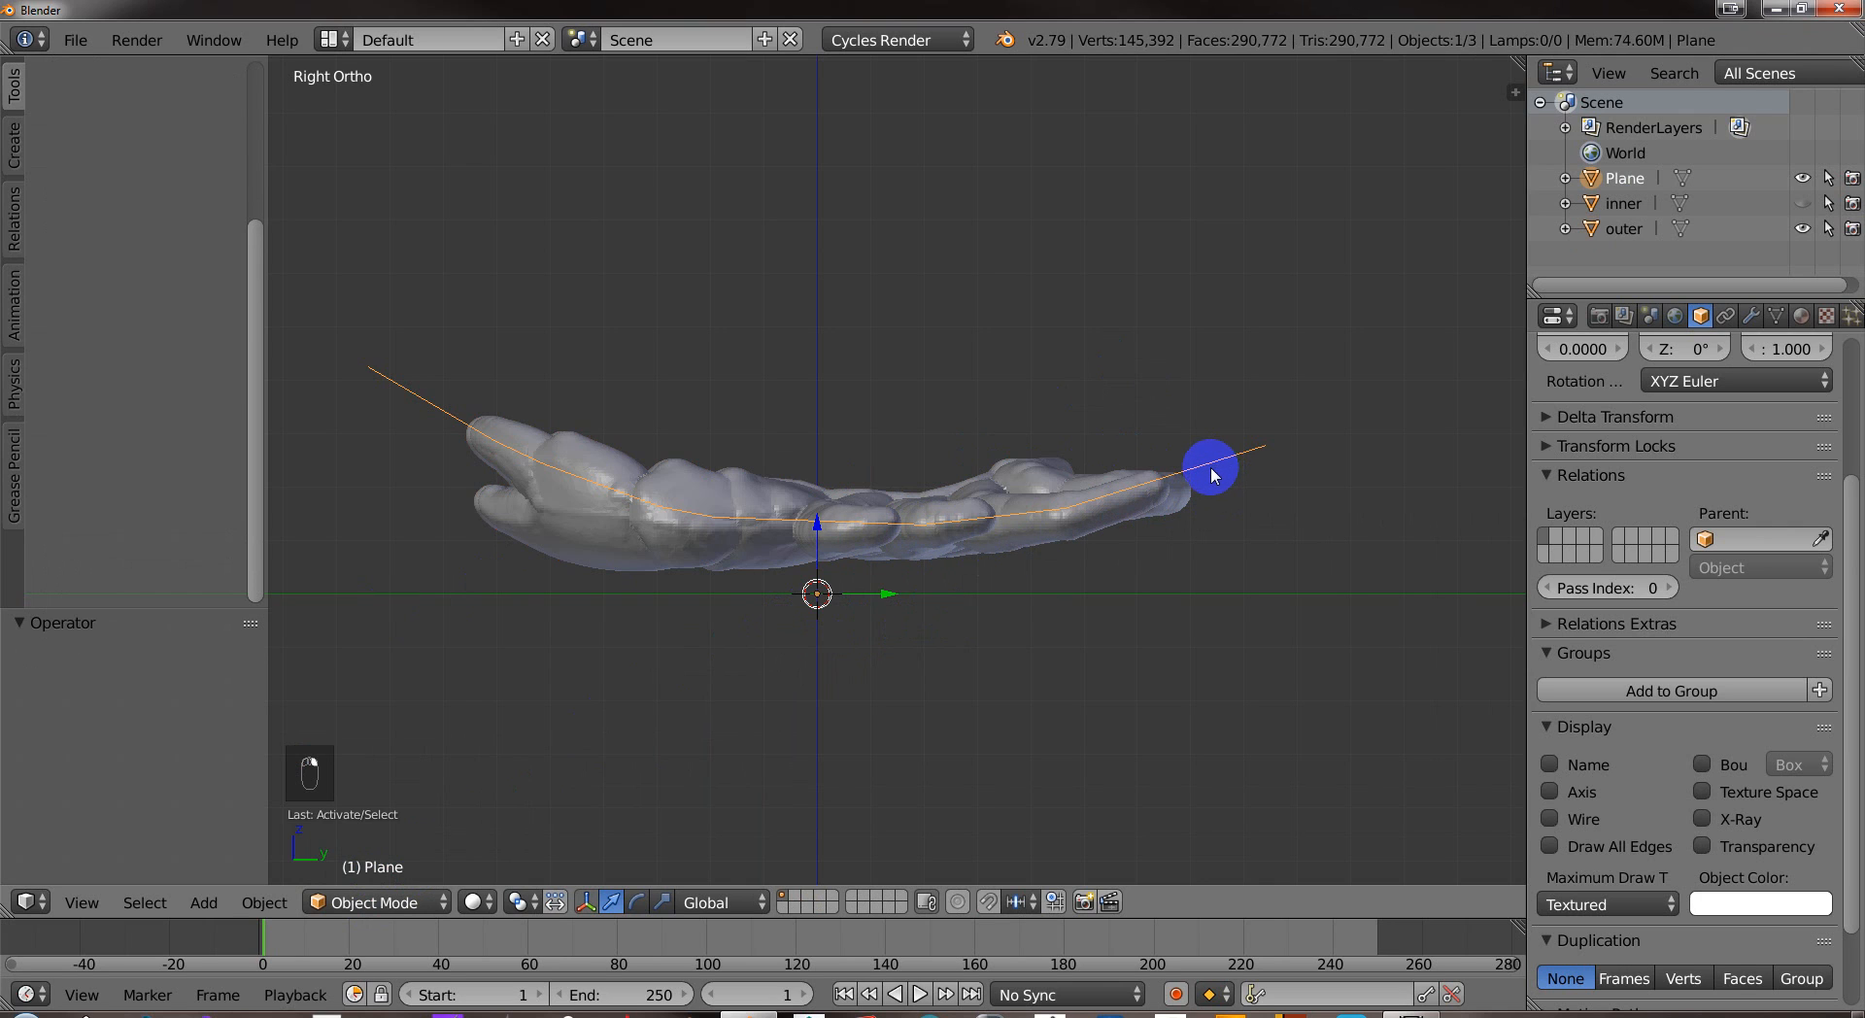
key(Tab)
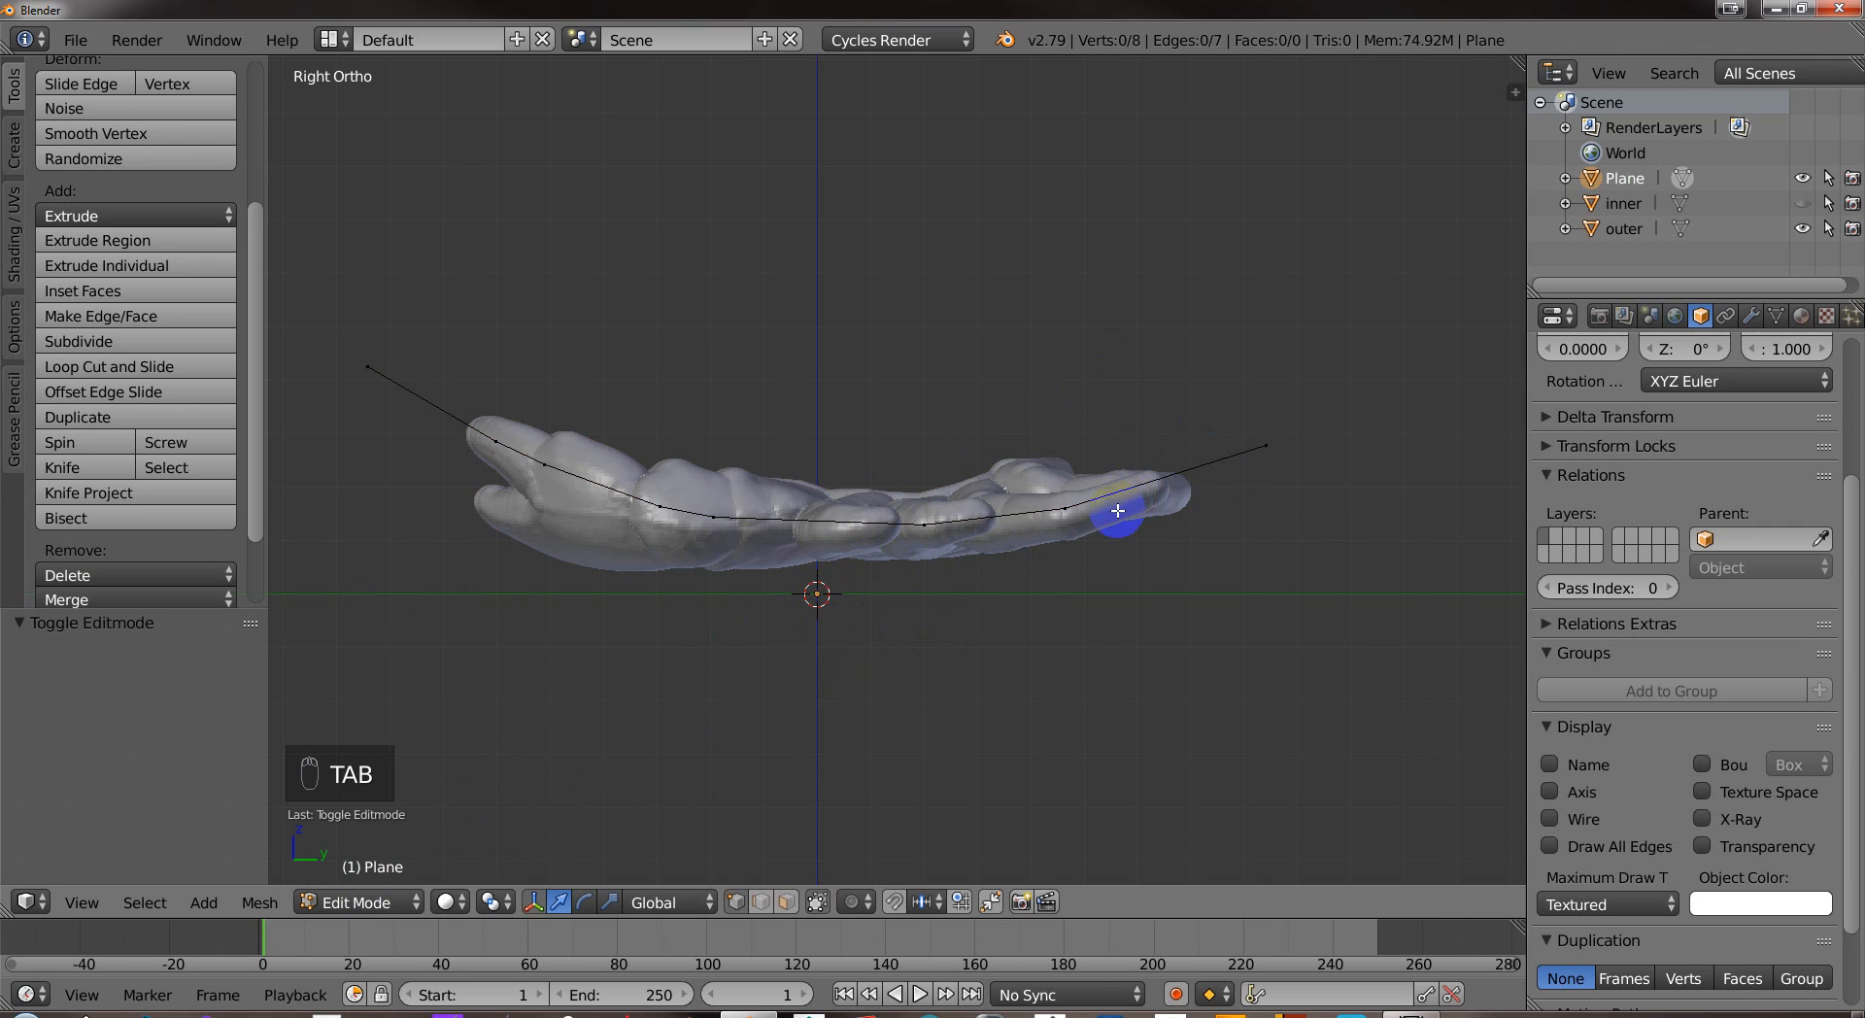
Subdivide the curve's right-end edges with 4 cuts, then return to vertex selection.
key(ctrl+Tab)
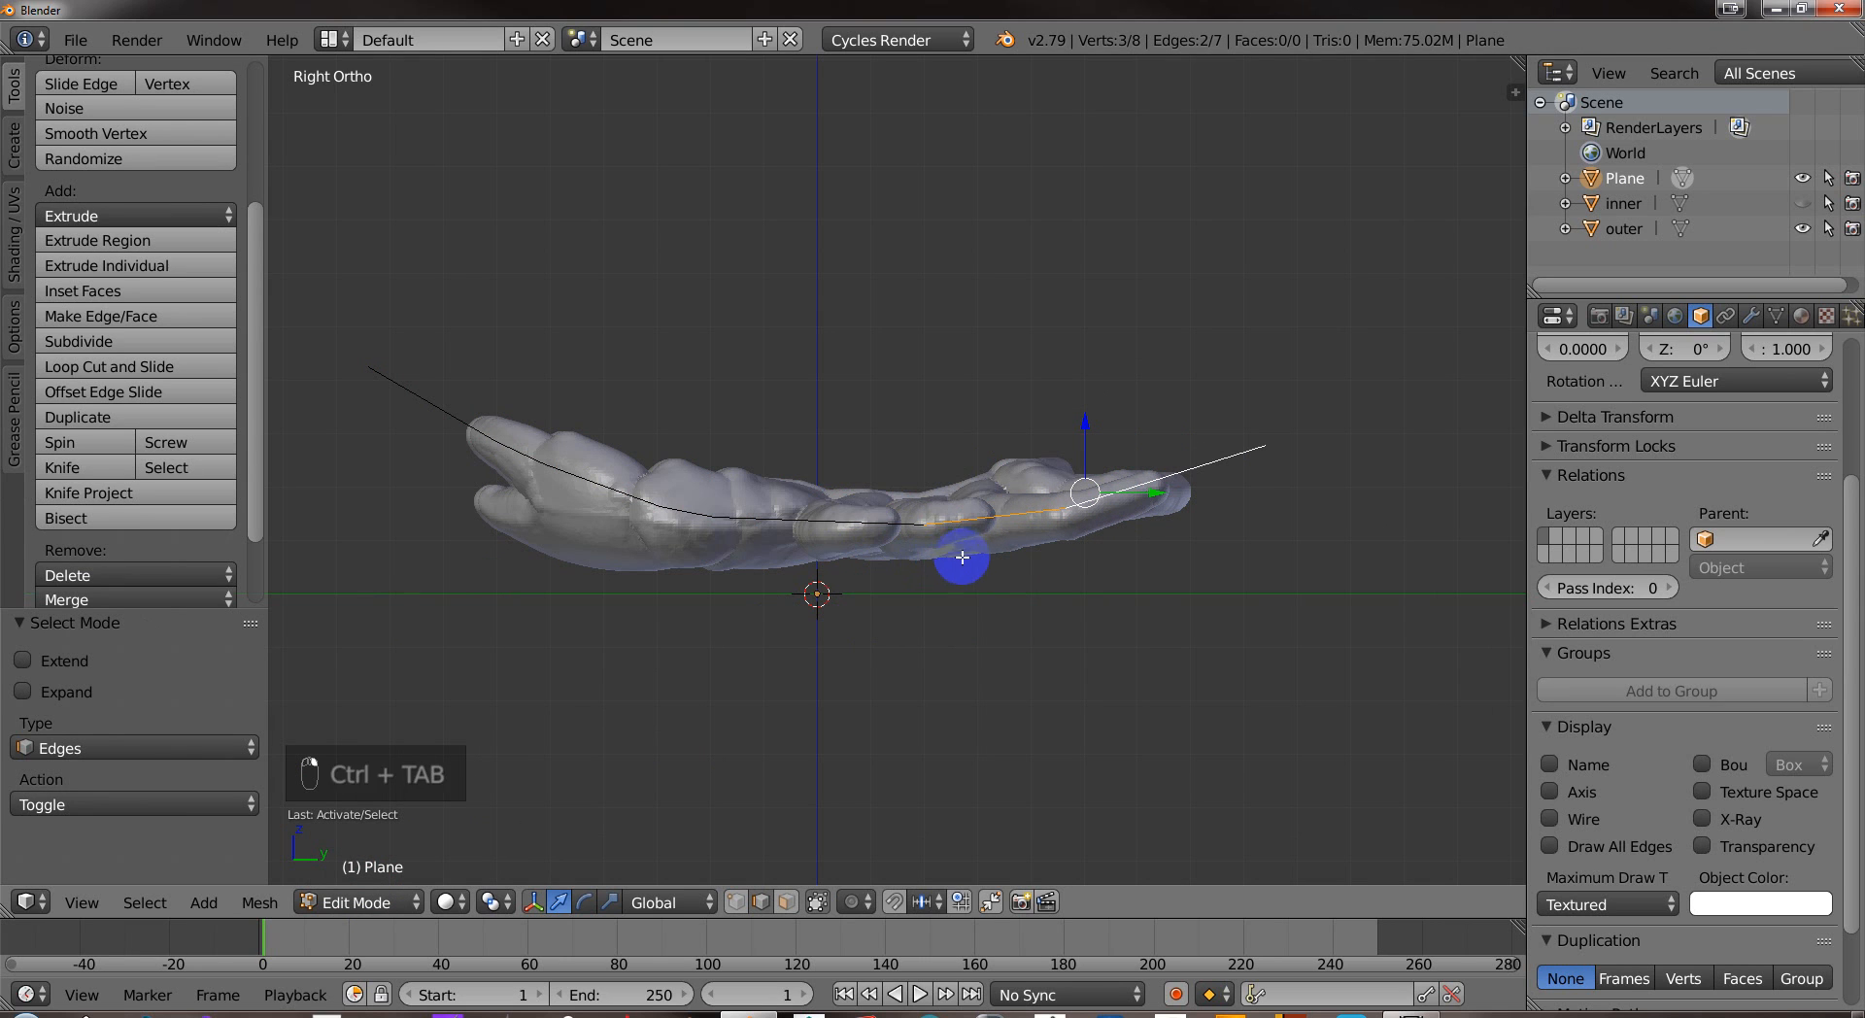
key(w)
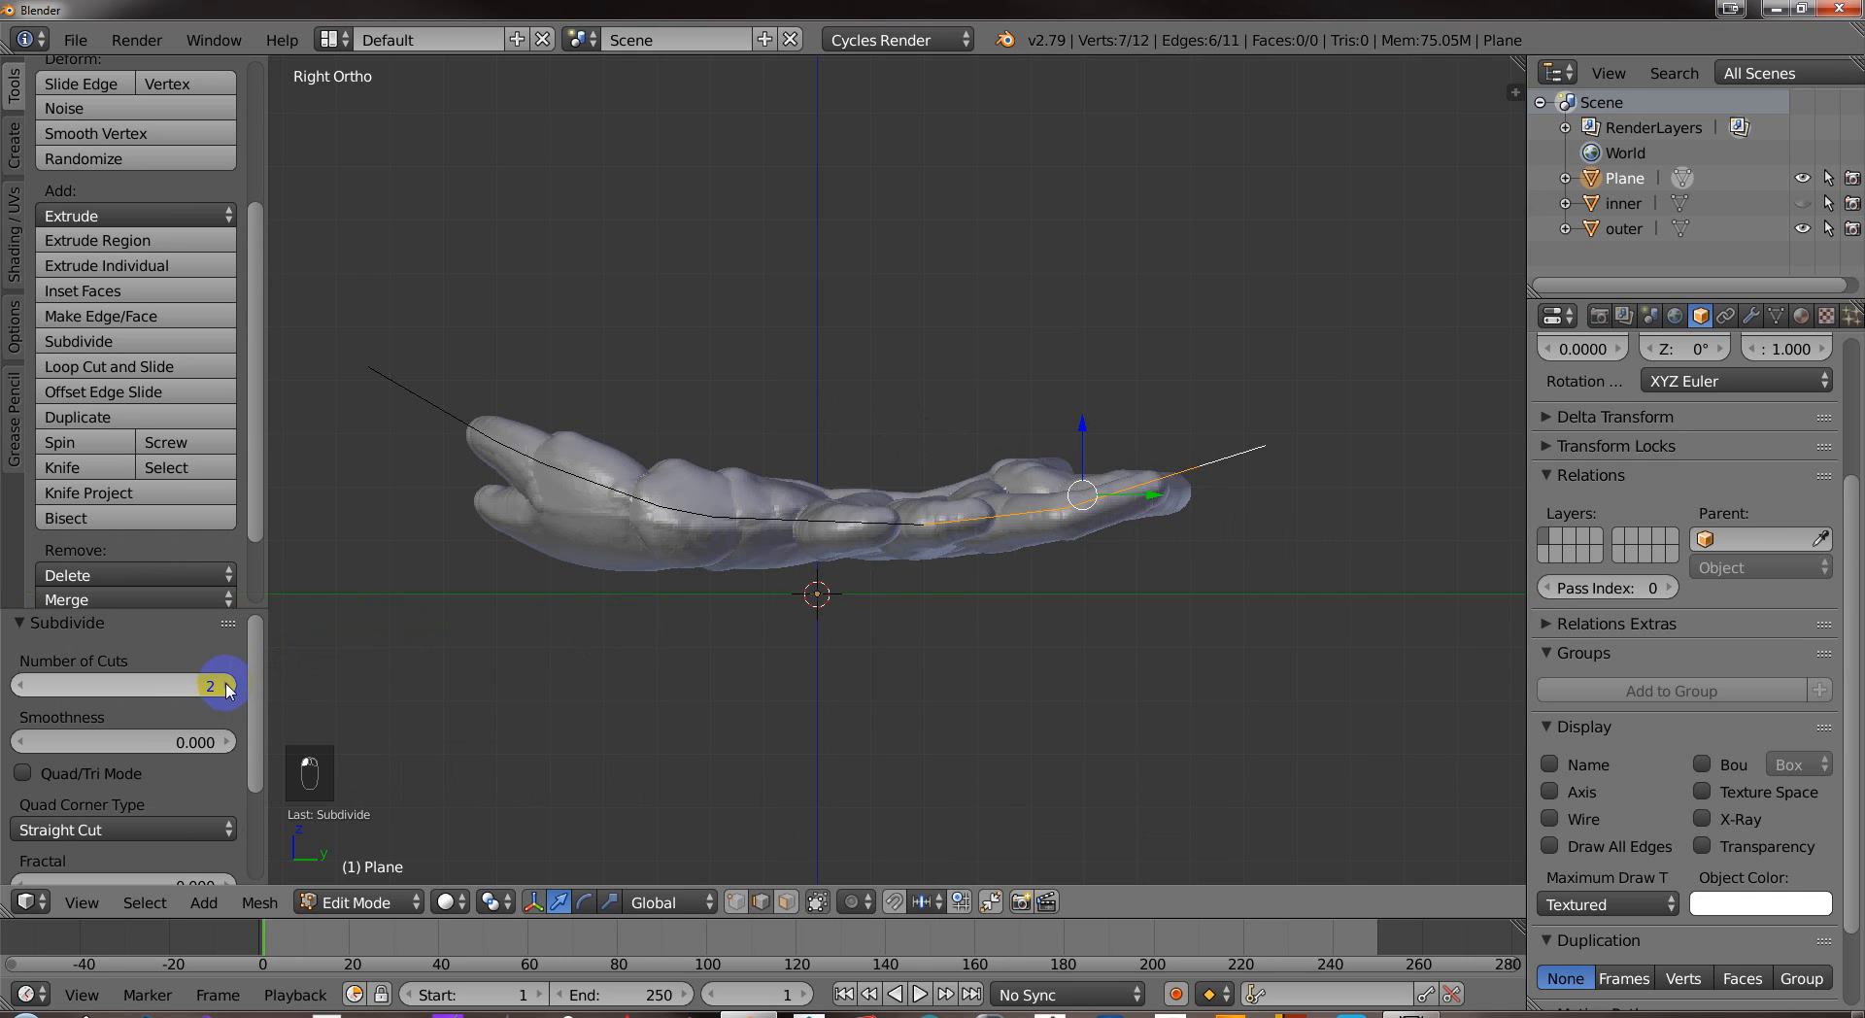
key(ctrl+tab)
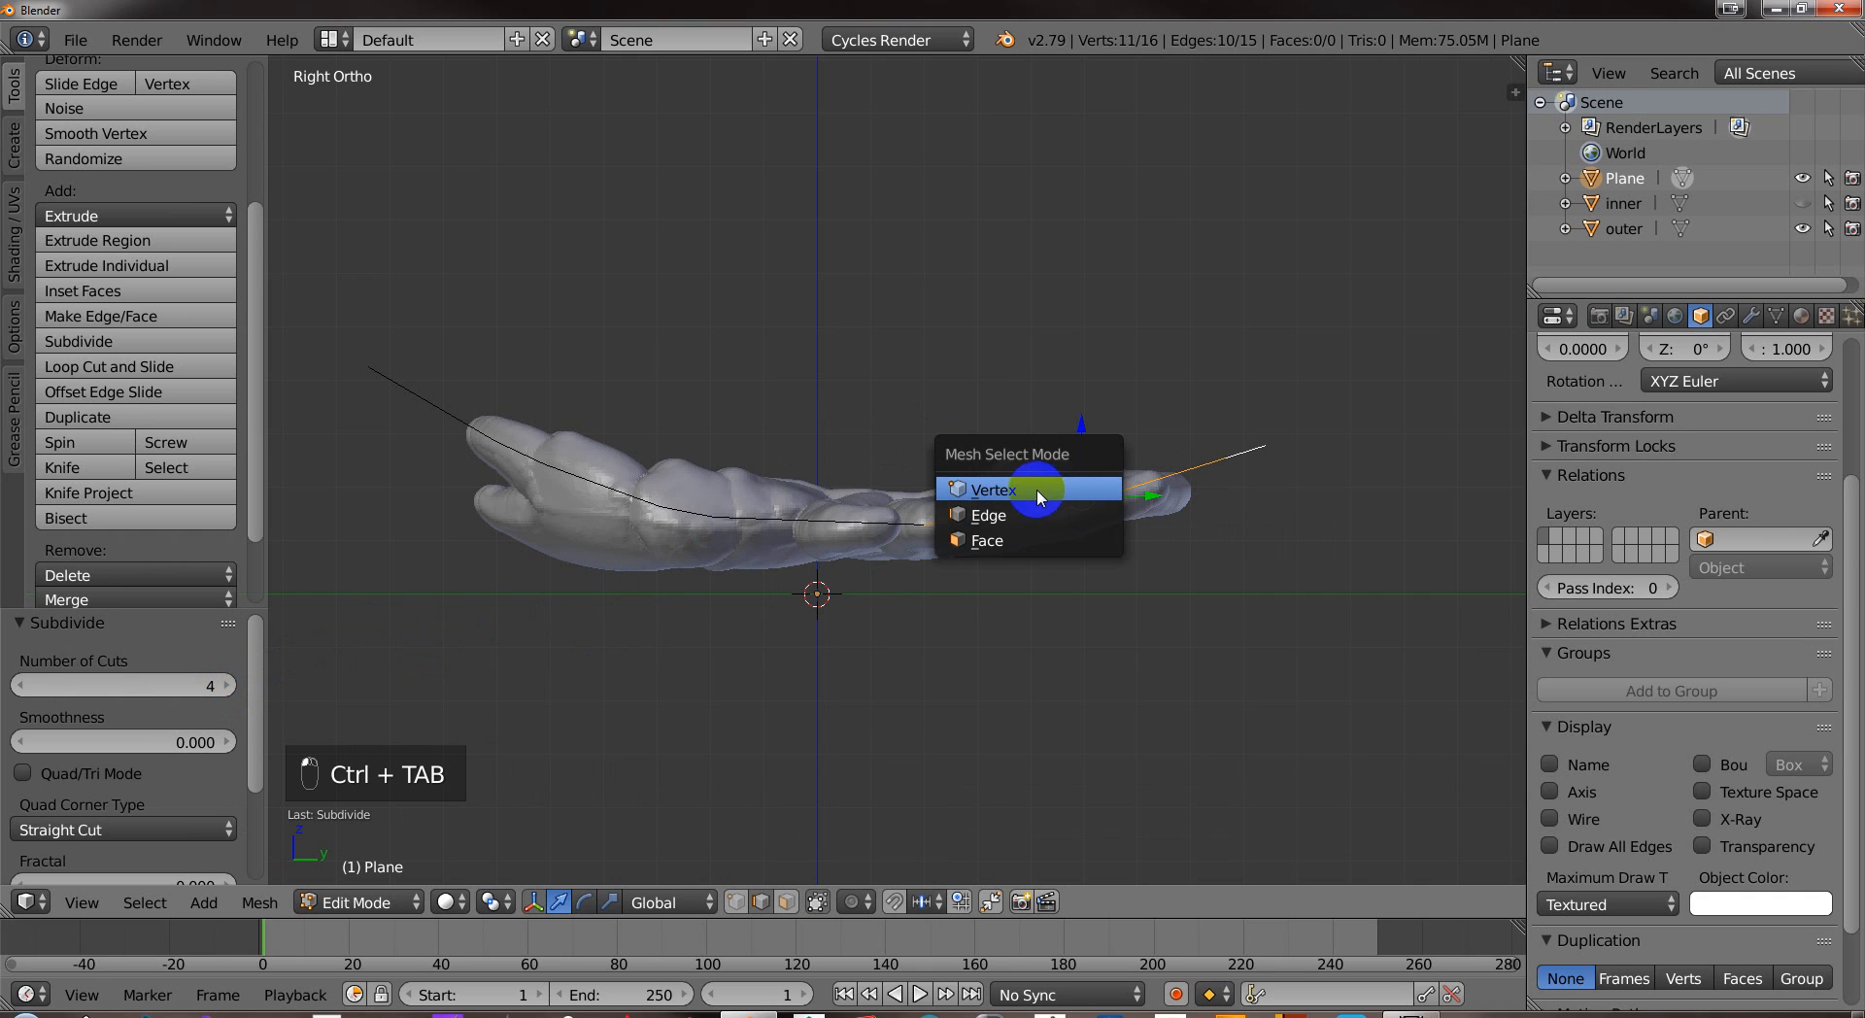
click(991, 488)
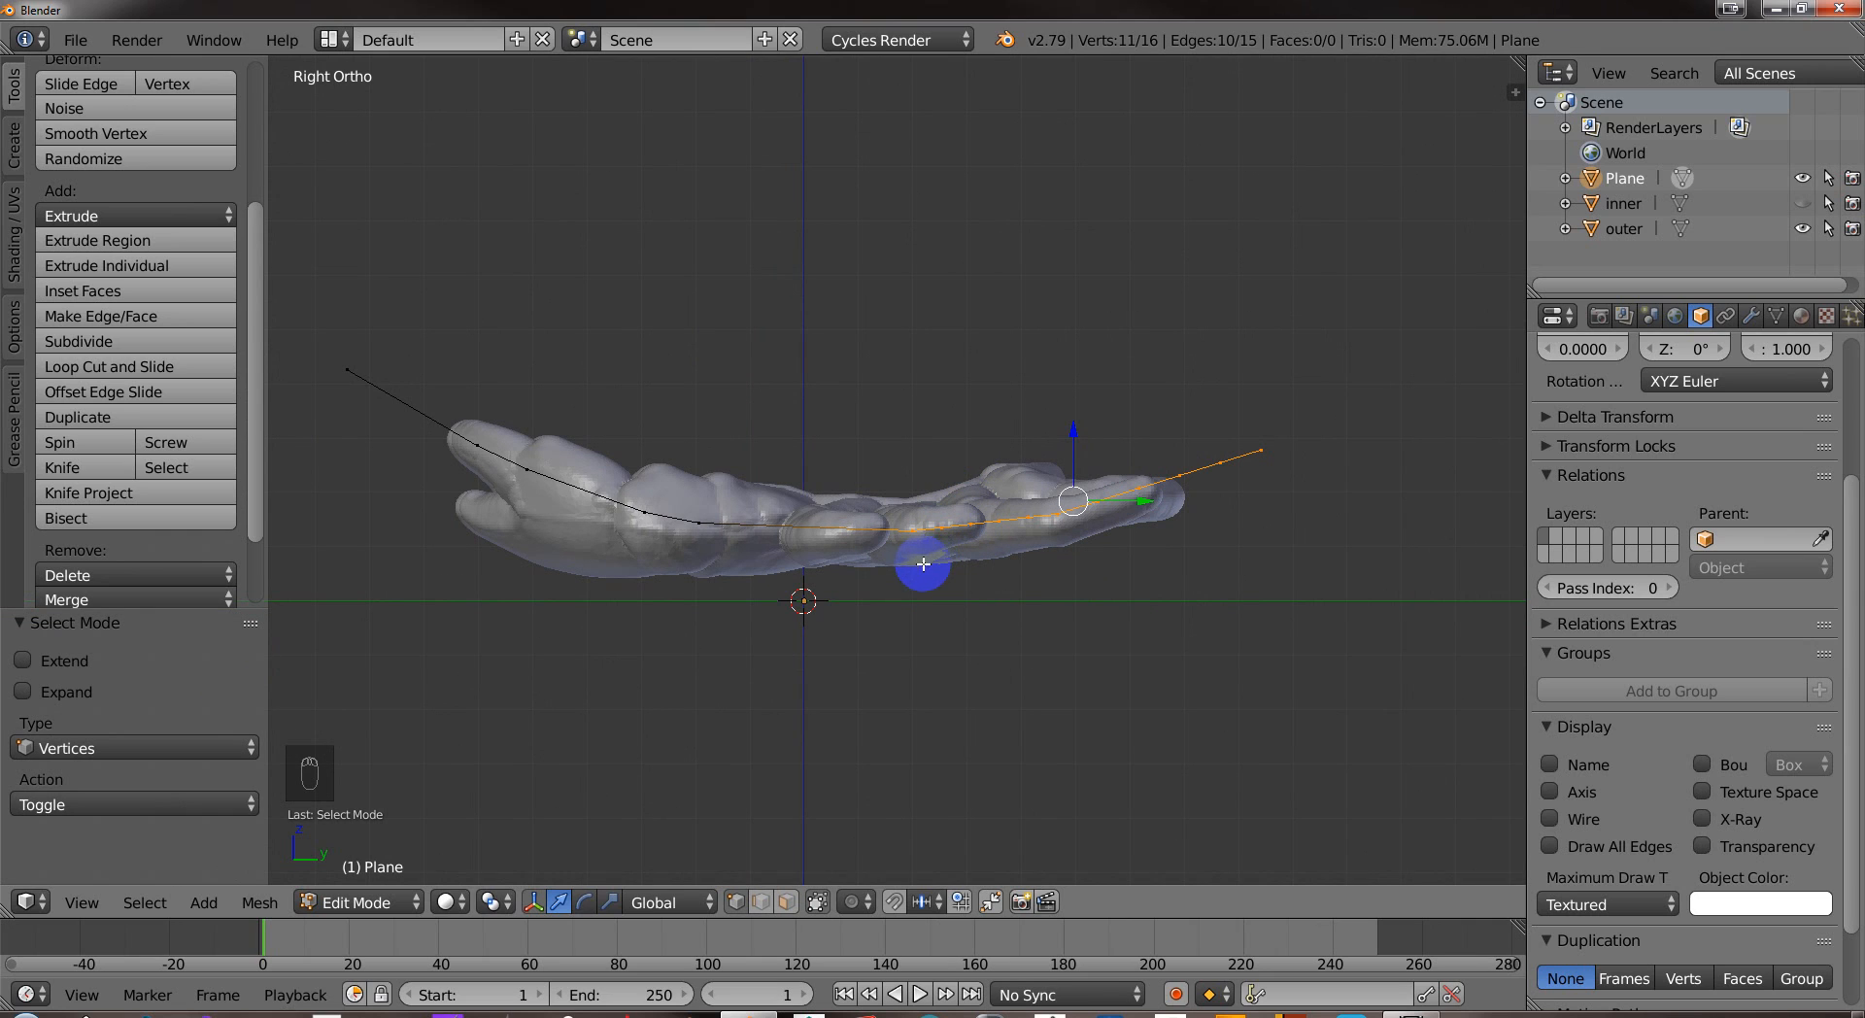
Select the refined curve with the outer shell and enter Edit Mode for the projection cut.
key(Tab)
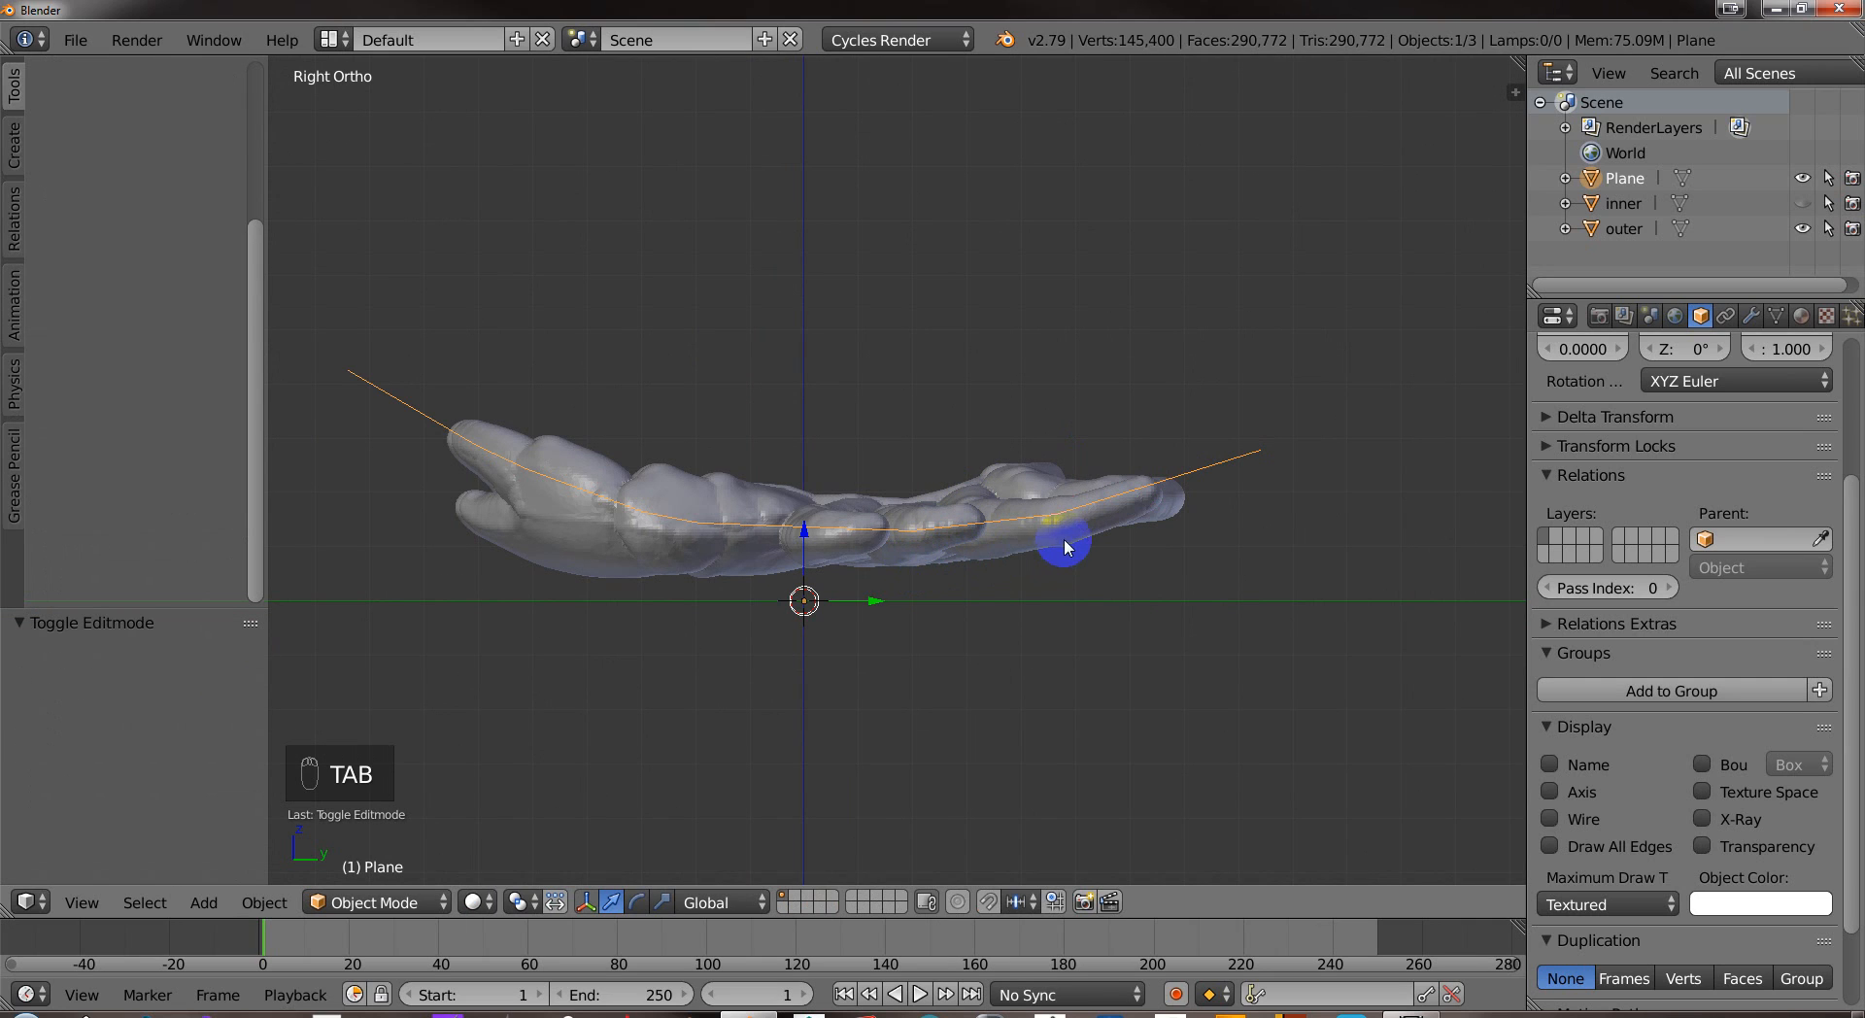
click(1199, 473)
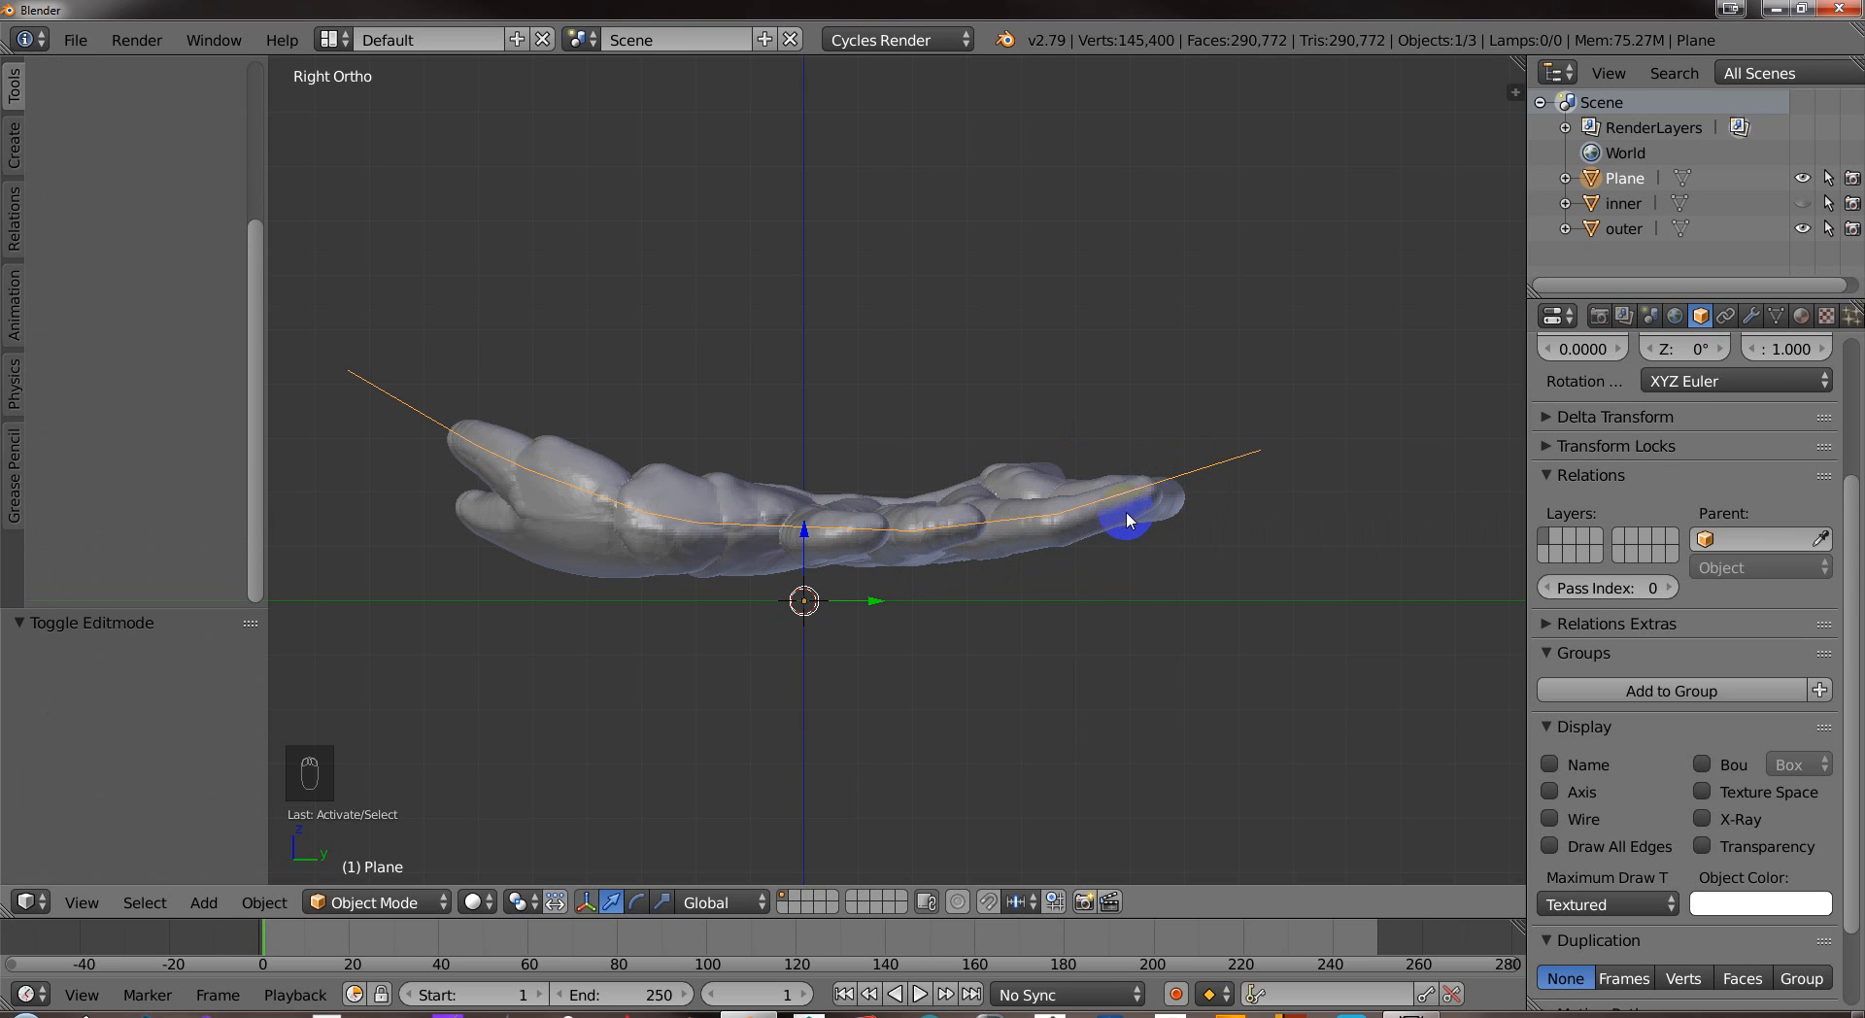
click(372, 902)
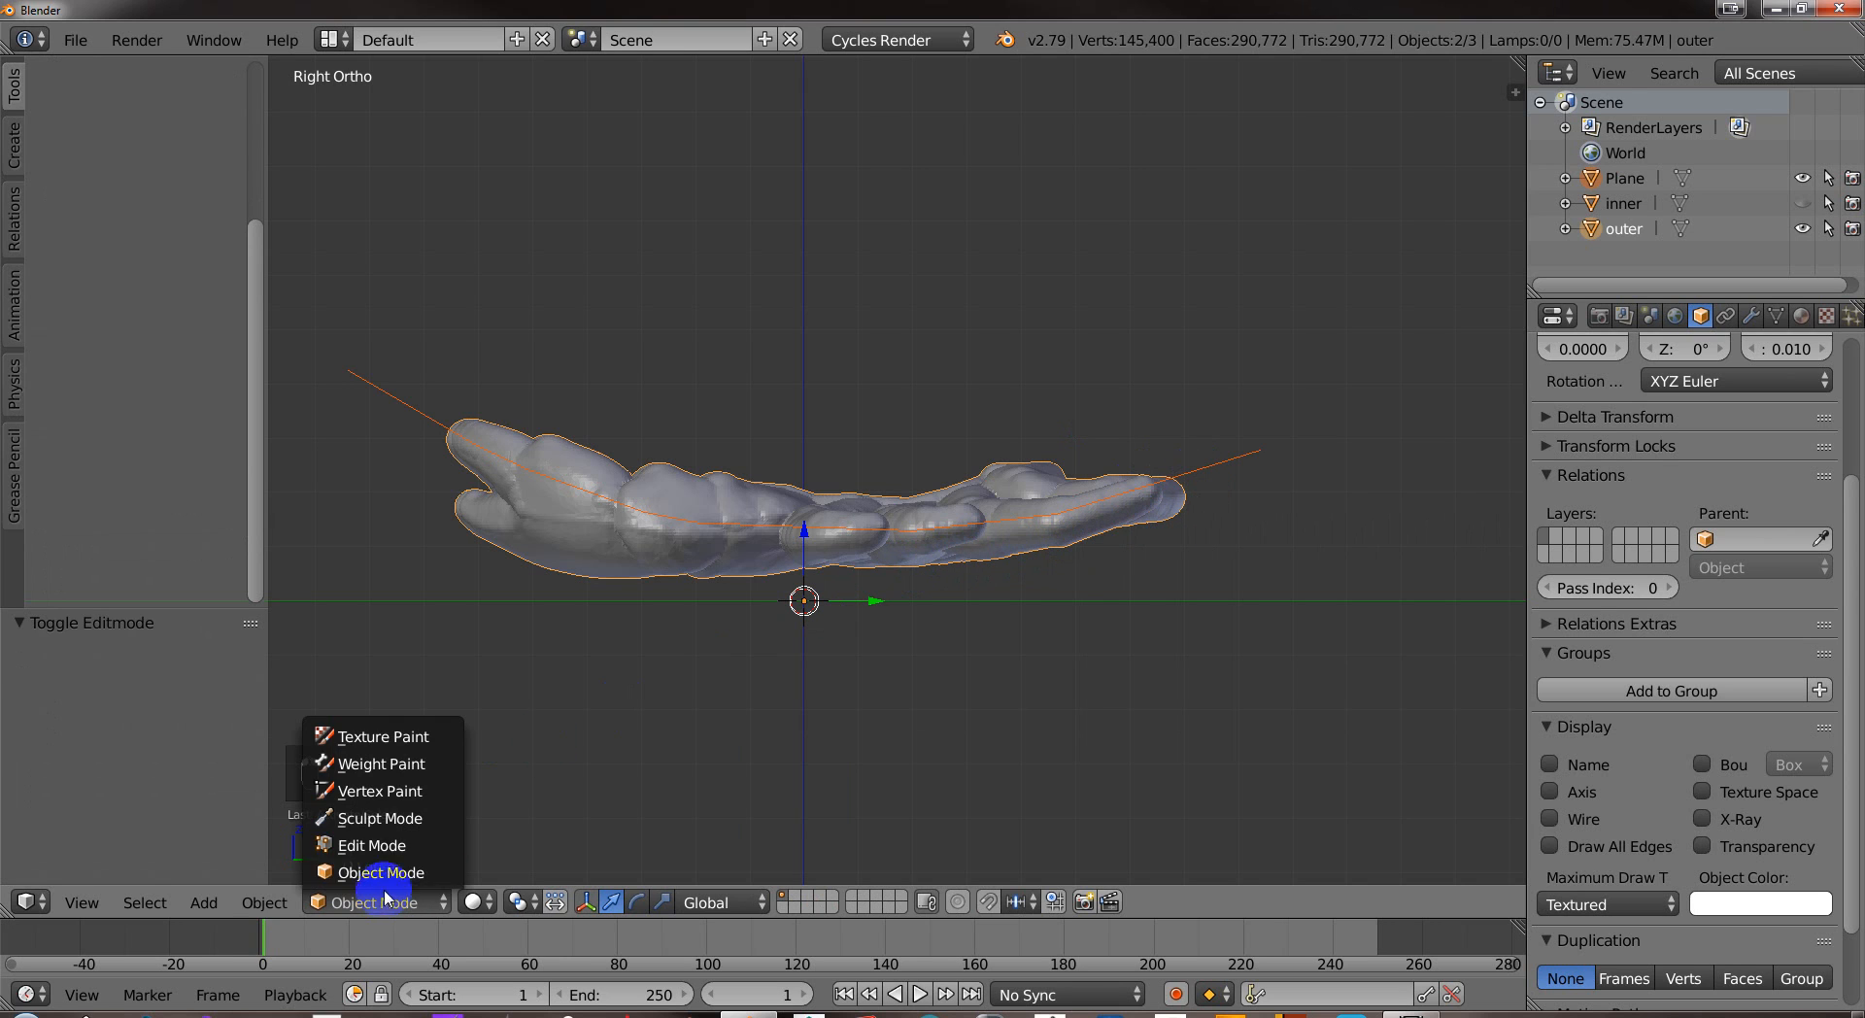
click(371, 845)
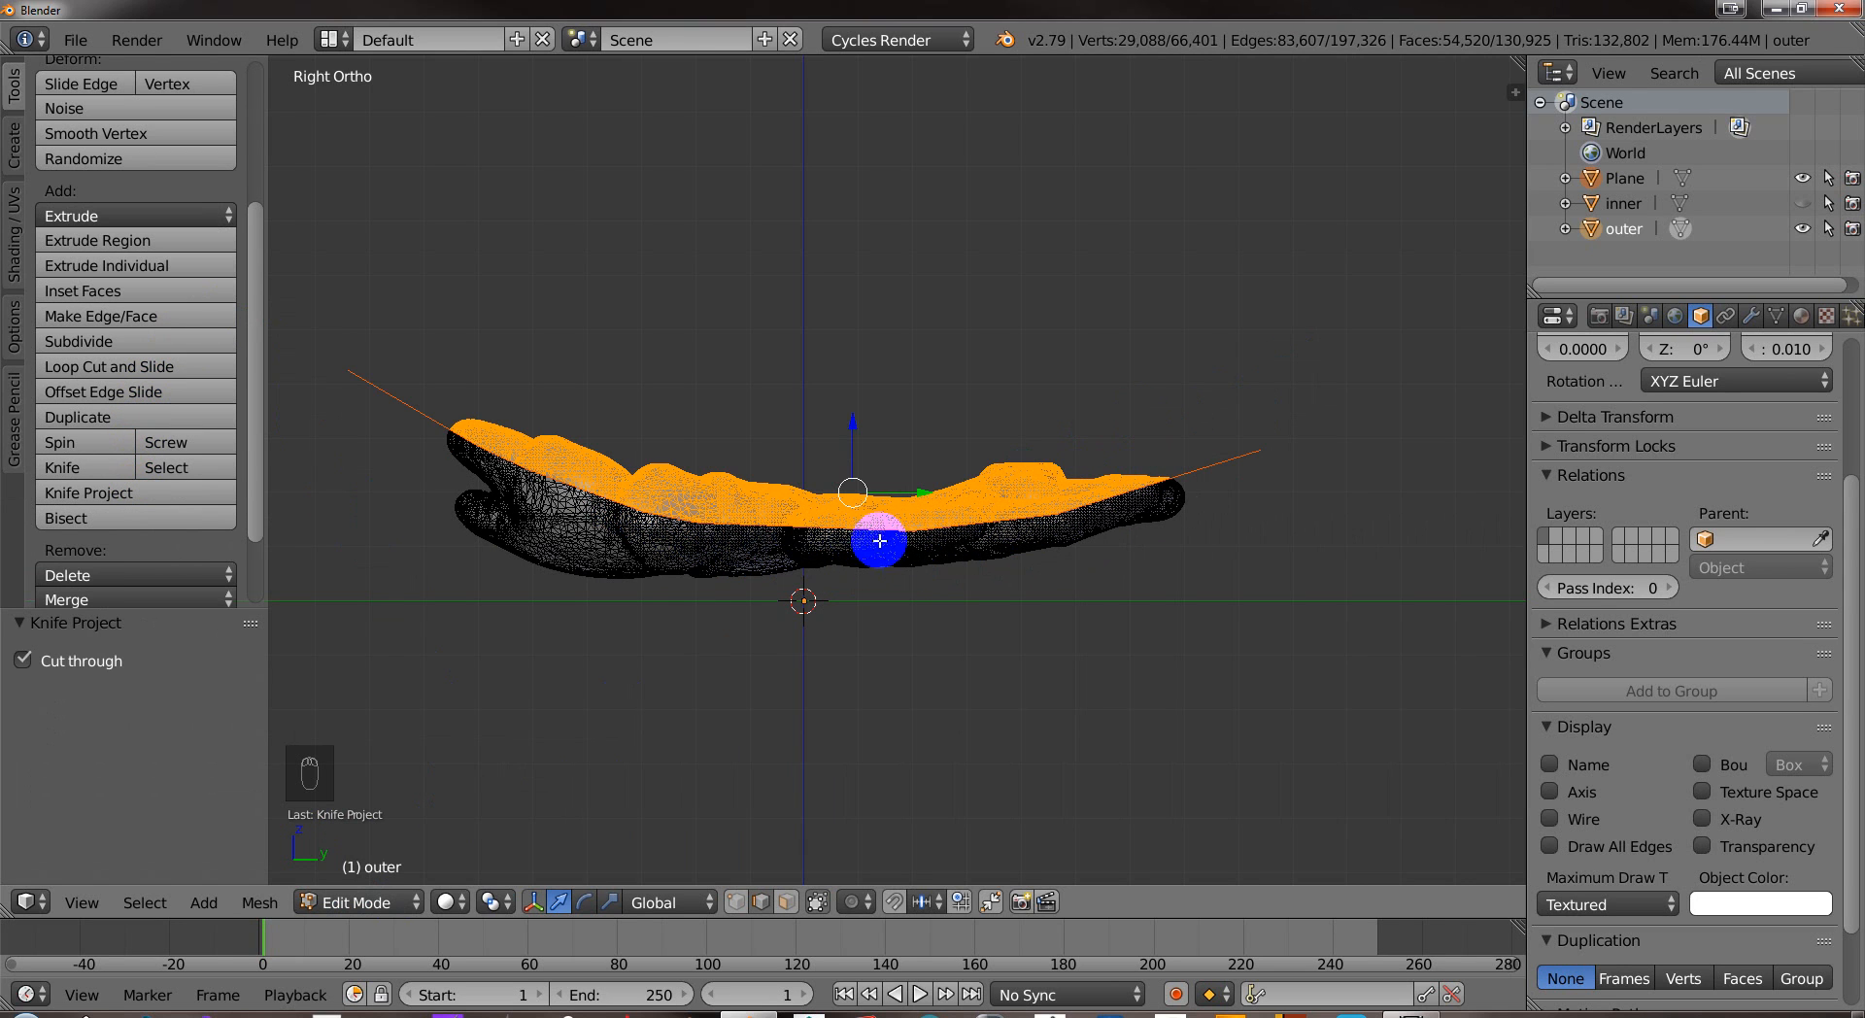
Separate the cut top half by selection into its own object, outer.001.
key(p)
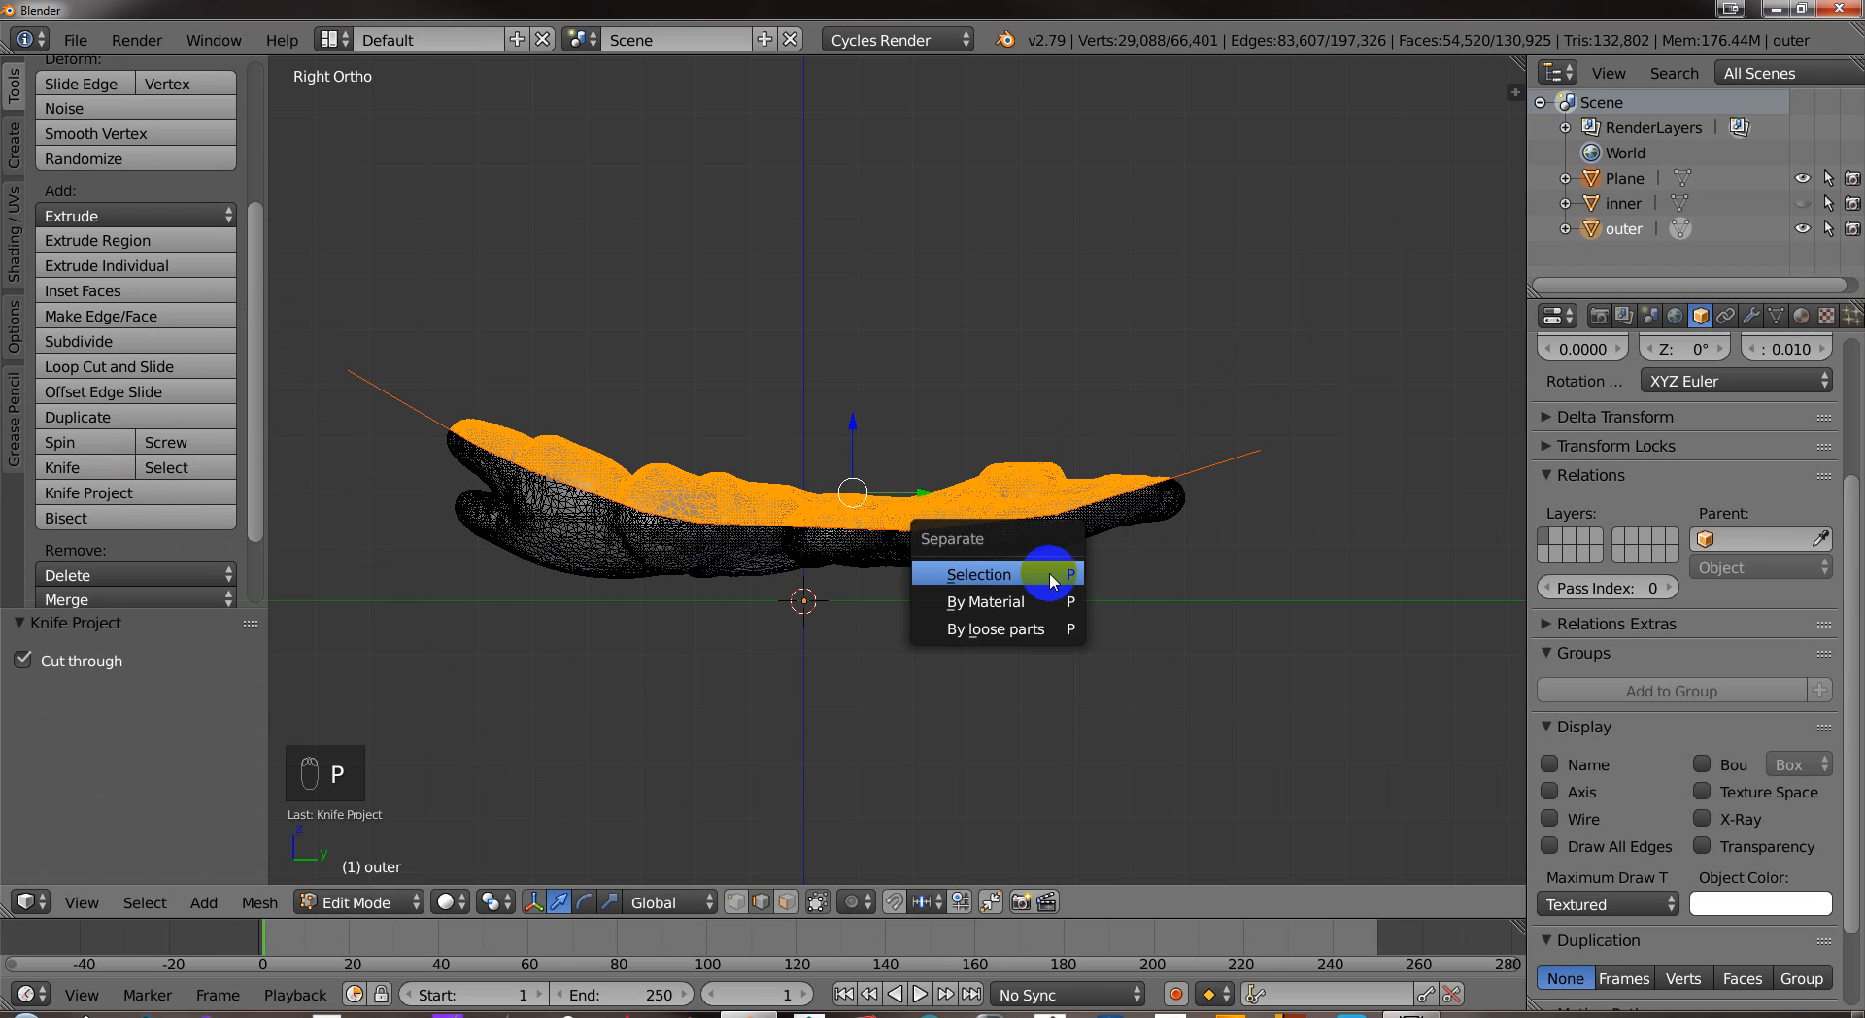
mouse_move(1047, 579)
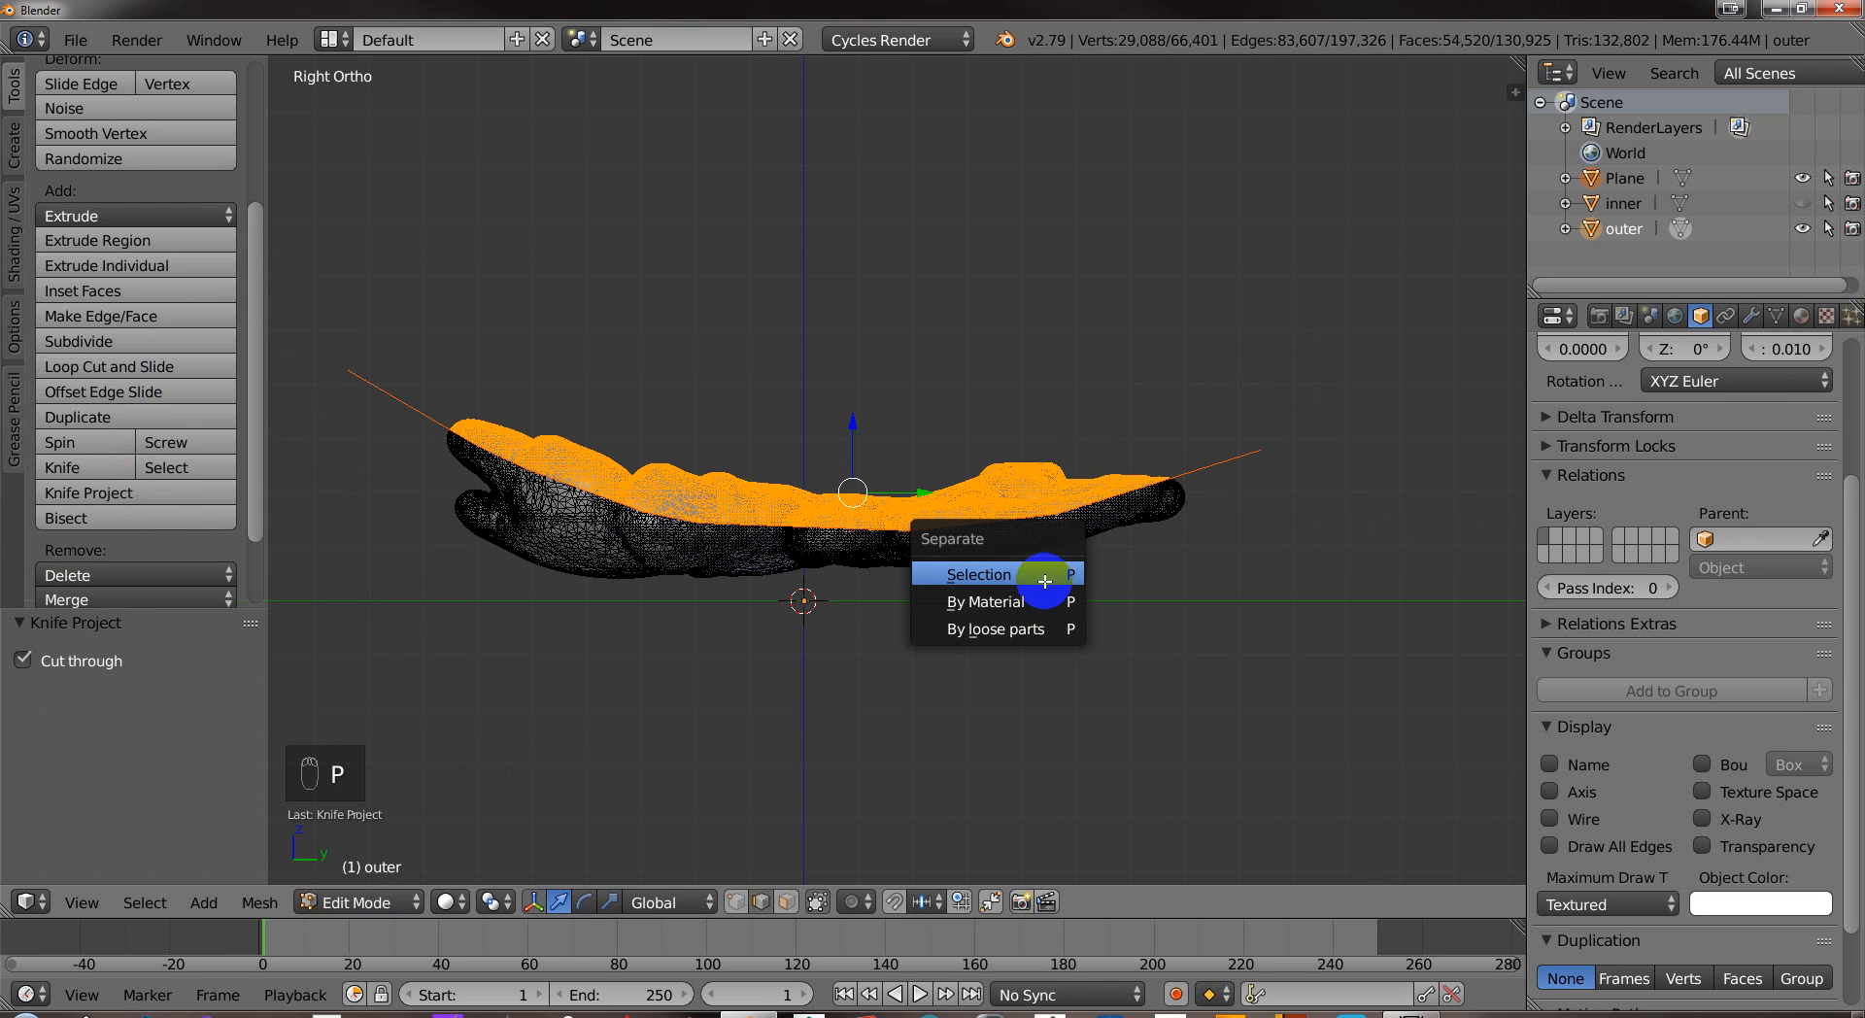
click(976, 573)
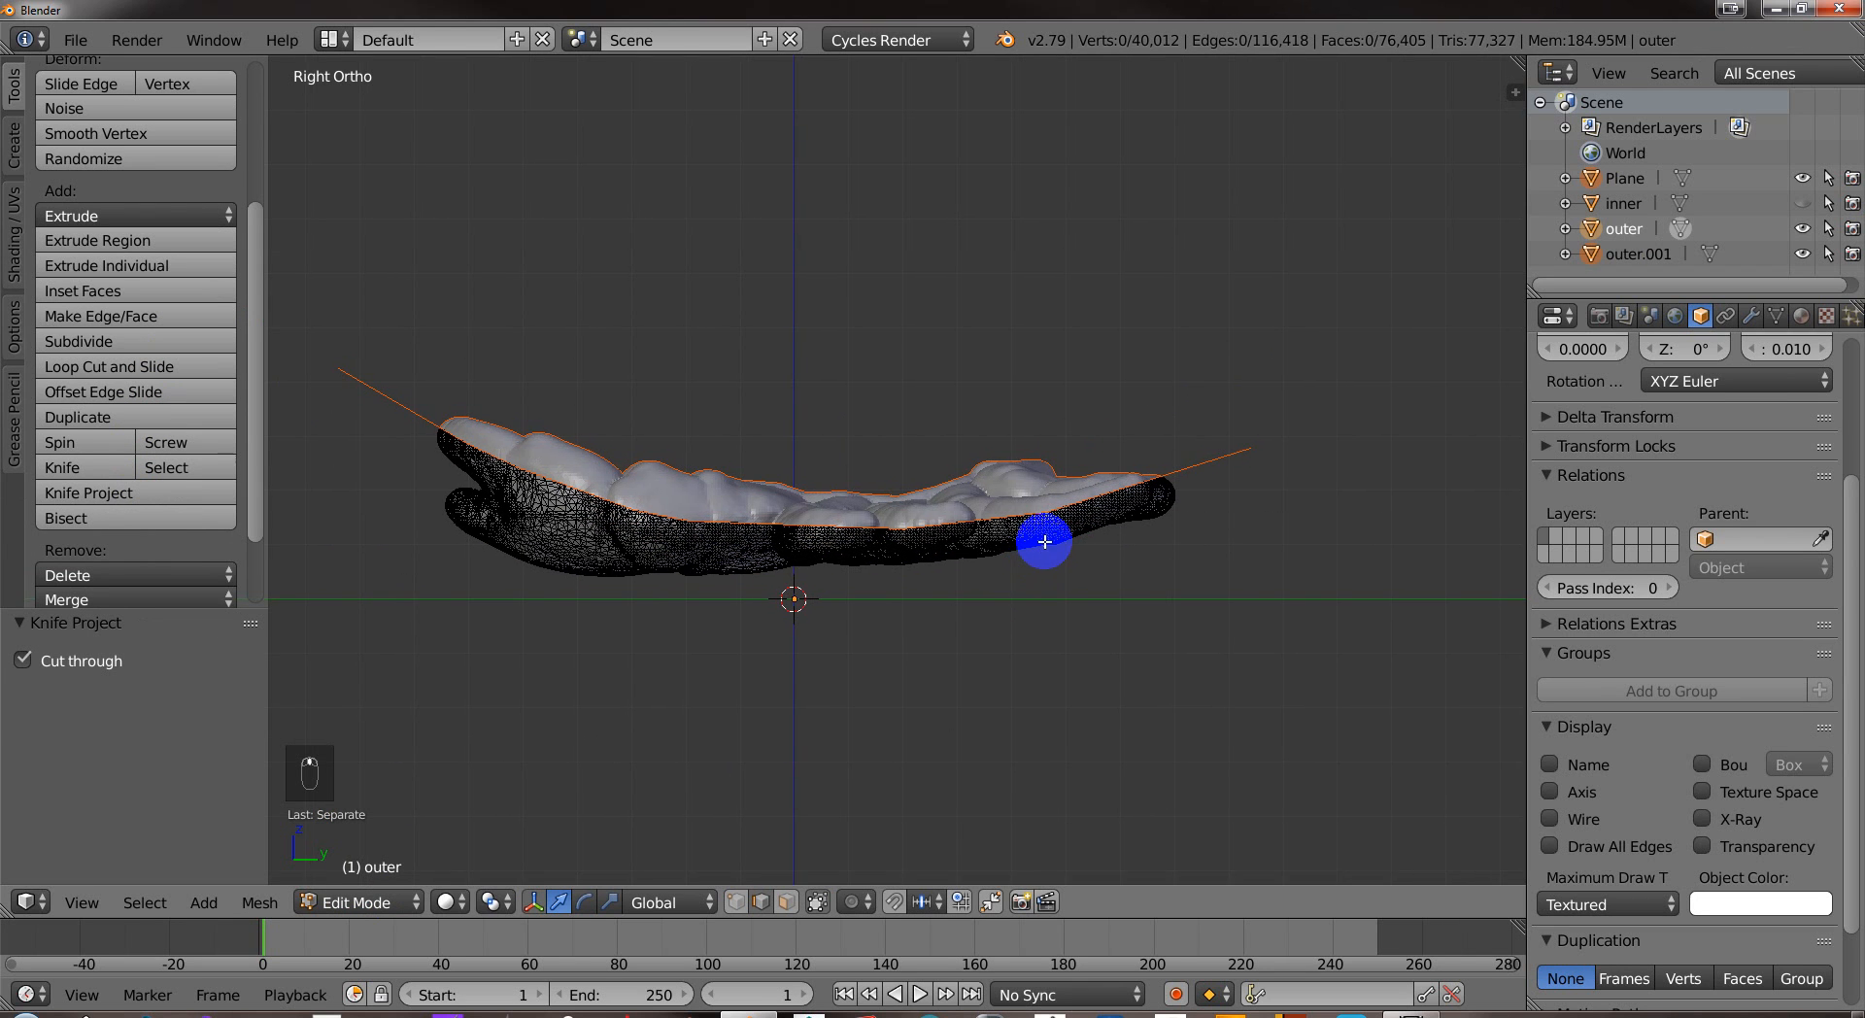
key(Tab)
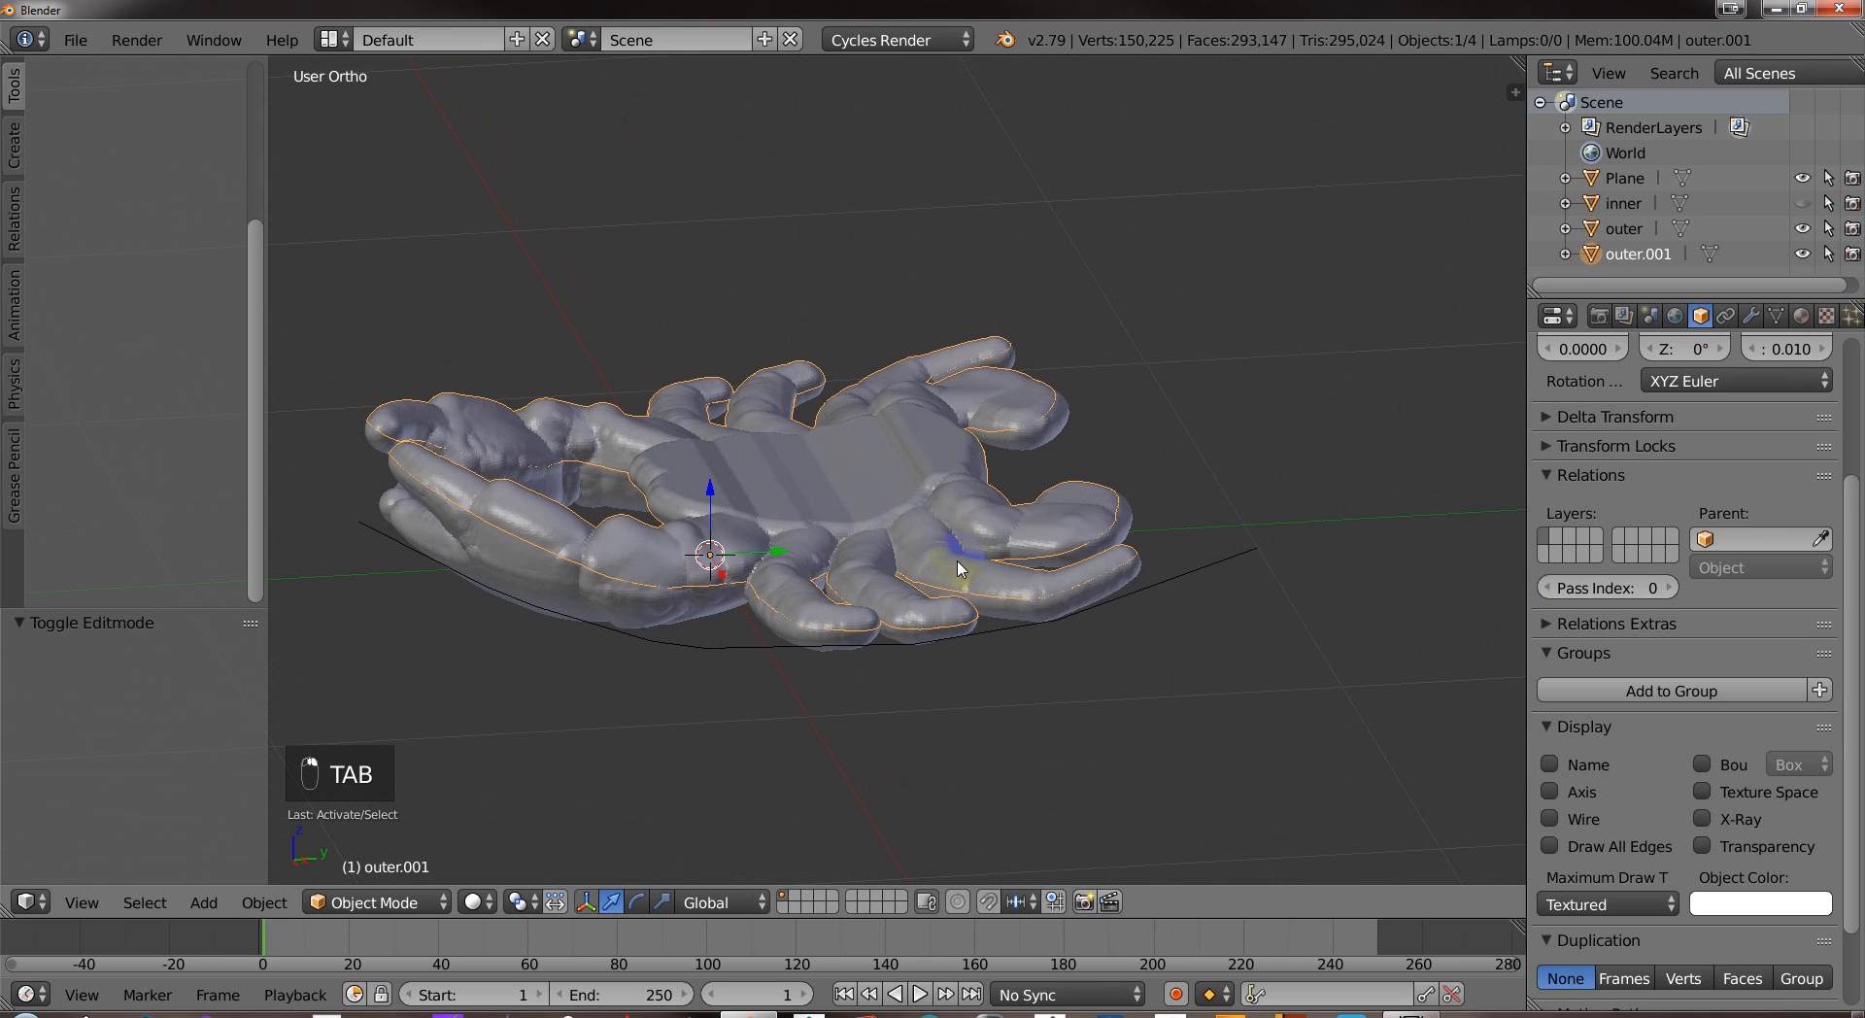
key(g)
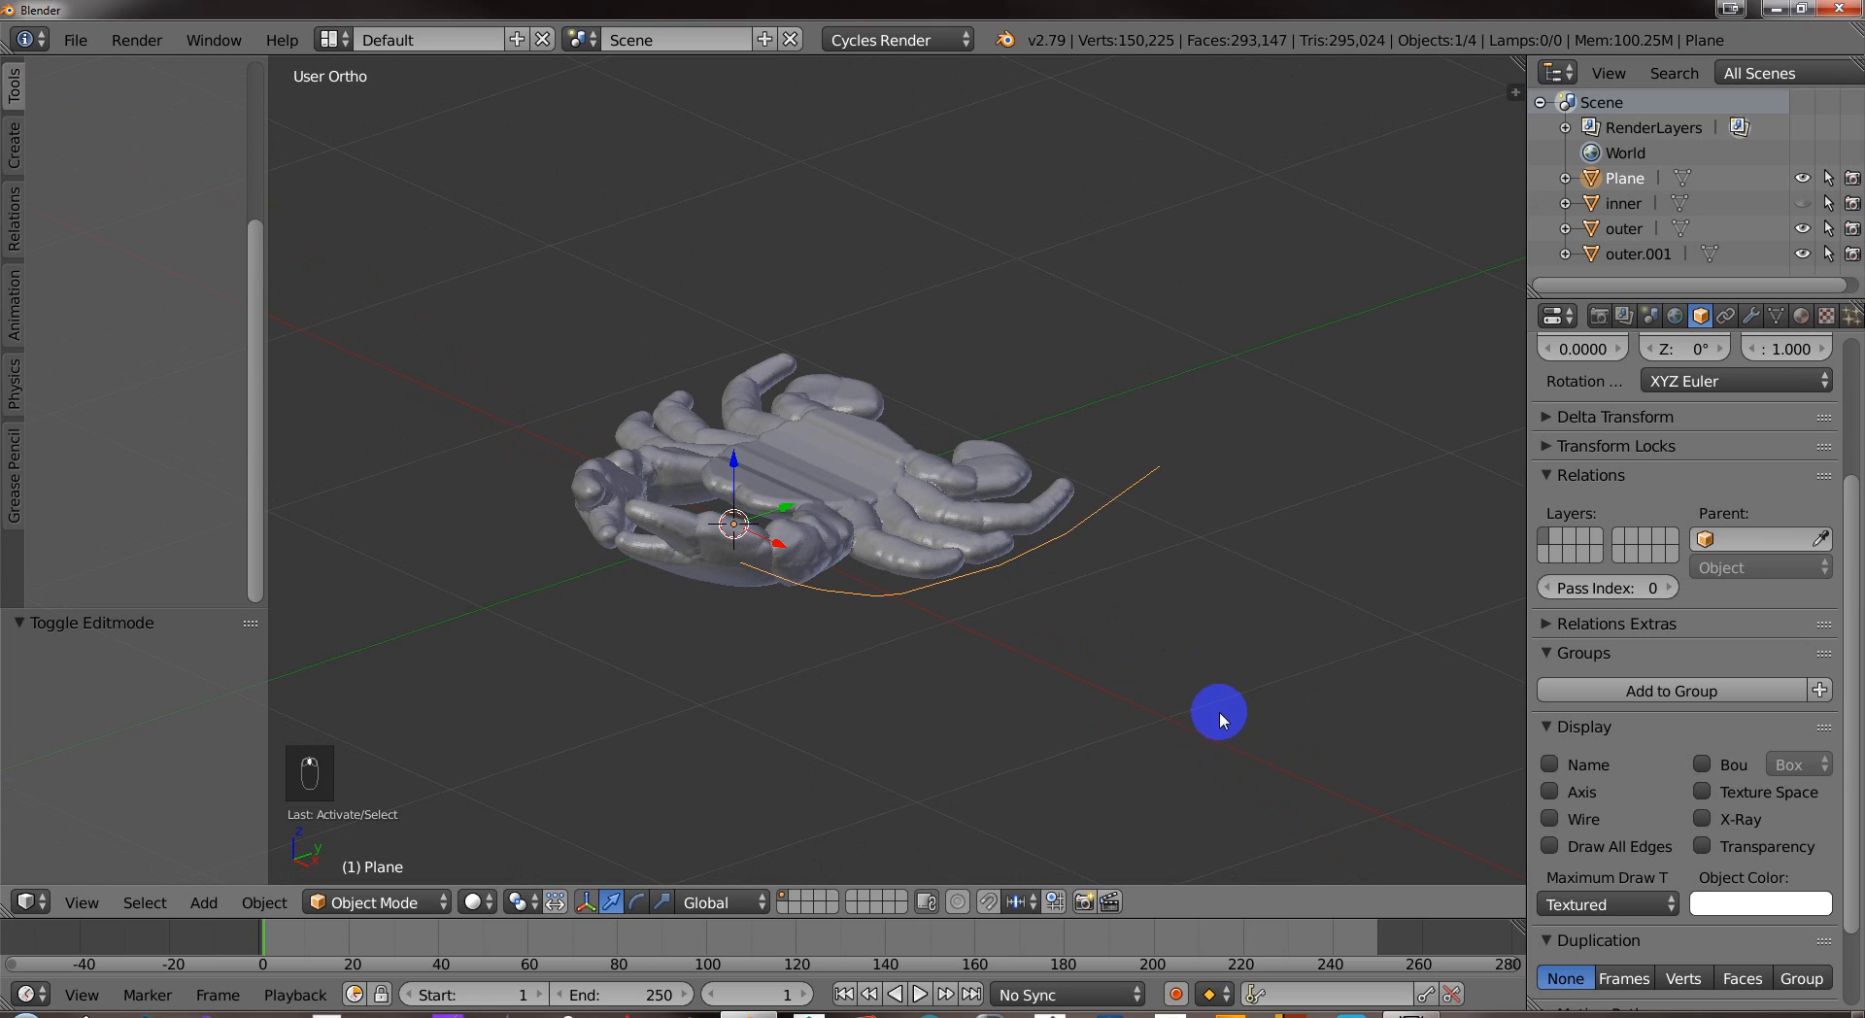
mouse_move(1166, 823)
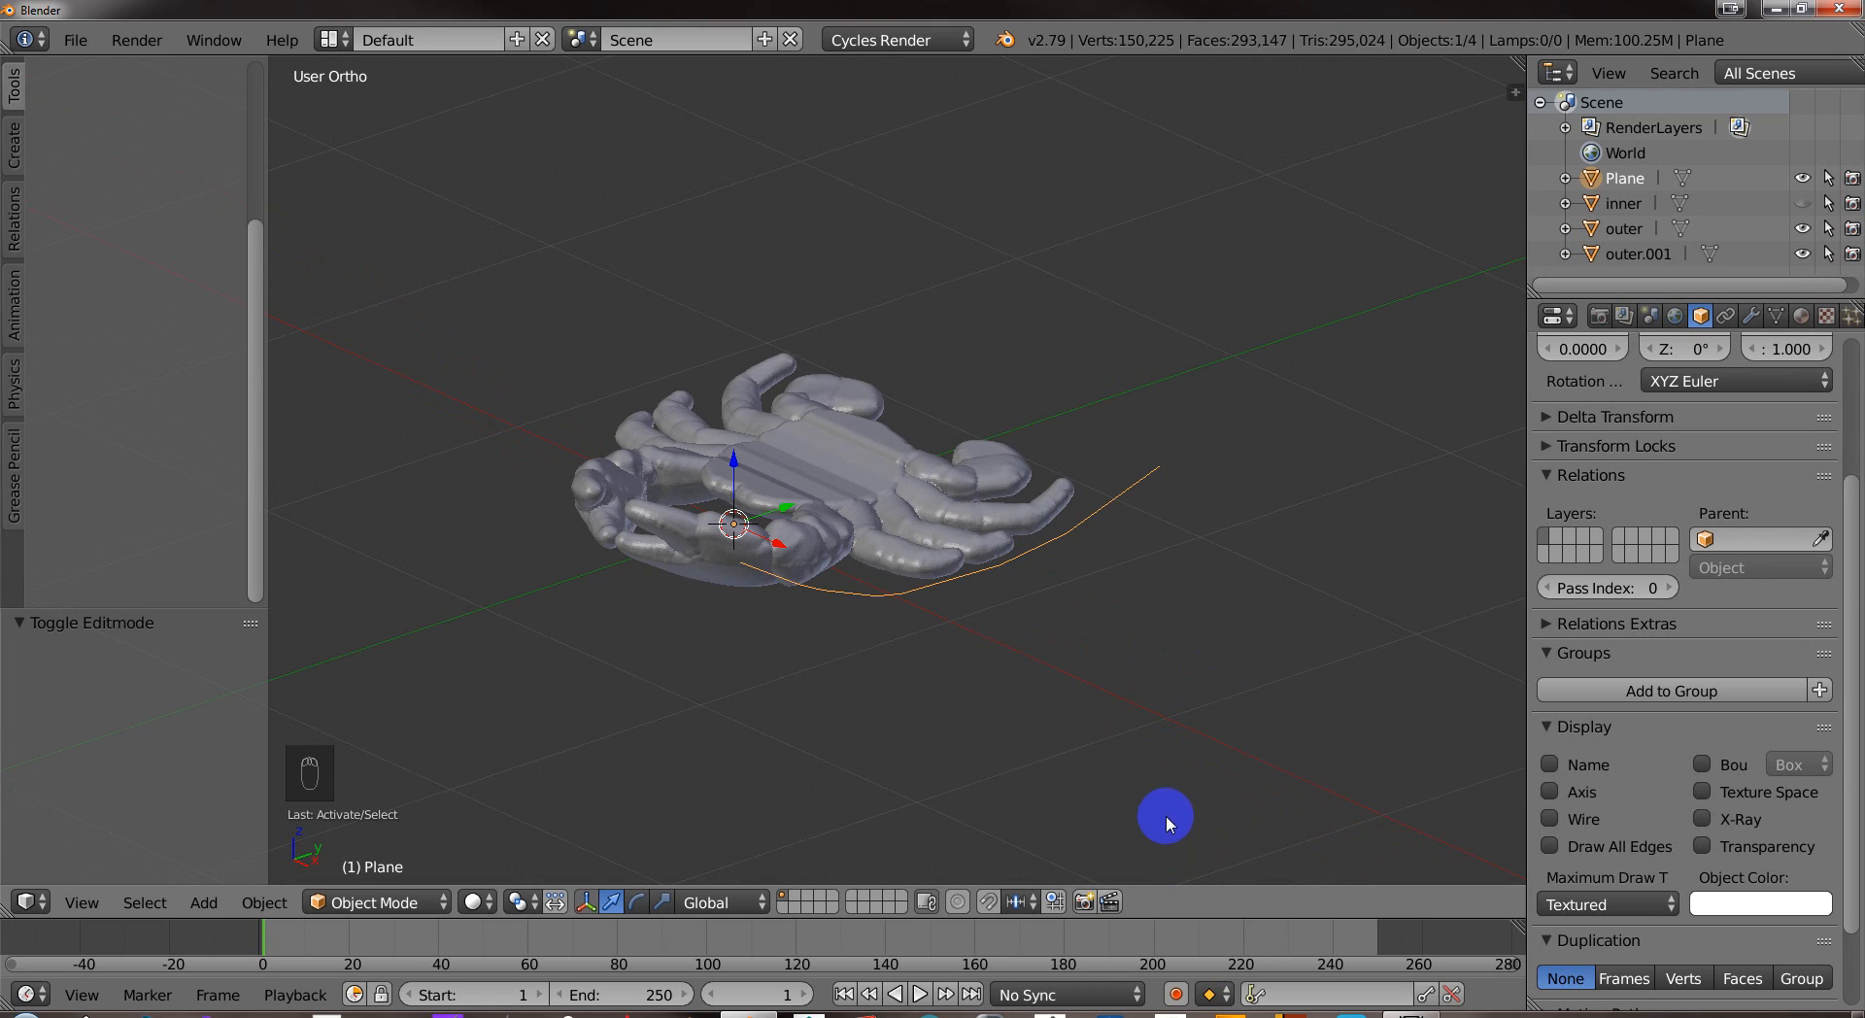